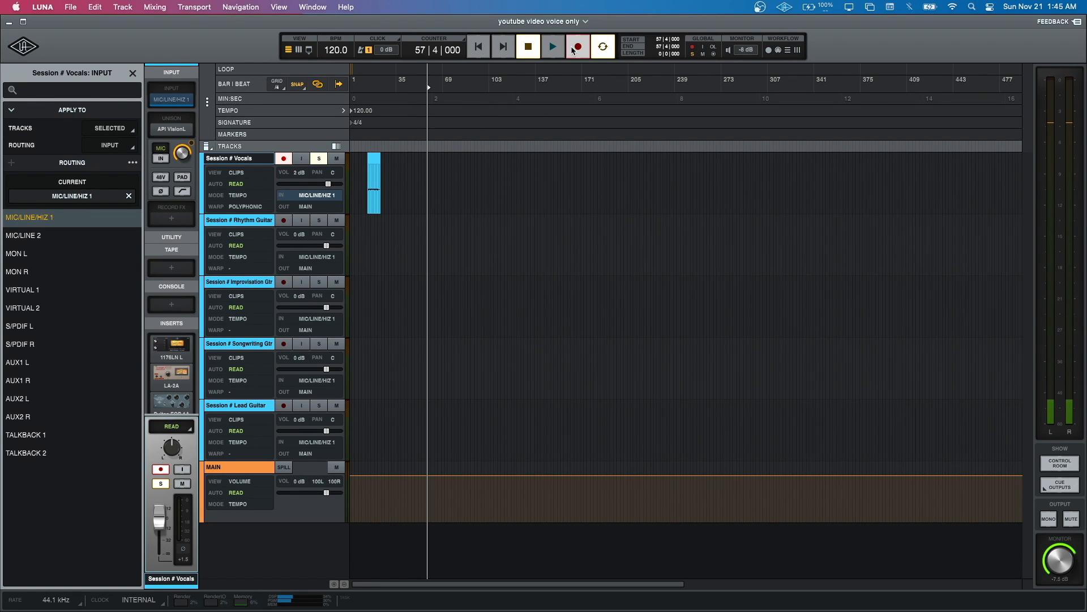
# Record a short take on LUNA's Vocals track, then stop the transport
pyautogui.click(551, 47)
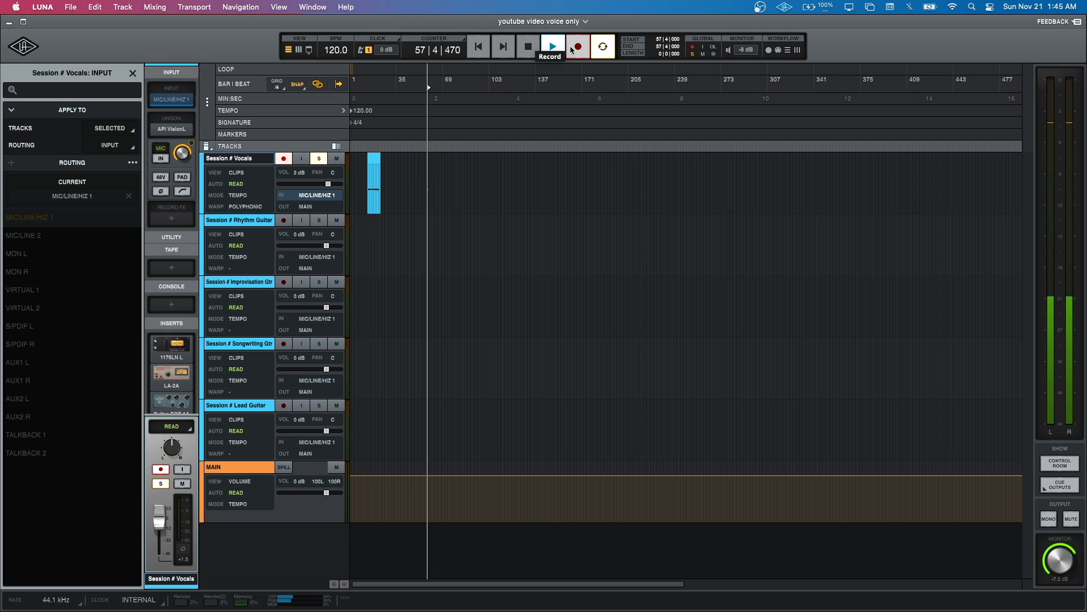
pyautogui.click(576, 46)
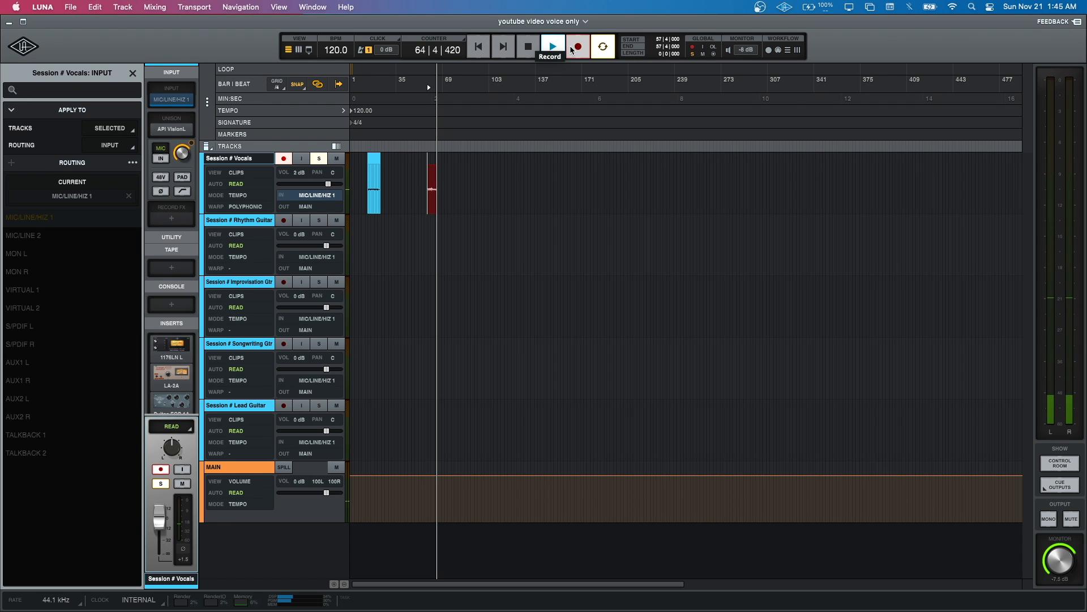
pyautogui.click(552, 46)
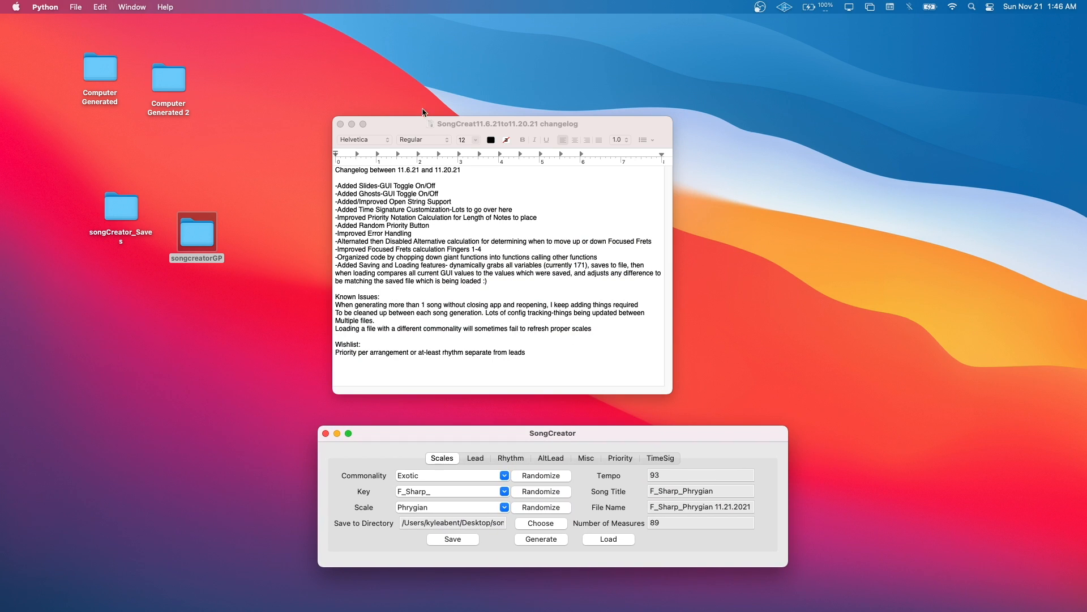
# Show SongCreator's Misc slides and ghosts options, then the Rhythm string and fret options
pyautogui.click(499, 123)
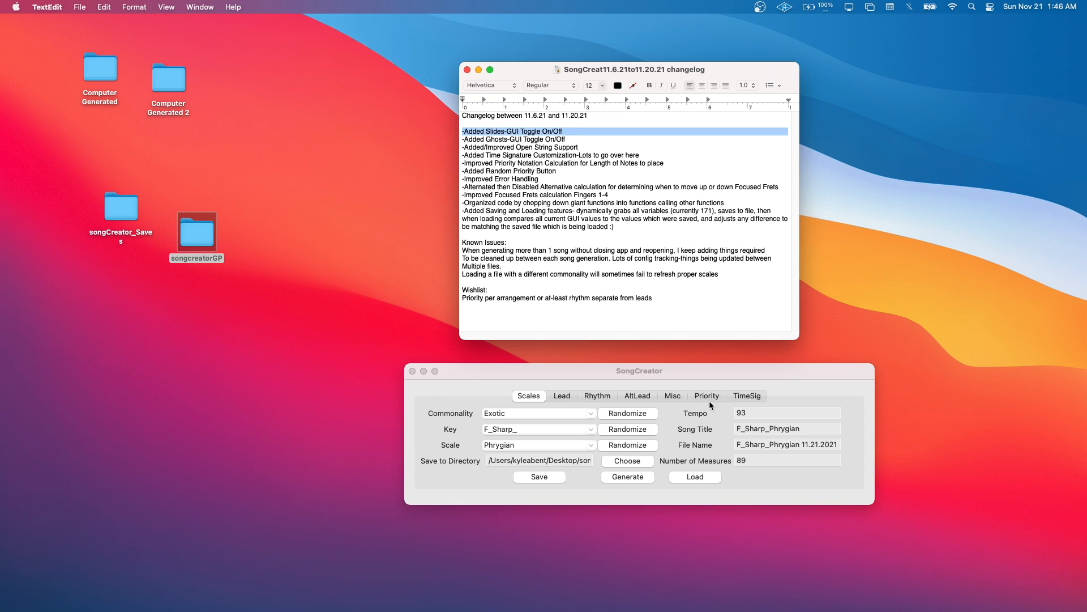
pyautogui.click(671, 395)
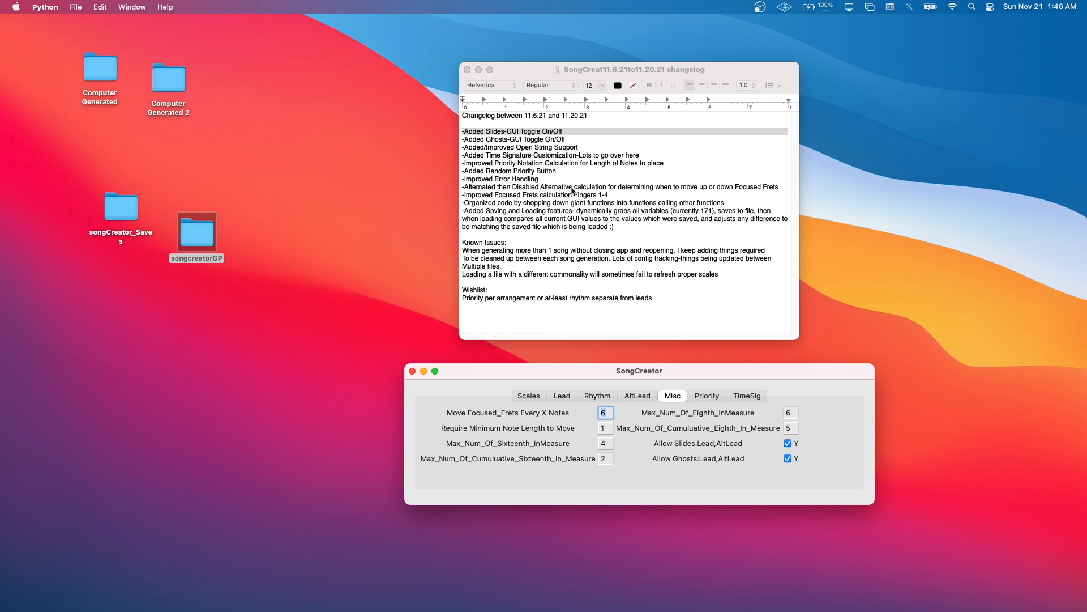
pyautogui.click(519, 147)
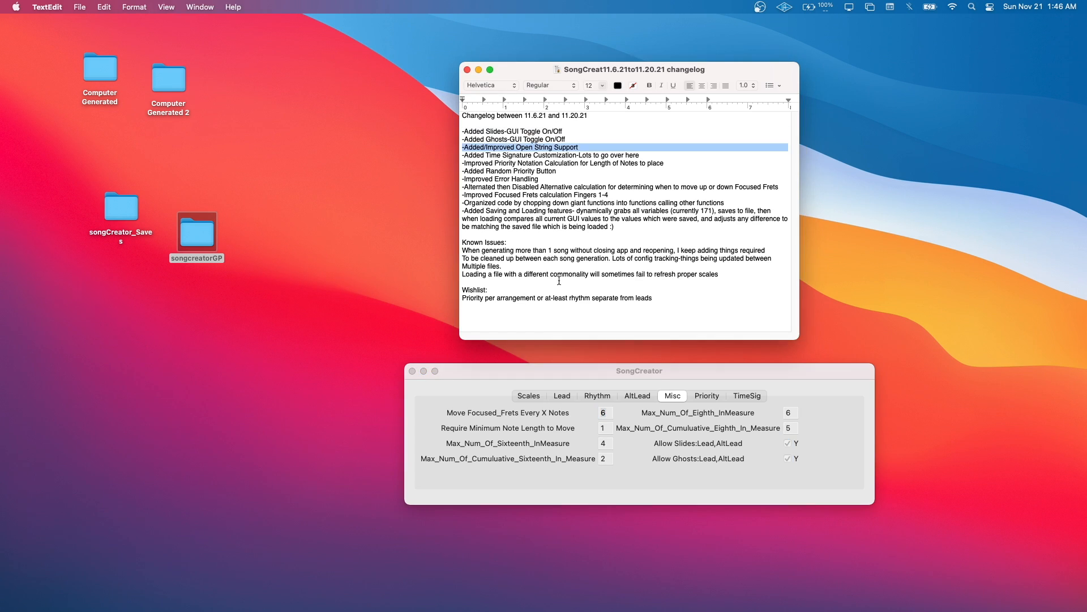
pyautogui.click(596, 396)
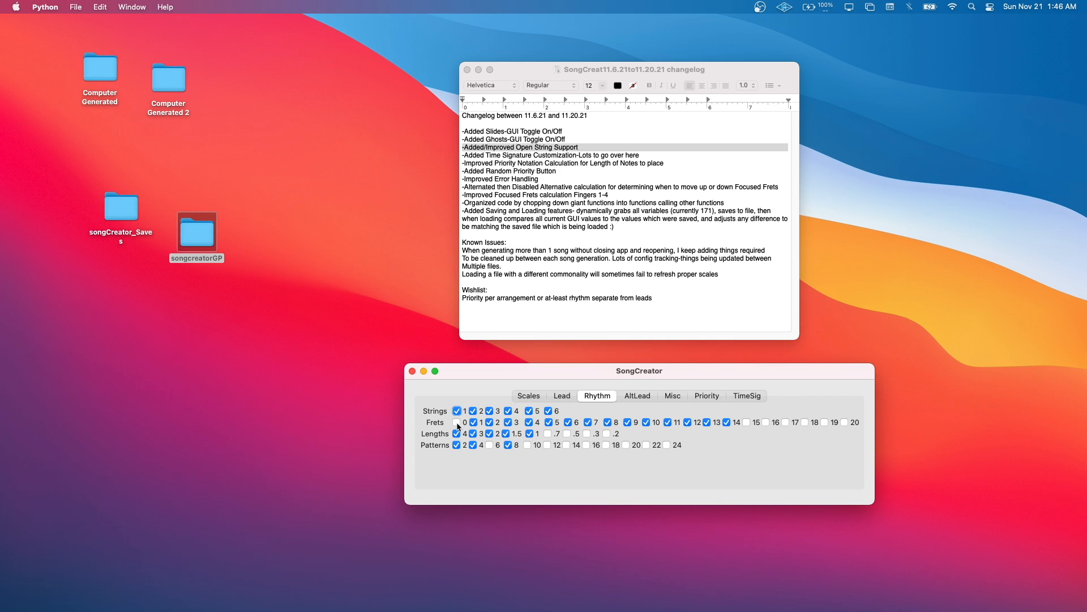
# Test fret 0 on the Rhythm and Lead tabs, leaving it unticked
pyautogui.click(456, 423)
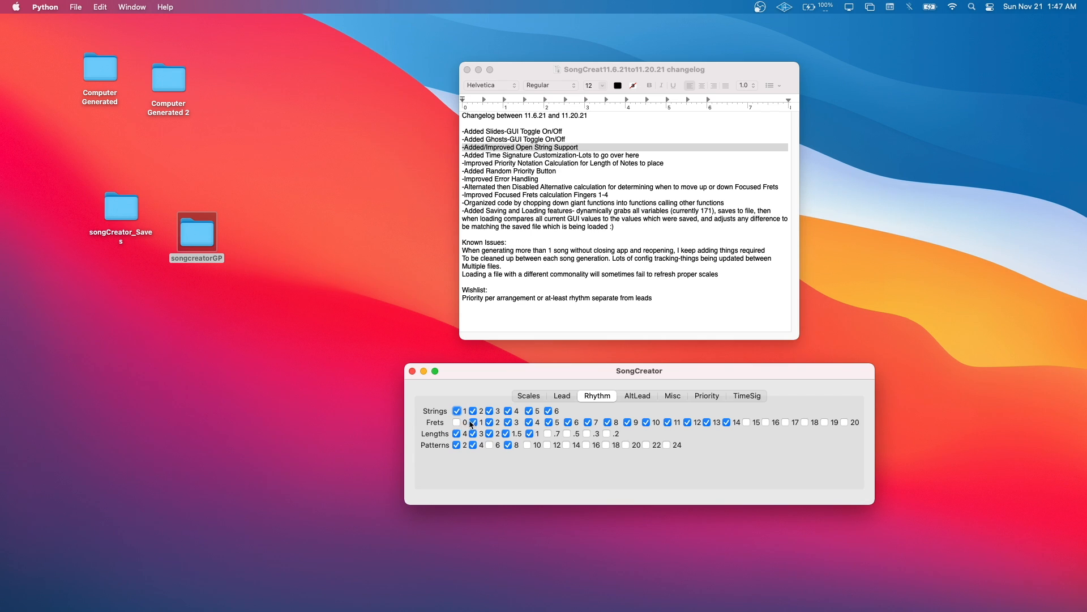
pyautogui.click(498, 423)
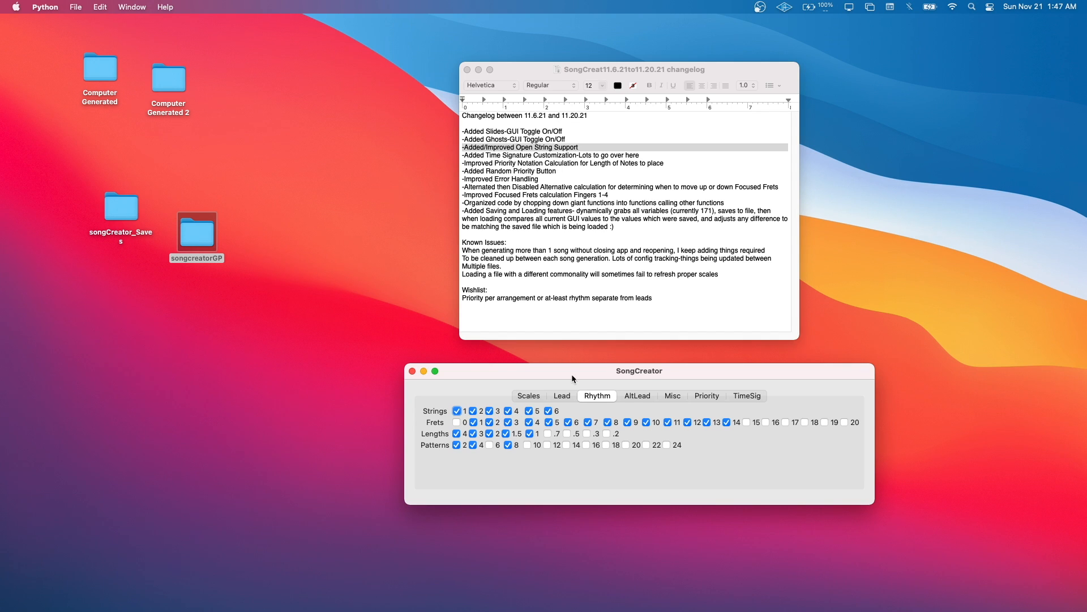
pyautogui.click(562, 395)
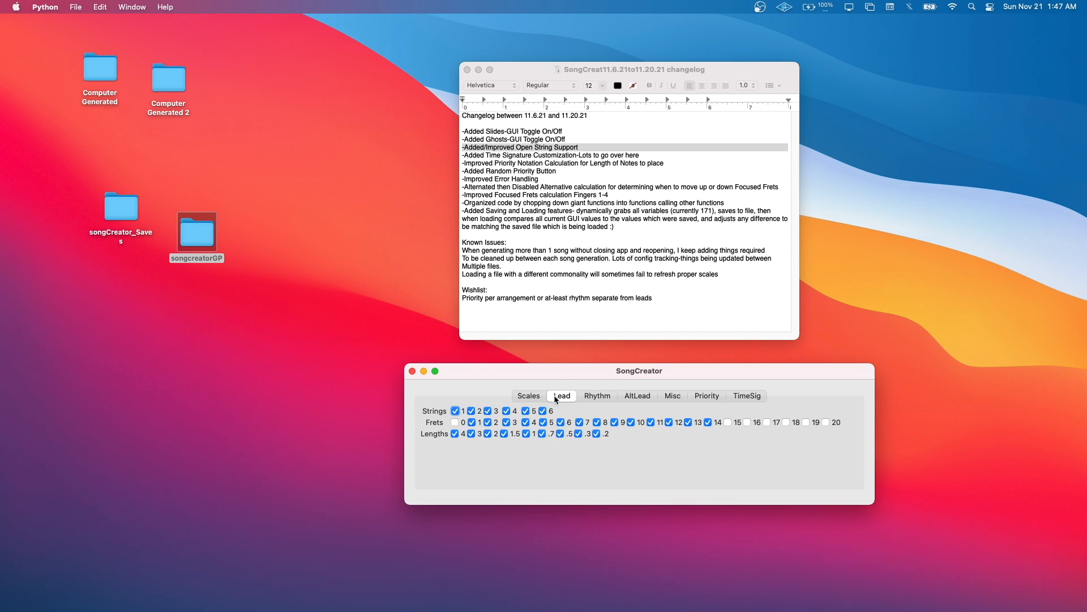
pyautogui.click(455, 423)
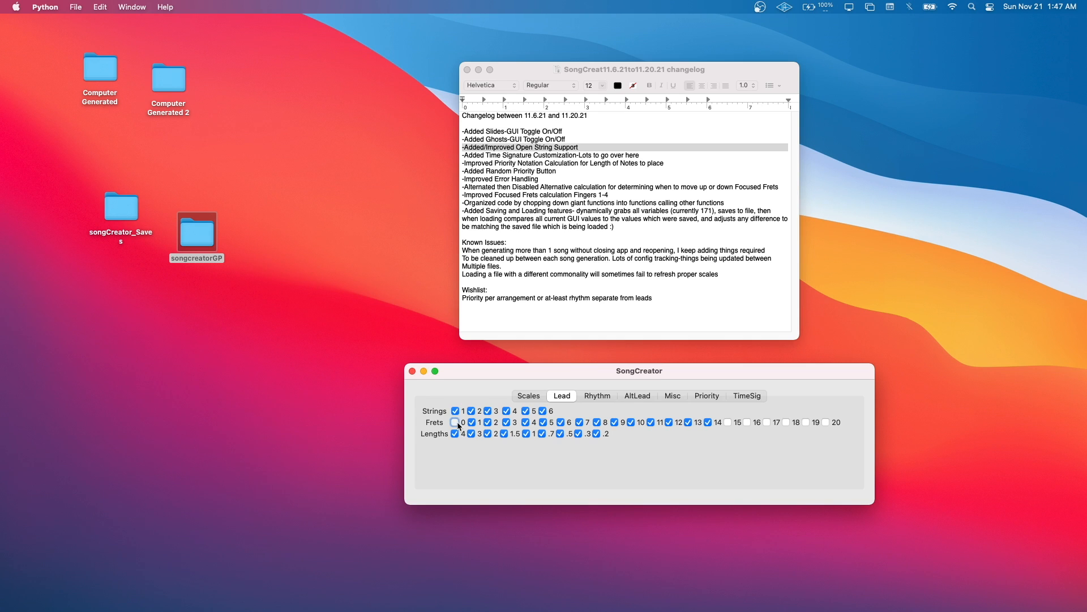
pyautogui.click(455, 422)
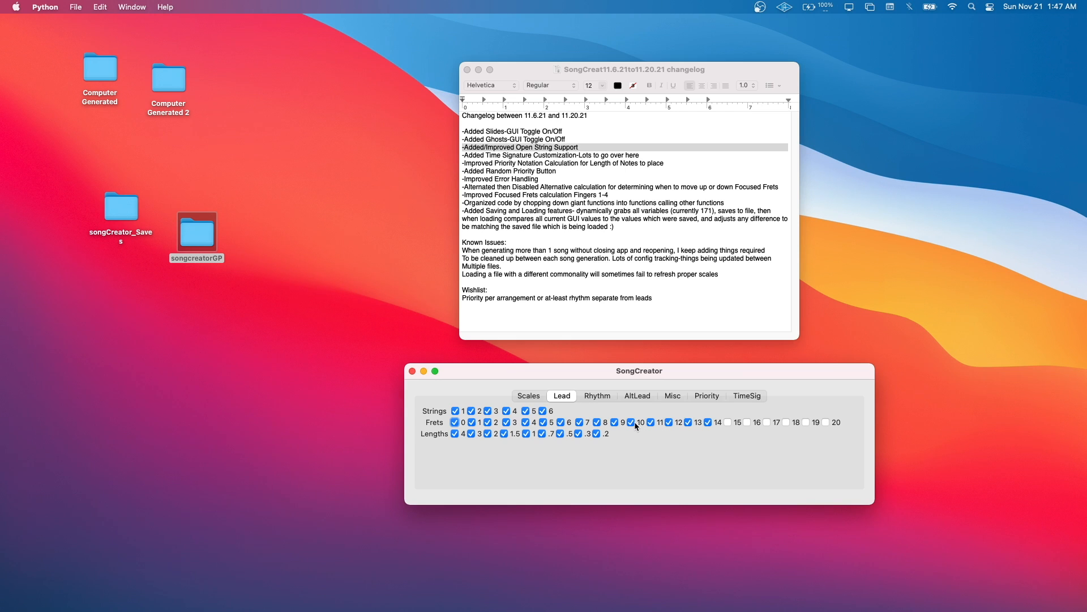
pyautogui.click(455, 422)
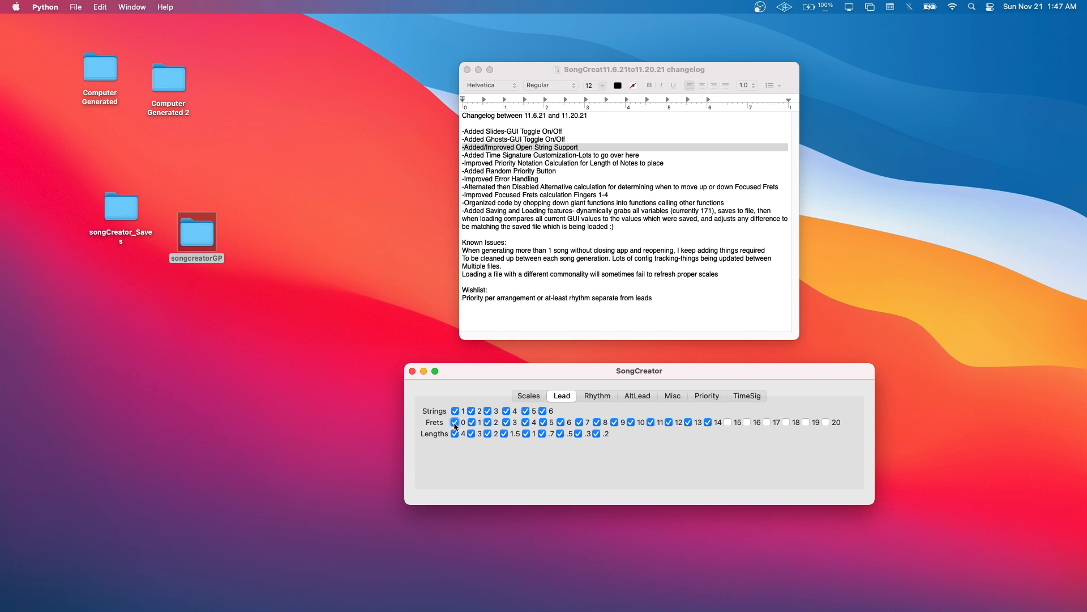
pyautogui.click(455, 423)
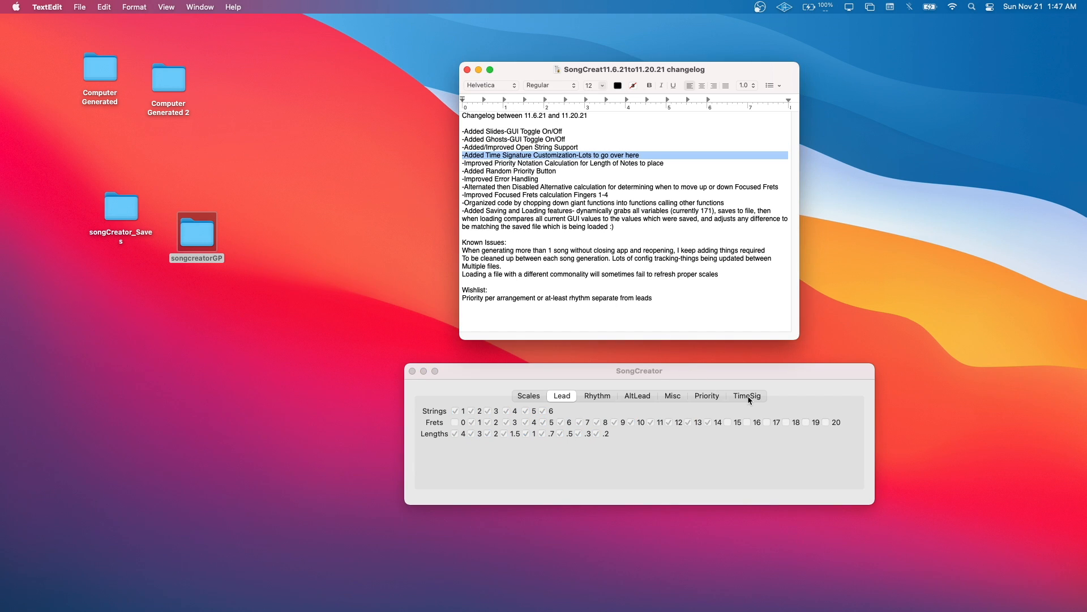
# Keep the first time signature 4/4 on every measure, with transitions turned back on
pyautogui.click(748, 395)
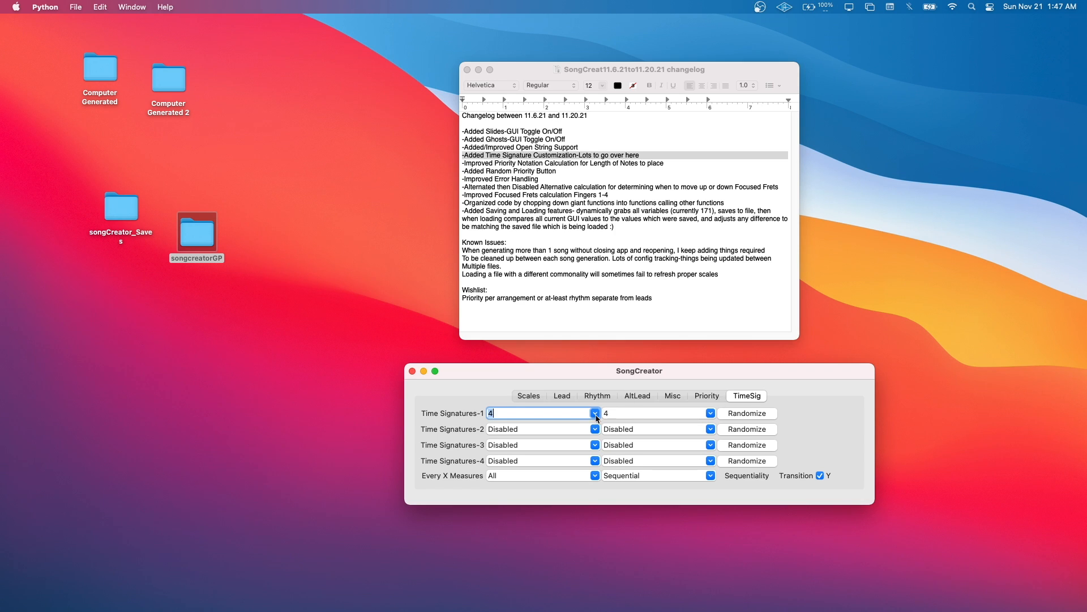
pyautogui.click(595, 413)
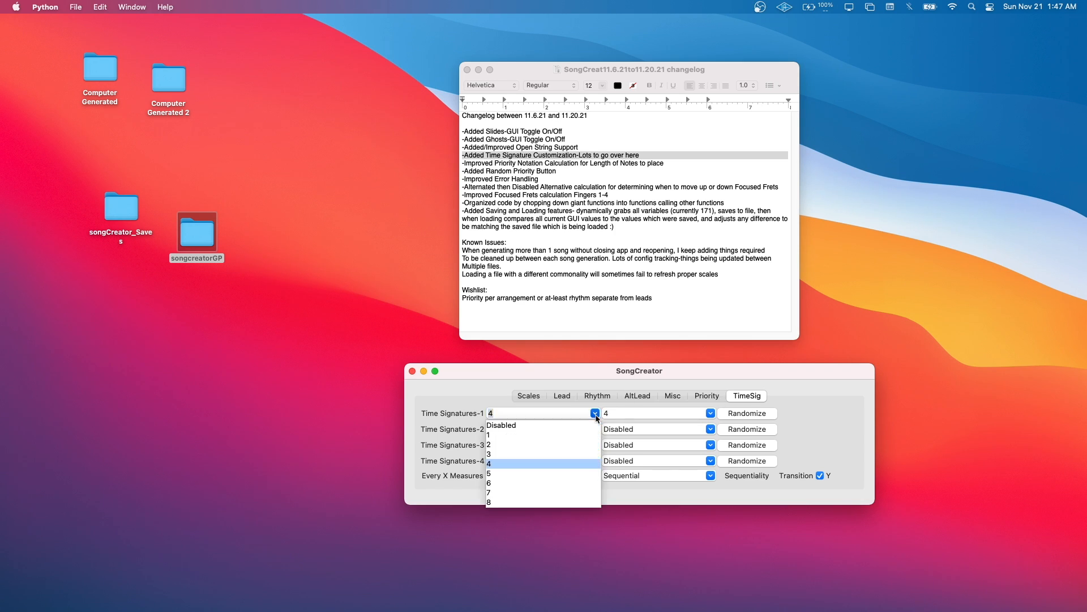
pyautogui.moveTo(551, 454)
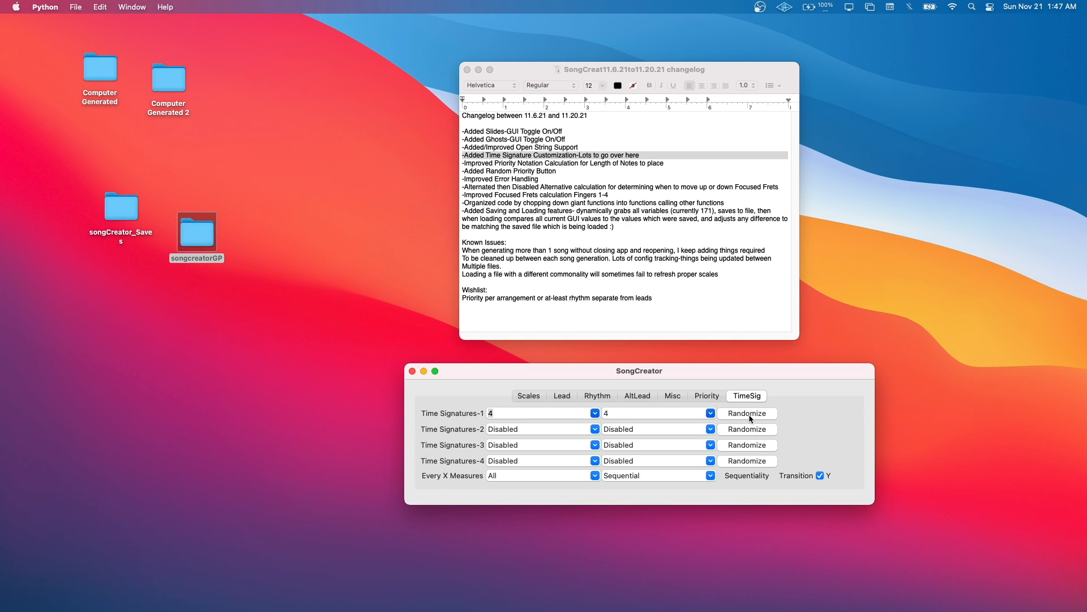
pyautogui.moveTo(546, 407)
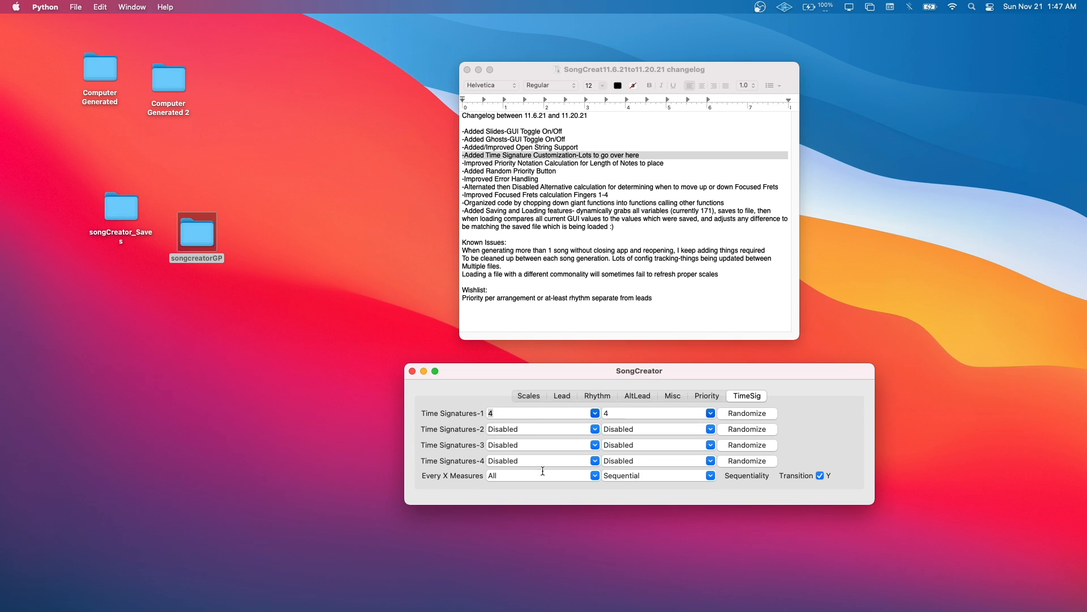
pyautogui.moveTo(435, 476)
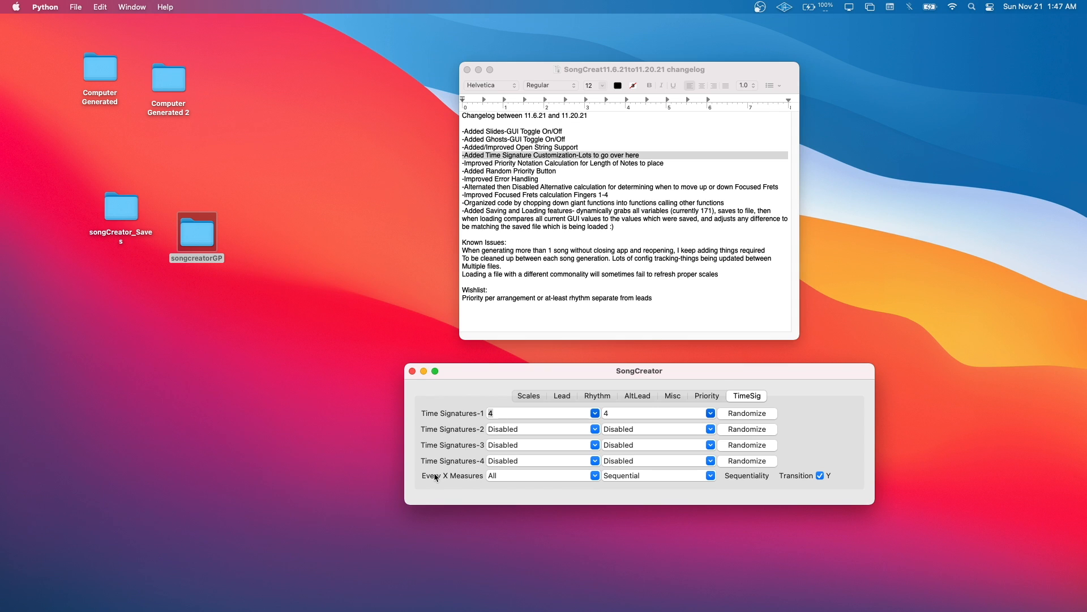
pyautogui.moveTo(481, 481)
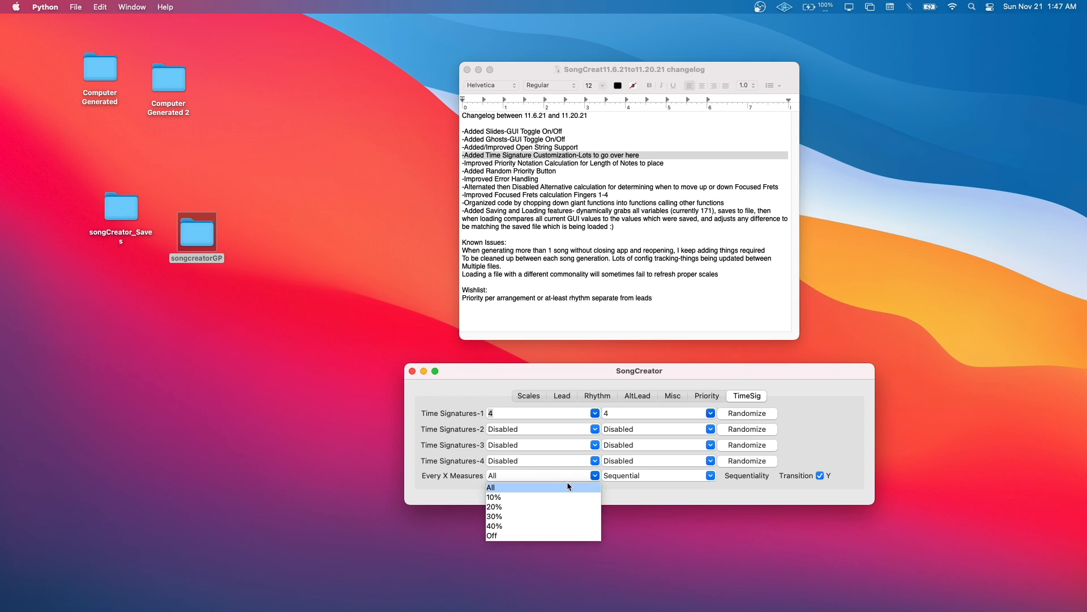
pyautogui.click(491, 486)
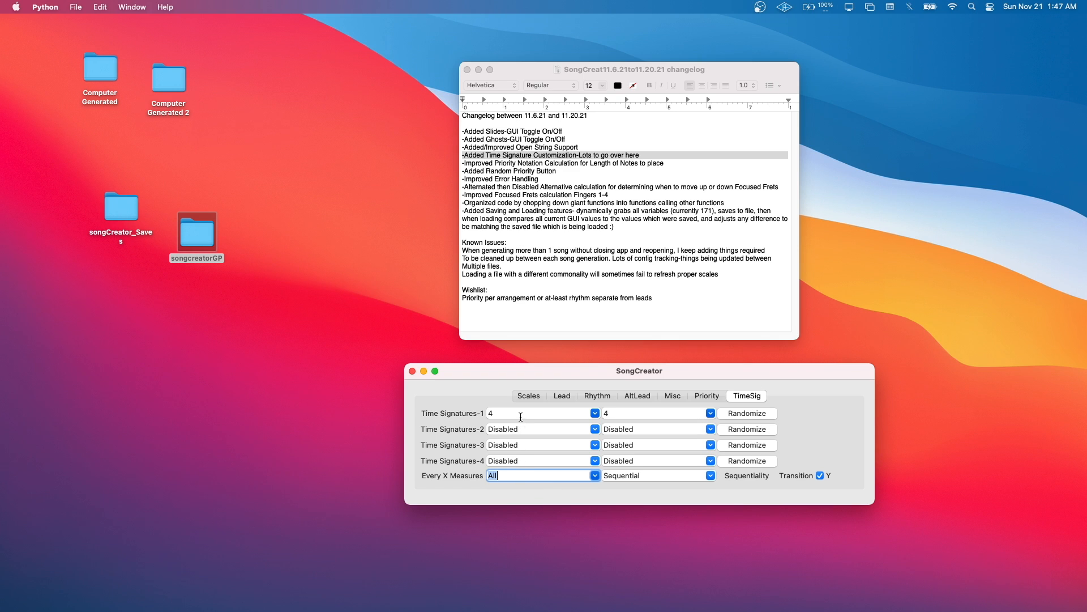
pyautogui.moveTo(671, 465)
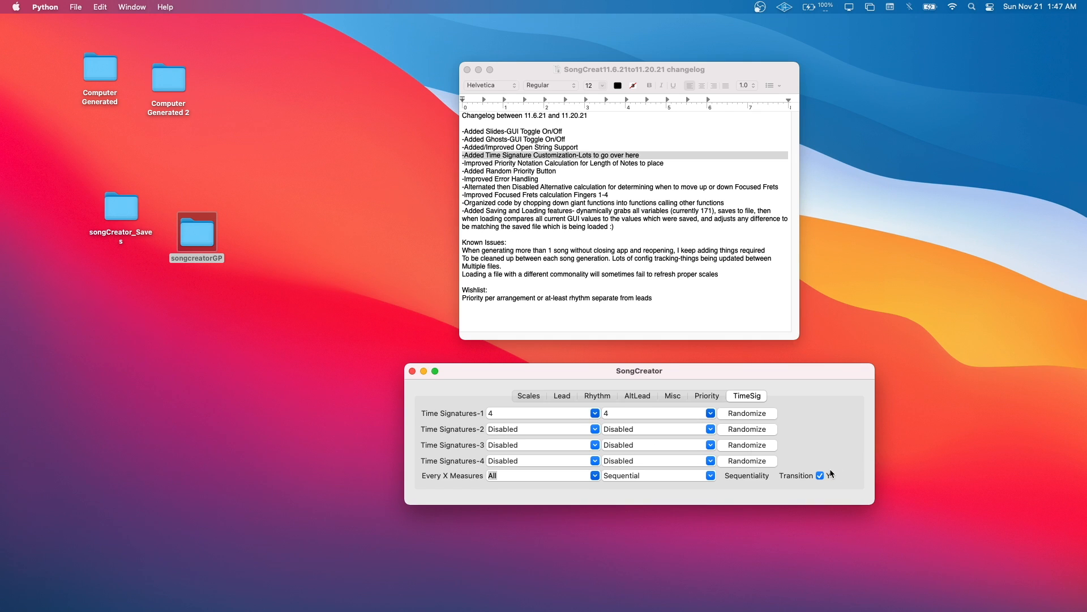
pyautogui.click(821, 475)
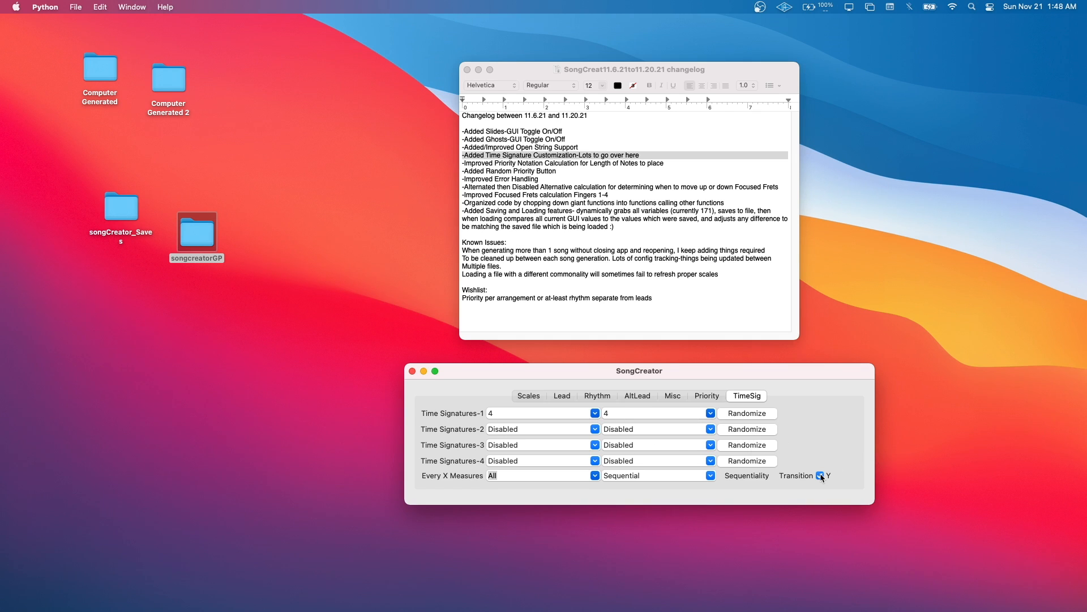
pyautogui.click(819, 475)
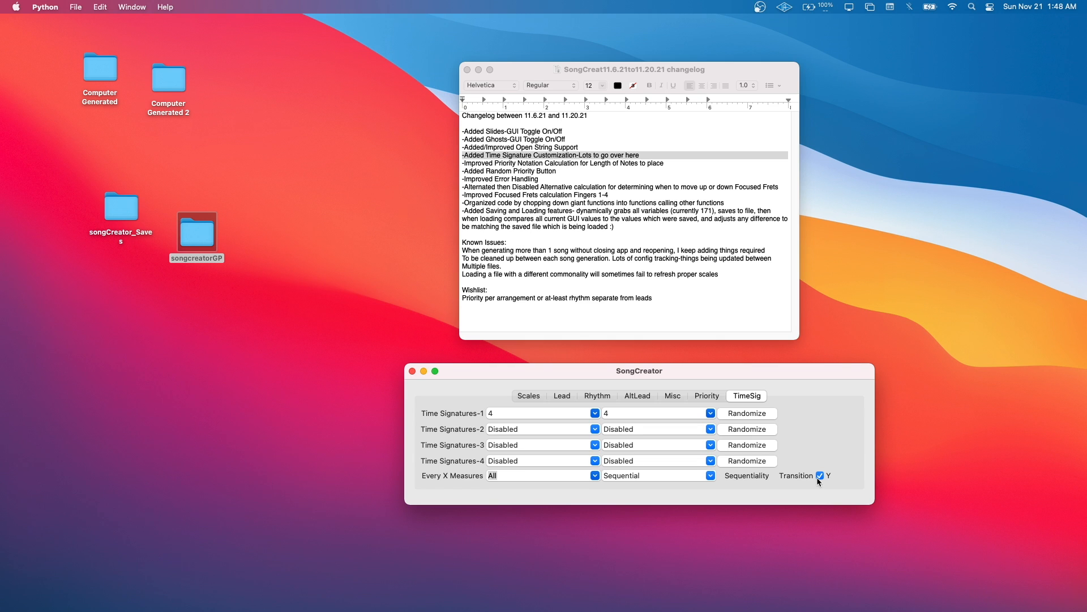
pyautogui.moveTo(721, 255)
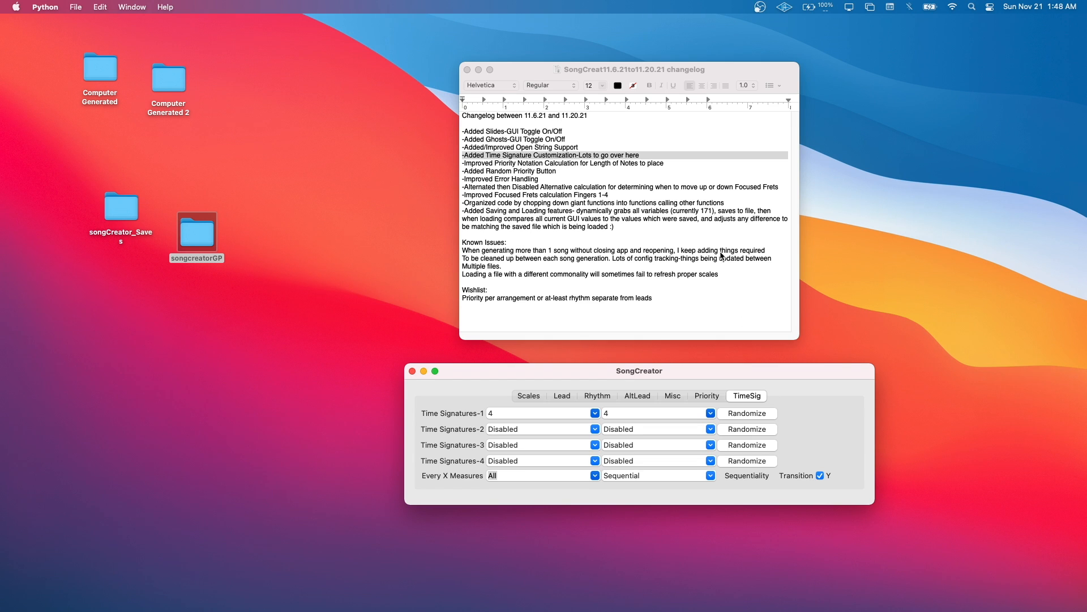
pyautogui.moveTo(649, 447)
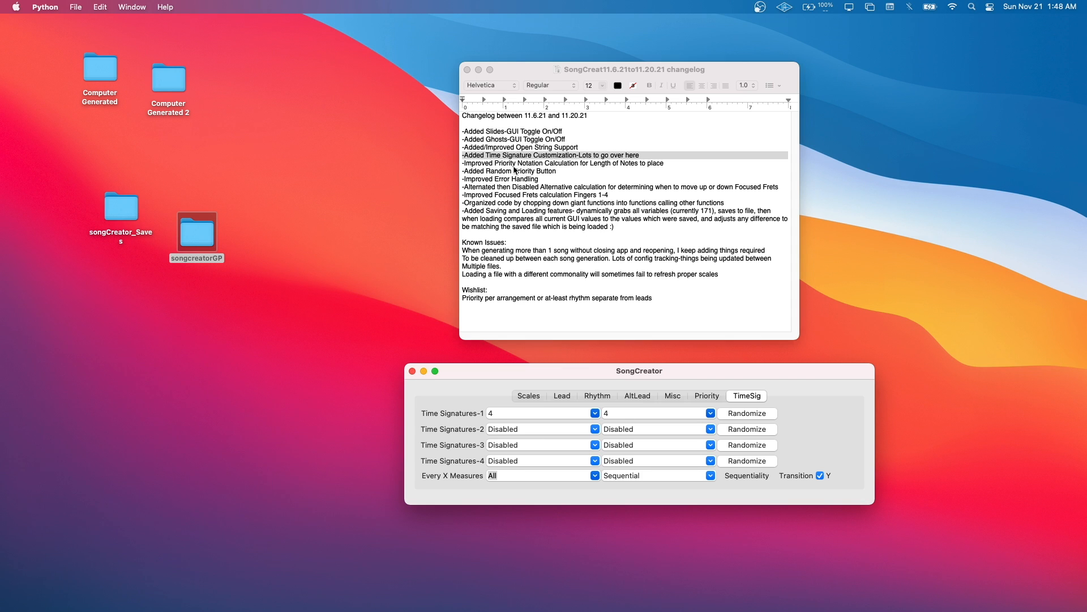
# Show the Priority tab's note-length weights beside the priority notation changelog entry
pyautogui.click(562, 162)
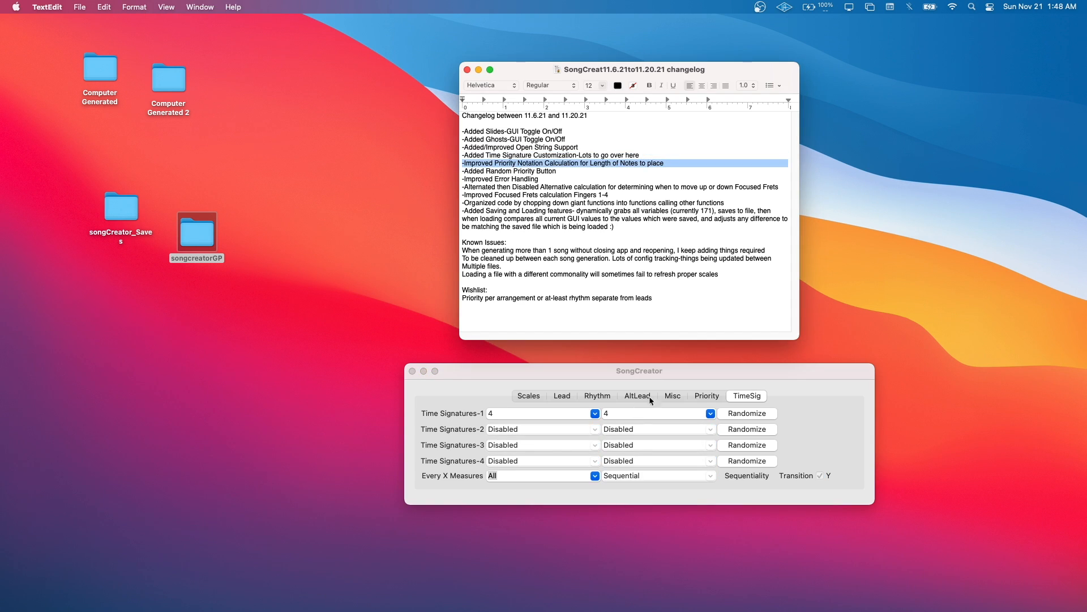
pyautogui.click(706, 396)
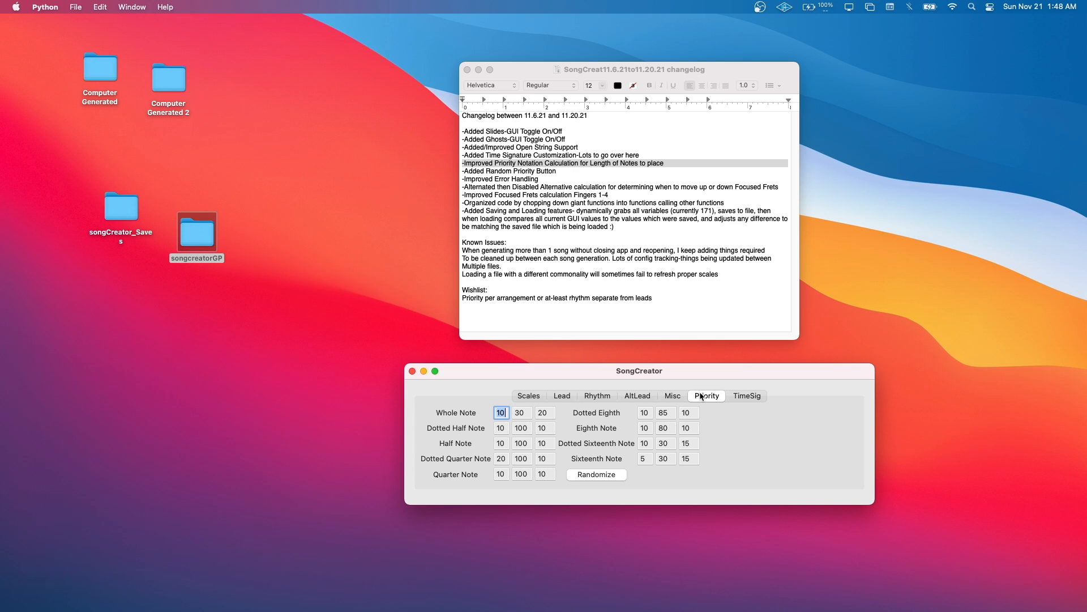
pyautogui.click(747, 395)
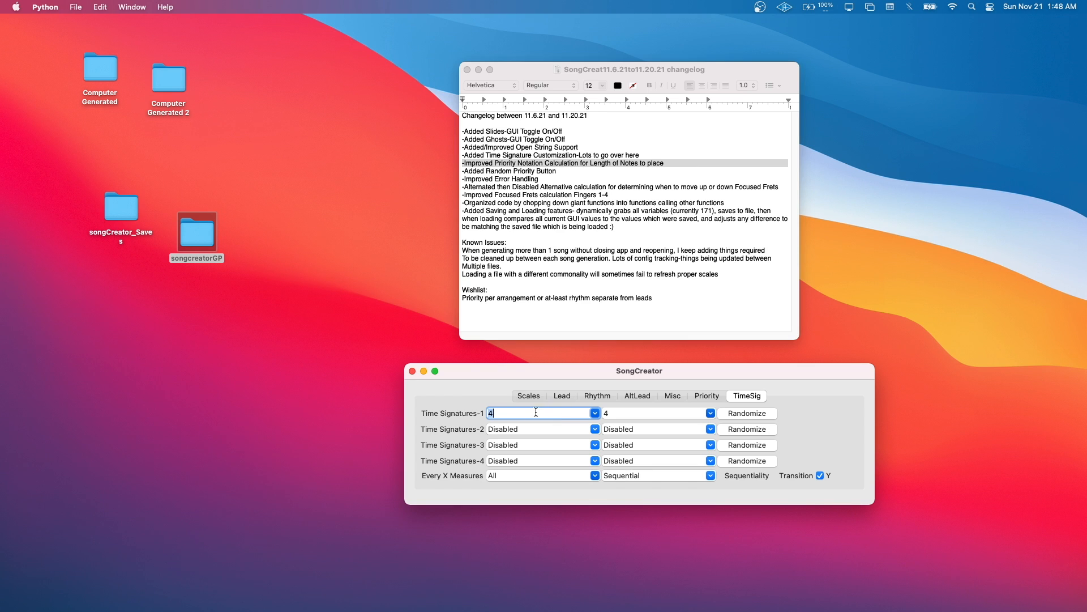
pyautogui.moveTo(603, 435)
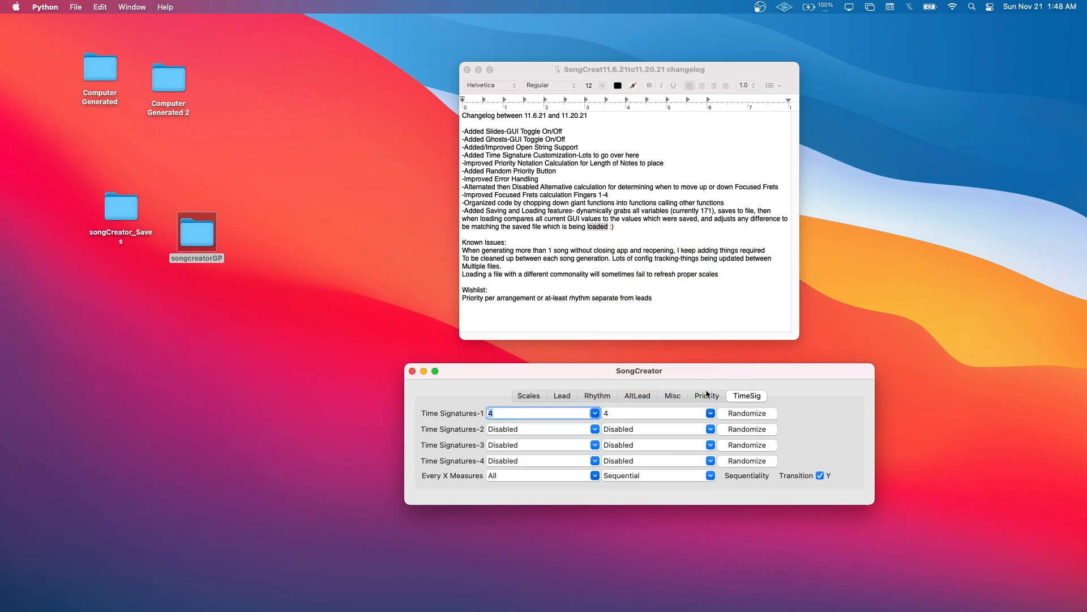
pyautogui.click(706, 396)
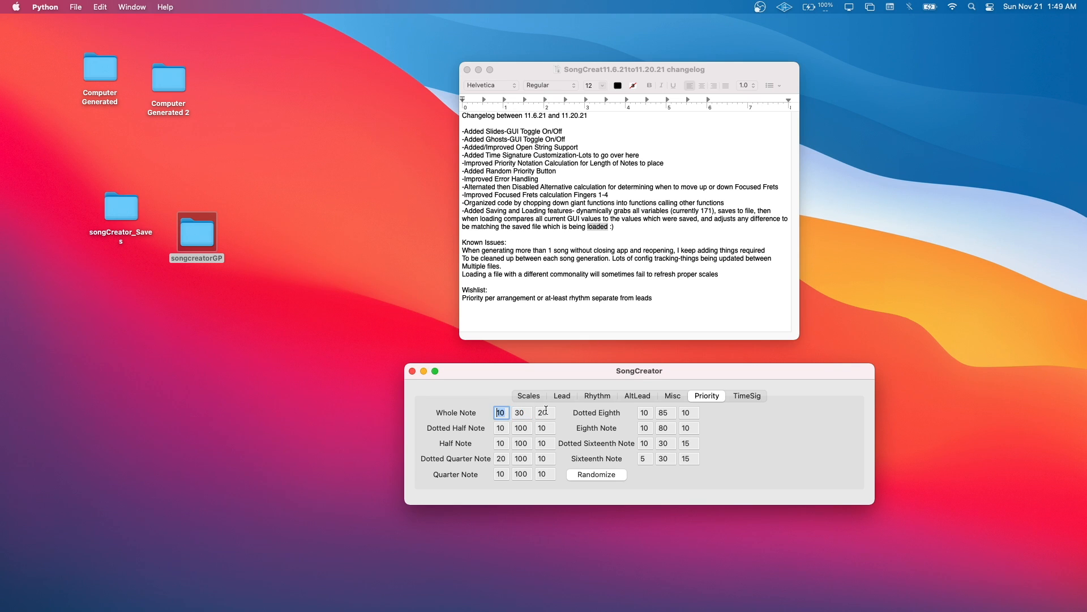
pyautogui.click(545, 412)
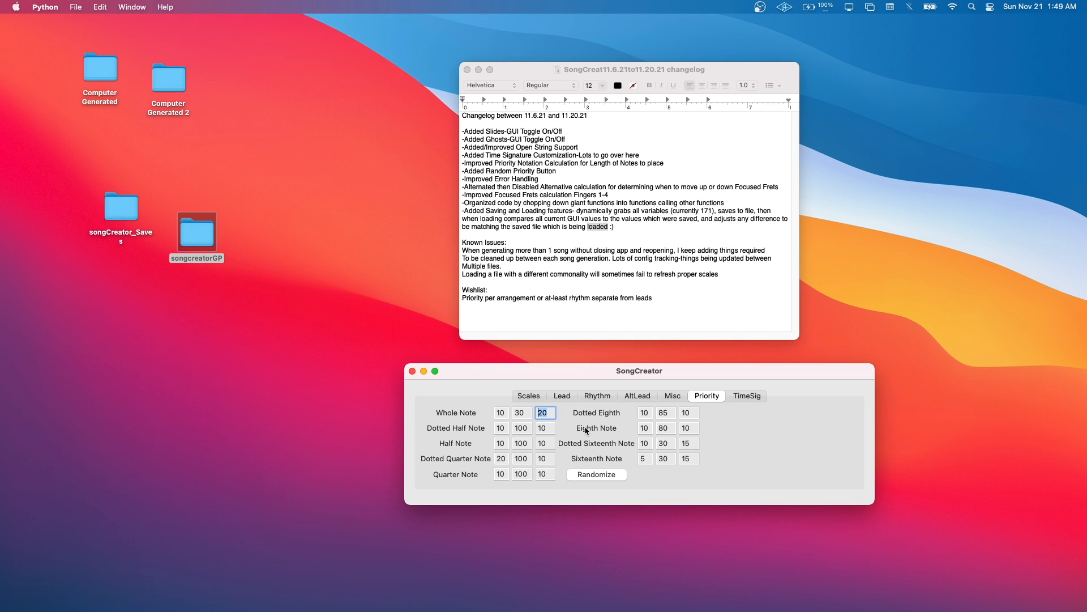
pyautogui.moveTo(493, 414)
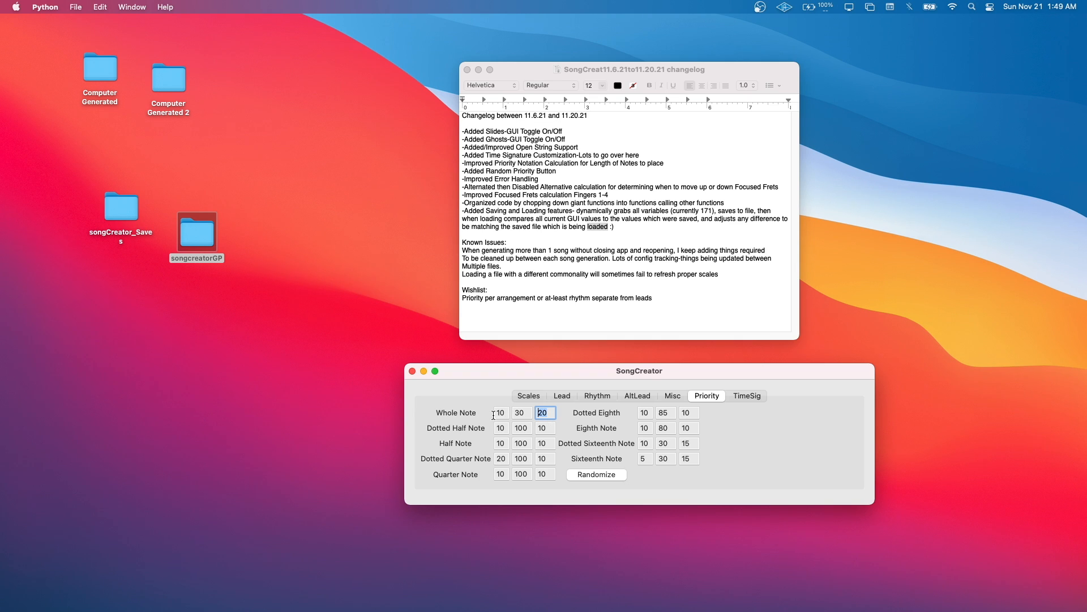
pyautogui.moveTo(581, 445)
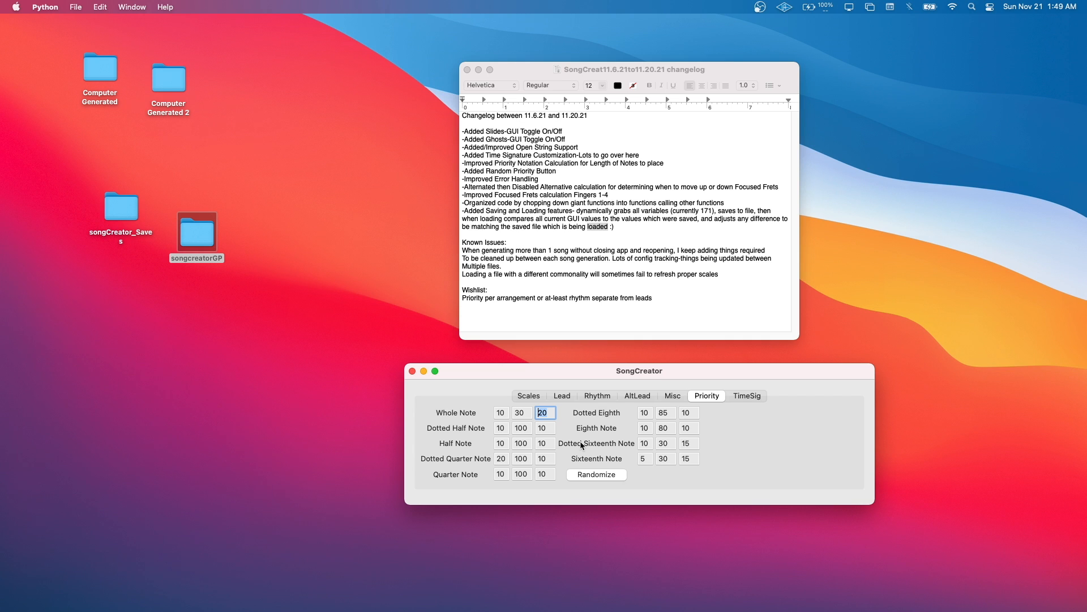
pyautogui.moveTo(501, 432)
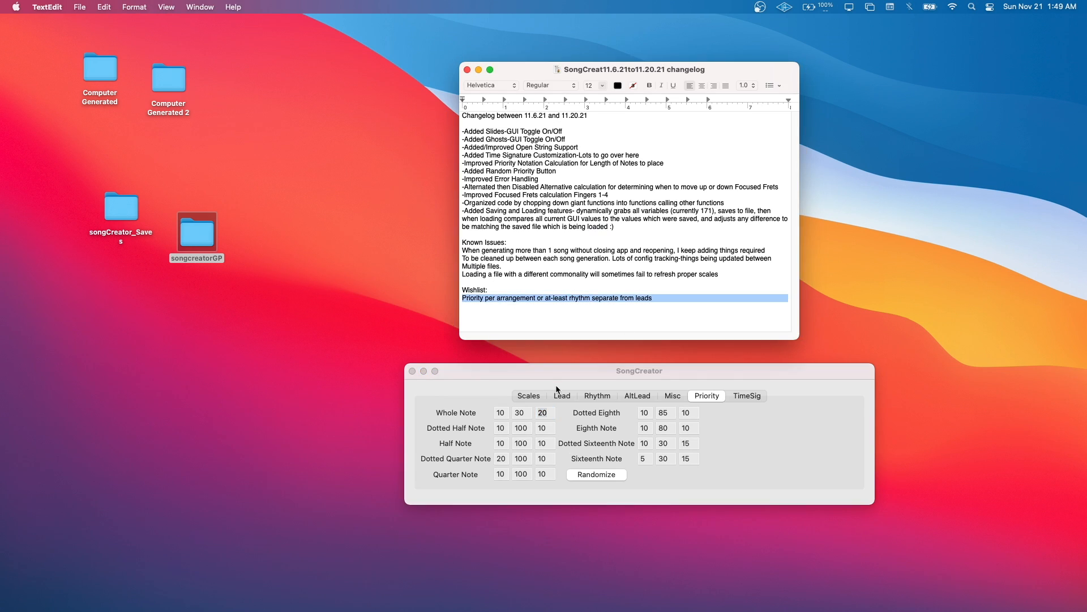
pyautogui.click(663, 443)
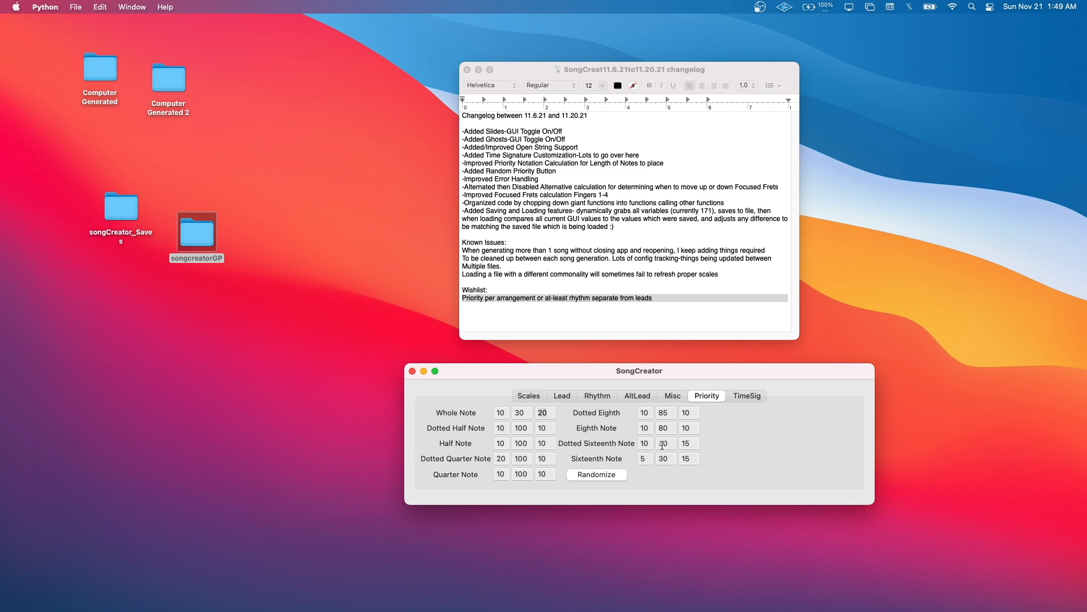
pyautogui.moveTo(492, 182)
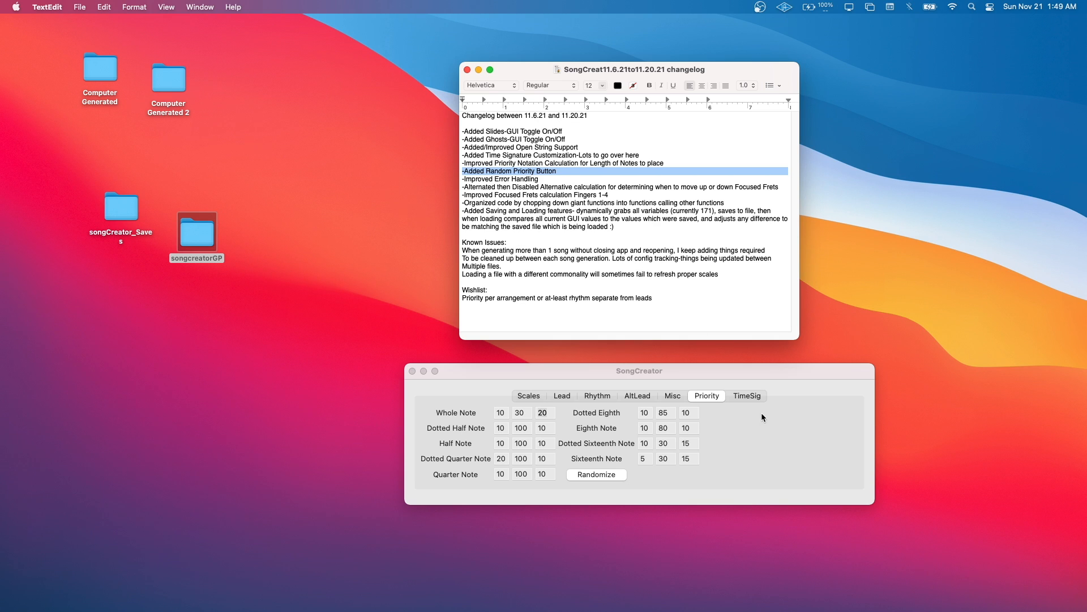
pyautogui.click(596, 475)
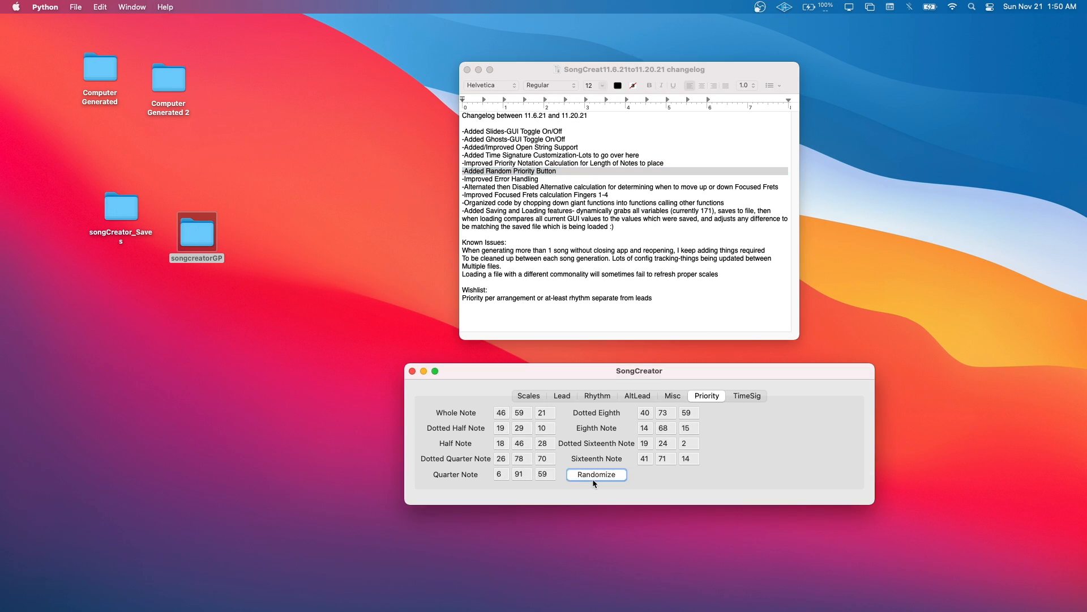
pyautogui.click(595, 475)
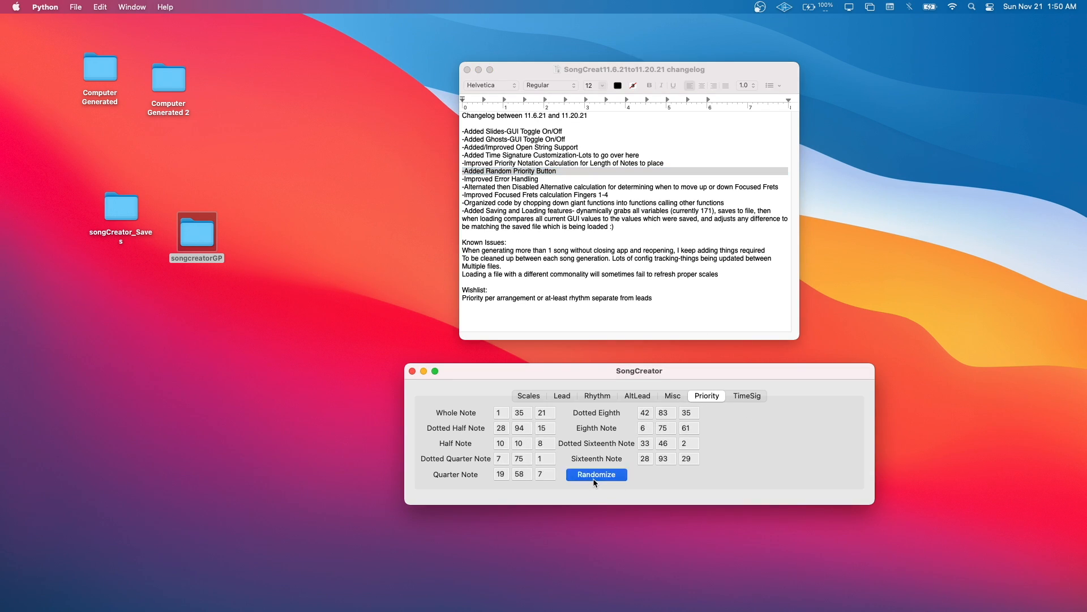
pyautogui.click(595, 474)
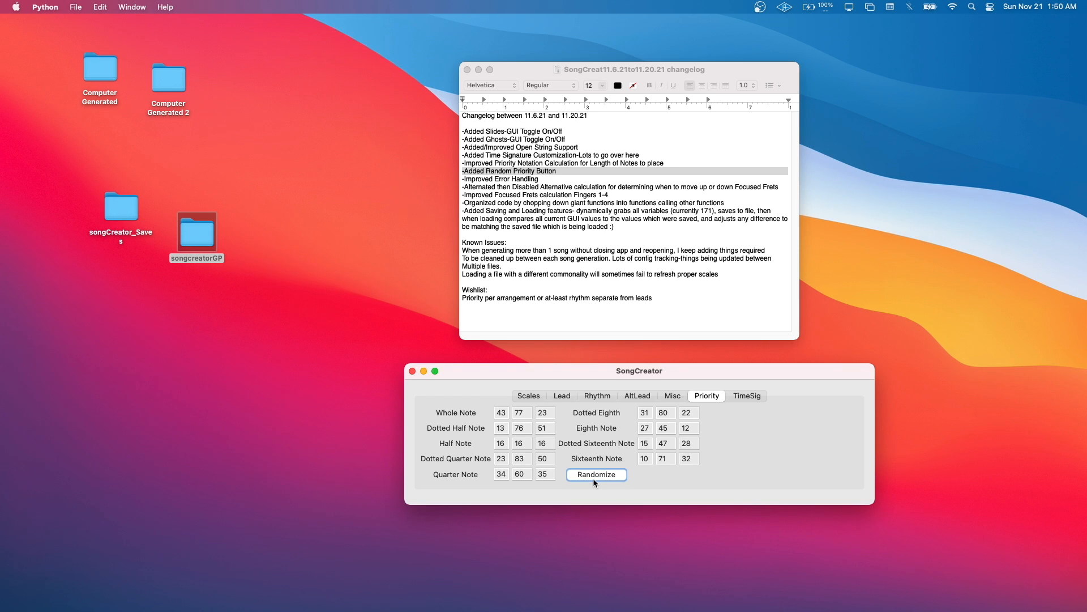
pyautogui.click(595, 474)
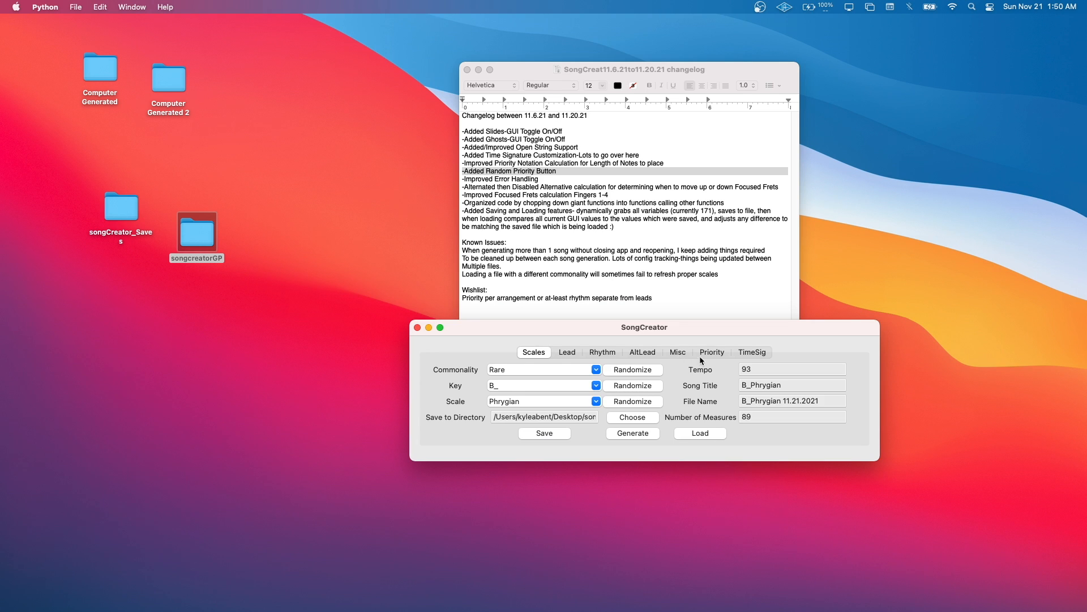
pyautogui.click(711, 352)
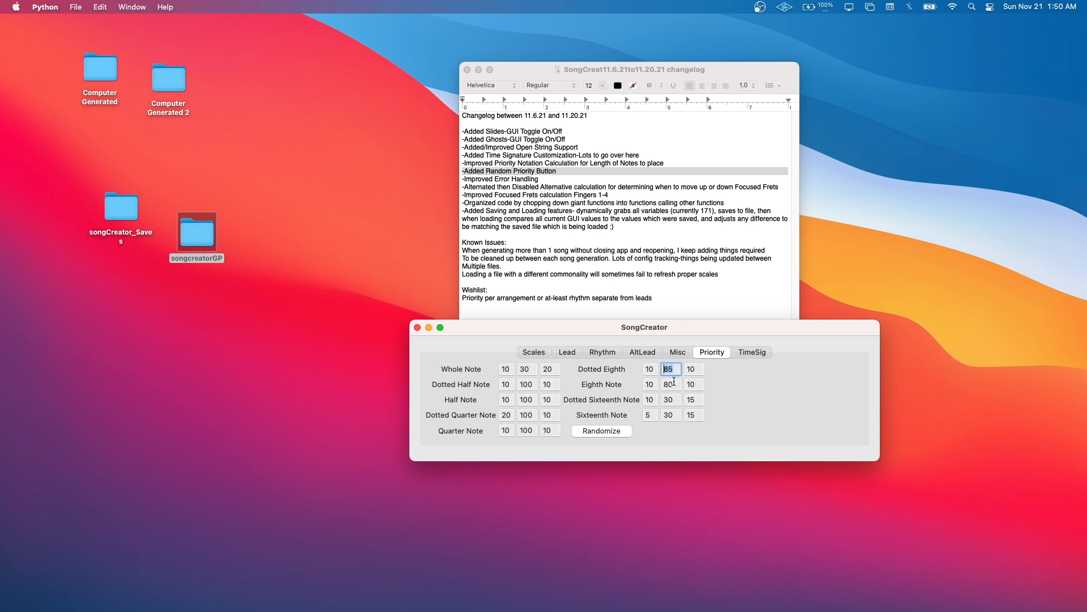
pyautogui.click(669, 383)
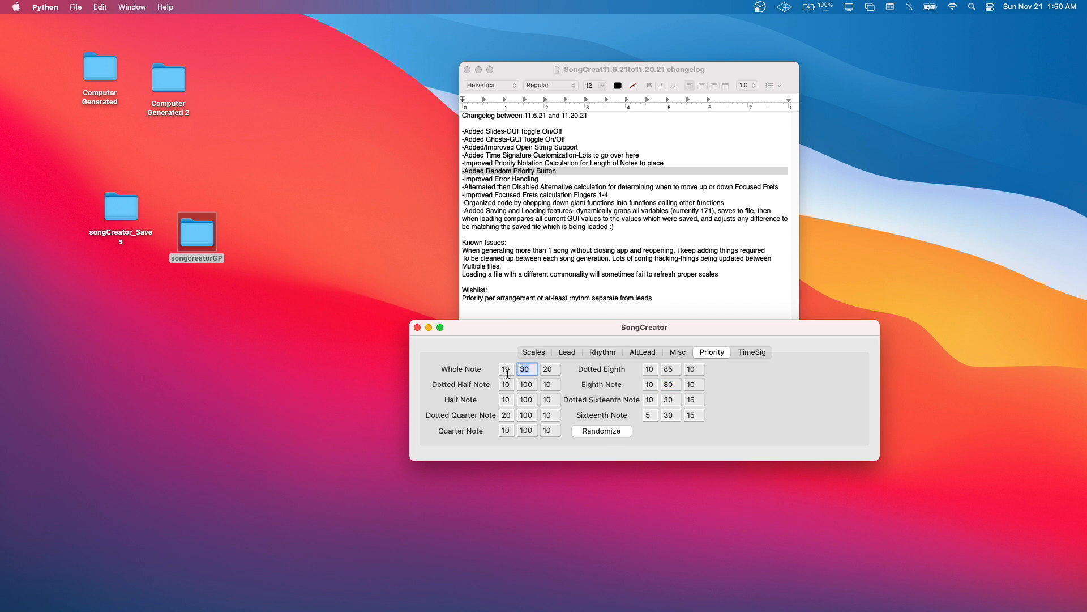
pyautogui.moveTo(705, 418)
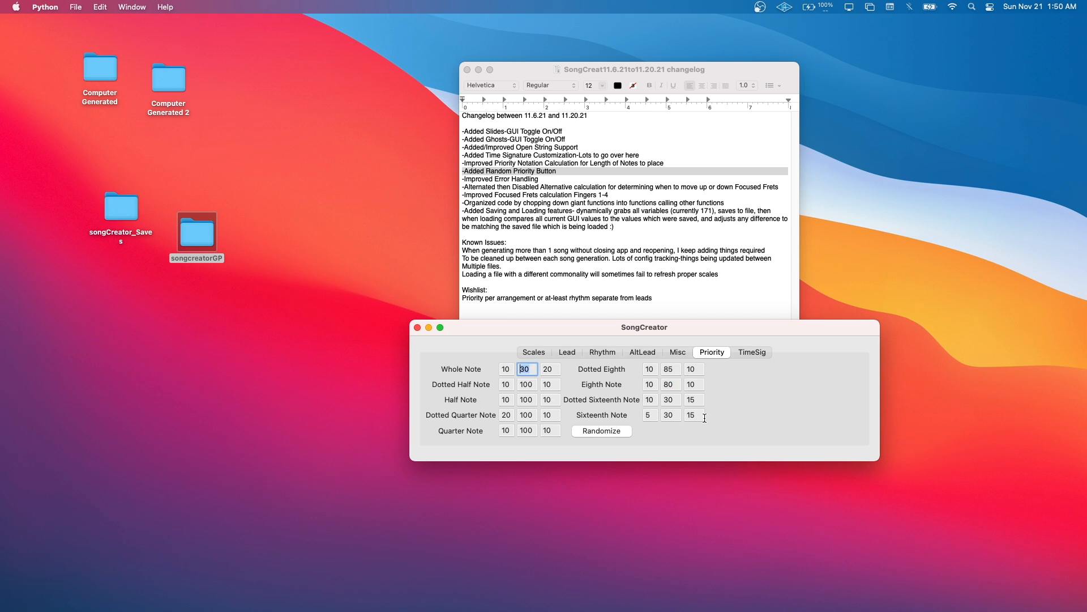
pyautogui.moveTo(559, 220)
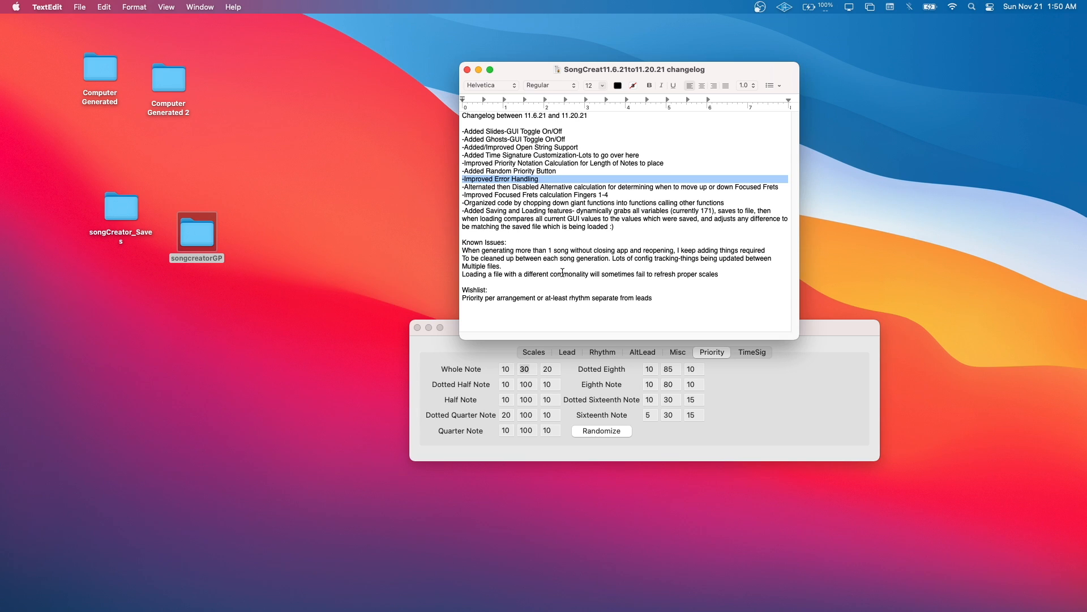
pyautogui.moveTo(759, 356)
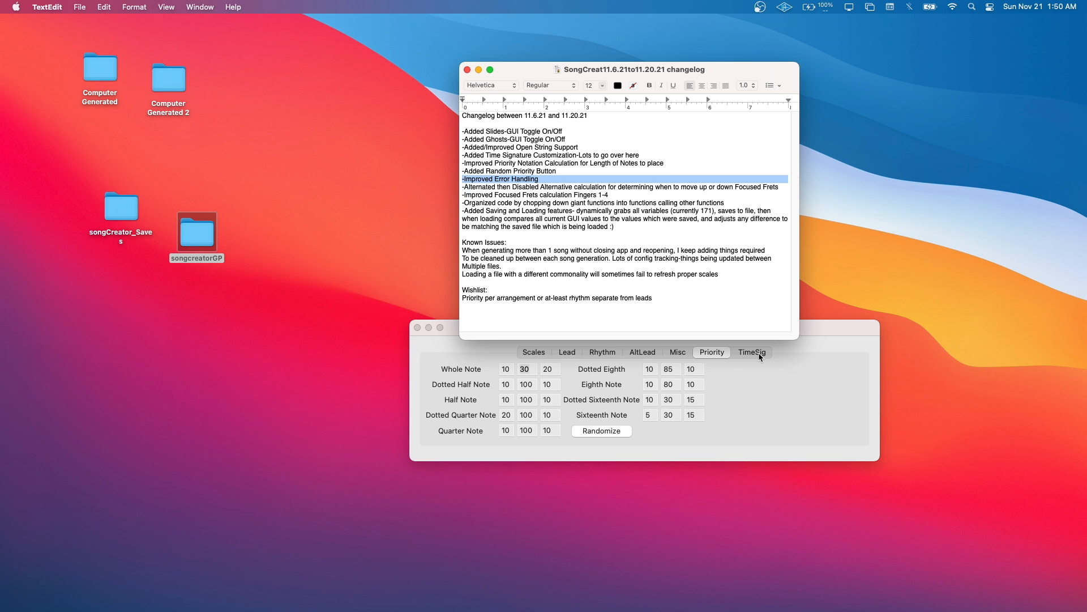
# Leave Time Signatures-2 Disabled on the TimeSig tab and highlight the focused fret changelog entry
pyautogui.click(751, 353)
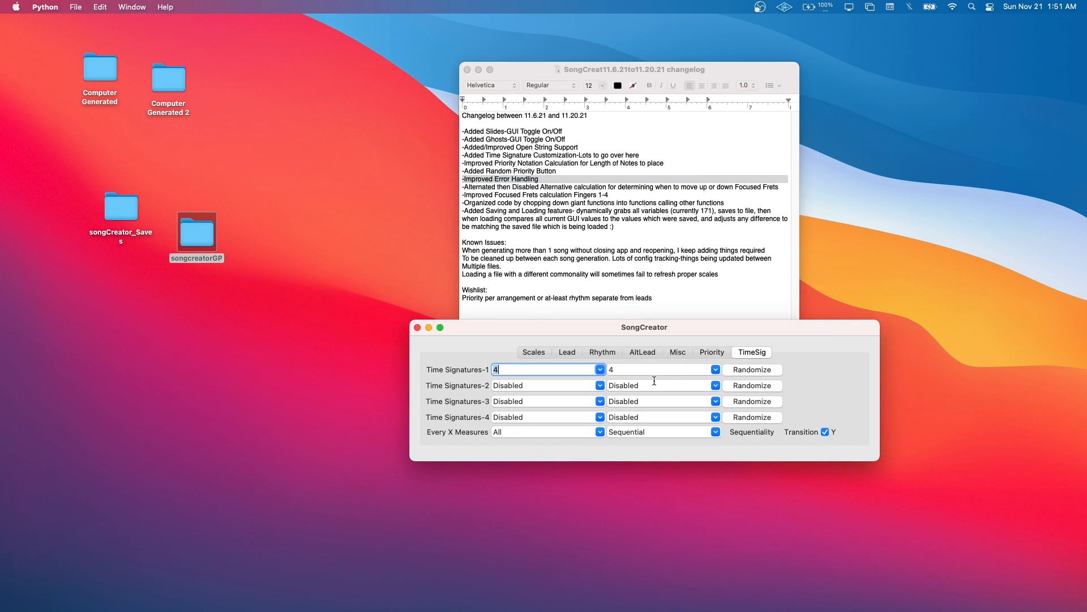
pyautogui.click(714, 385)
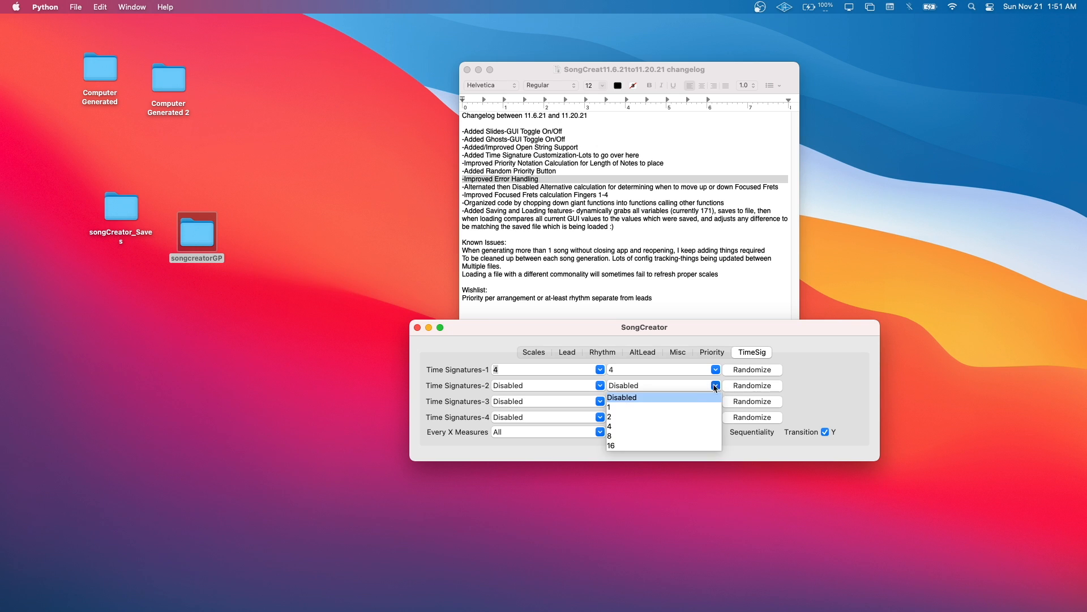
pyautogui.click(600, 386)
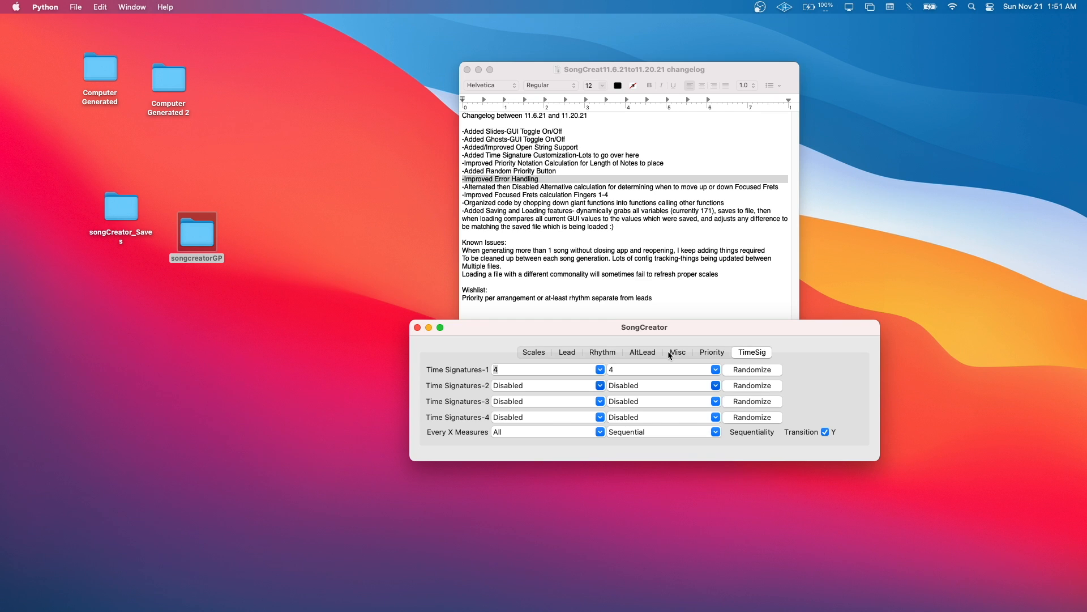
pyautogui.moveTo(693, 371)
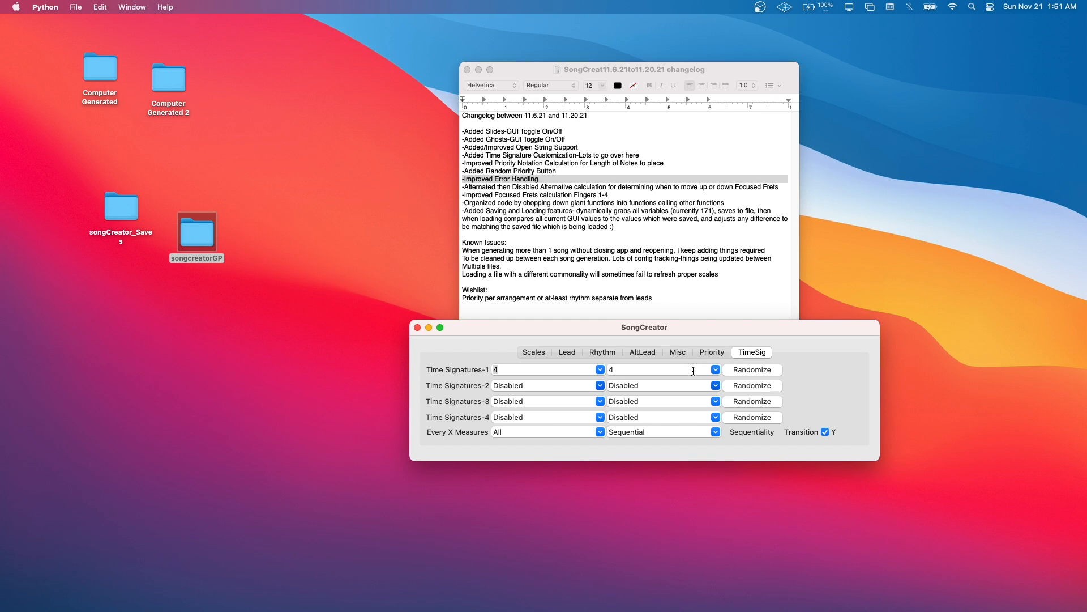
pyautogui.click(619, 186)
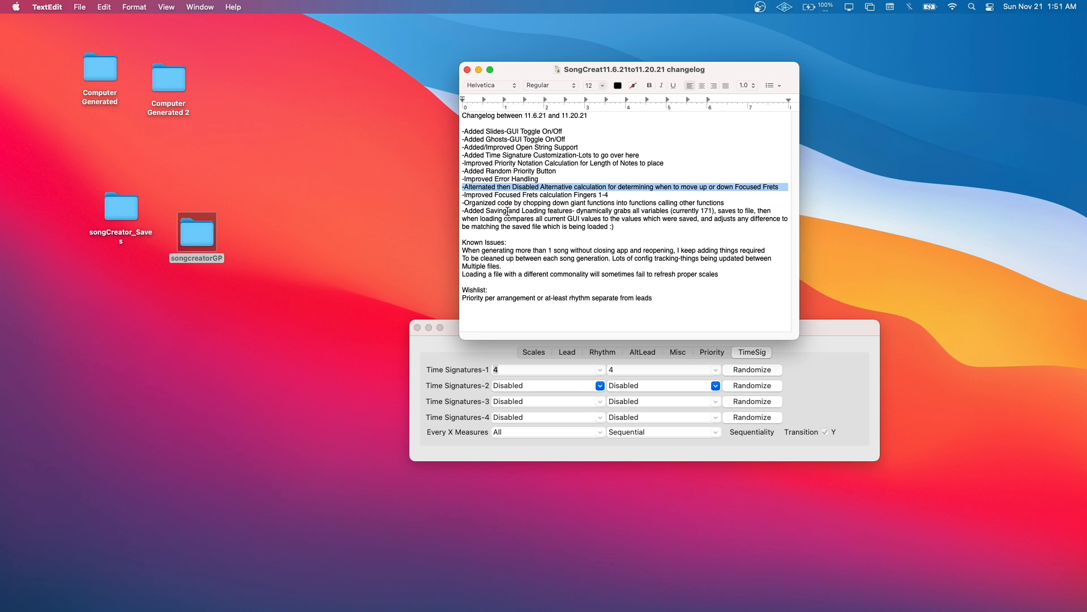
# Show the Misc settings, with focused frets moving every 6 notes
pyautogui.click(676, 353)
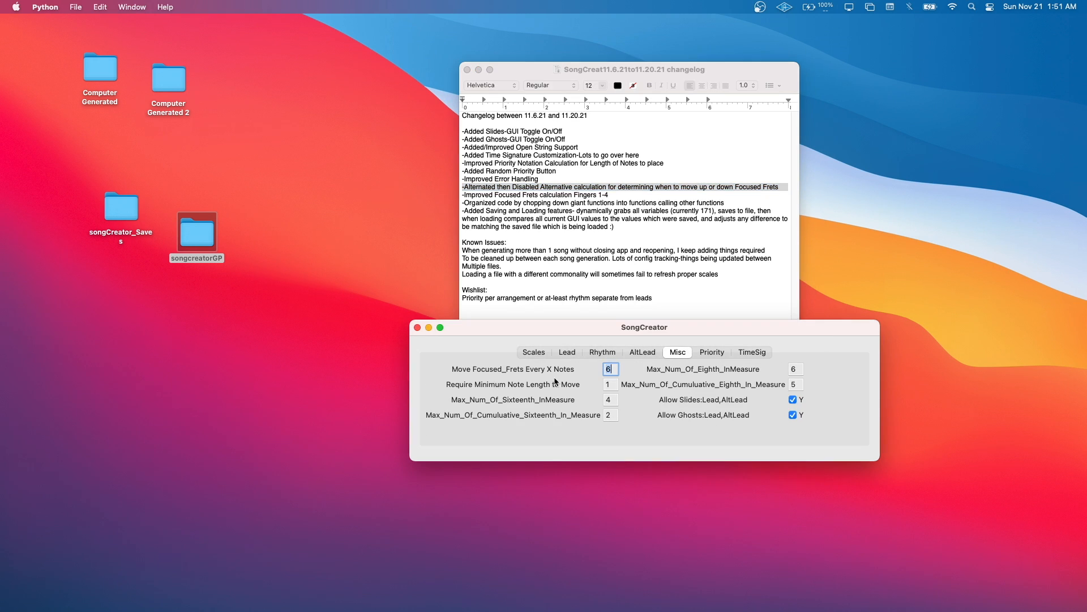
pyautogui.moveTo(571, 376)
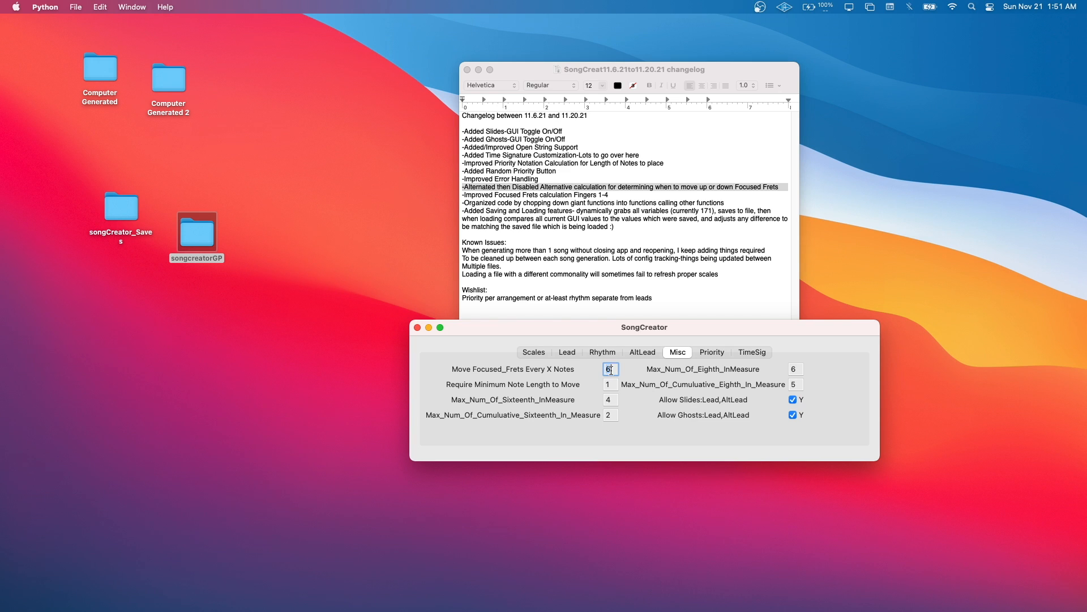
pyautogui.click(609, 384)
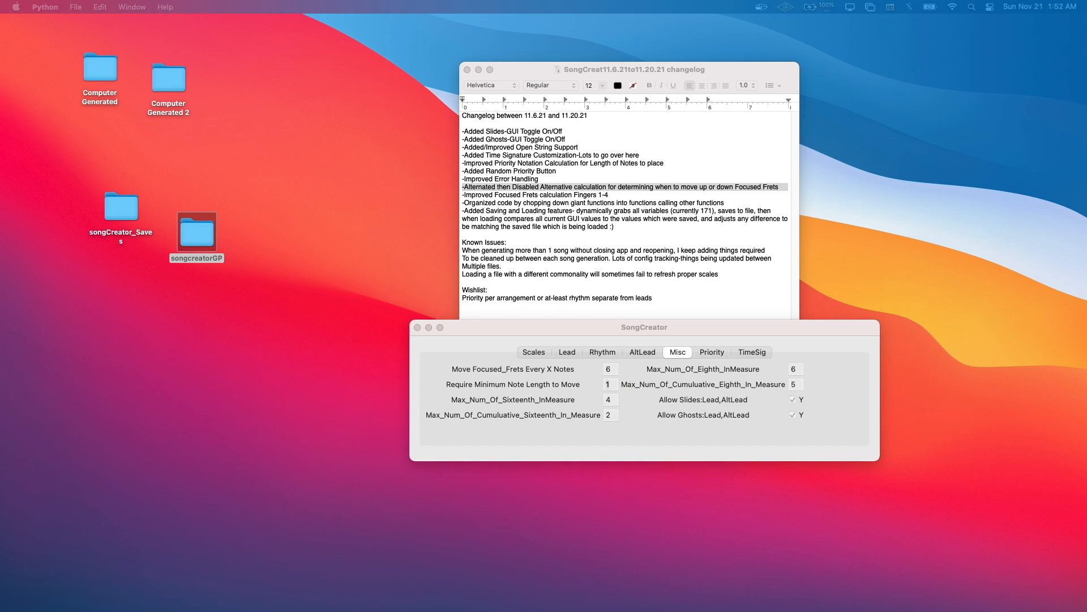
pyautogui.moveTo(707, 246)
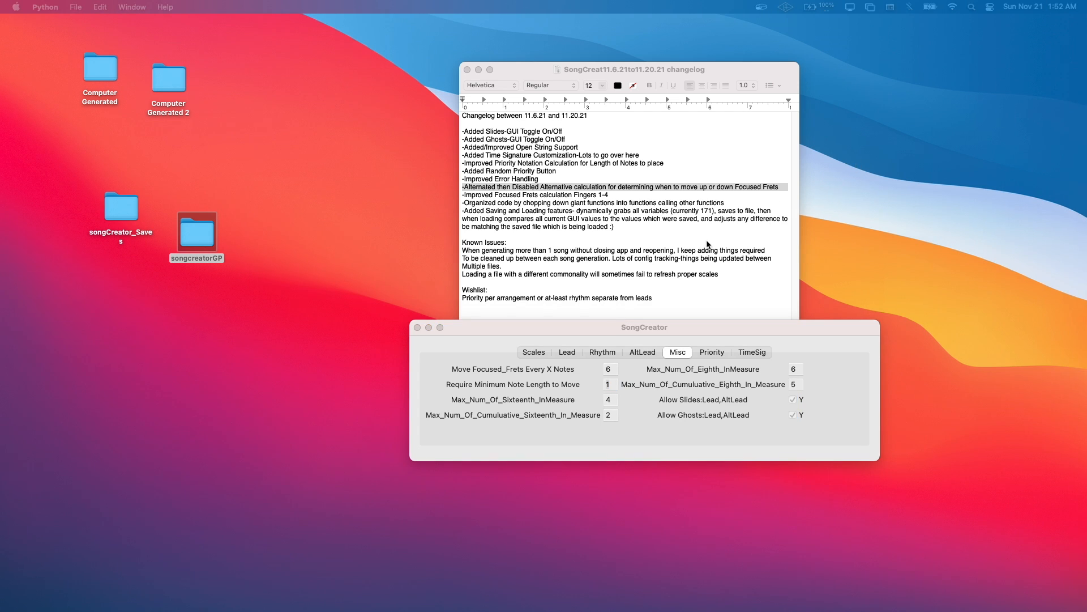
pyautogui.moveTo(718, 247)
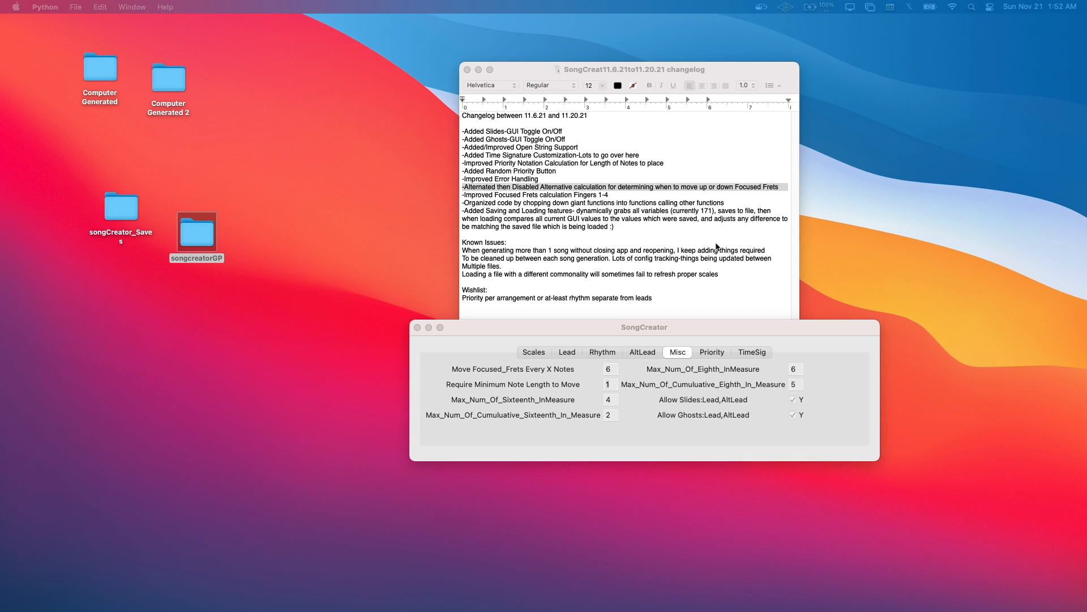
pyautogui.moveTo(614, 374)
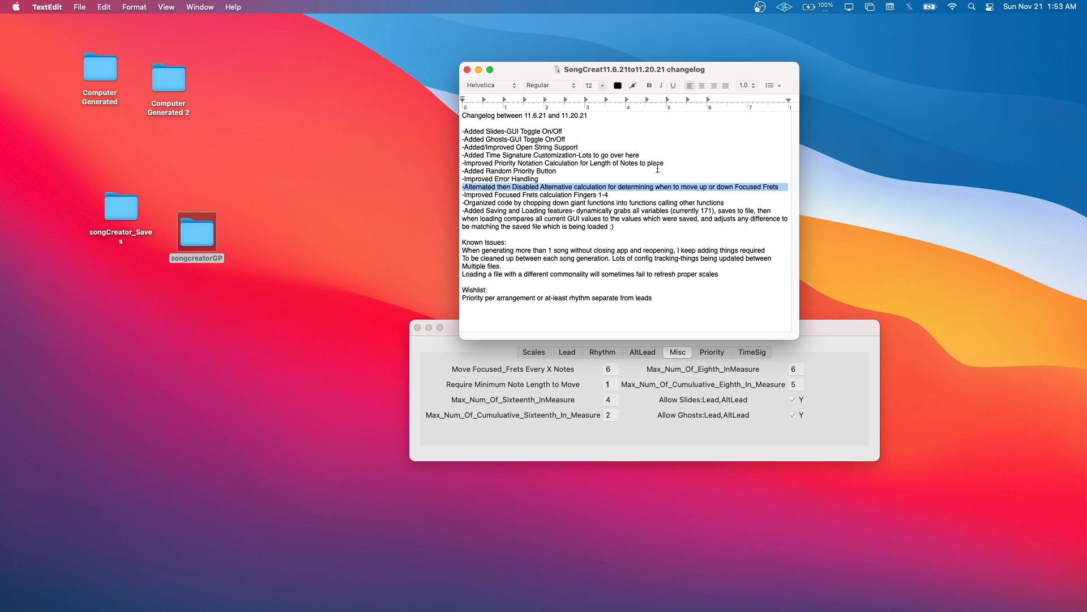
pyautogui.click(642, 352)
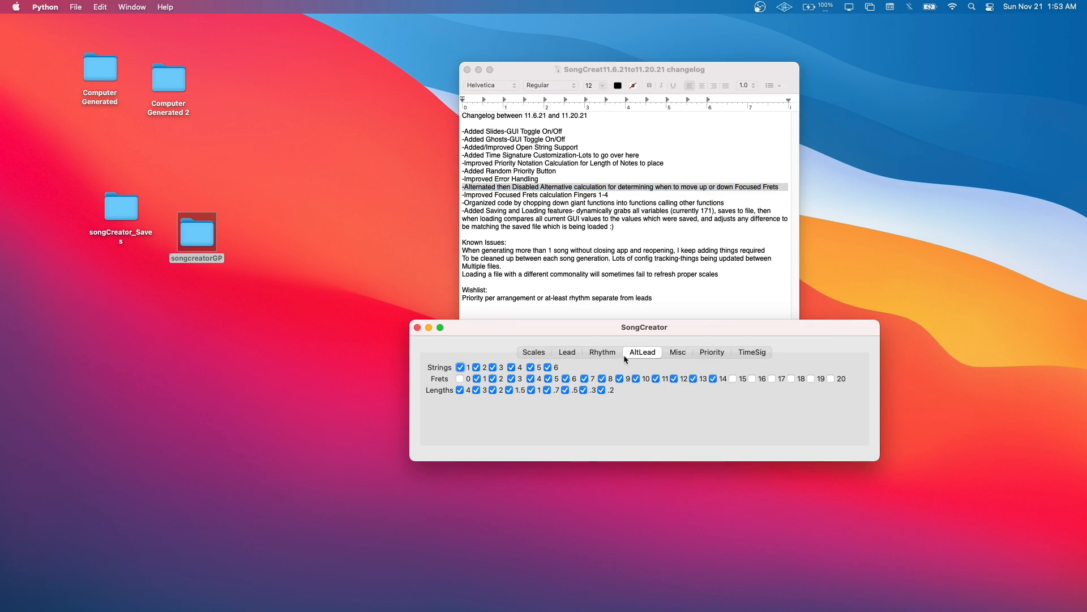
pyautogui.moveTo(708, 357)
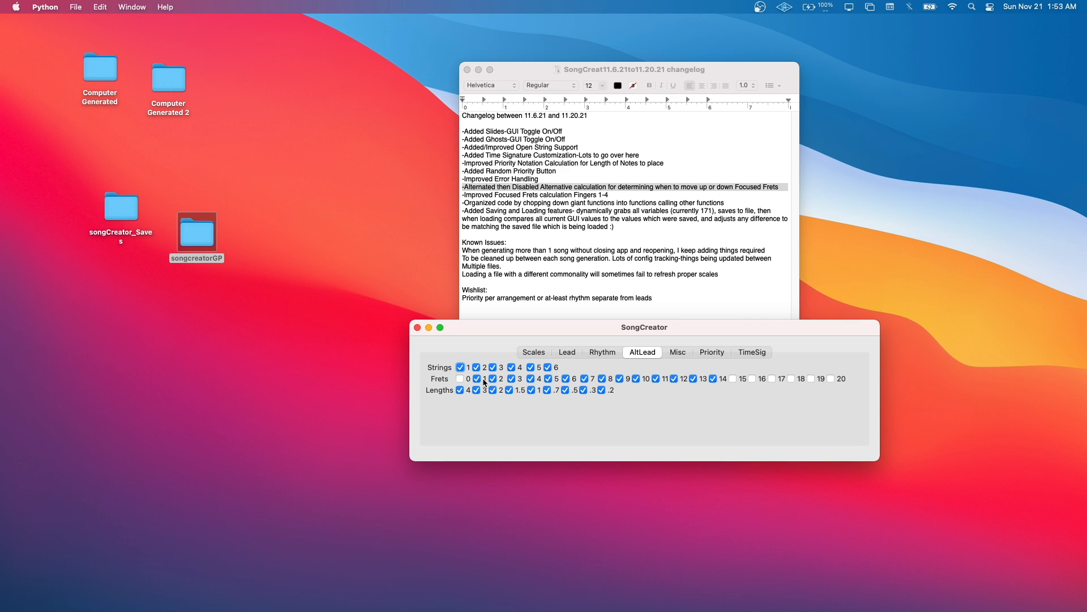
pyautogui.click(476, 378)
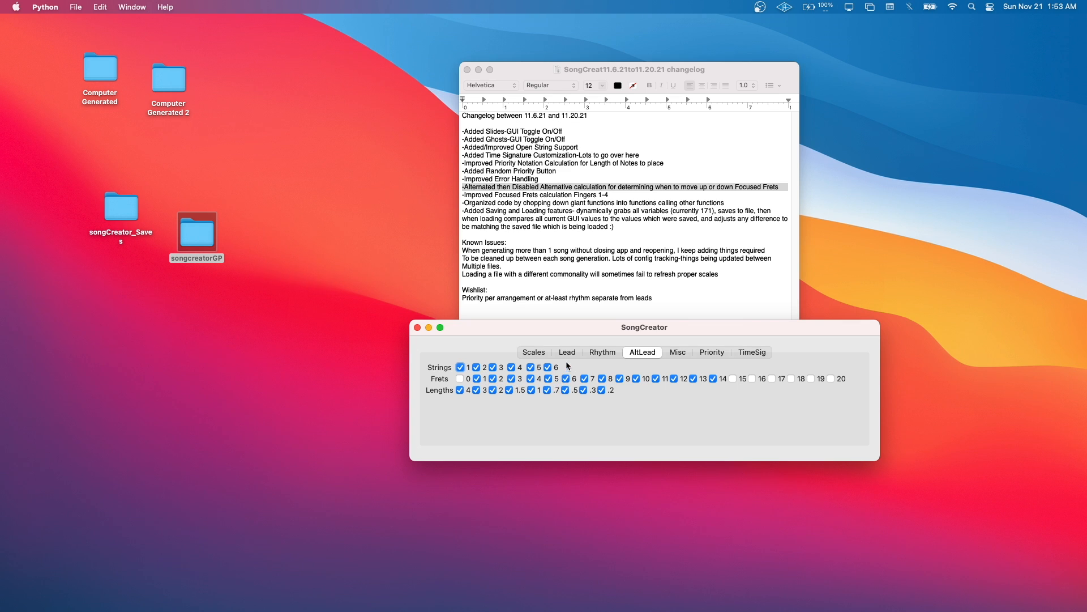
pyautogui.moveTo(571, 359)
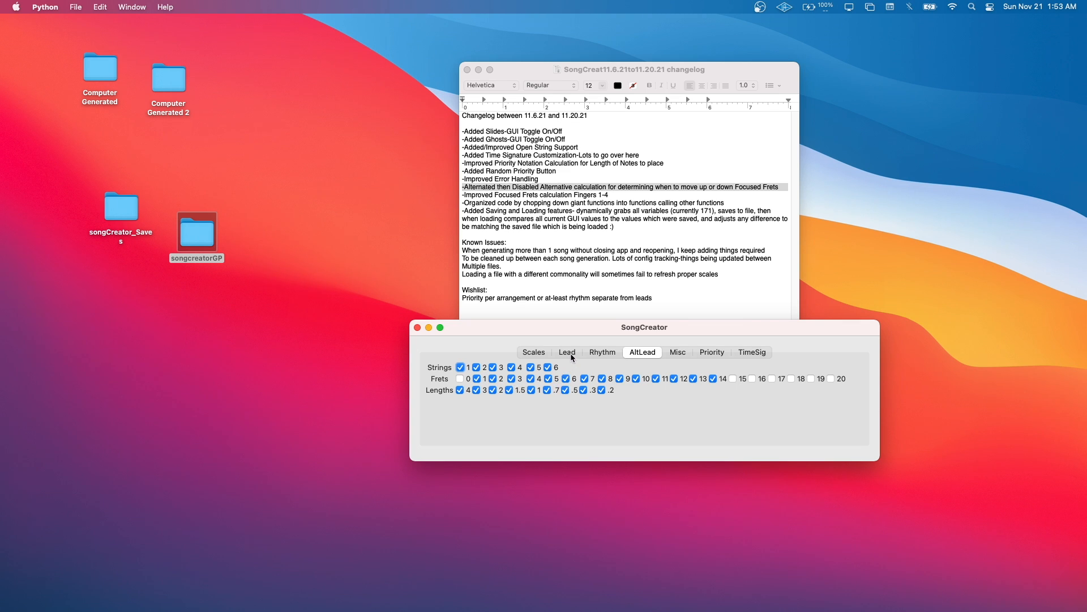
pyautogui.click(567, 352)
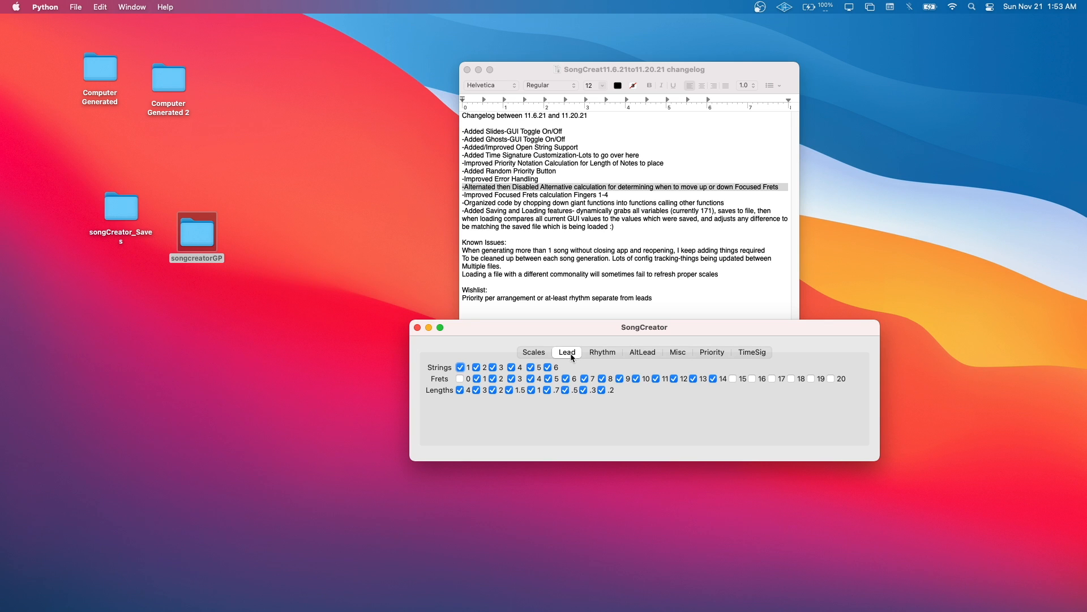
pyautogui.click(642, 352)
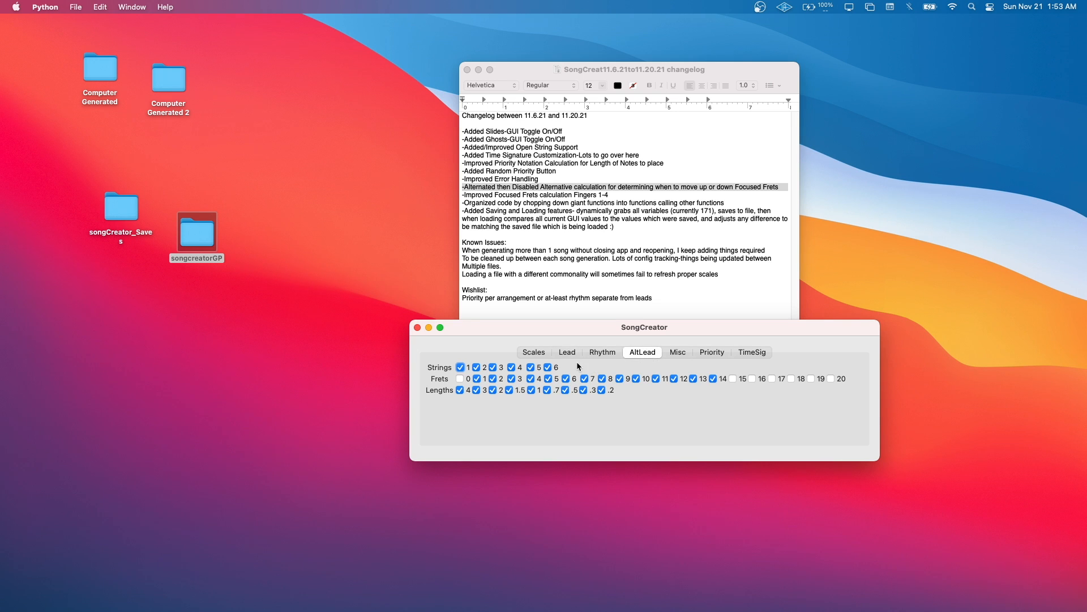
pyautogui.moveTo(567, 362)
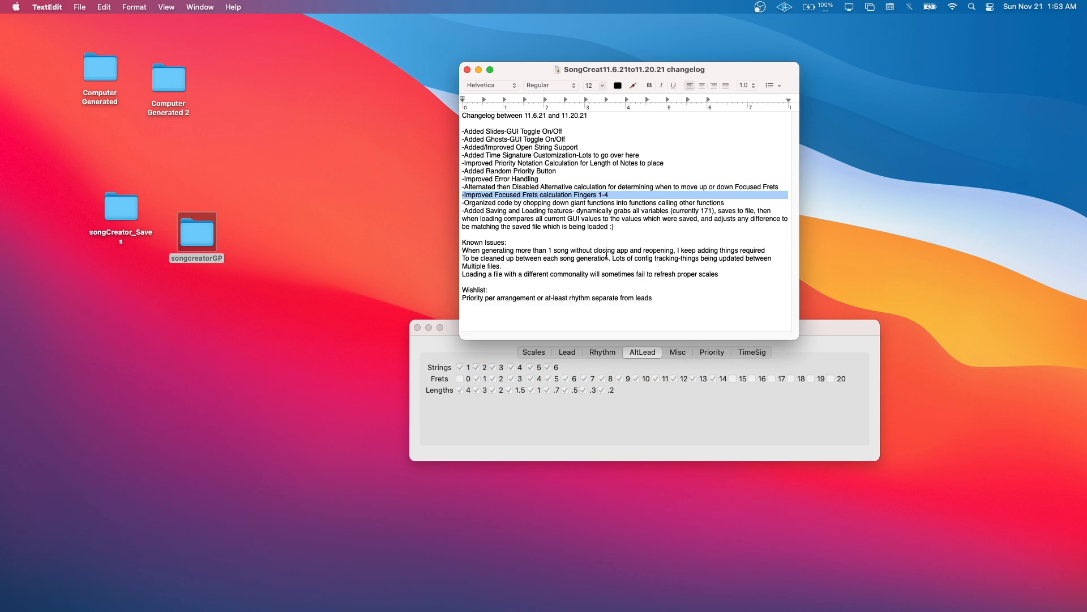
pyautogui.moveTo(601, 240)
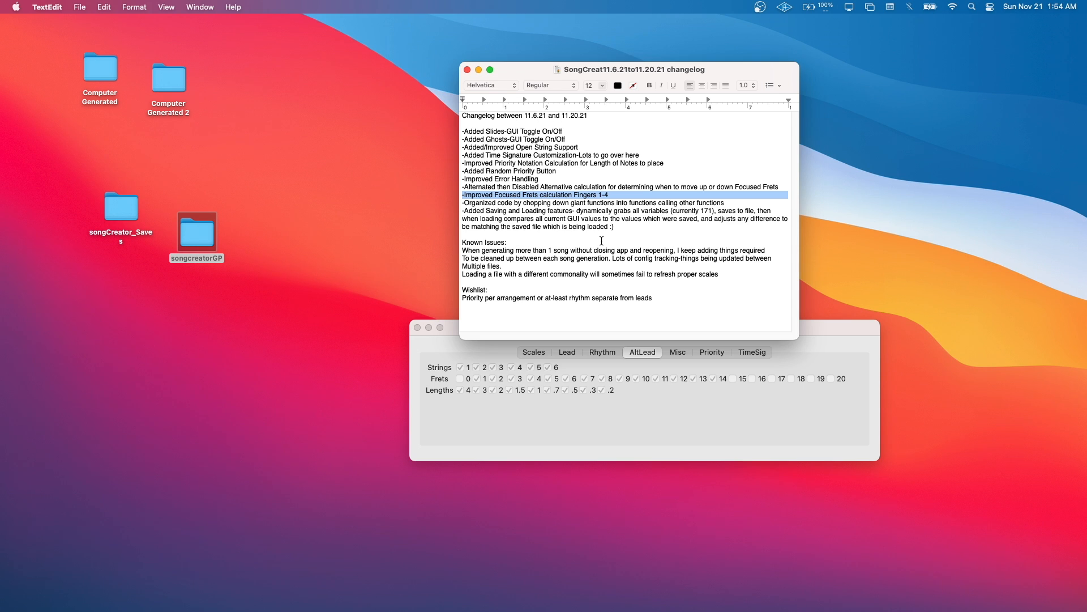
pyautogui.moveTo(529, 151)
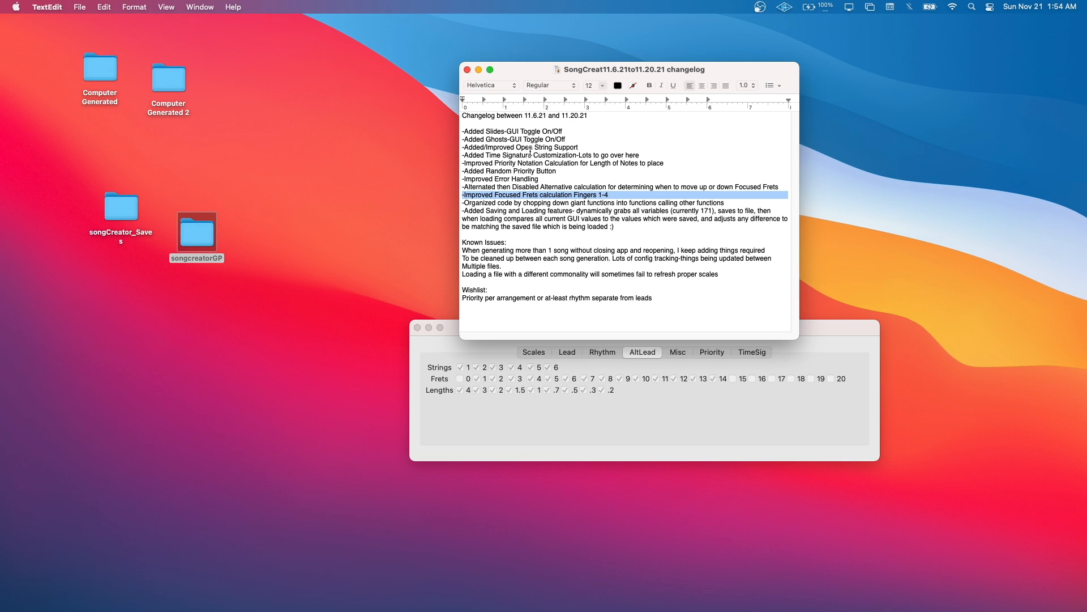
# Highlight the changelog's saving and loading entry
pyautogui.click(593, 203)
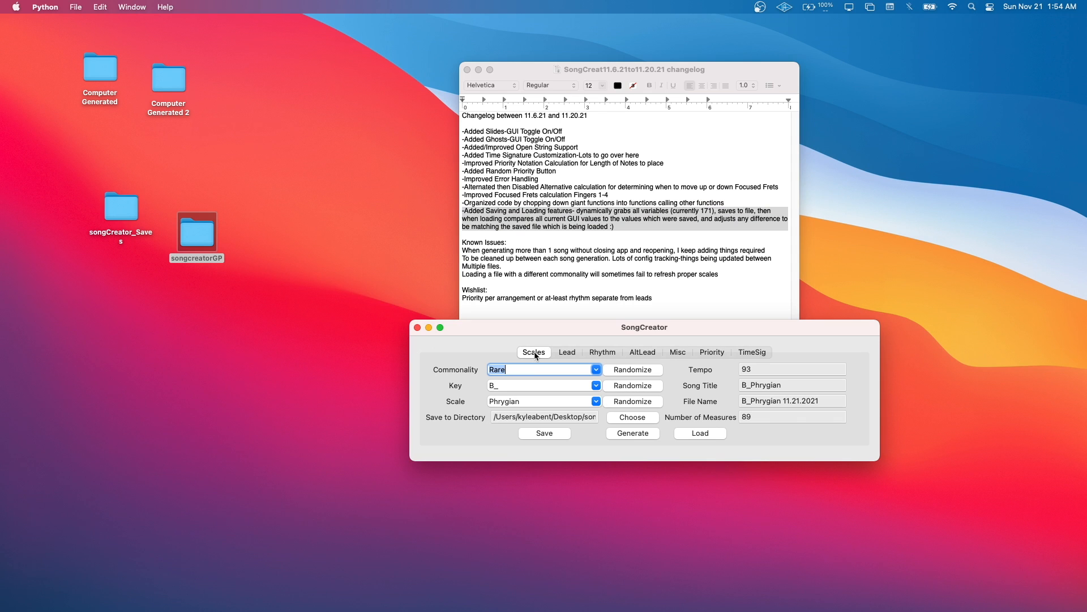
pyautogui.moveTo(611, 348)
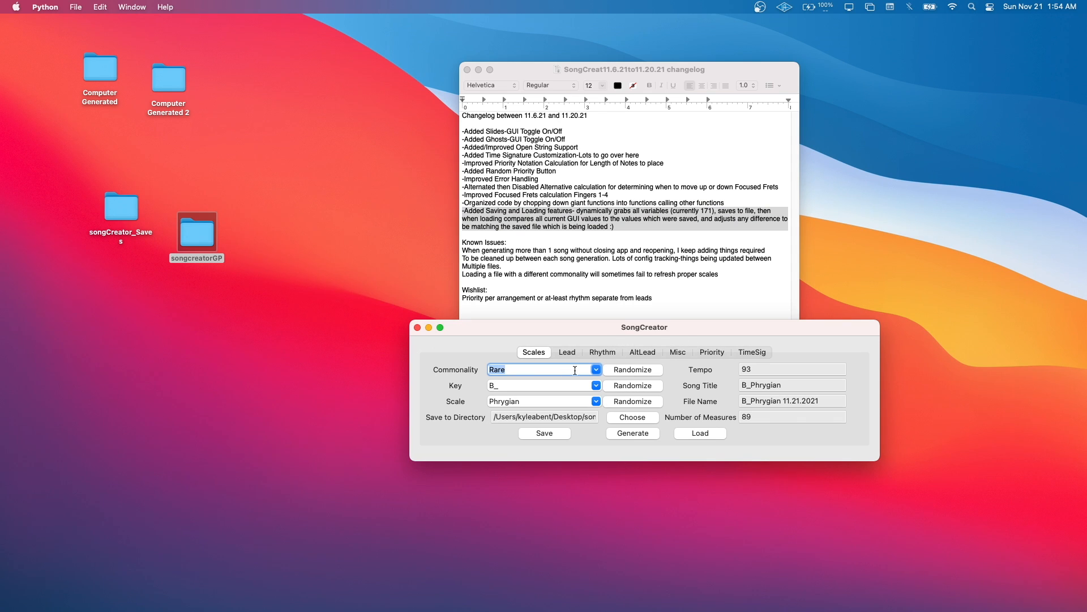
pyautogui.moveTo(767, 367)
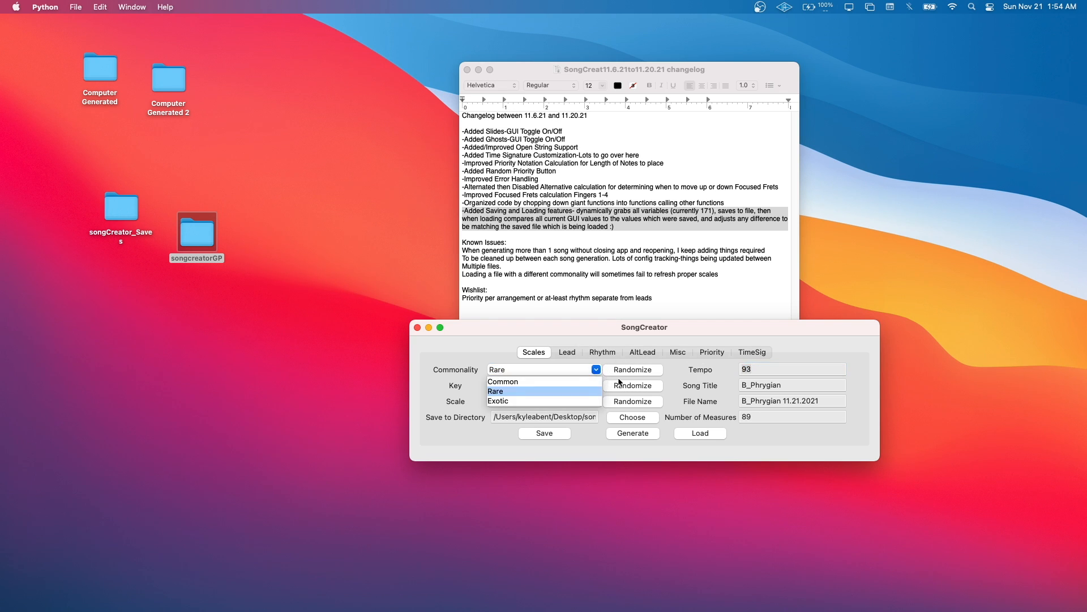
pyautogui.click(566, 352)
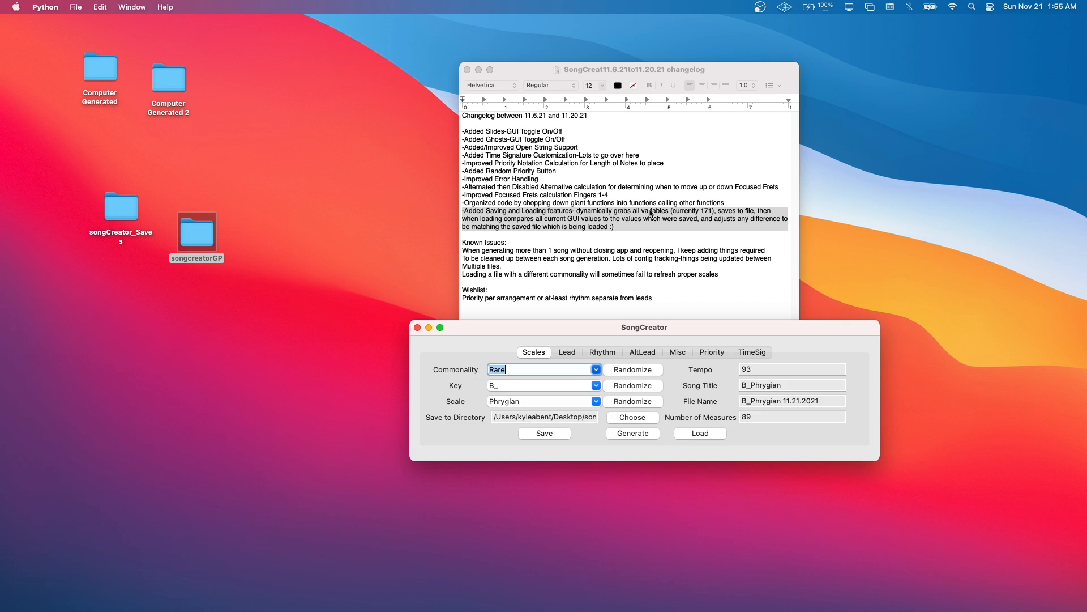
pyautogui.moveTo(714, 217)
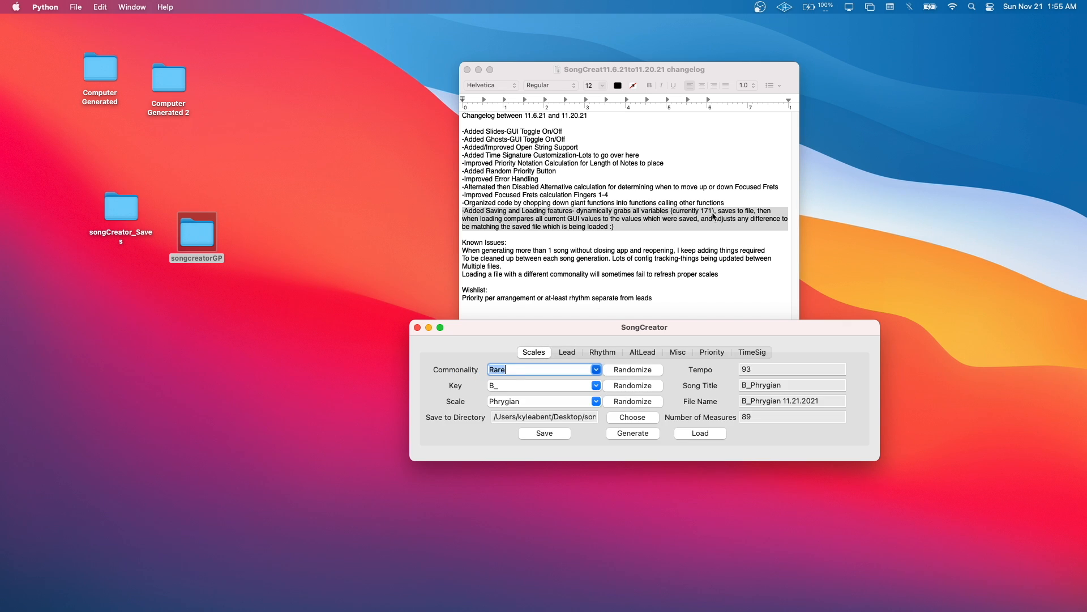
pyautogui.click(624, 217)
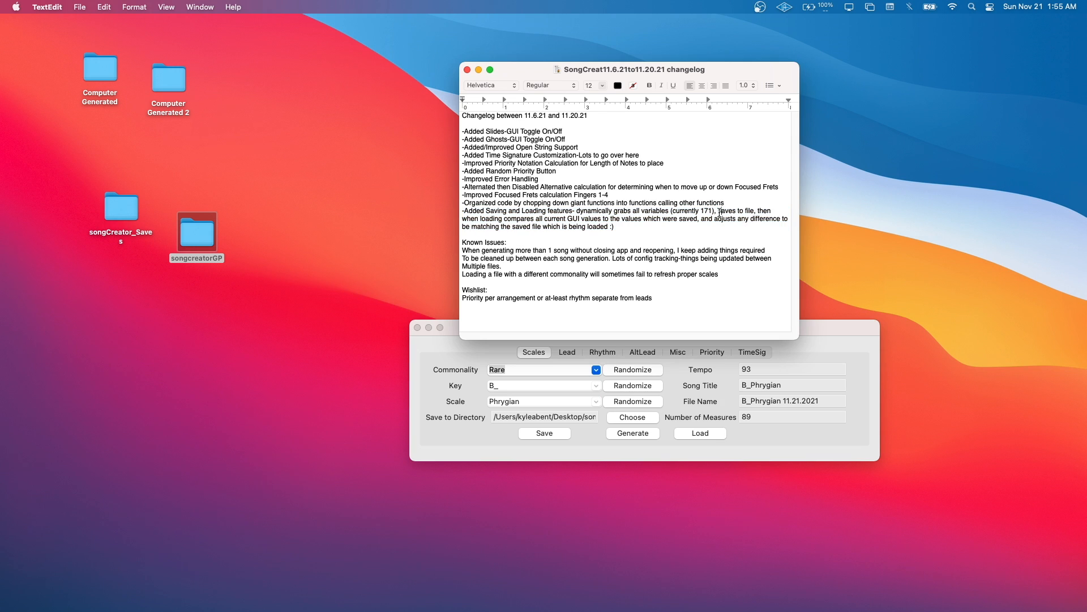
pyautogui.doubleClick(728, 211)
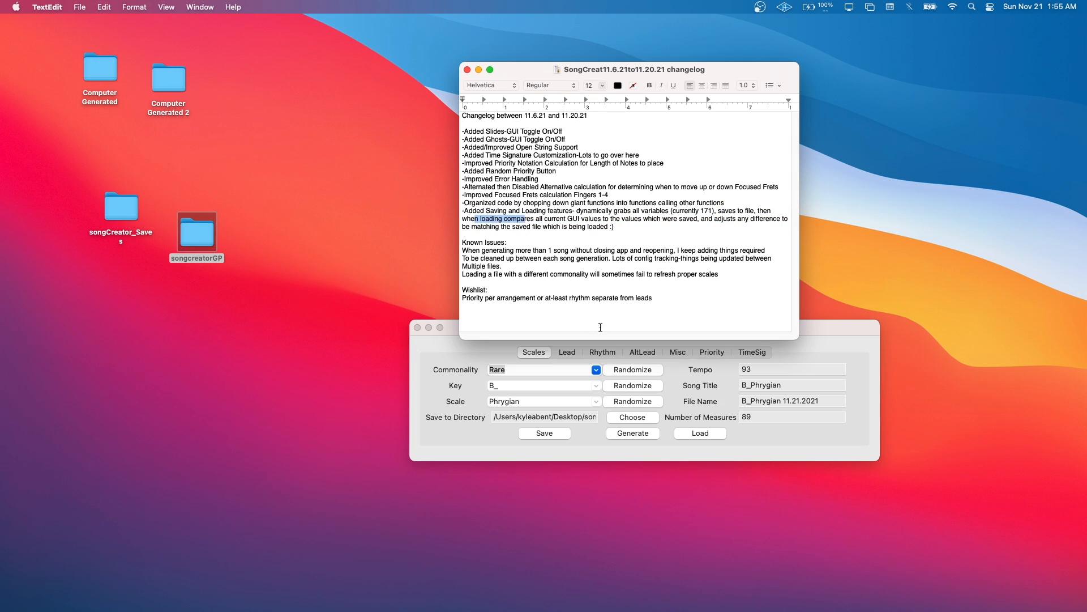
pyautogui.moveTo(701, 237)
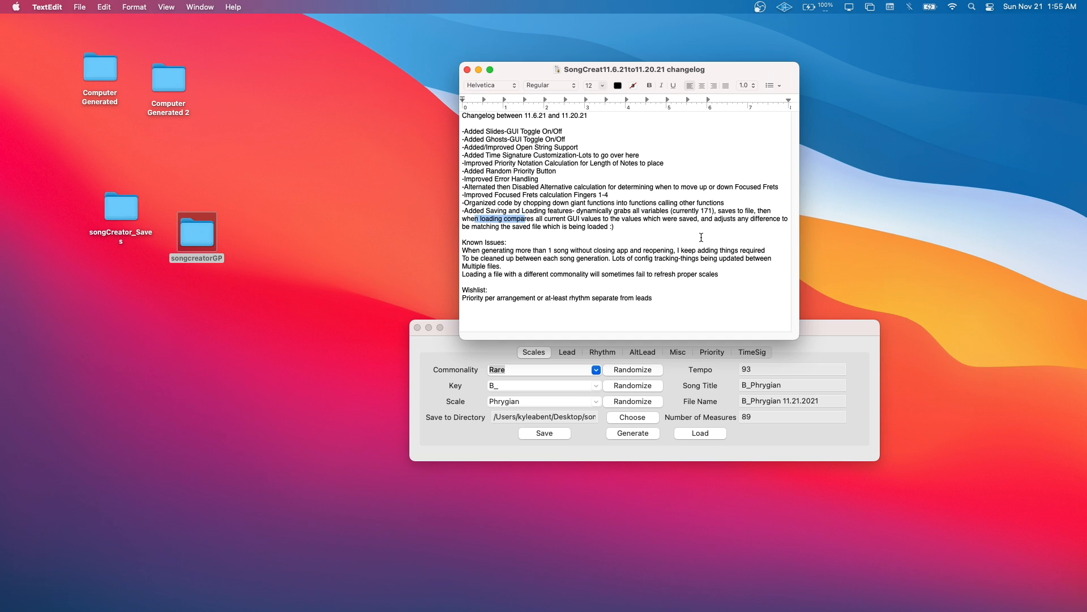
pyautogui.moveTo(628, 227)
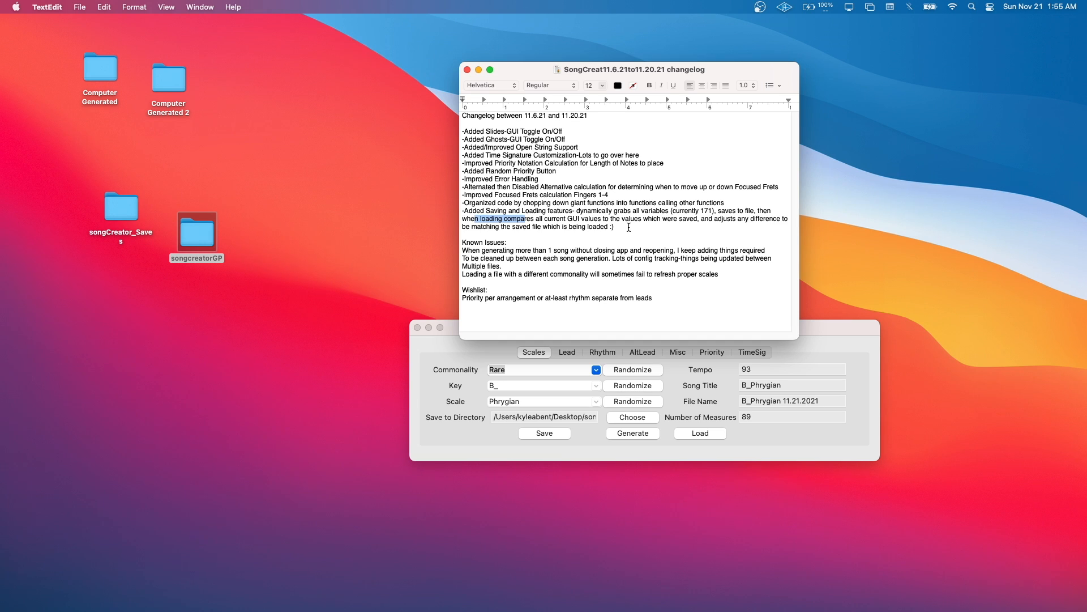
pyautogui.moveTo(809, 318)
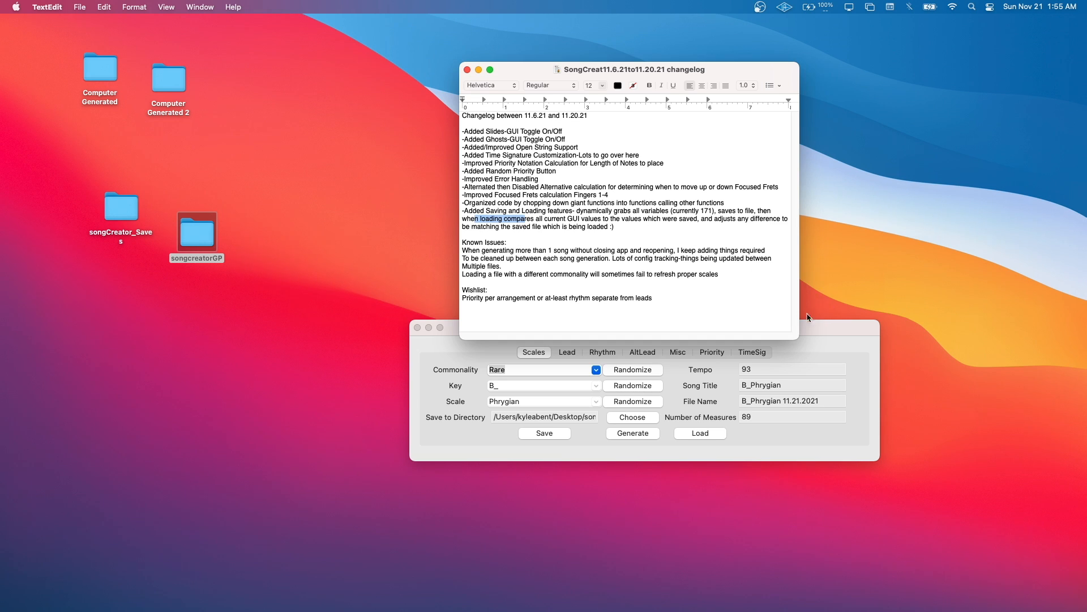
pyautogui.moveTo(742, 296)
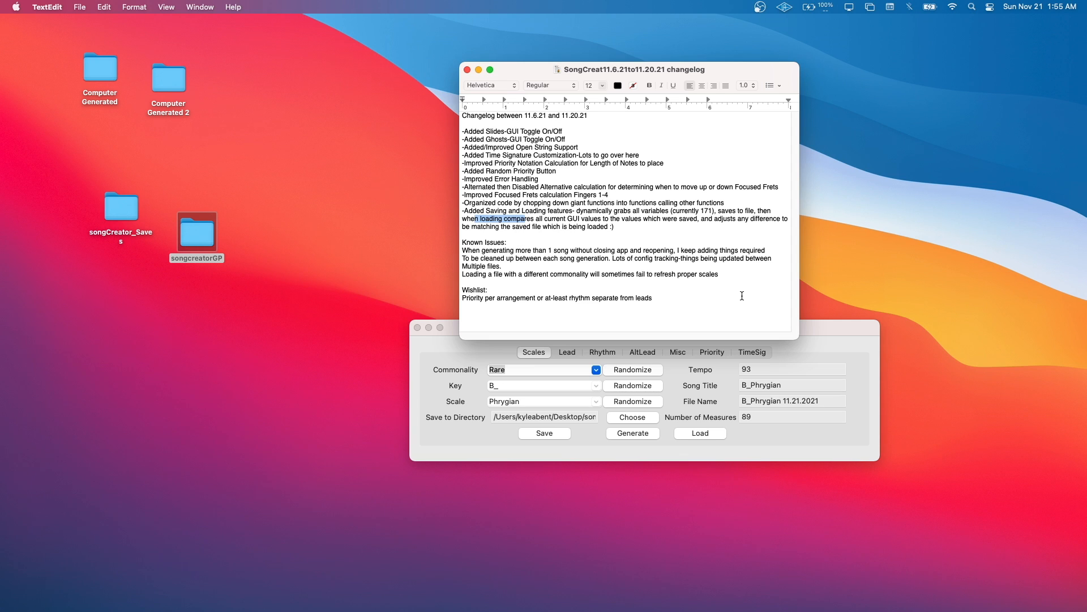
pyautogui.moveTo(754, 296)
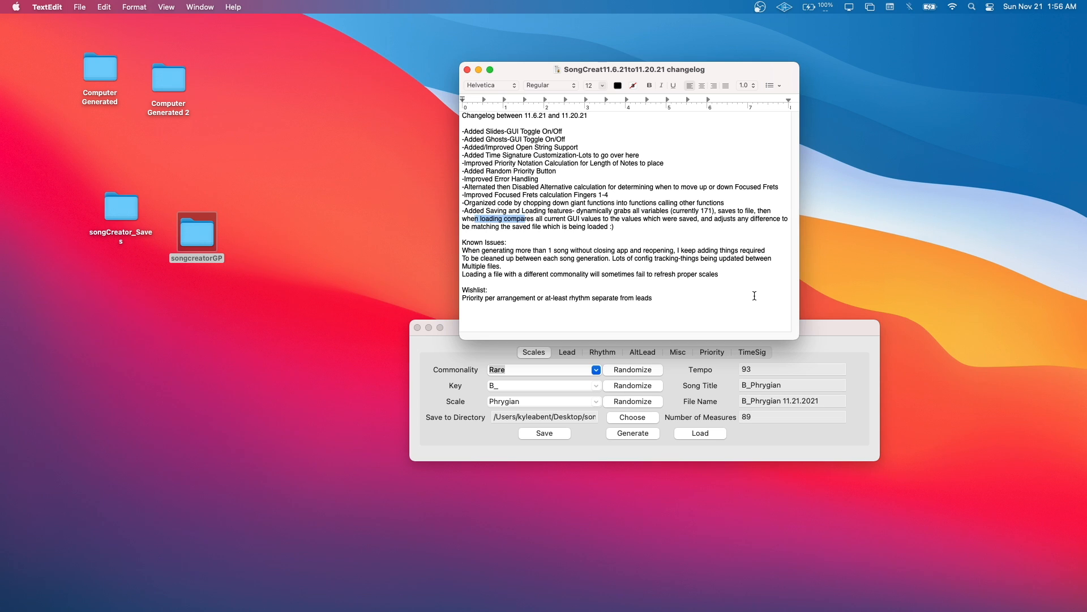
pyautogui.moveTo(759, 312)
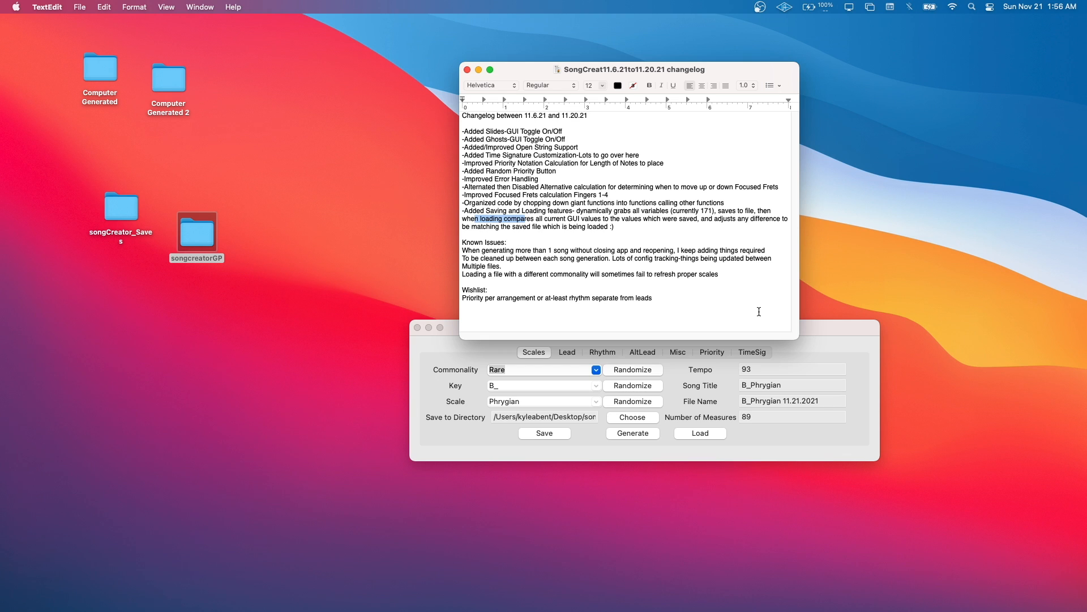
pyautogui.click(641, 353)
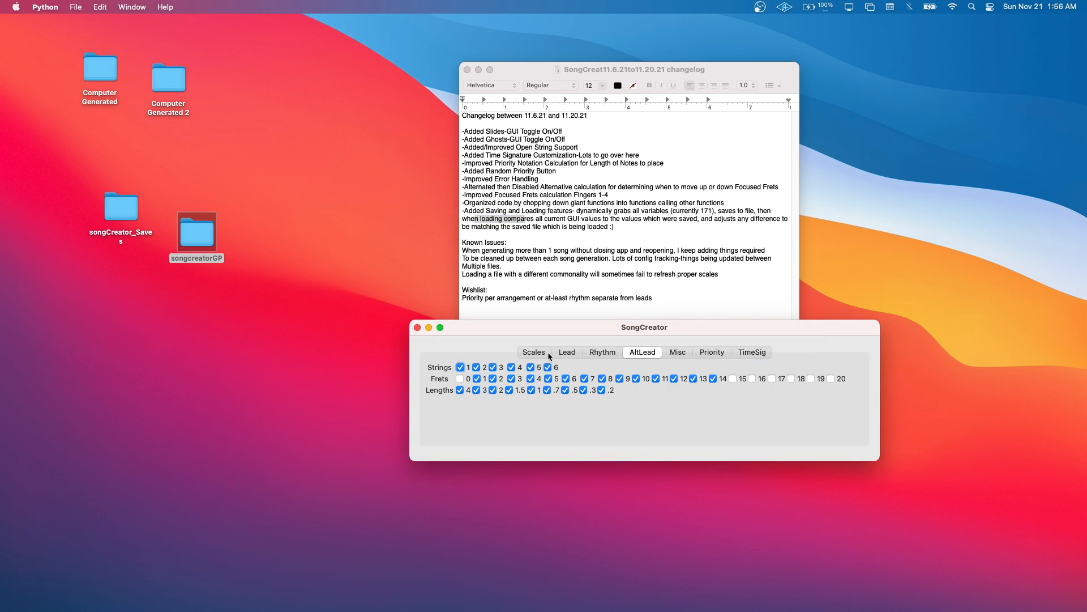
pyautogui.click(534, 352)
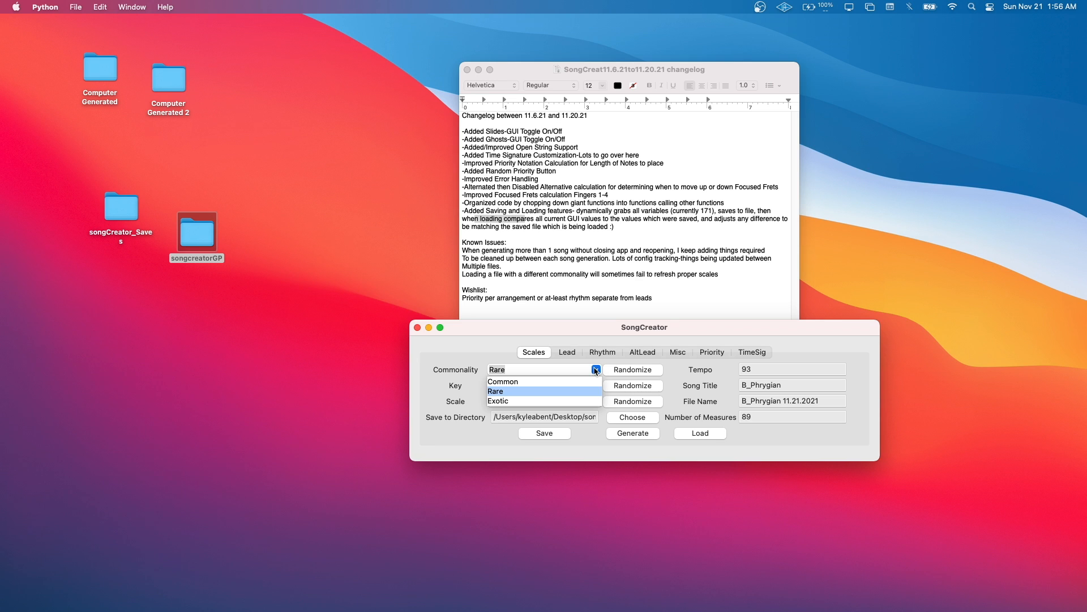
pyautogui.click(495, 390)
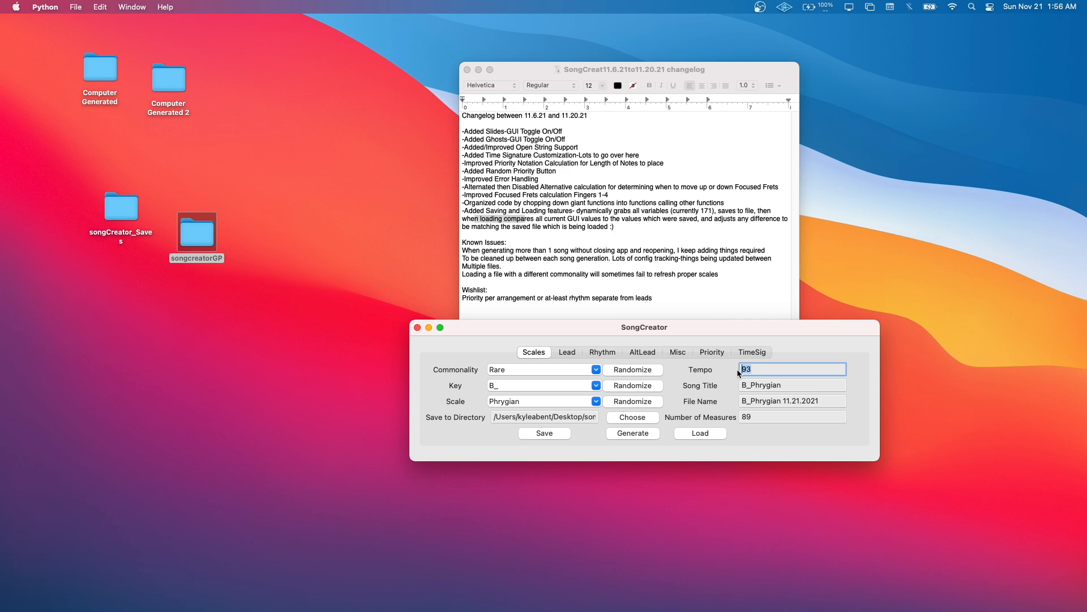
pyautogui.click(541, 368)
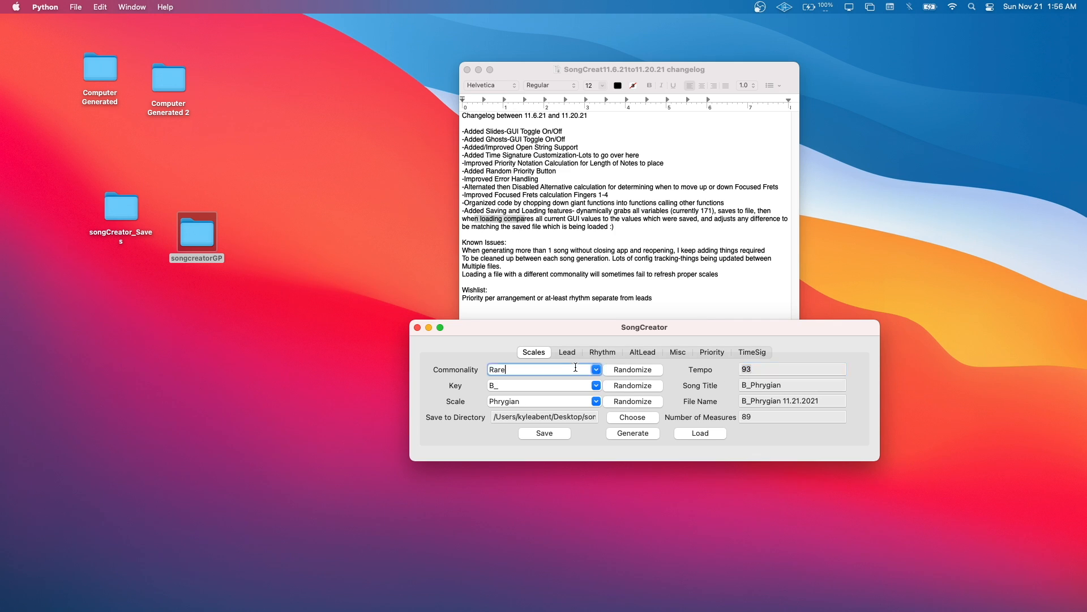
pyautogui.moveTo(526, 381)
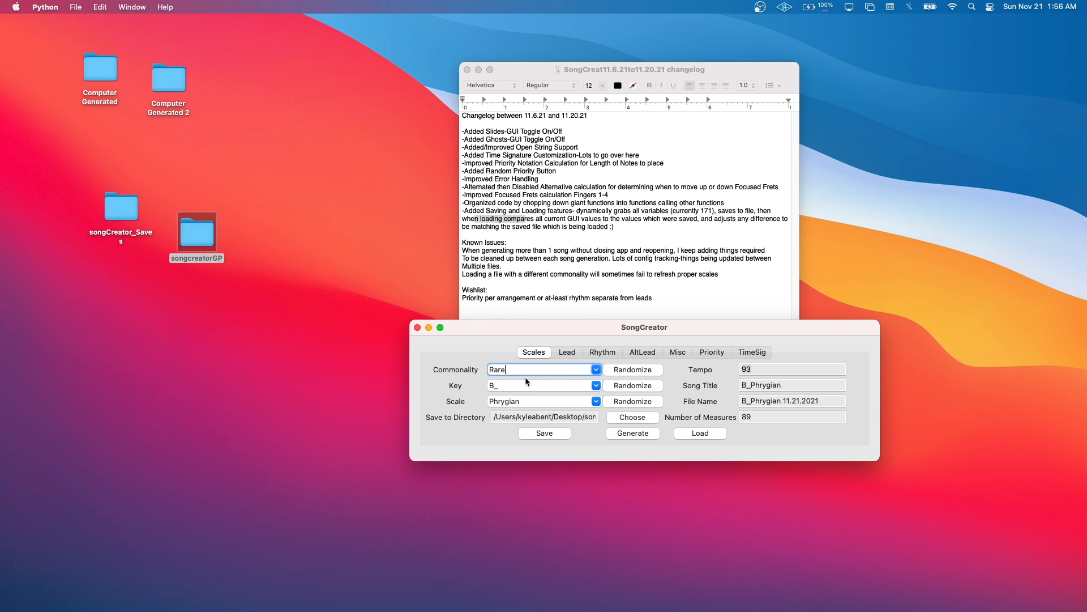
pyautogui.click(541, 386)
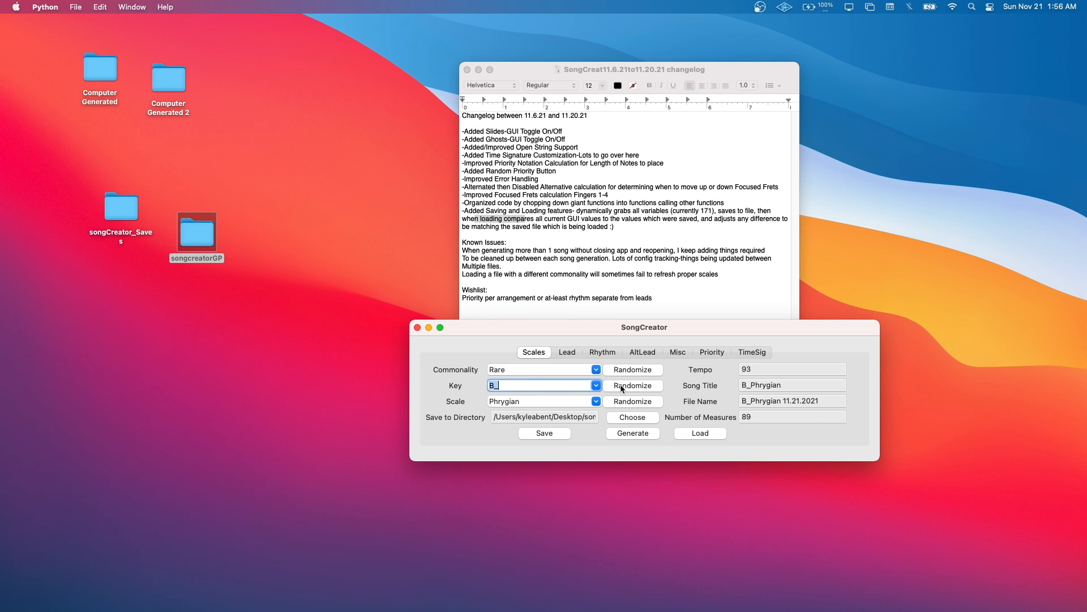
pyautogui.click(677, 352)
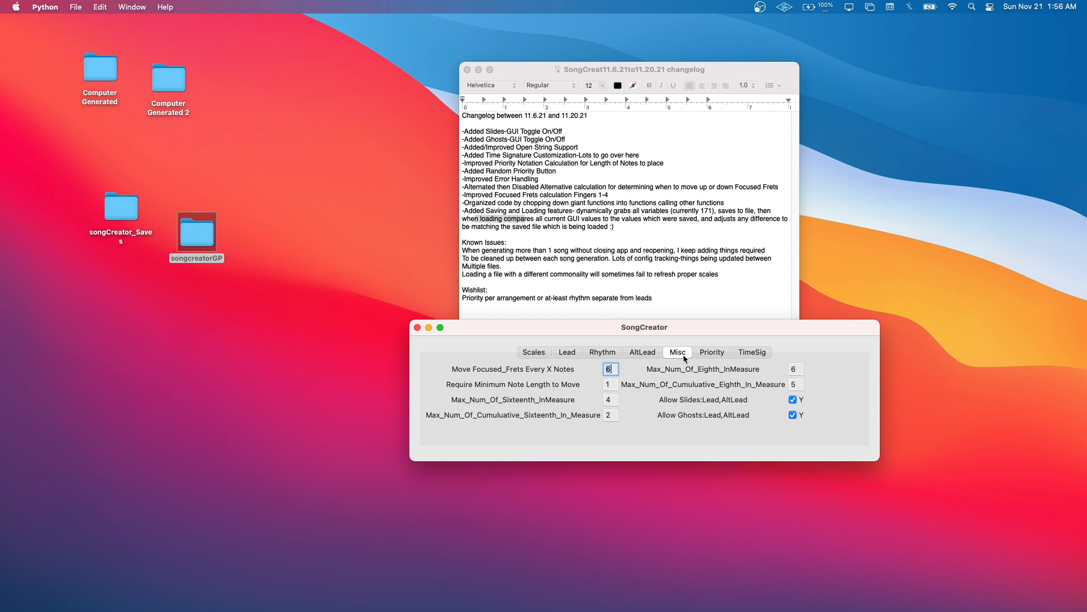
pyautogui.click(602, 352)
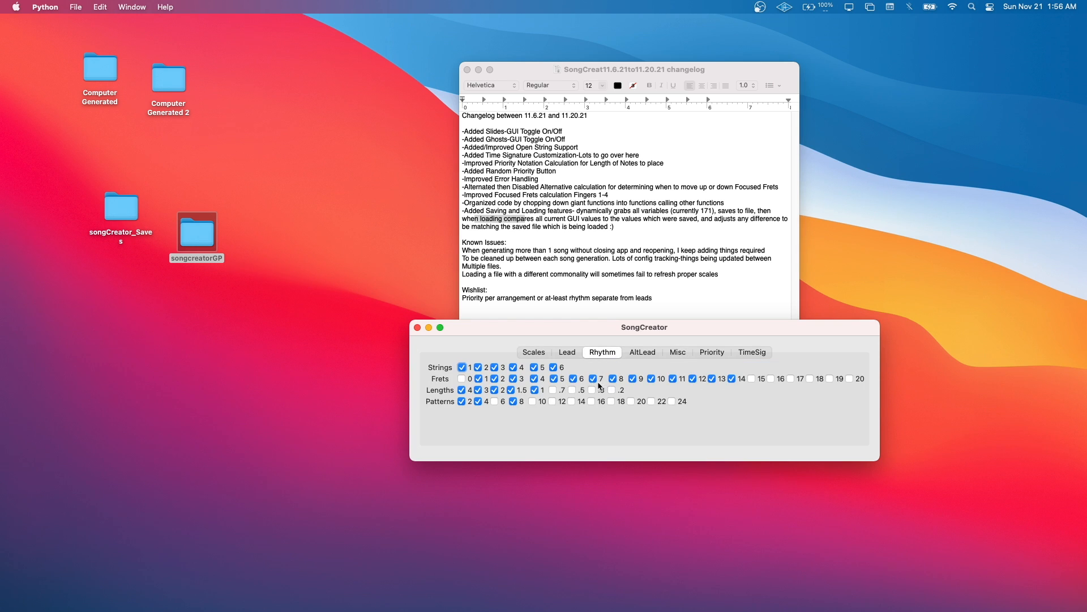
pyautogui.click(534, 351)
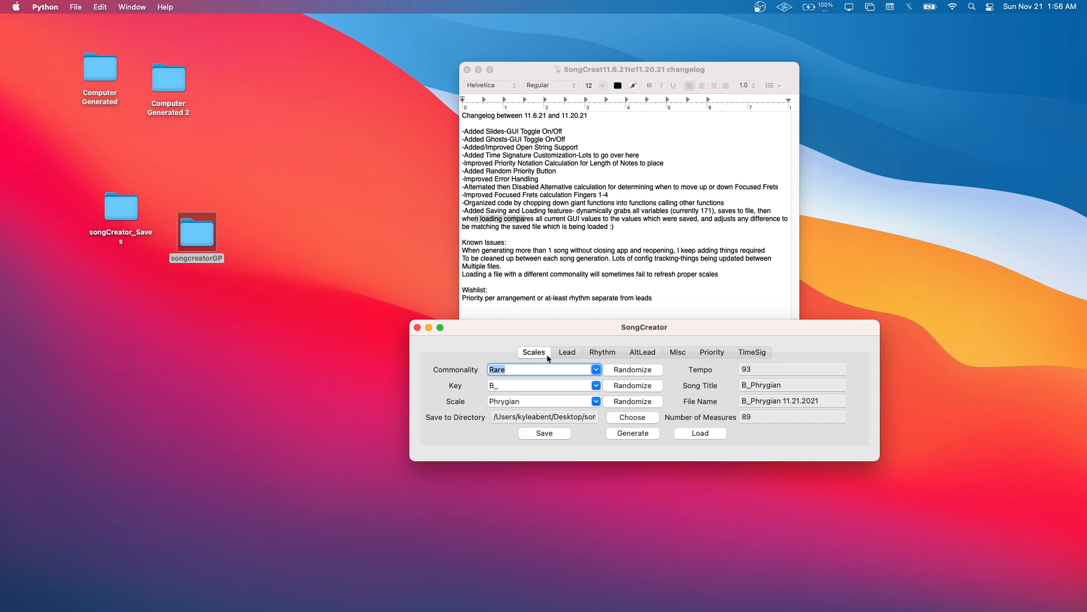
pyautogui.moveTo(611, 358)
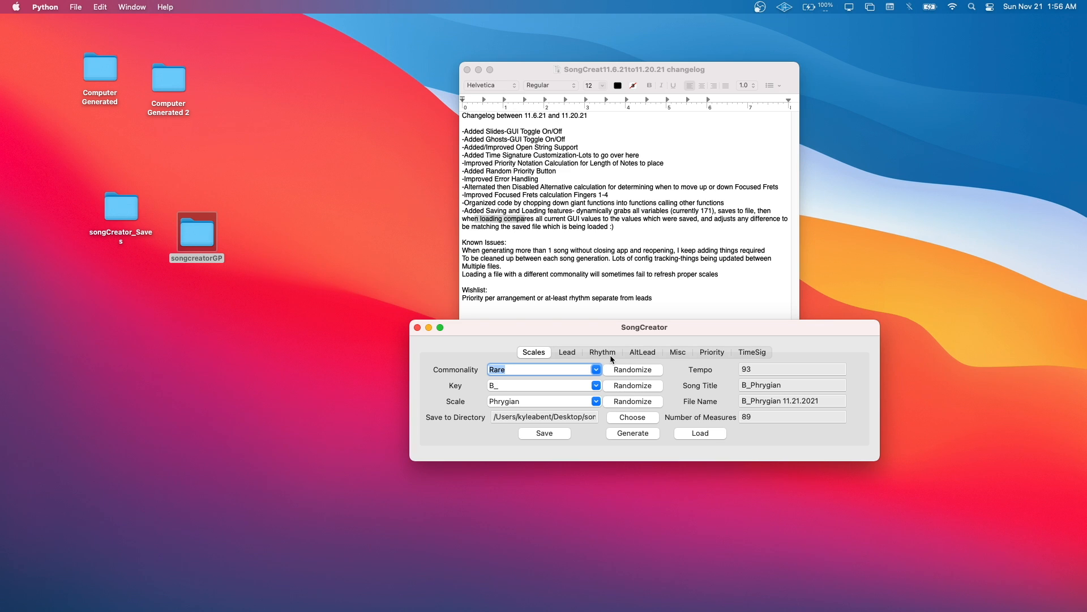
pyautogui.click(540, 369)
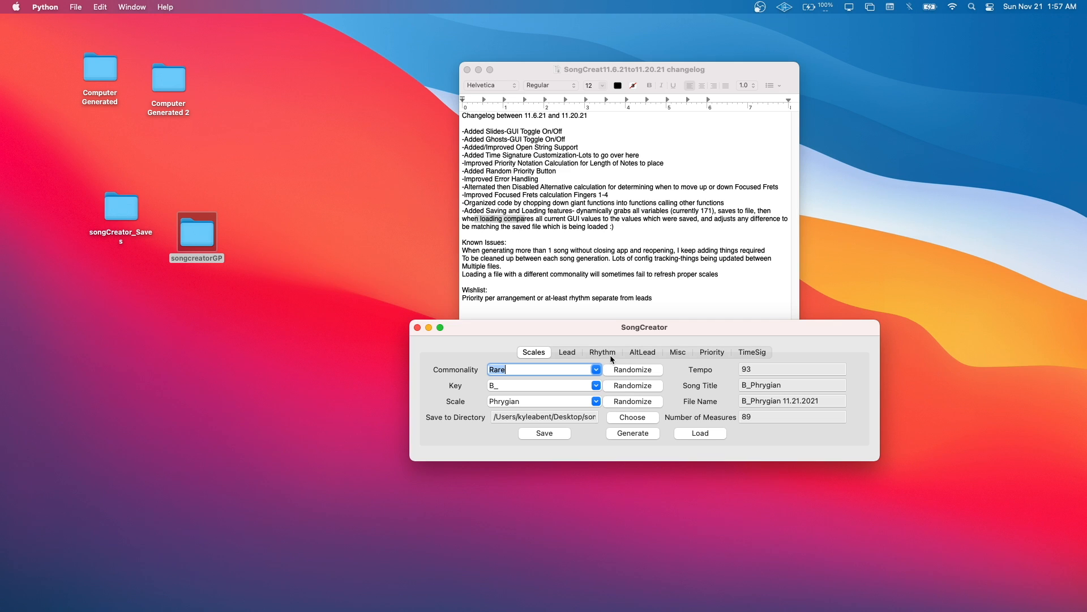
pyautogui.click(792, 369)
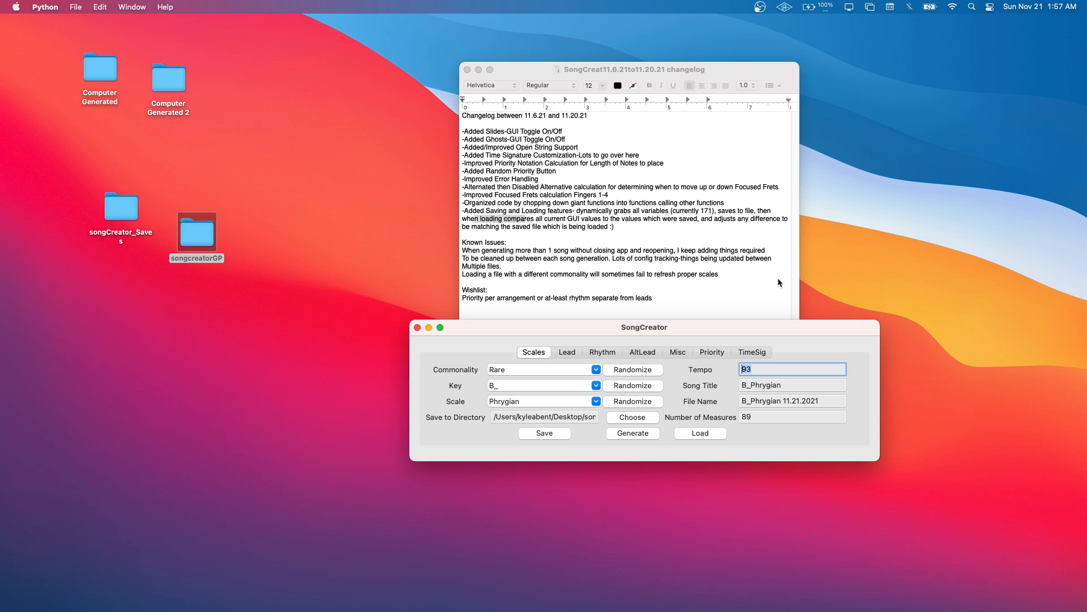
pyautogui.moveTo(662, 354)
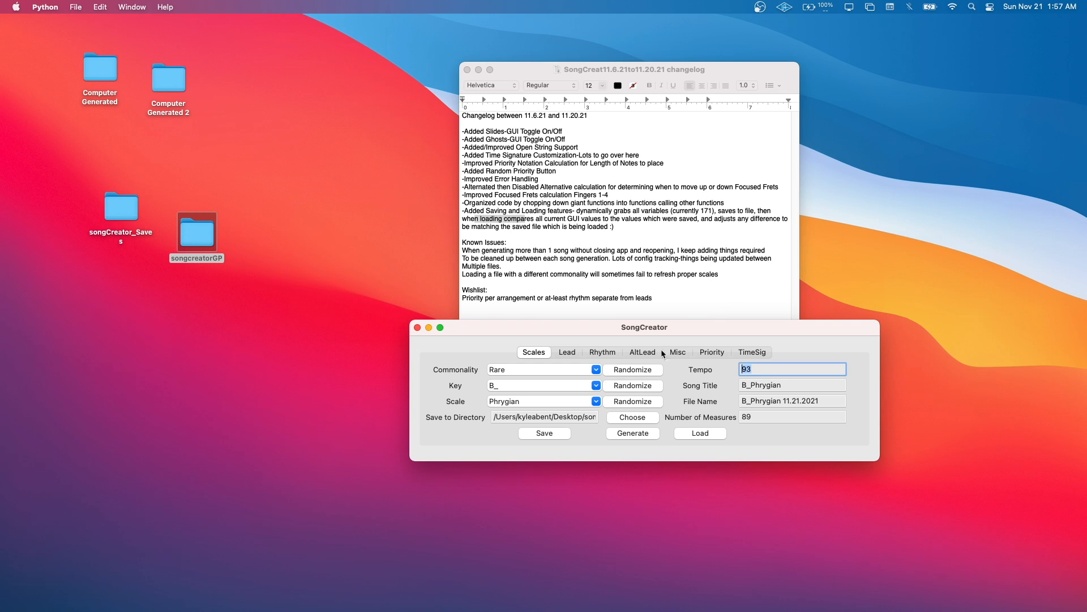
pyautogui.moveTo(706, 416)
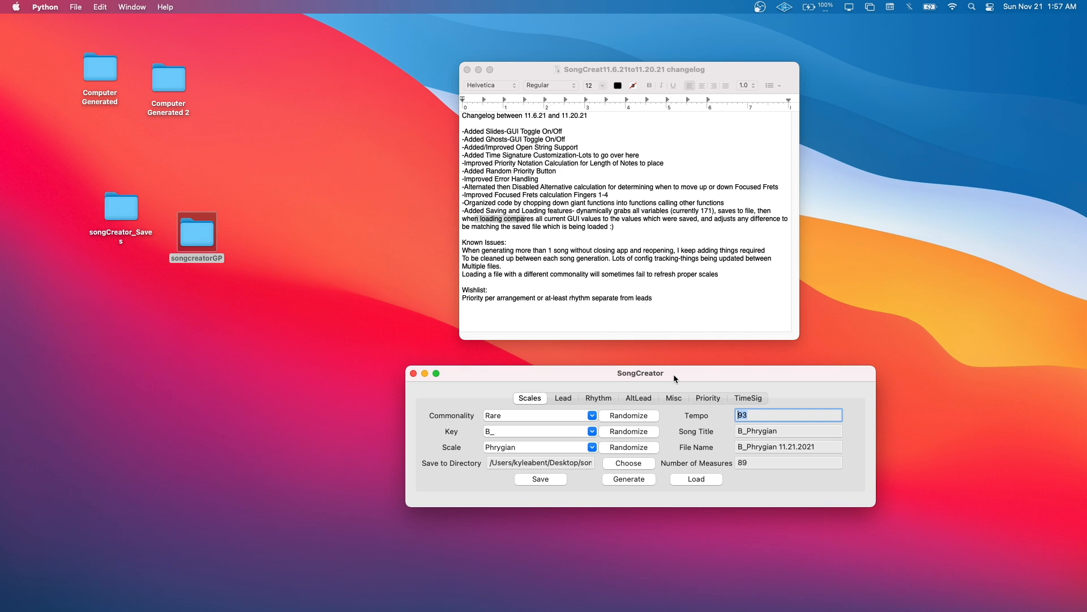
pyautogui.moveTo(574, 398)
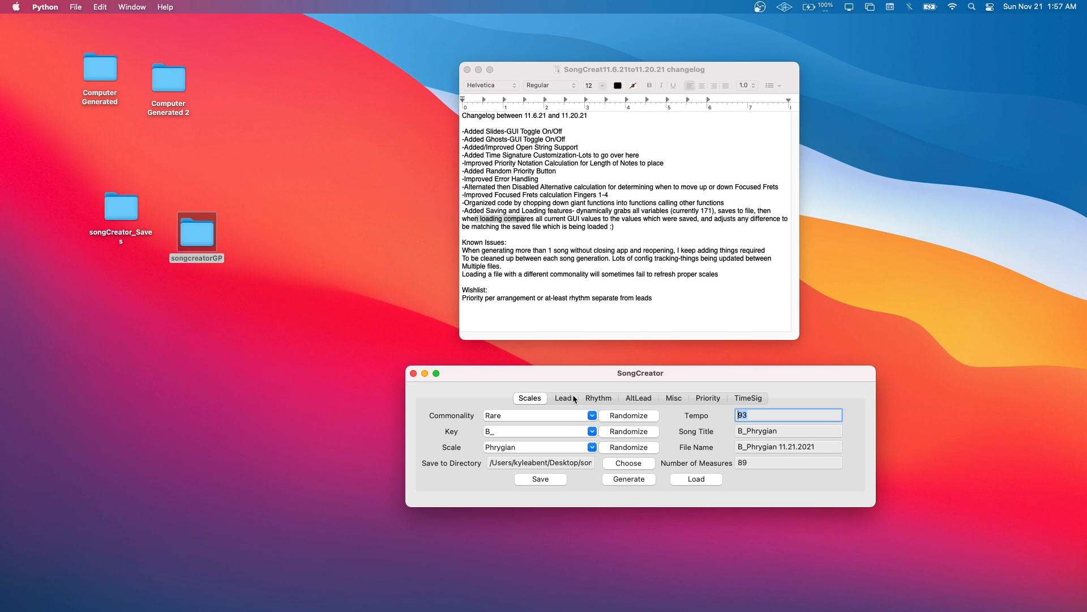
pyautogui.moveTo(537, 417)
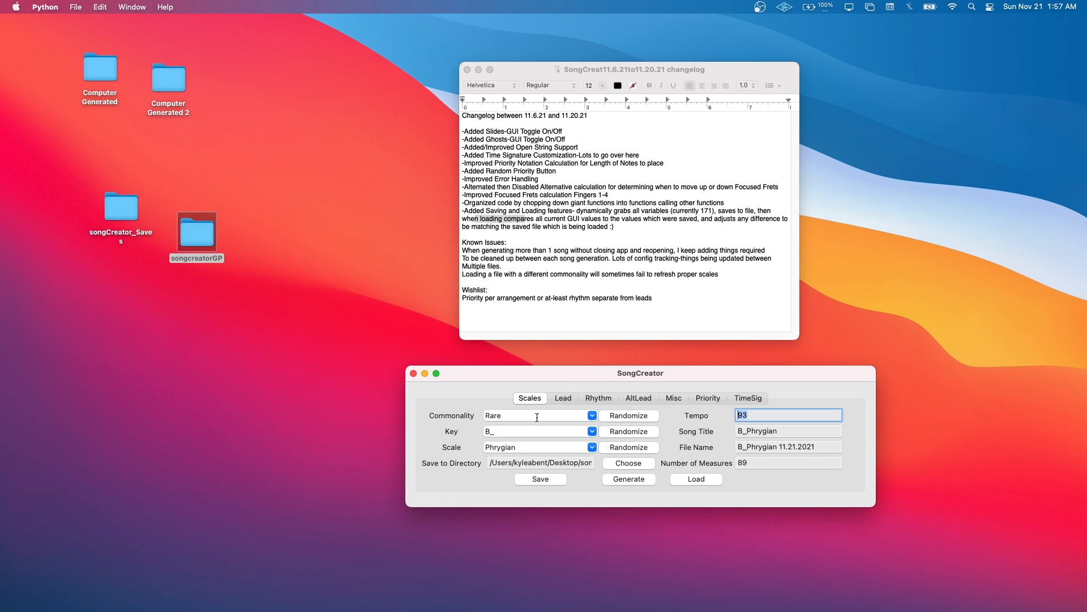
pyautogui.moveTo(650, 430)
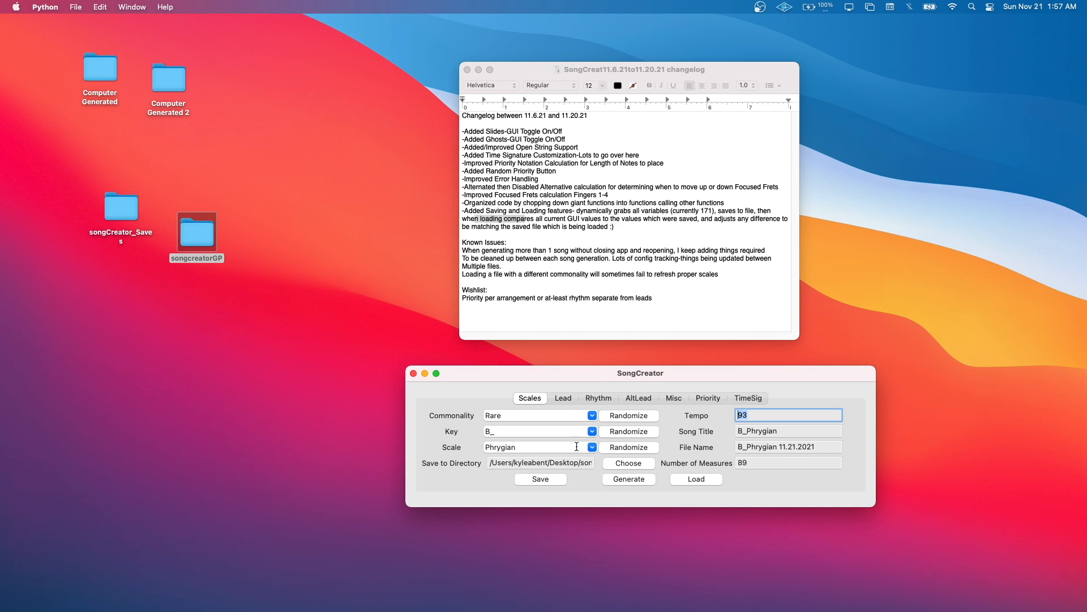
pyautogui.click(706, 397)
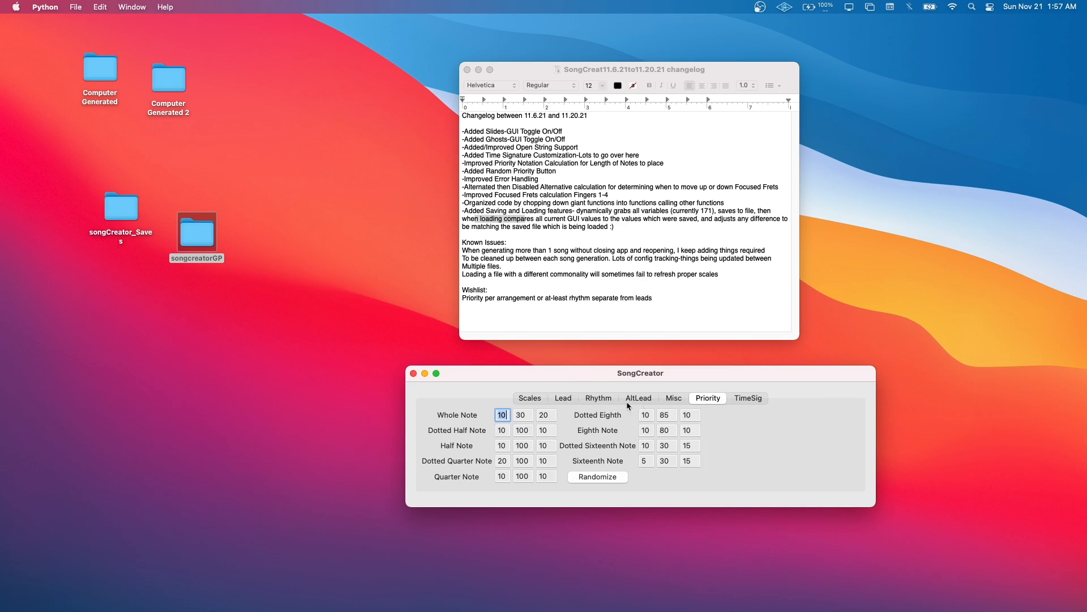
pyautogui.click(529, 398)
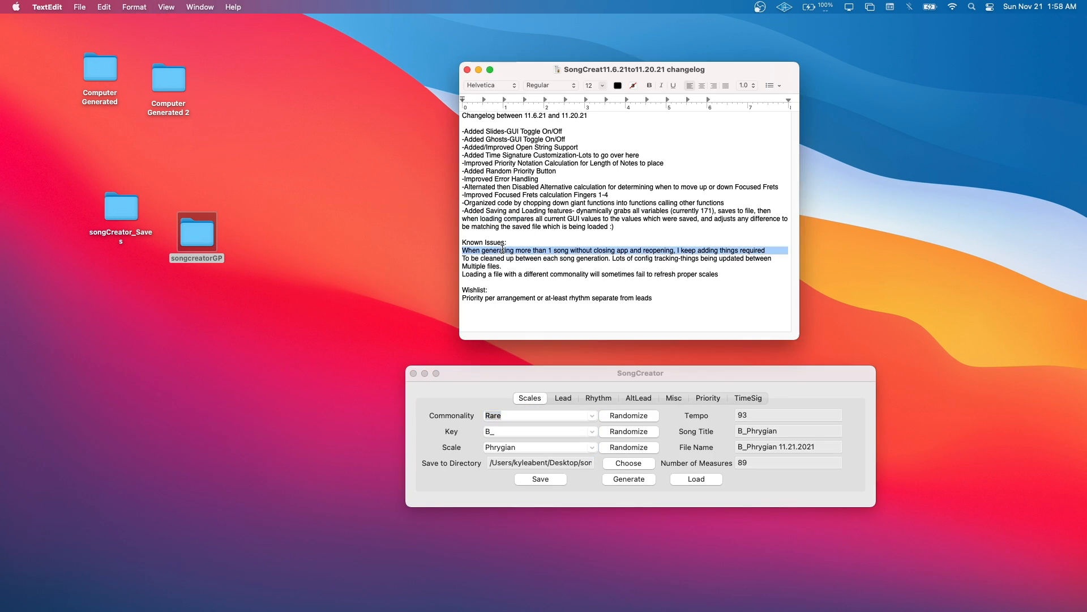
pyautogui.moveTo(693, 261)
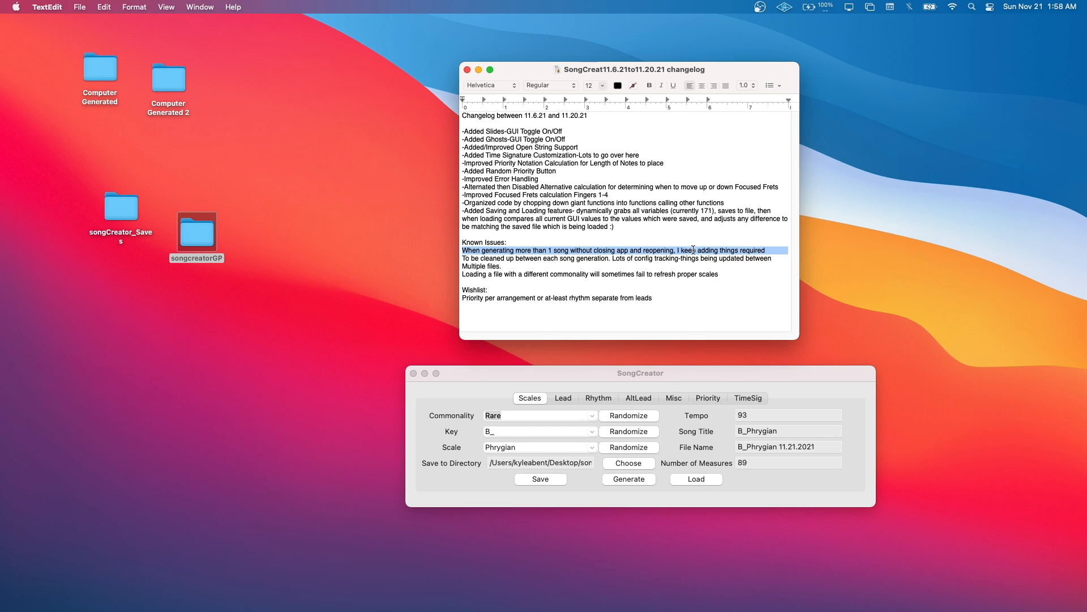
pyautogui.moveTo(698, 284)
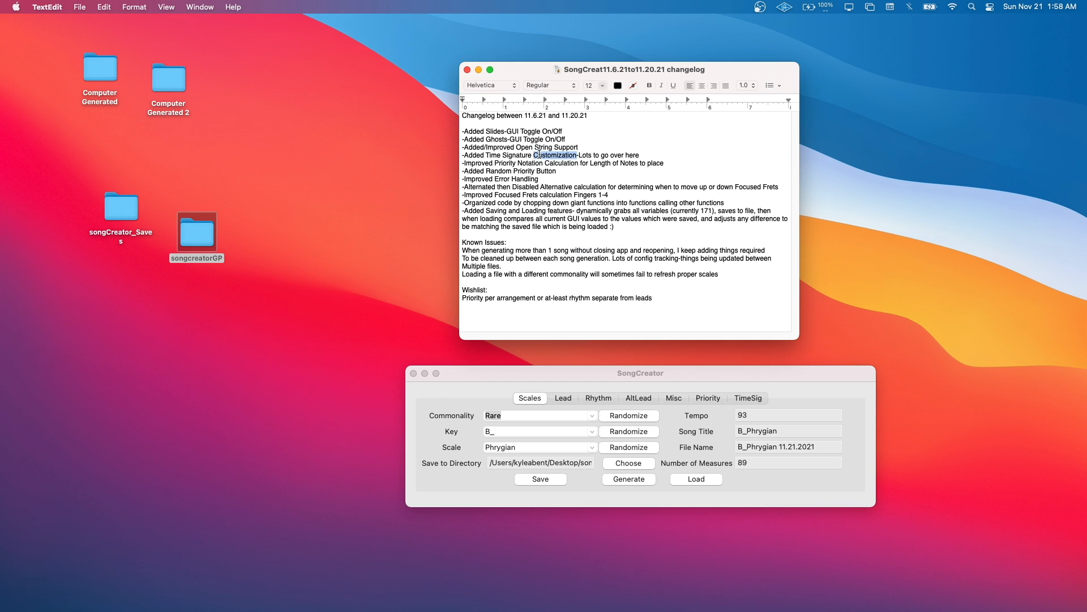
pyautogui.tripleClick(537, 155)
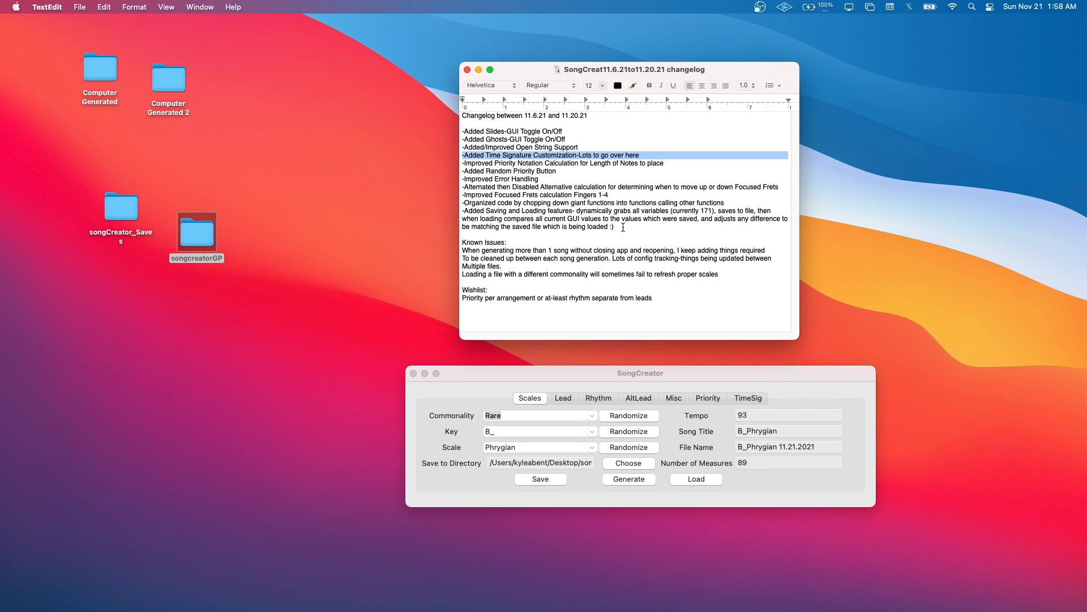
pyautogui.moveTo(695, 335)
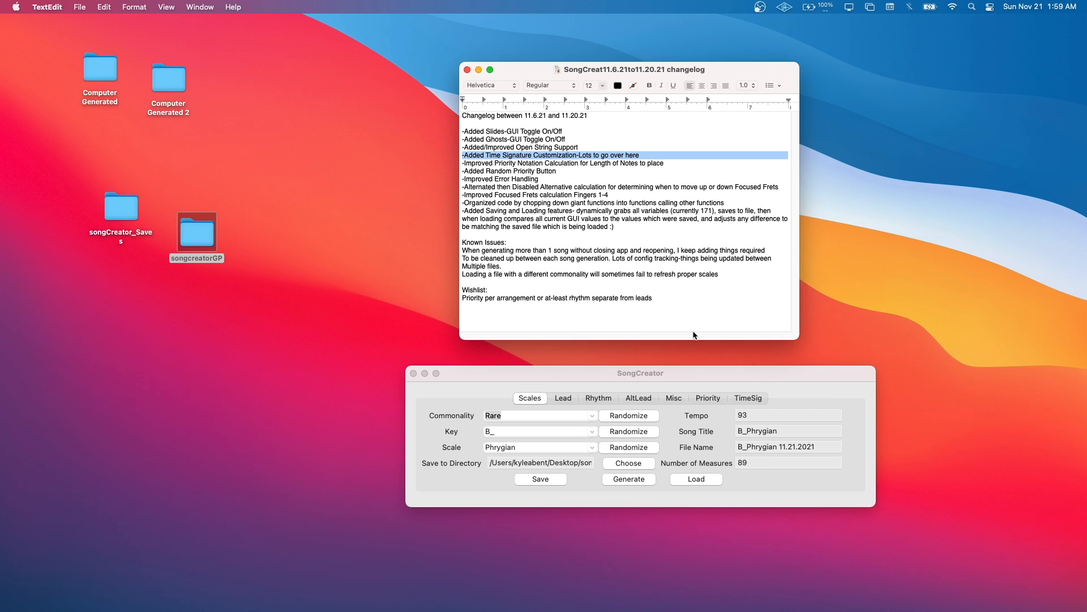
pyautogui.moveTo(568, 394)
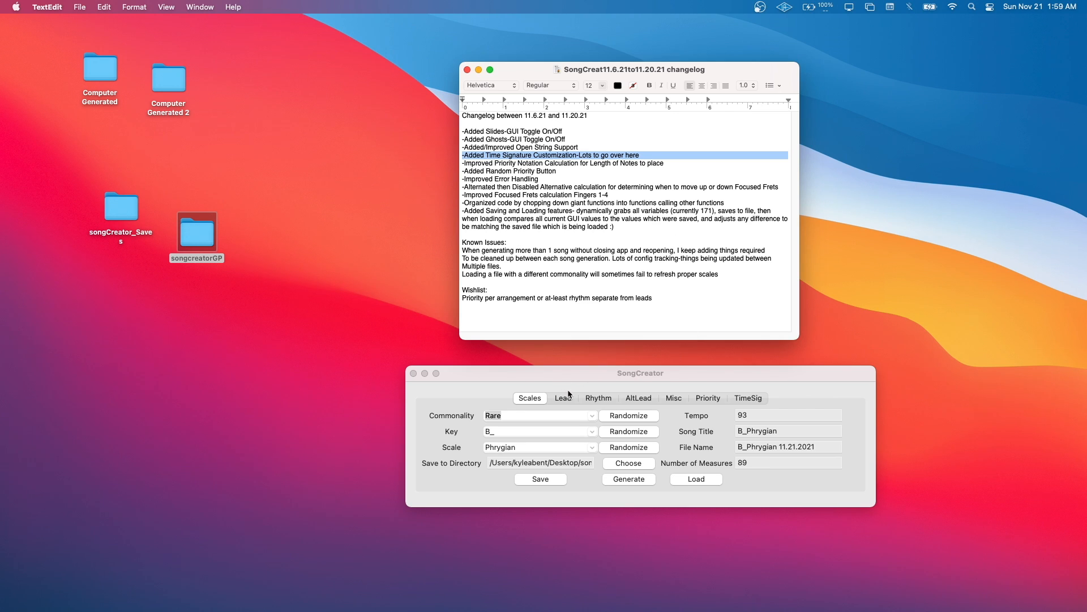
# Set the song to Common commonality with C as the key
pyautogui.click(625, 356)
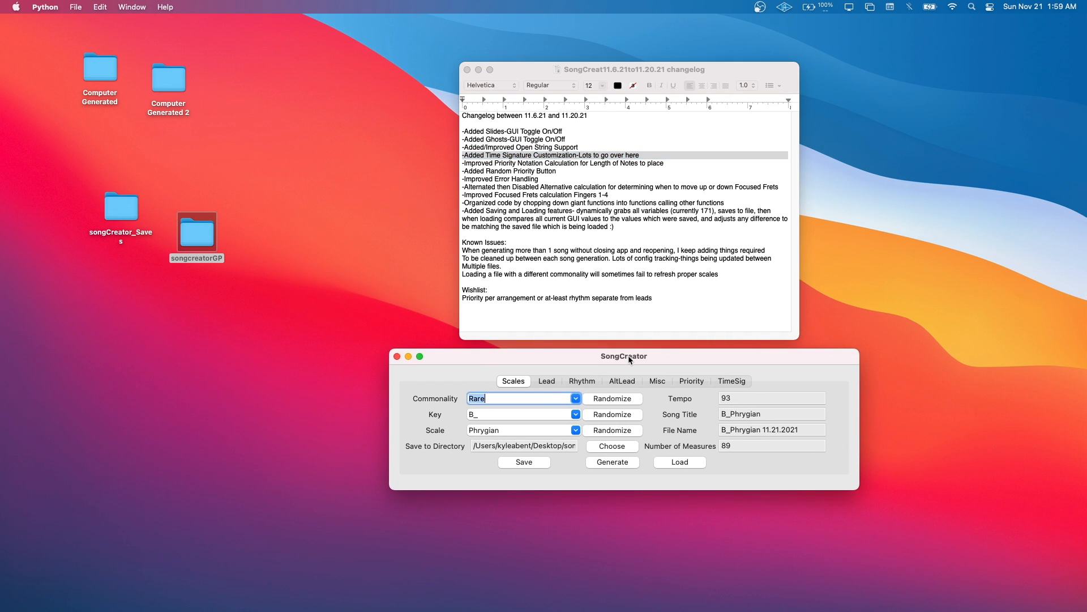
pyautogui.moveTo(572, 401)
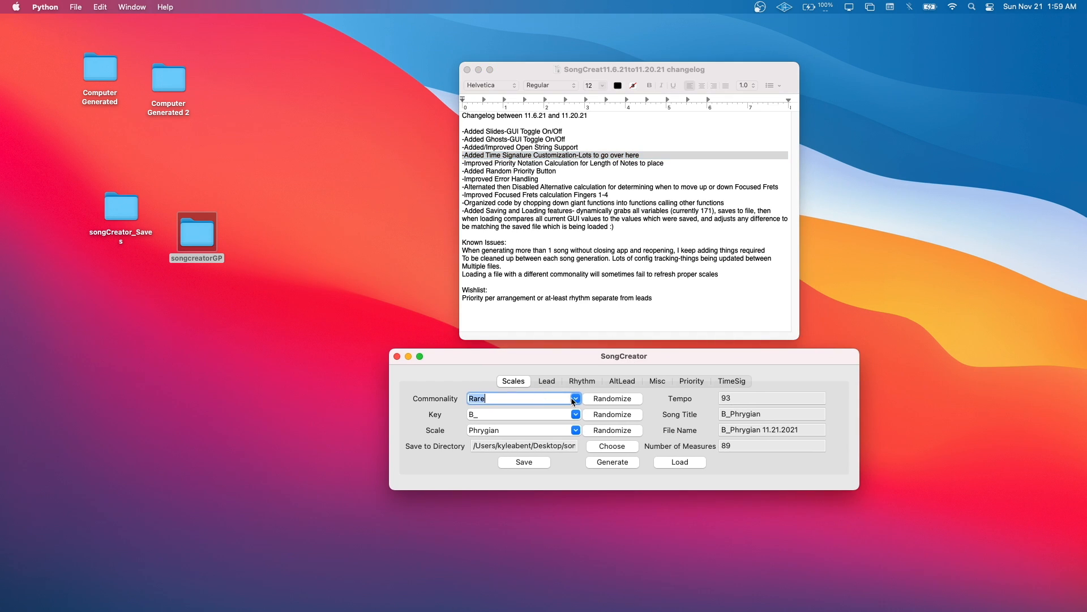
pyautogui.click(575, 430)
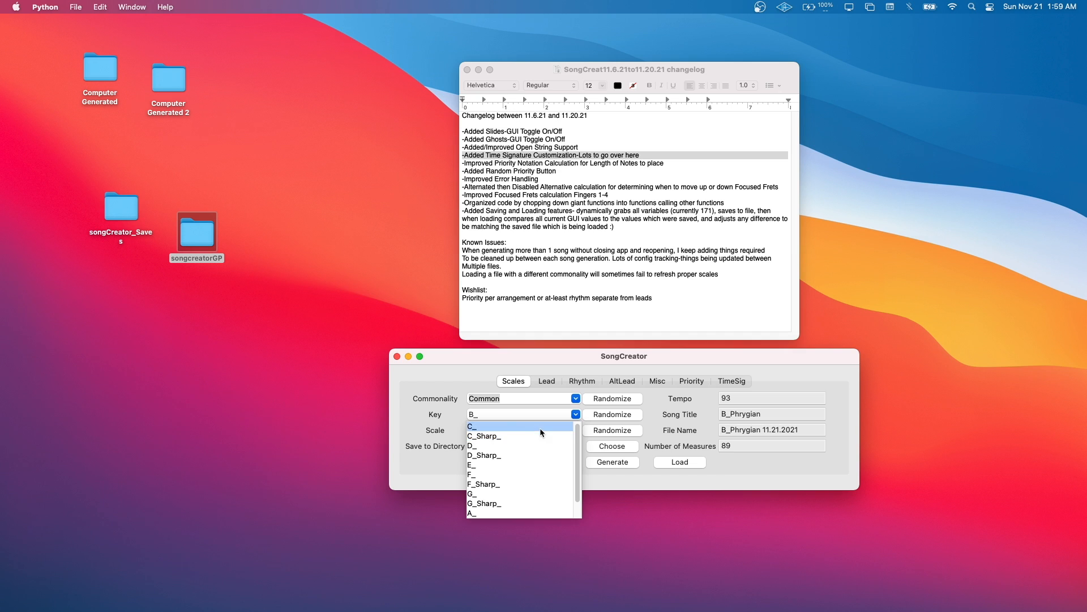
pyautogui.click(473, 426)
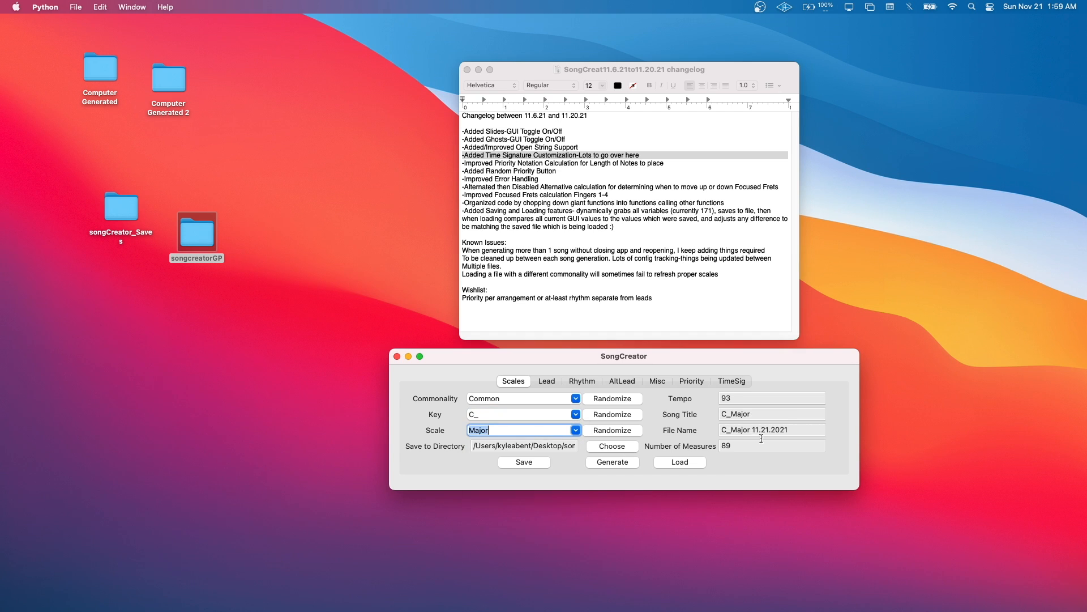
pyautogui.click(771, 398)
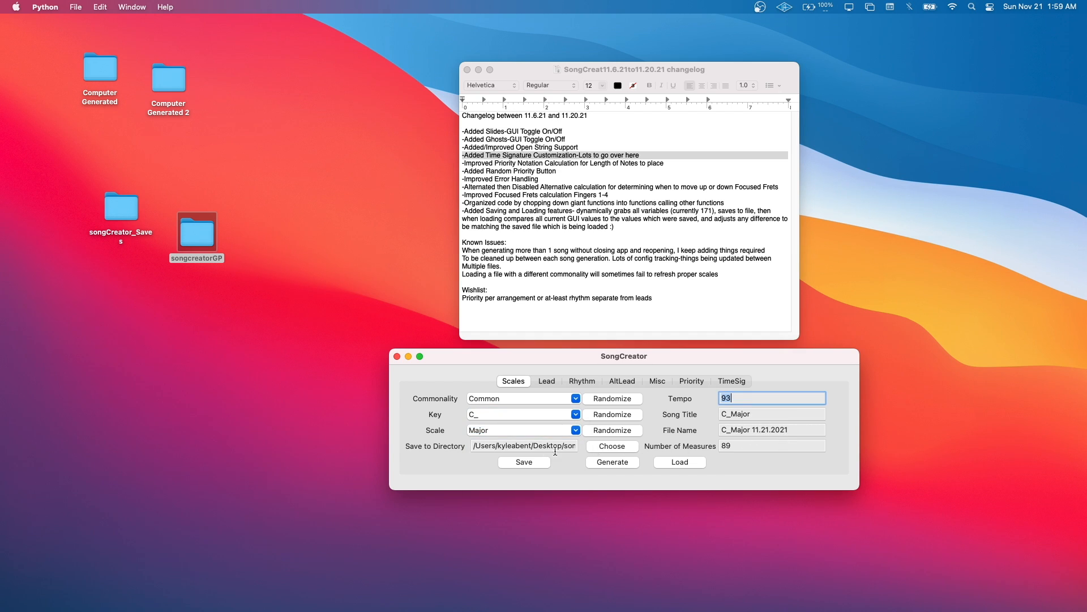
# Review the Lead, Rhythm, Misc, Priority and TimeSig tabs, ending on Scales
pyautogui.click(546, 380)
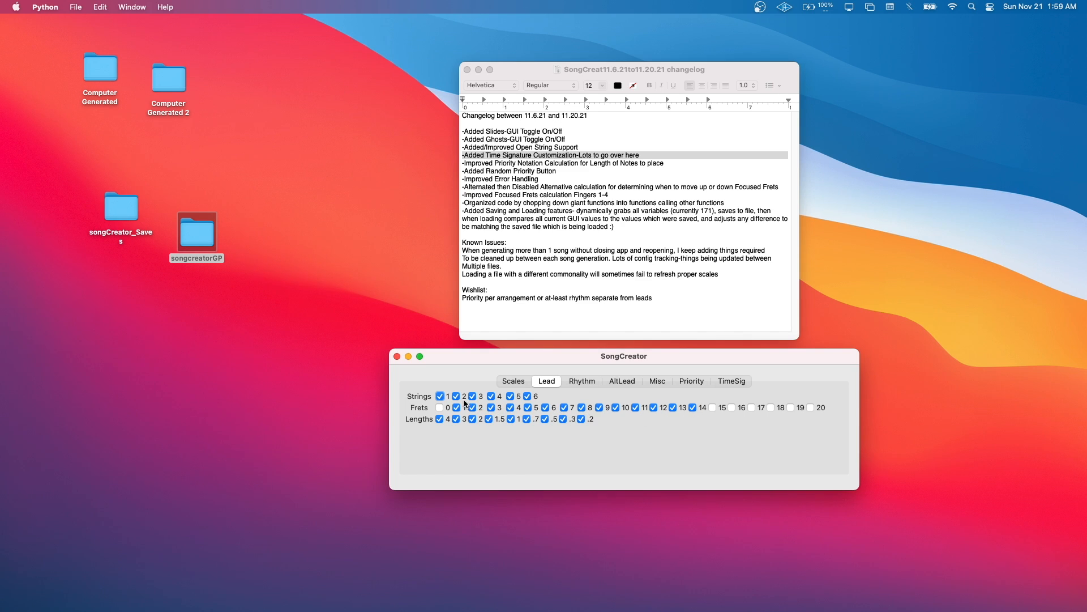
pyautogui.click(582, 381)
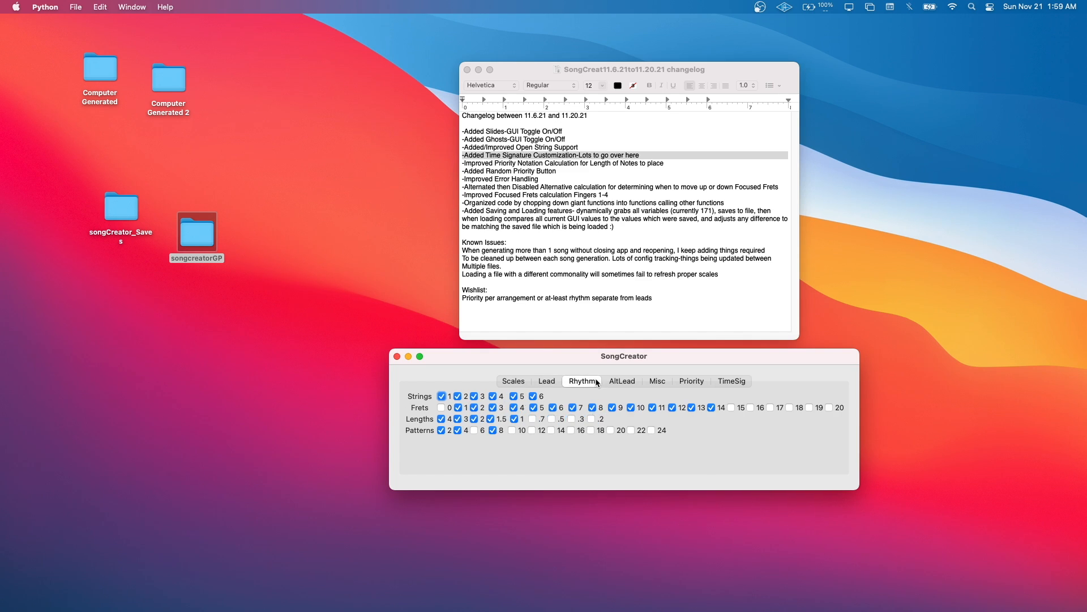
pyautogui.click(656, 380)
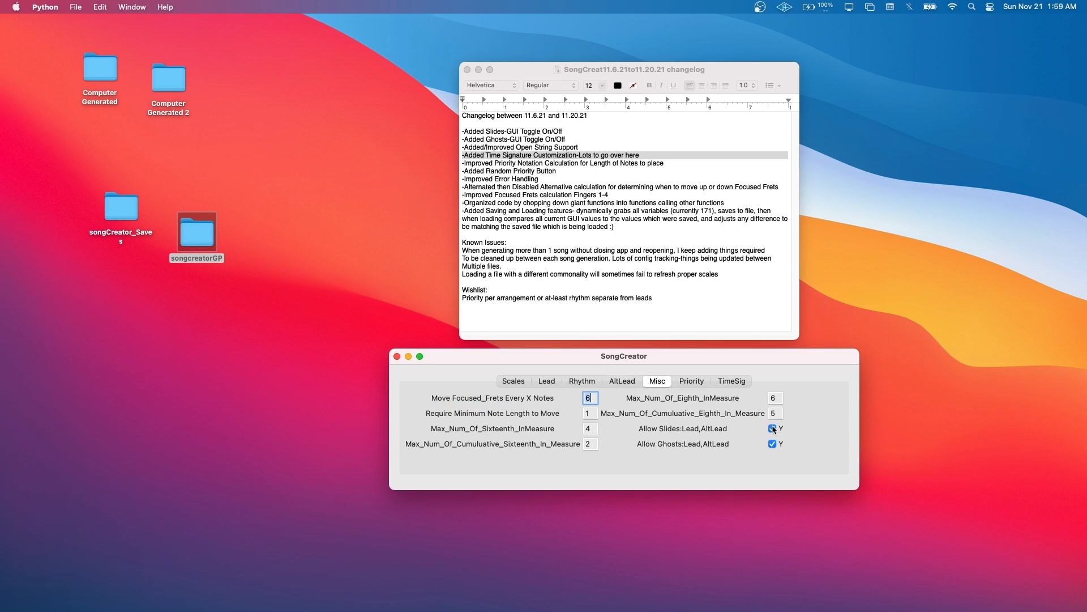
pyautogui.click(692, 381)
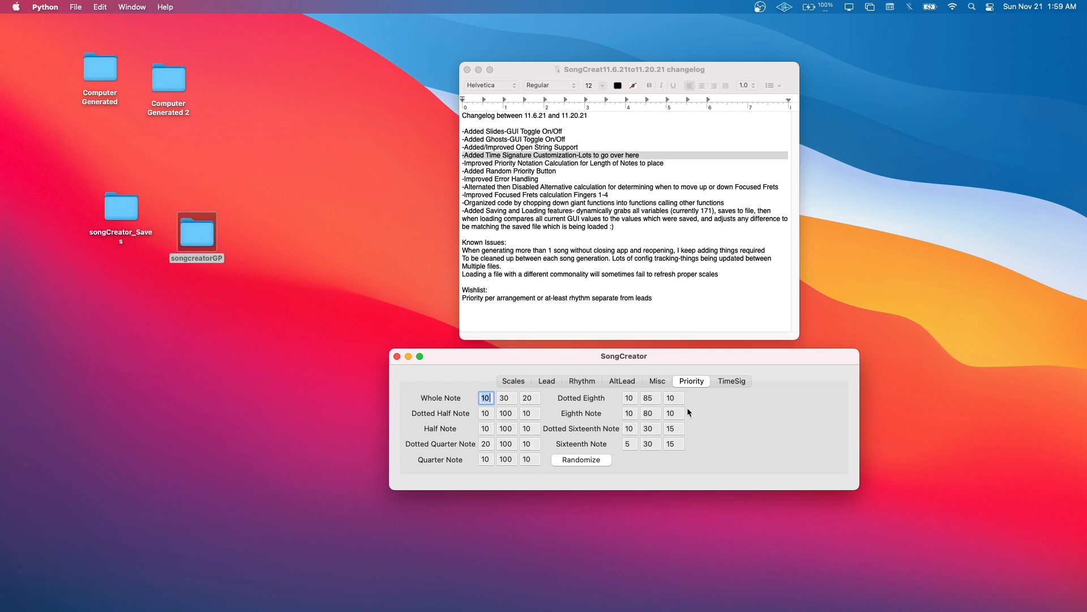
pyautogui.click(731, 381)
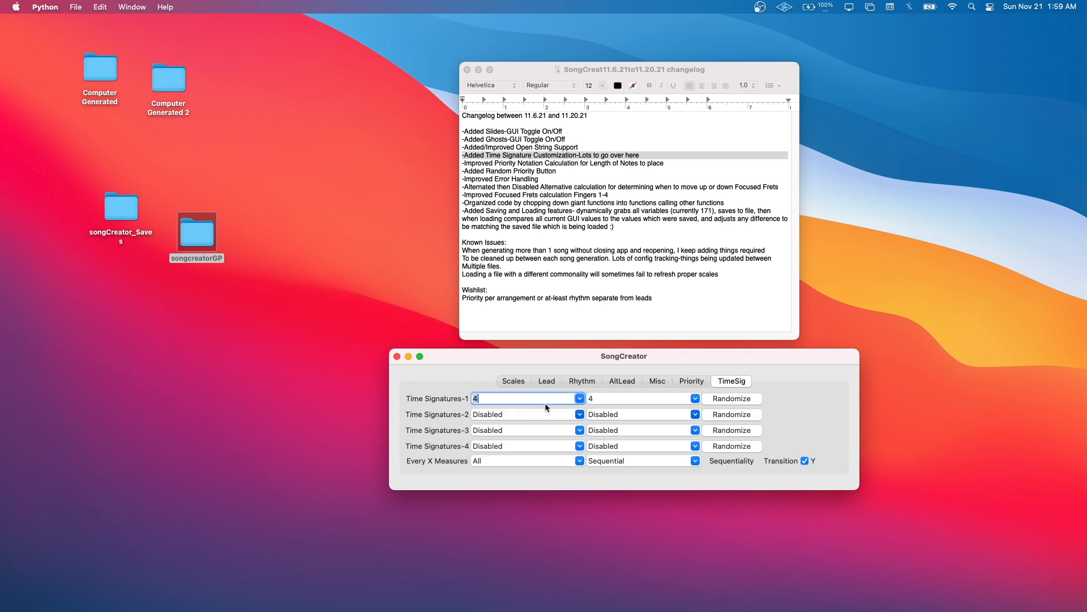
pyautogui.moveTo(598, 425)
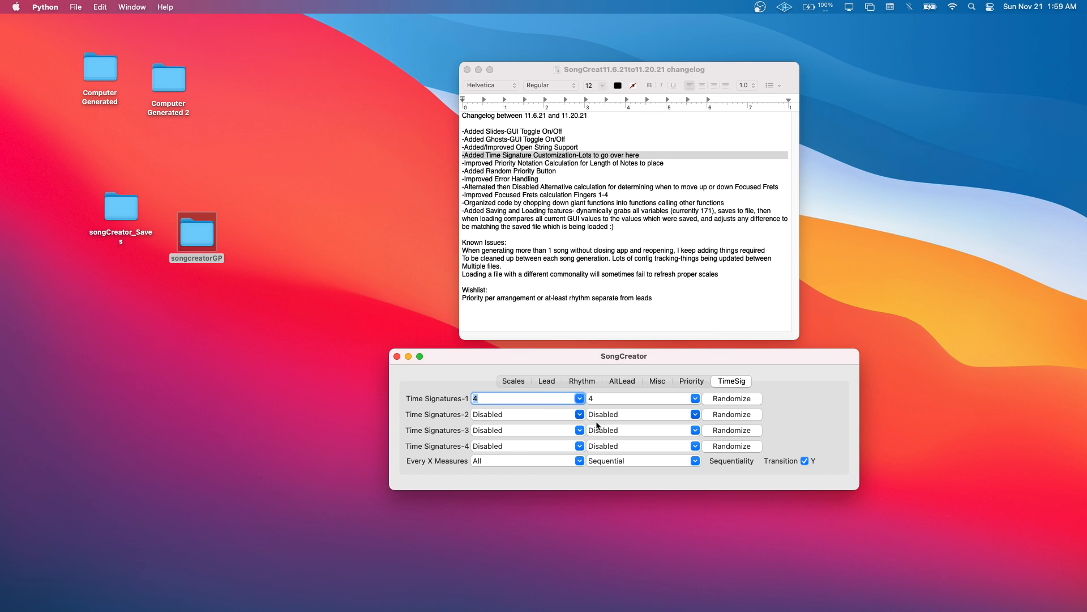
pyautogui.click(513, 380)
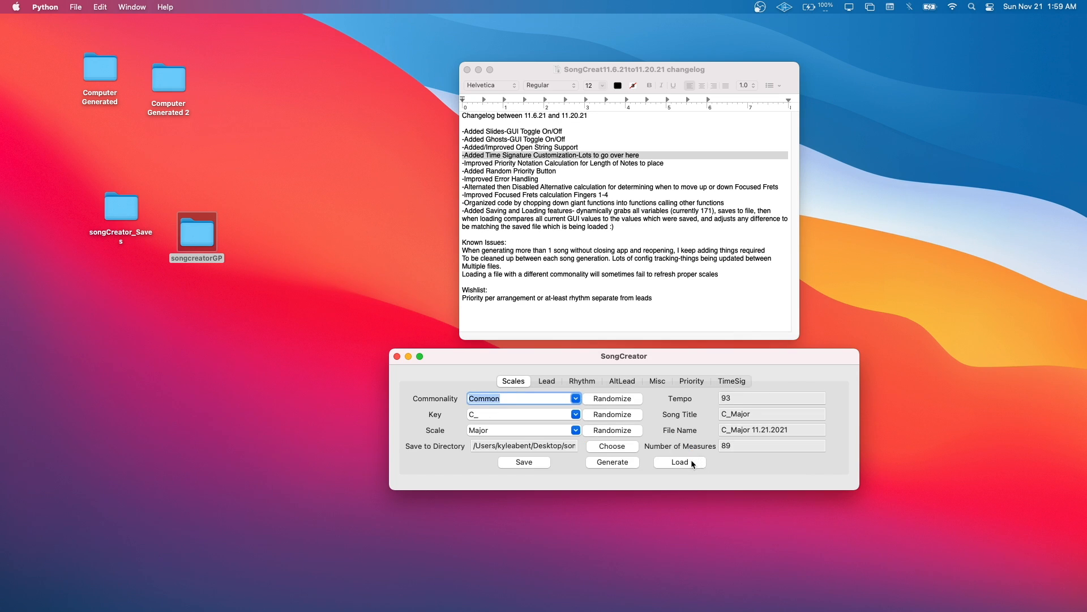
# Load doGUIExtreme.obj from songCreator_Saves: Exotic A Sharp Chinese Mongolian, tempo 33
pyautogui.click(679, 463)
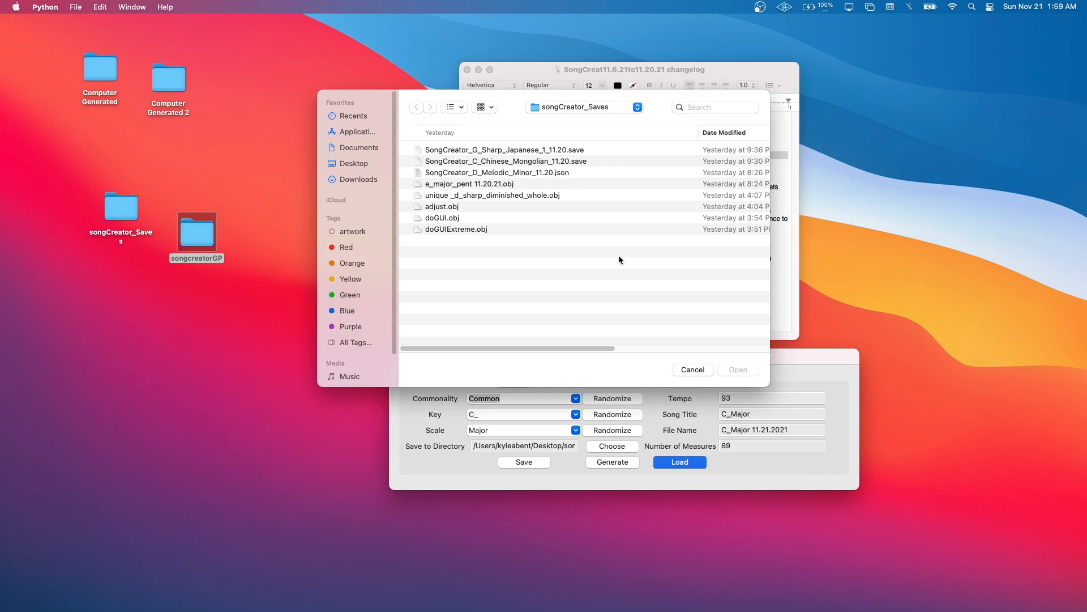
pyautogui.moveTo(463, 236)
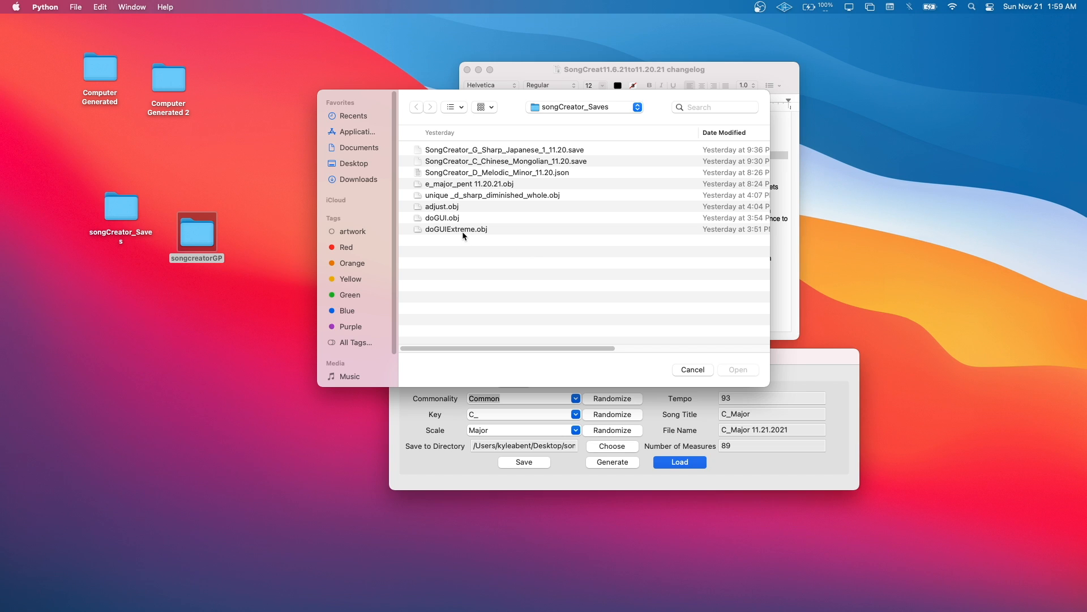
pyautogui.click(456, 229)
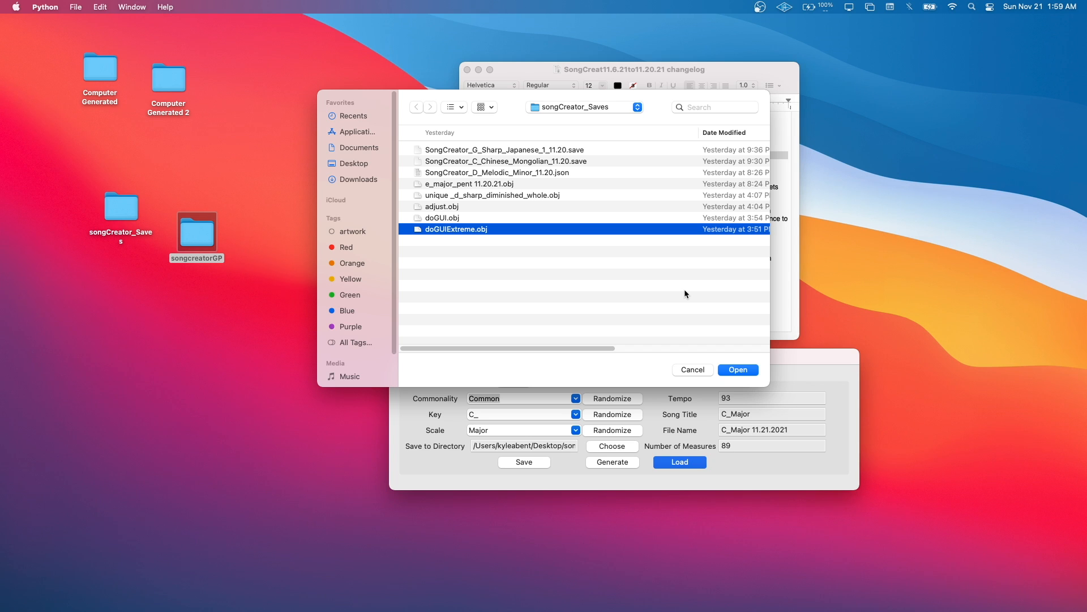
pyautogui.click(738, 369)
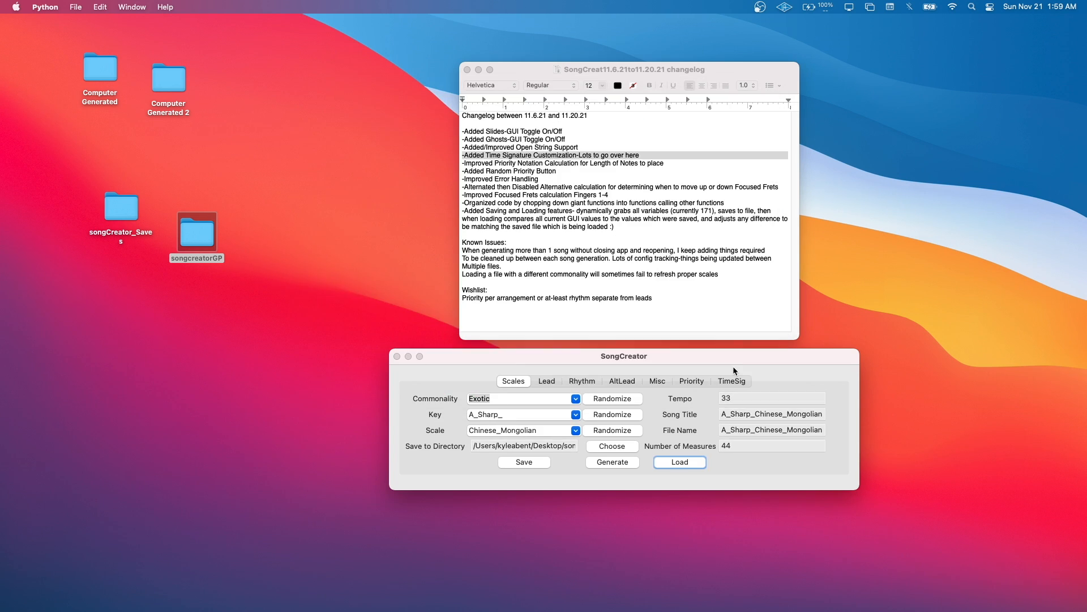
pyautogui.moveTo(495, 418)
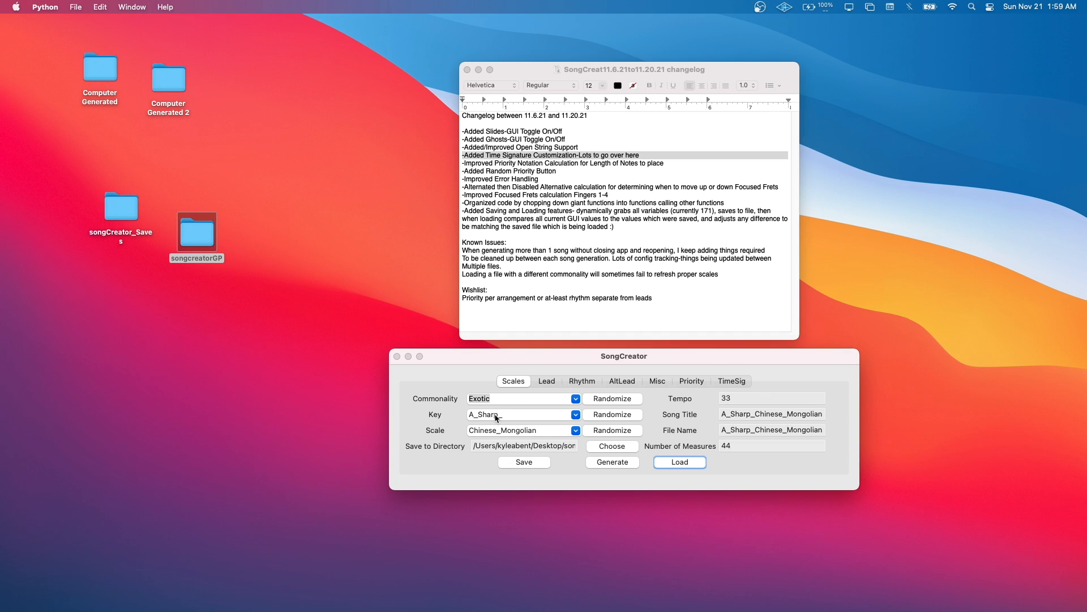
# Review the Lead, Rhythm, AltLead and Misc generation settings tabs
pyautogui.click(772, 398)
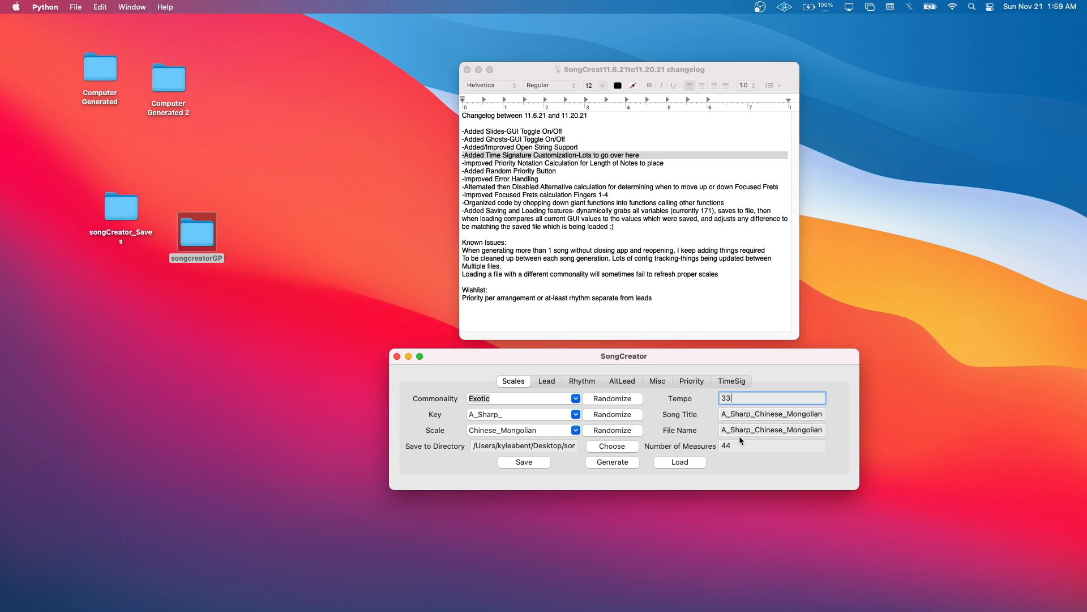
pyautogui.click(772, 446)
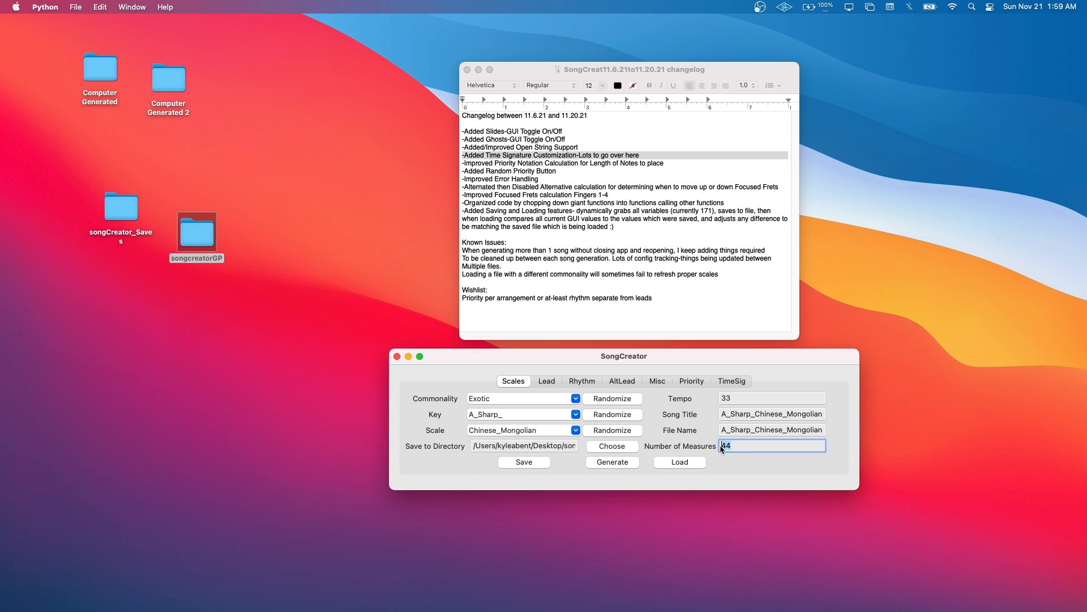
pyautogui.click(546, 381)
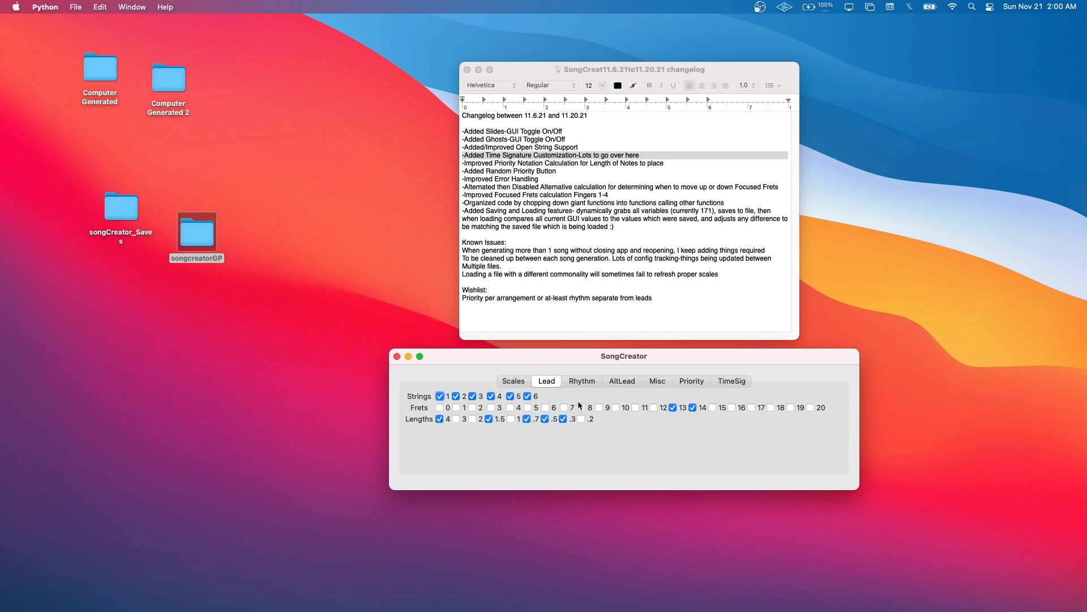
pyautogui.click(581, 381)
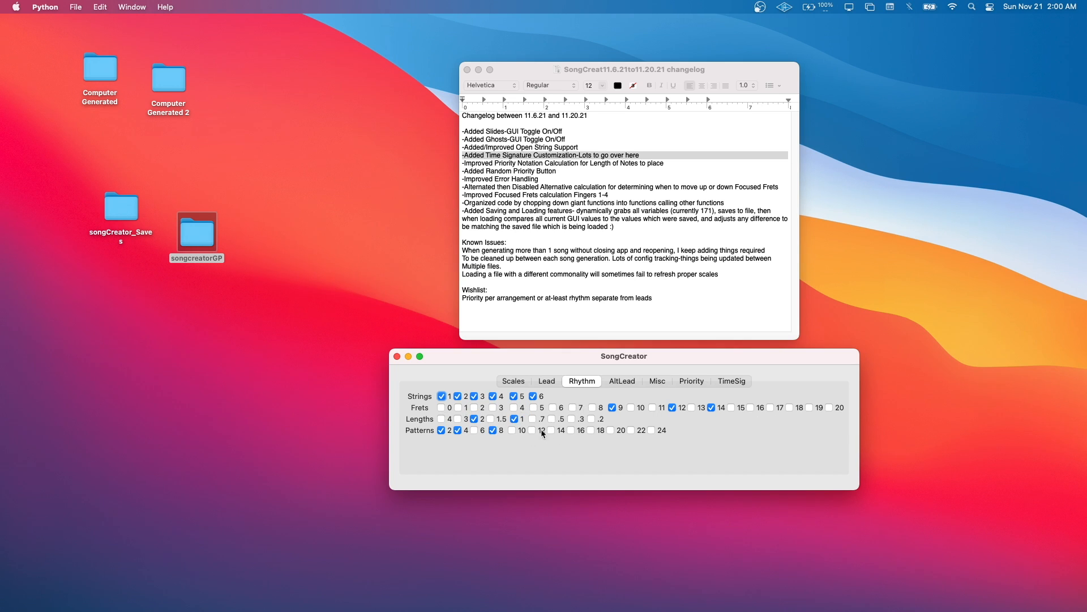
pyautogui.click(622, 381)
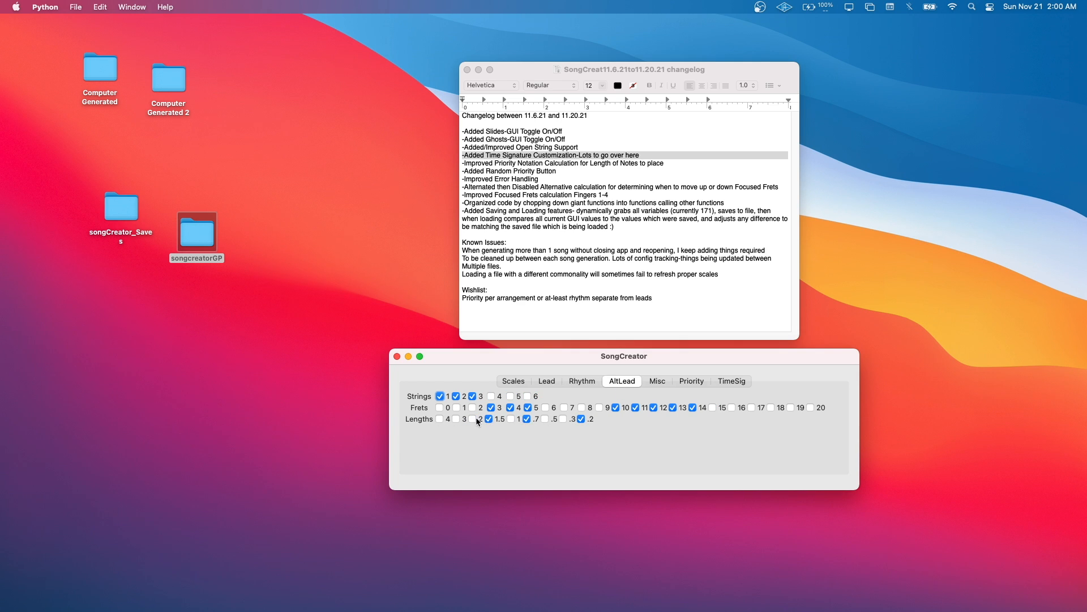
pyautogui.click(489, 419)
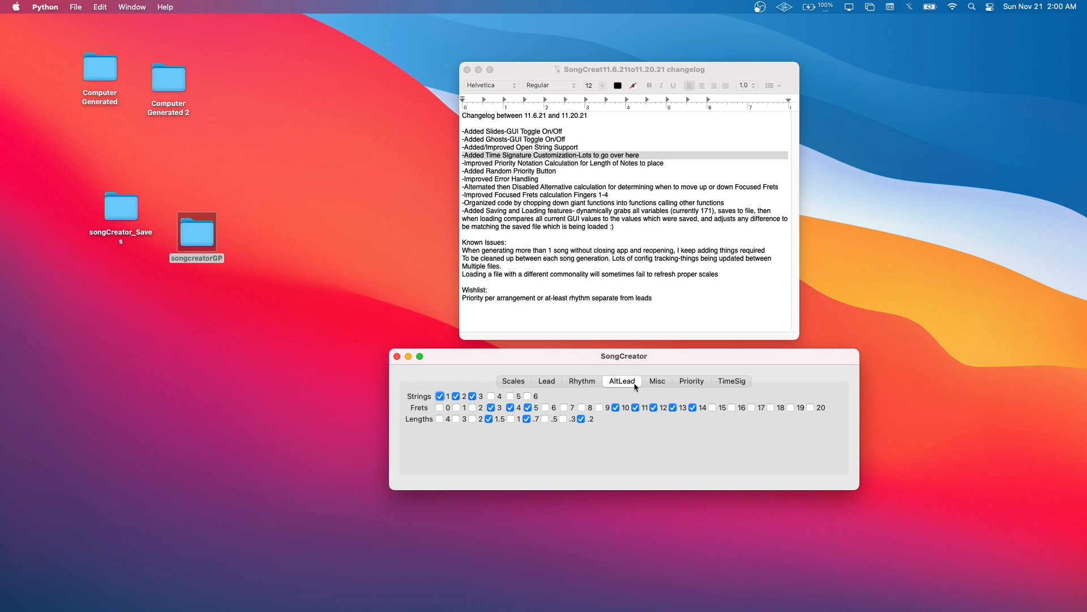
pyautogui.click(656, 381)
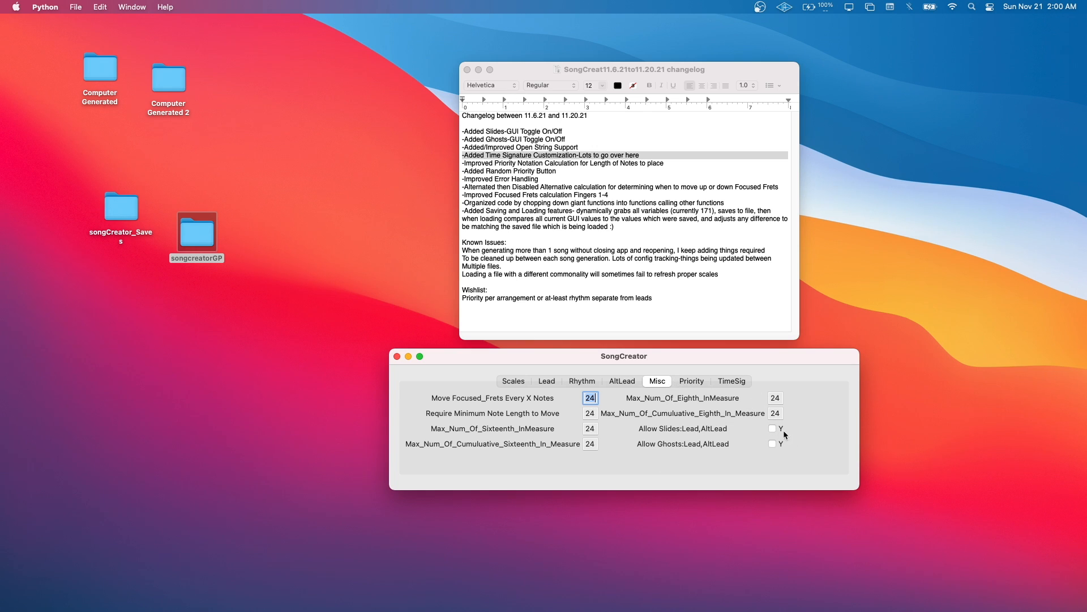
pyautogui.moveTo(702, 382)
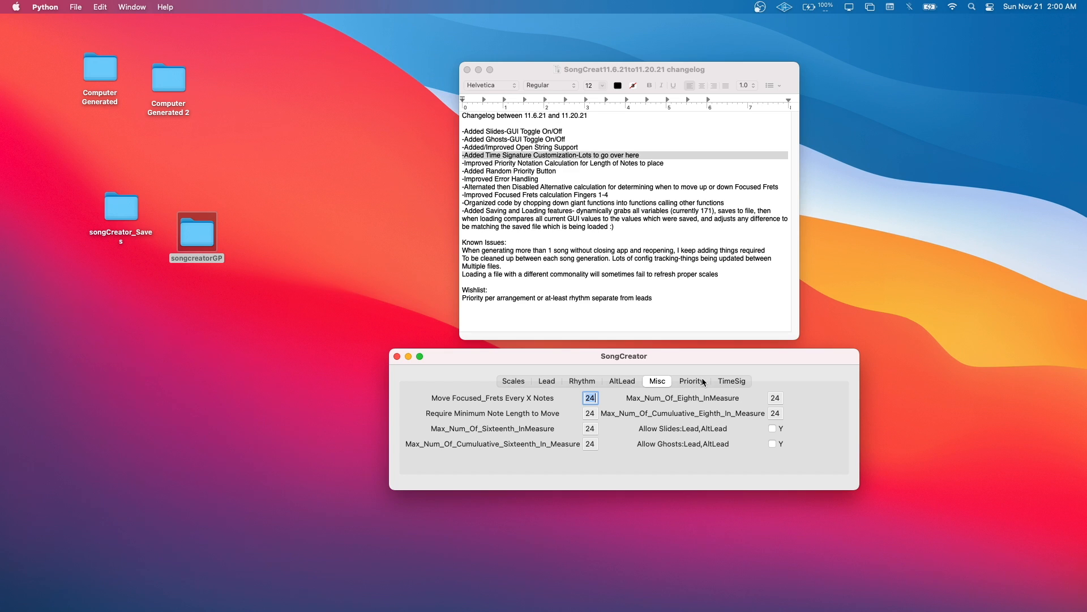
# Check the Priority and TimeSig tabs, return to Scales, and bring up the saves folder
pyautogui.click(690, 381)
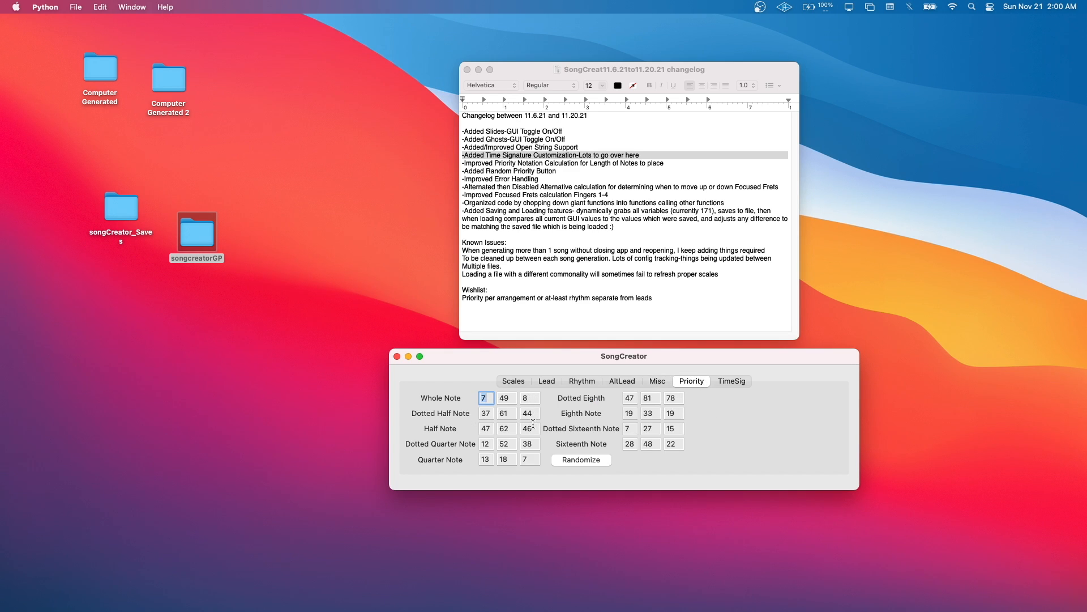
pyautogui.moveTo(728, 390)
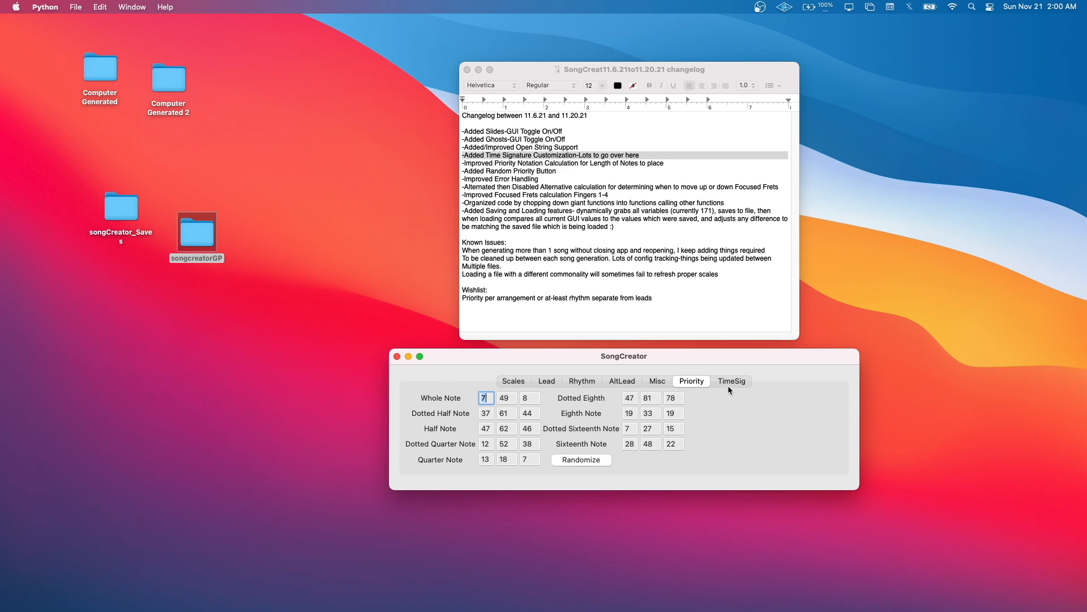
pyautogui.click(731, 381)
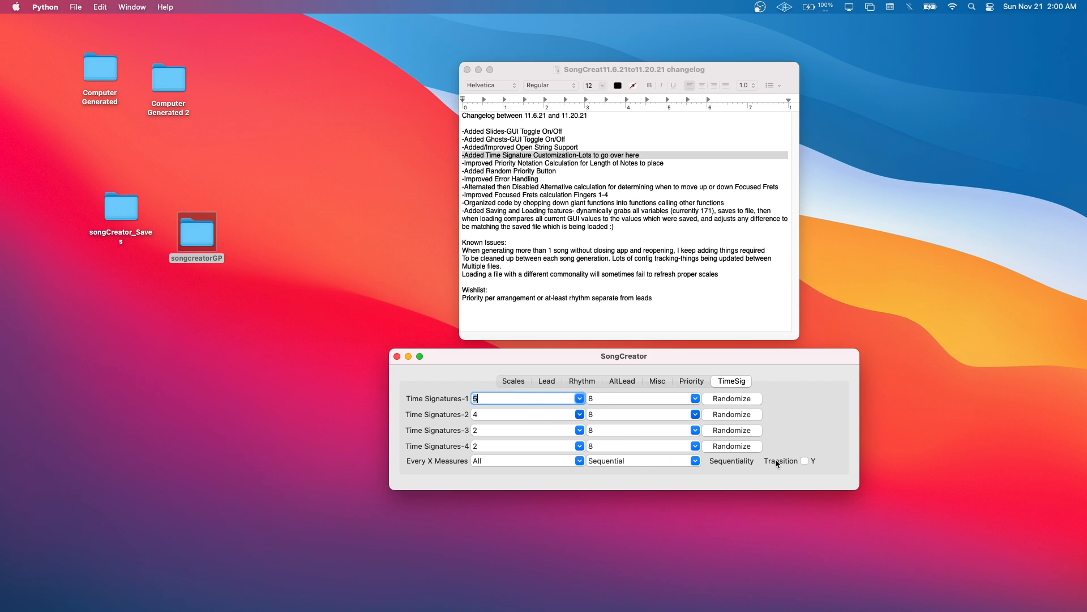
pyautogui.click(513, 381)
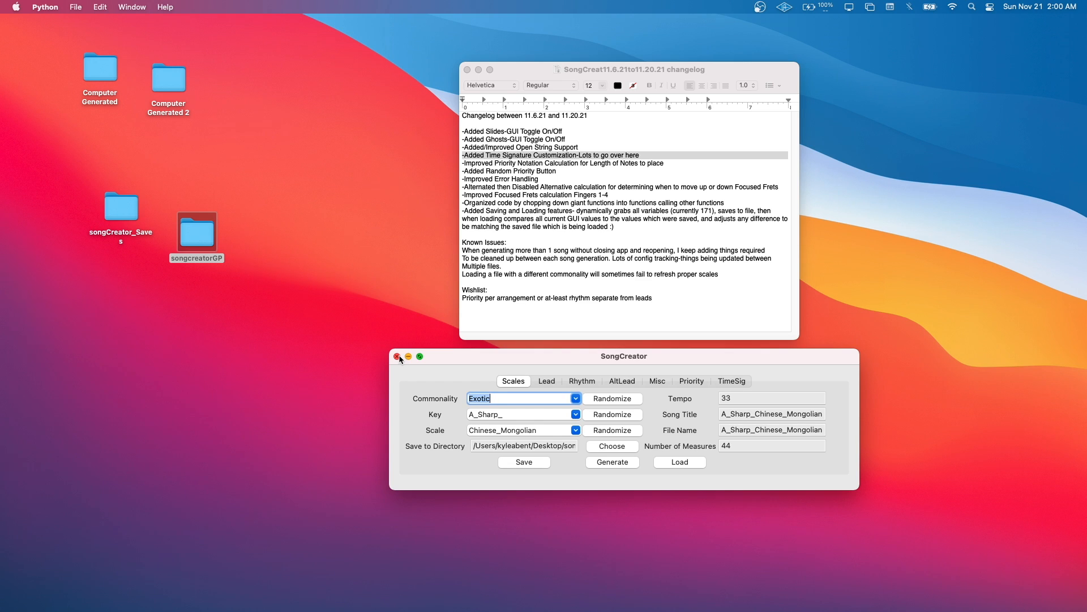
pyautogui.click(679, 462)
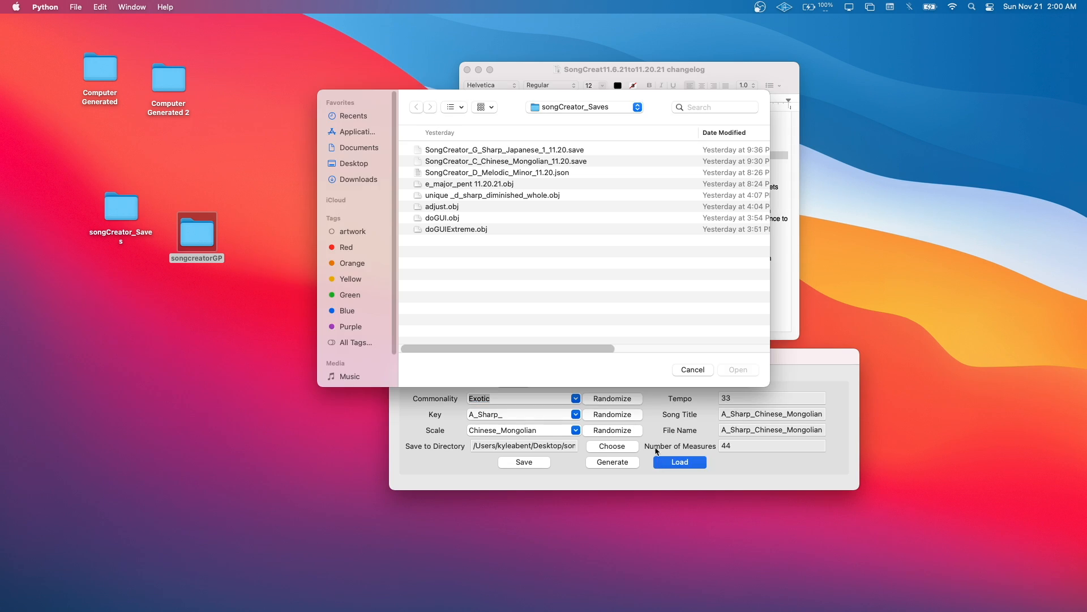
pyautogui.moveTo(541, 169)
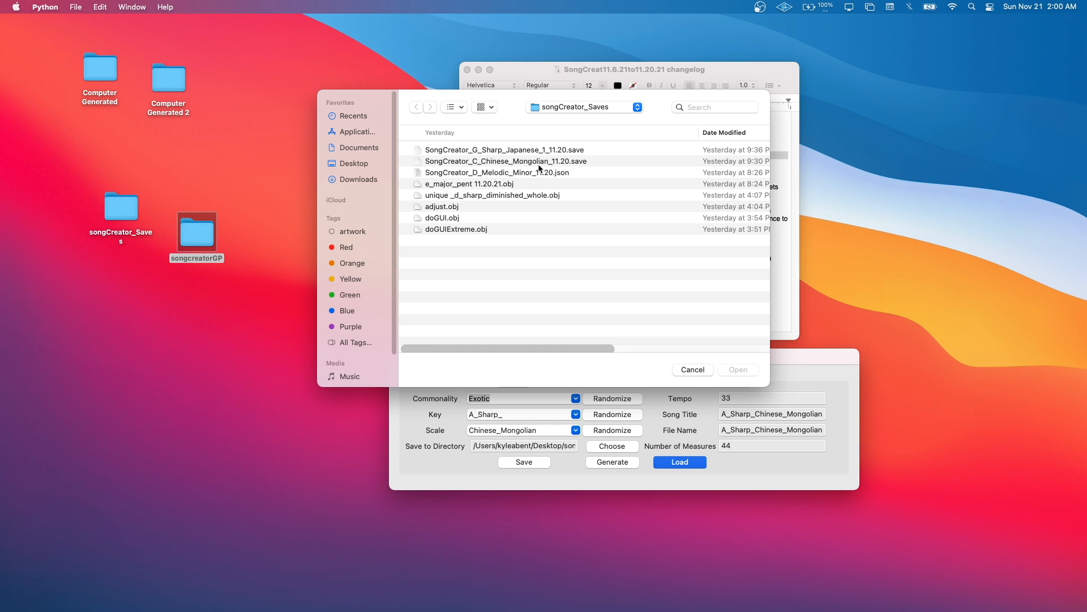
pyautogui.moveTo(525, 207)
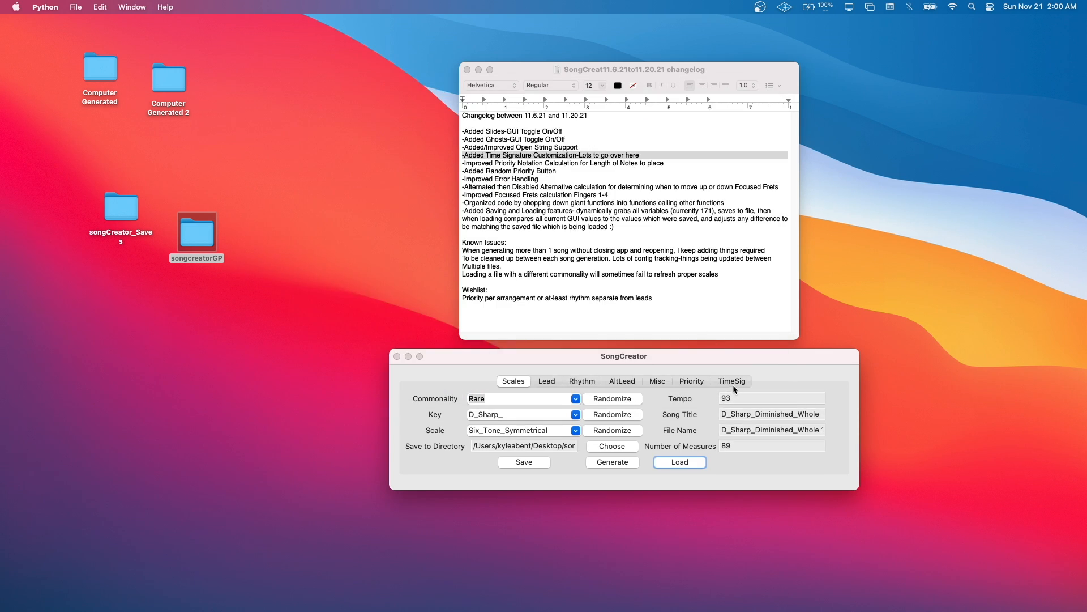
# Keep the time signature change frequency at 30% and the ordering Sequential
pyautogui.click(731, 380)
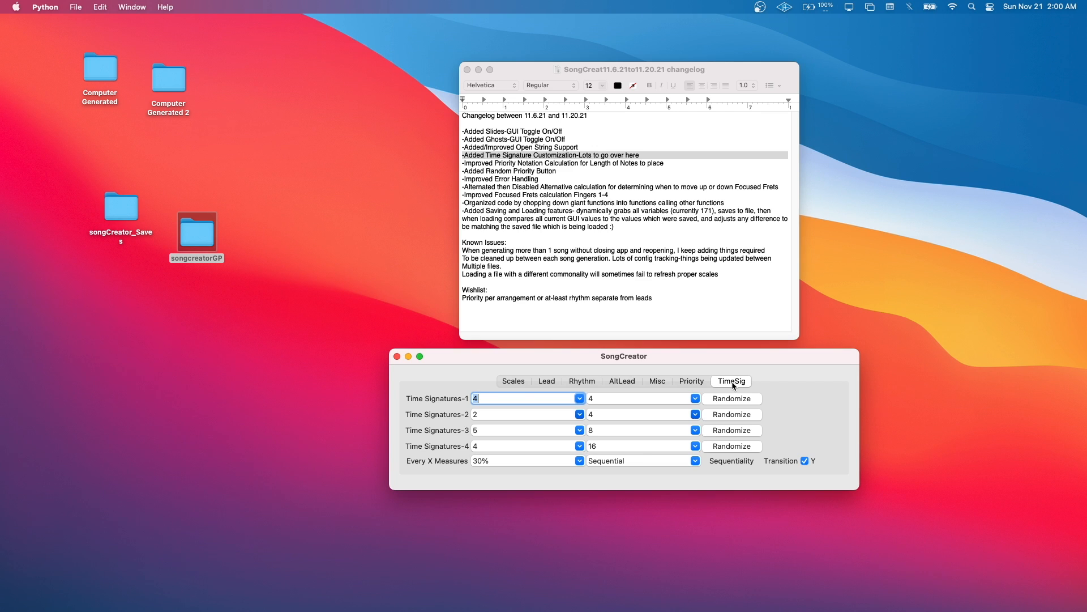
pyautogui.moveTo(666, 371)
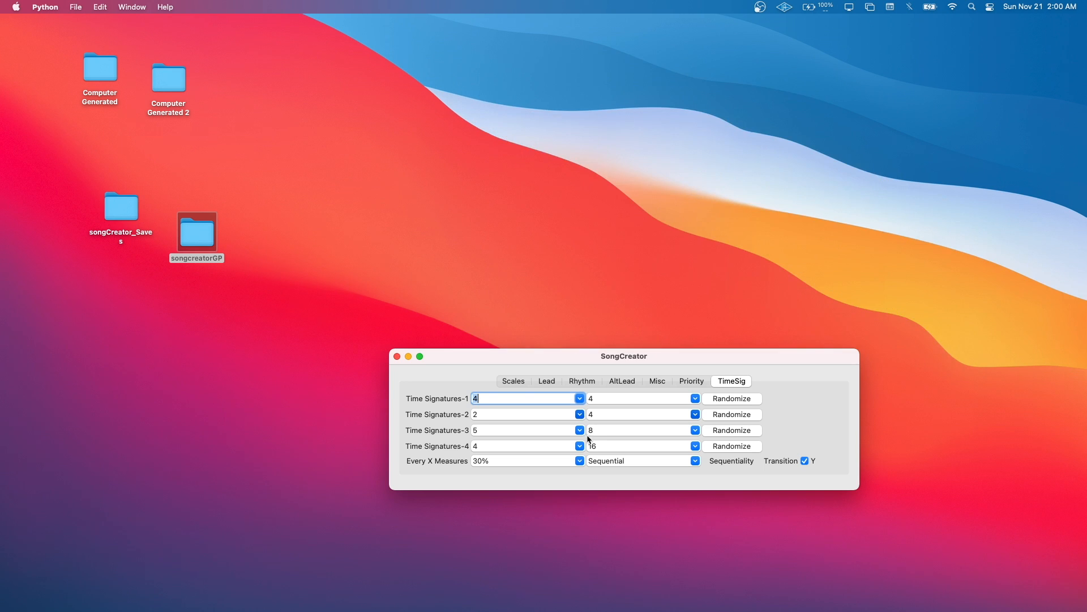
pyautogui.click(580, 460)
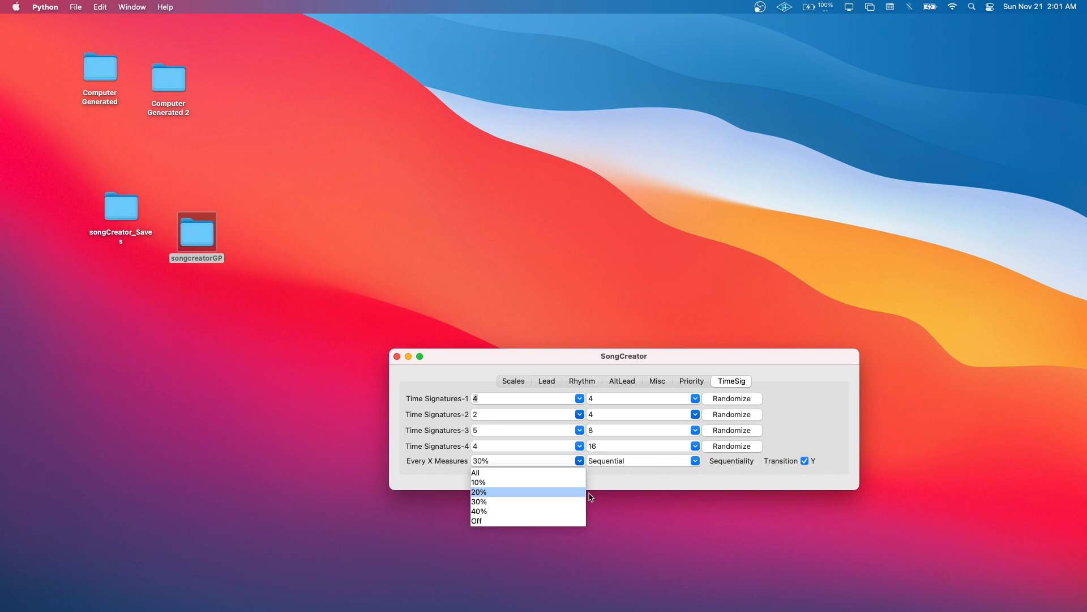
pyautogui.moveTo(565, 491)
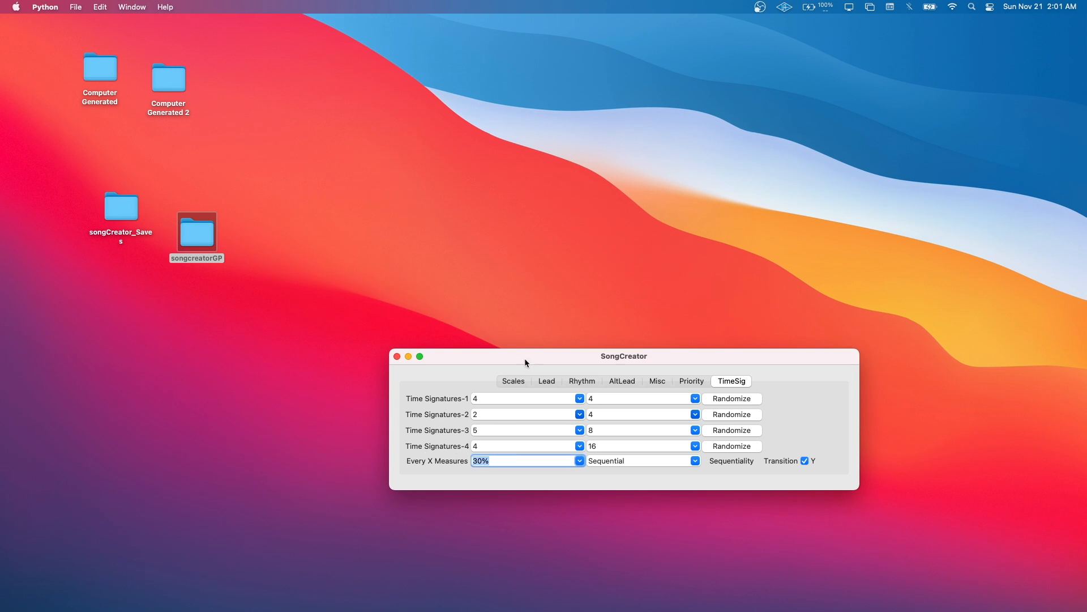
pyautogui.click(513, 380)
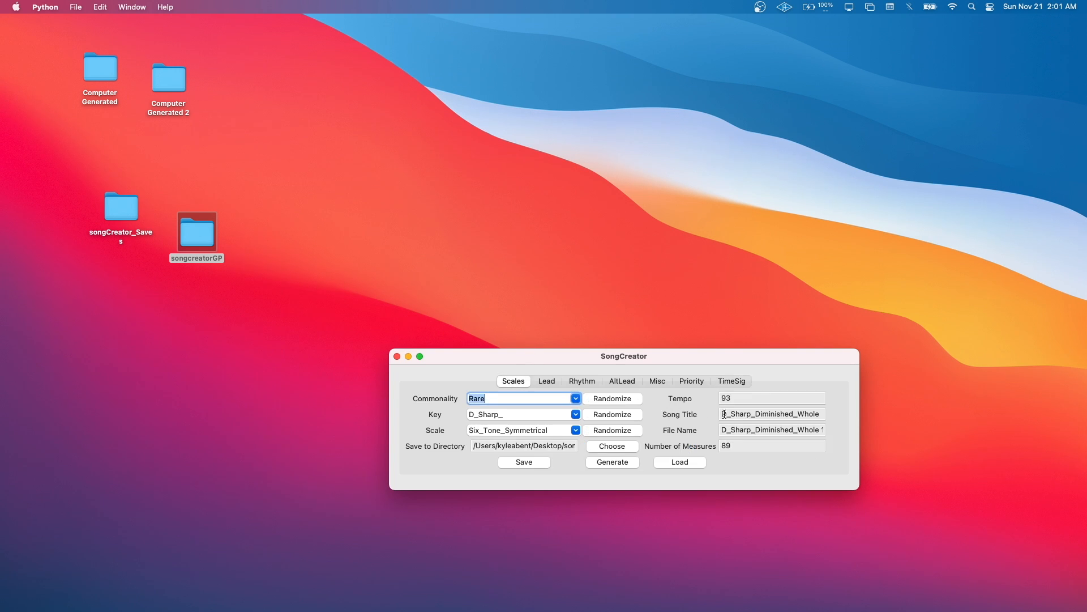
pyautogui.click(691, 381)
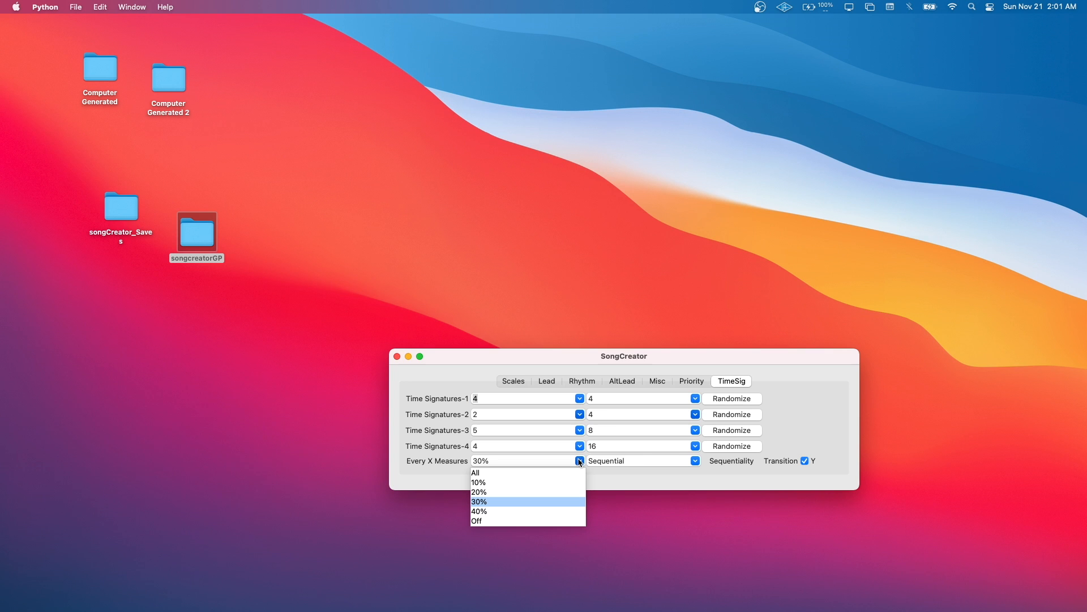
pyautogui.click(479, 500)
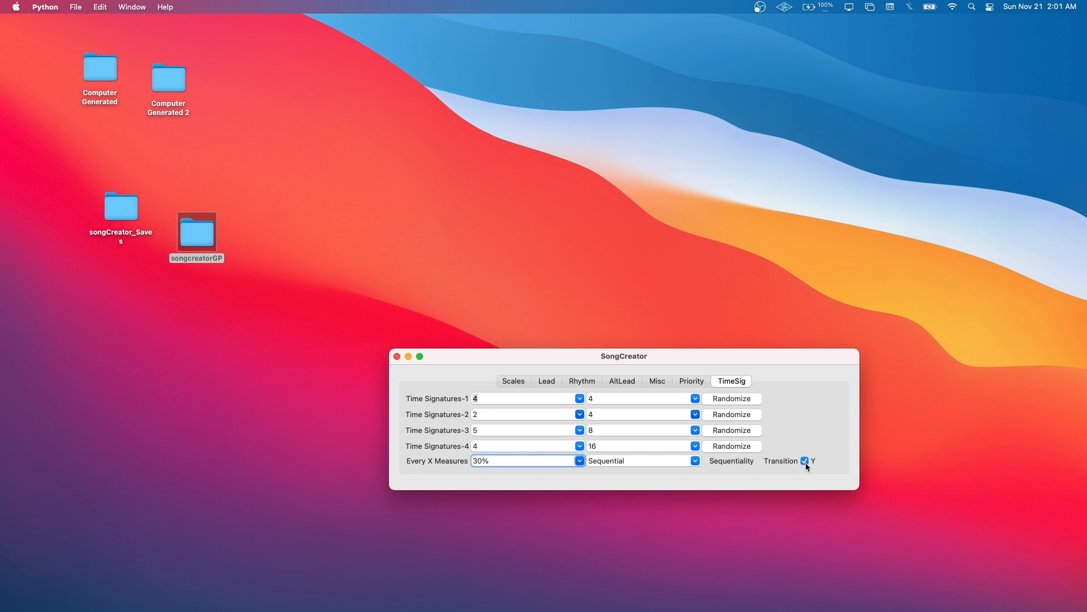
pyautogui.moveTo(560, 408)
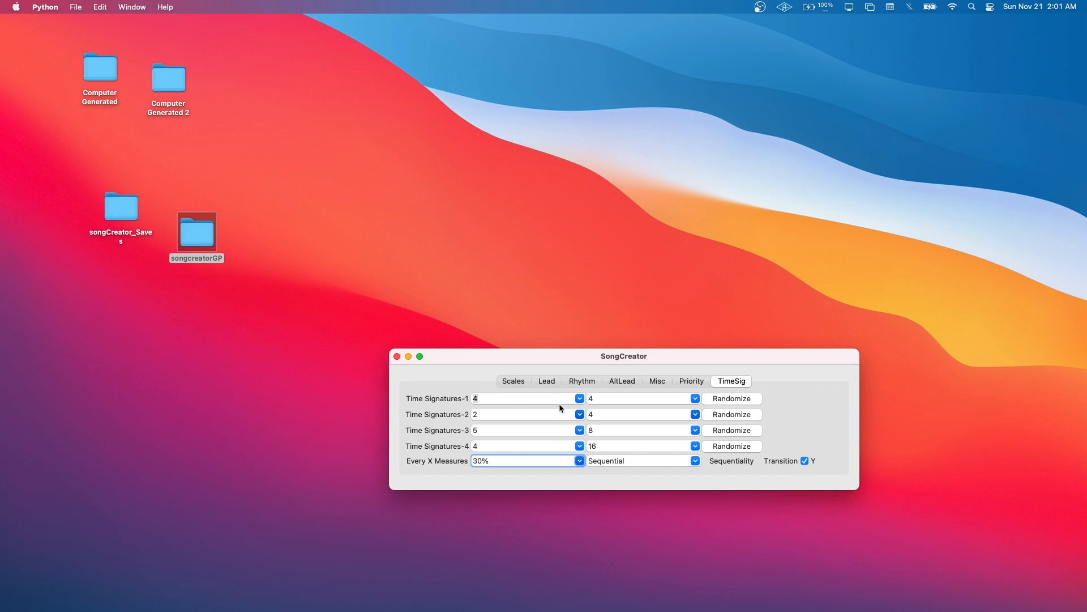
pyautogui.moveTo(774, 449)
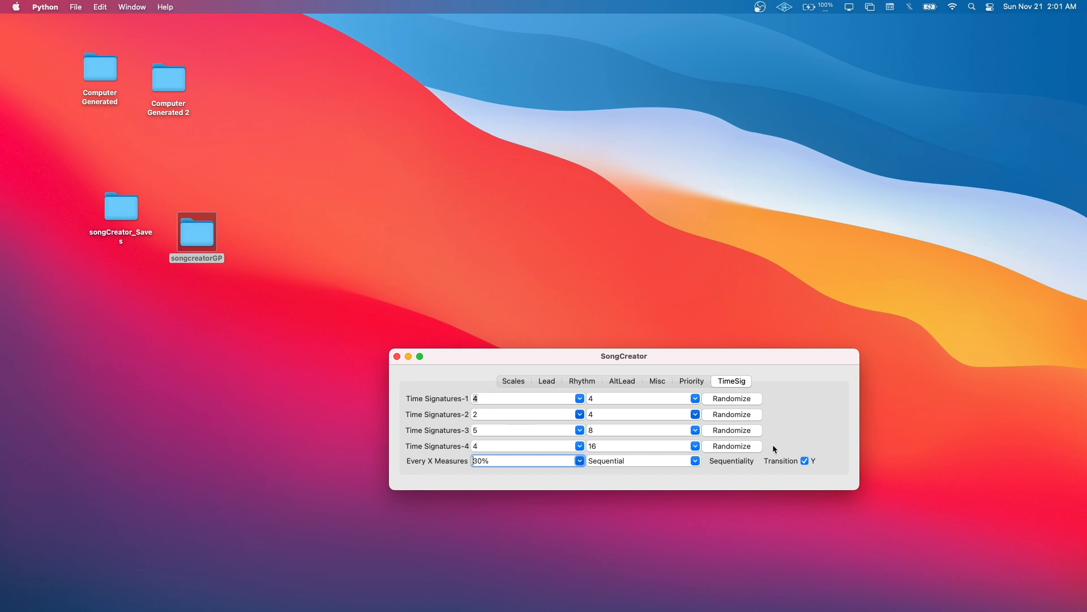
pyautogui.moveTo(671, 395)
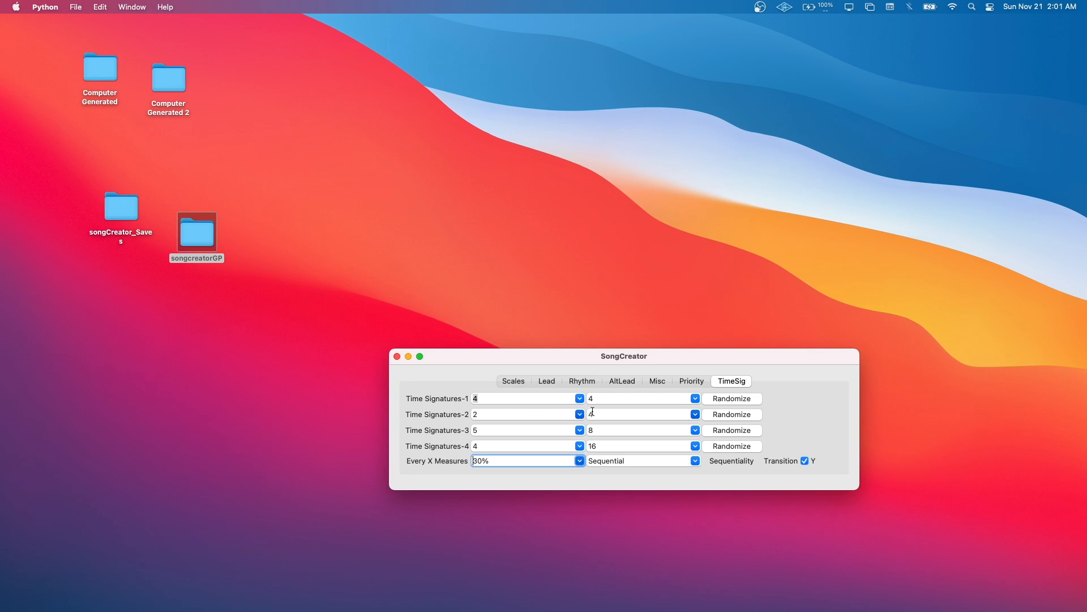
pyautogui.write('4')
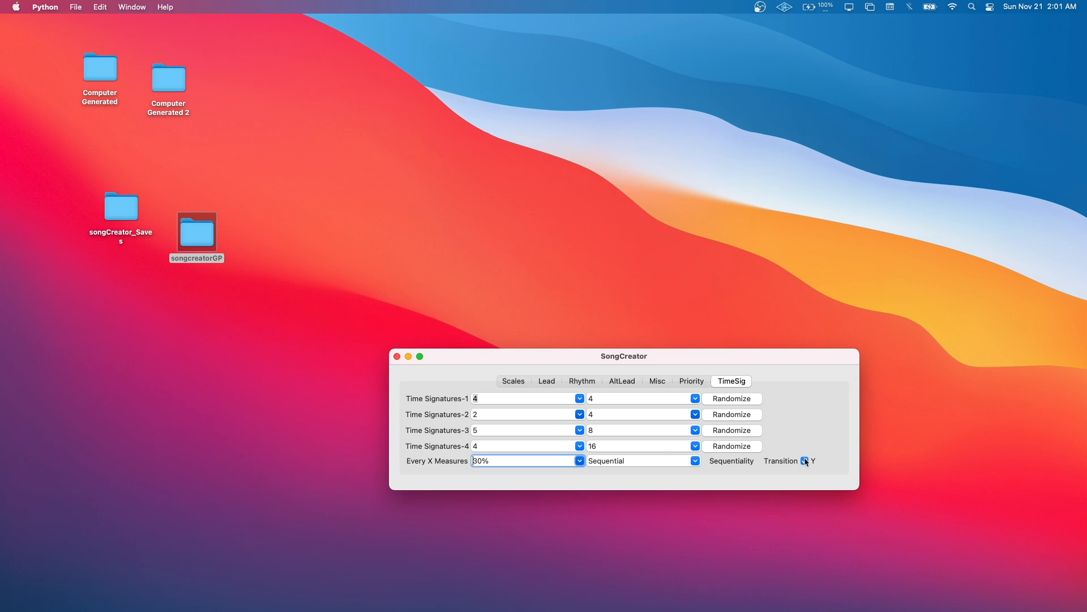
pyautogui.click(805, 460)
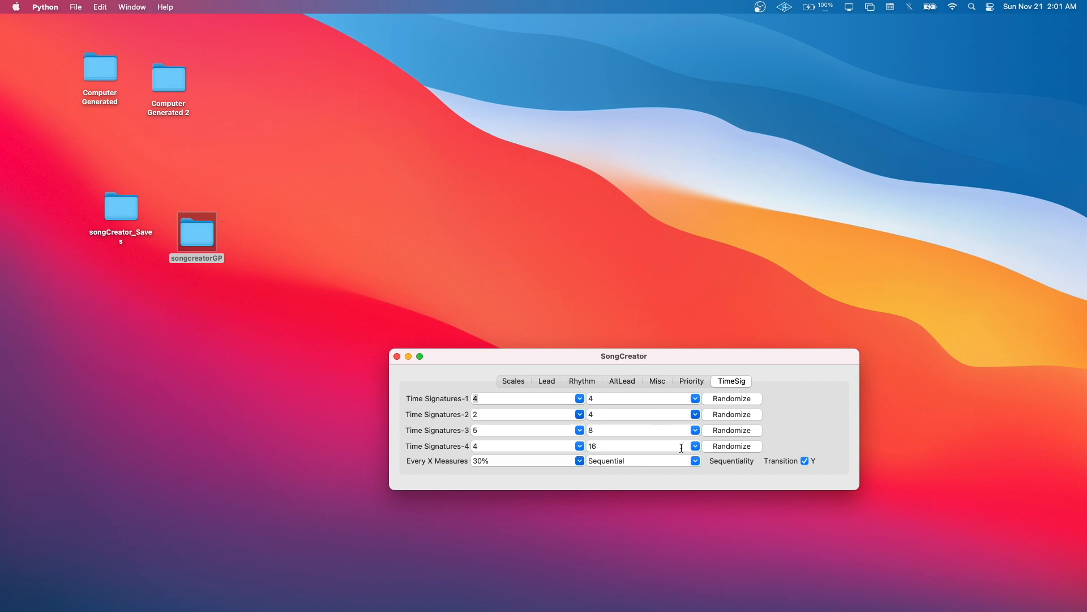
pyautogui.click(694, 461)
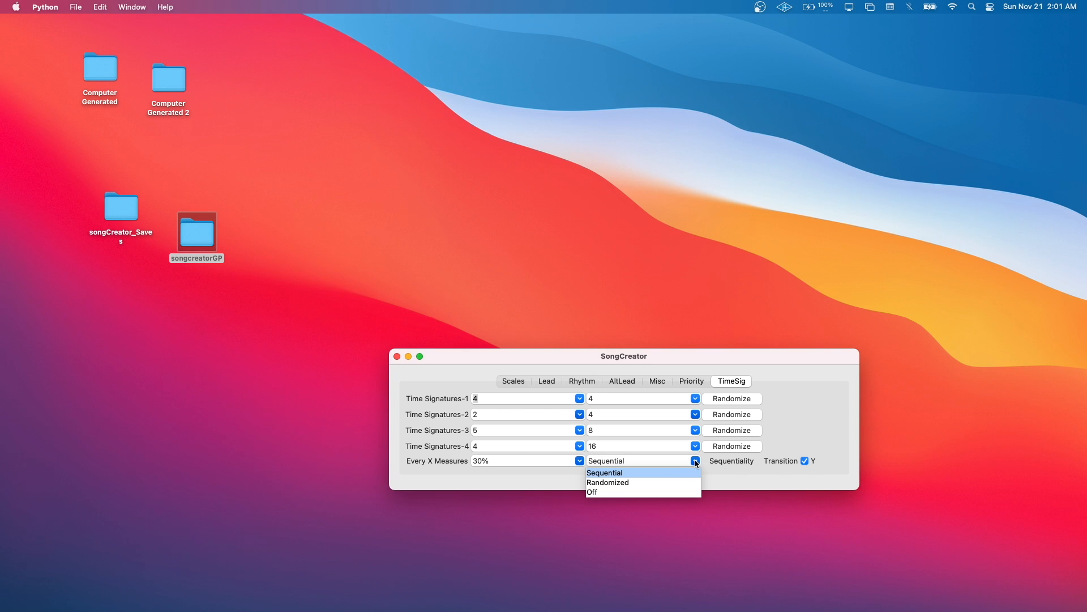
pyautogui.moveTo(577, 399)
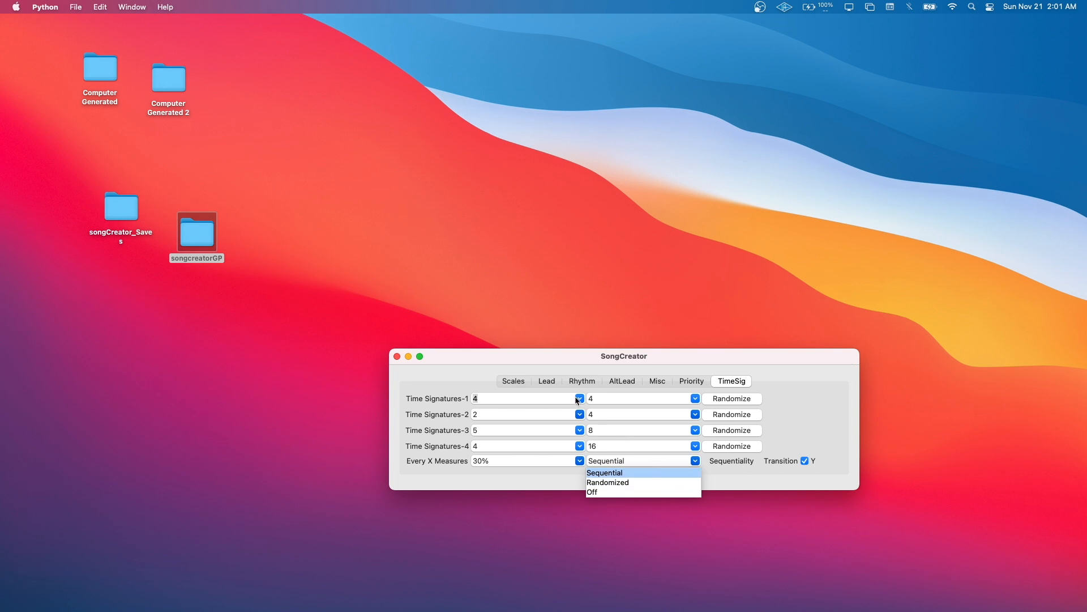
pyautogui.moveTo(608, 482)
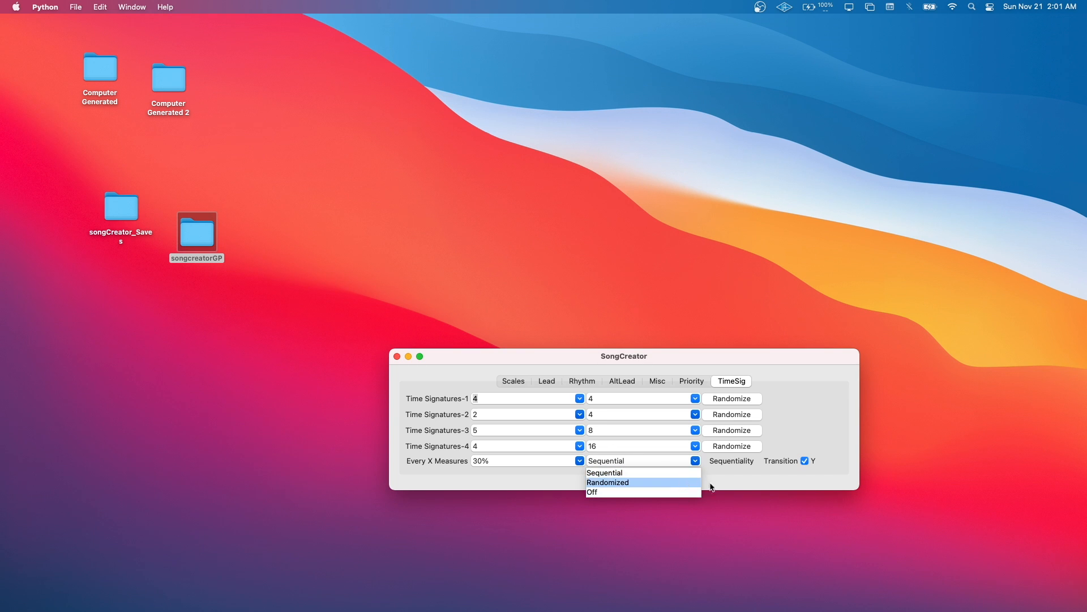
pyautogui.click(603, 472)
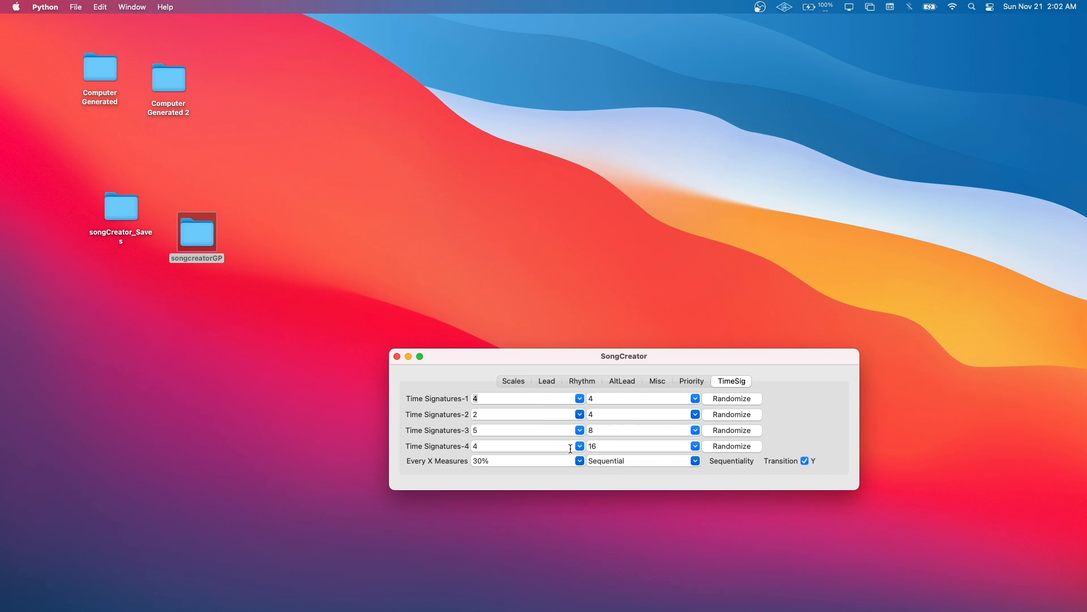
pyautogui.moveTo(492, 354)
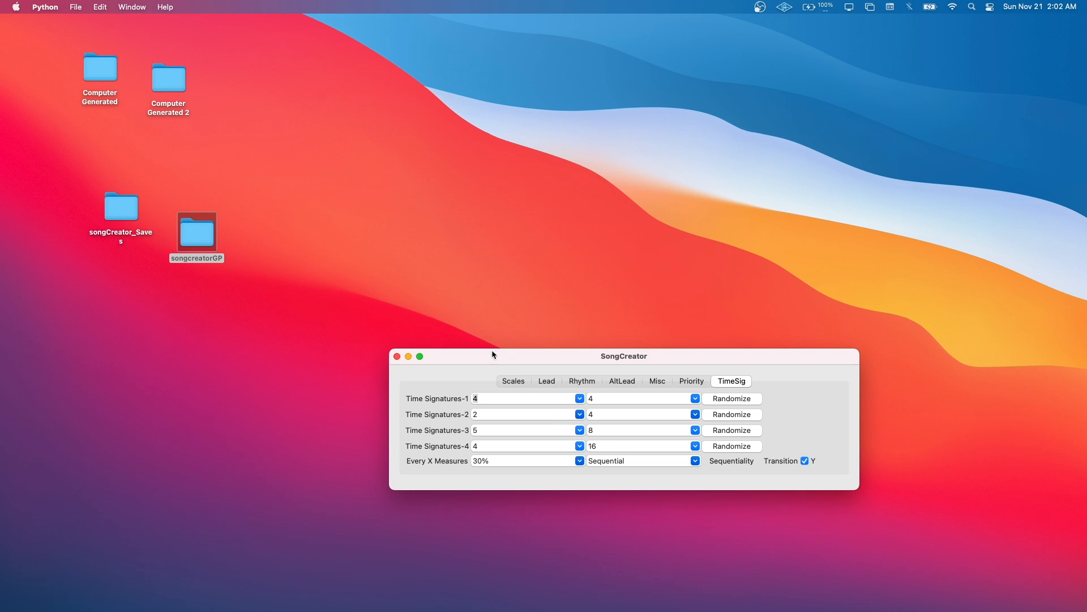
# Browse the Scales and Rhythm tabs, then load unique_d_sharp_diminished_whole.obj
pyautogui.click(513, 380)
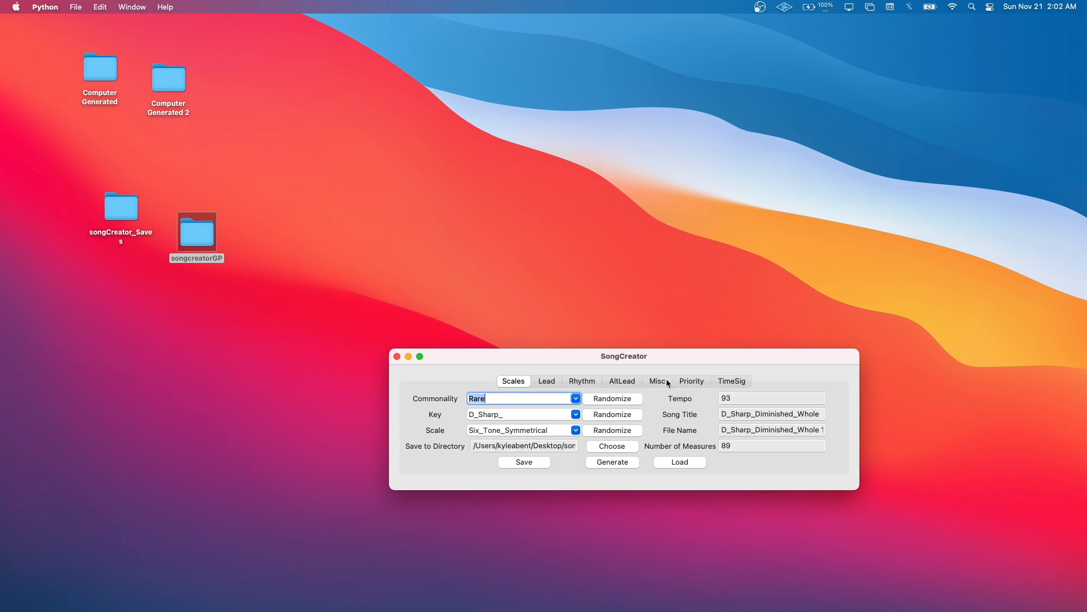
pyautogui.click(581, 380)
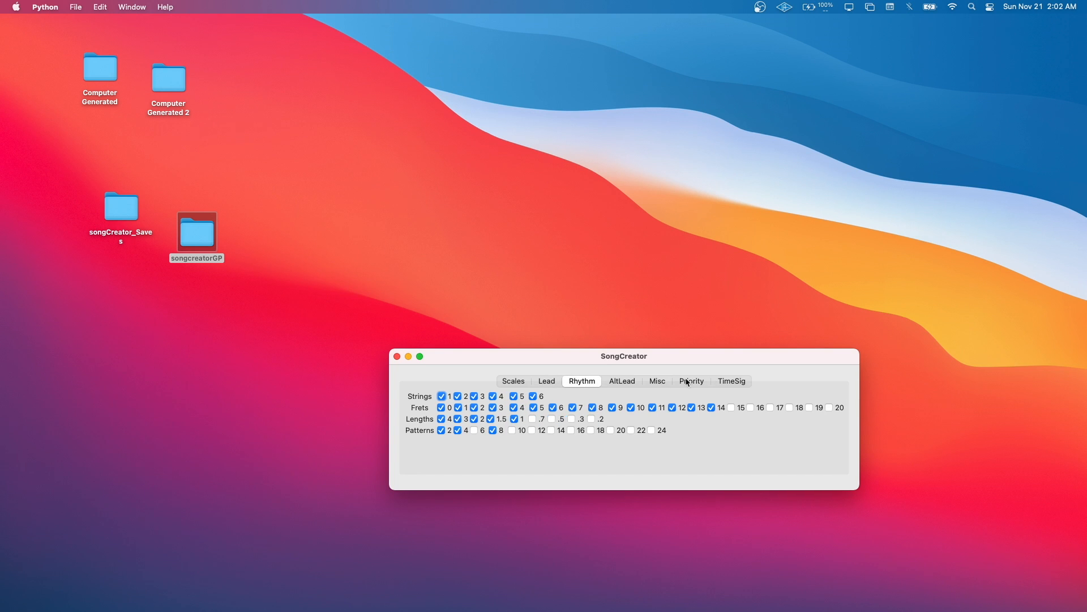
pyautogui.click(513, 380)
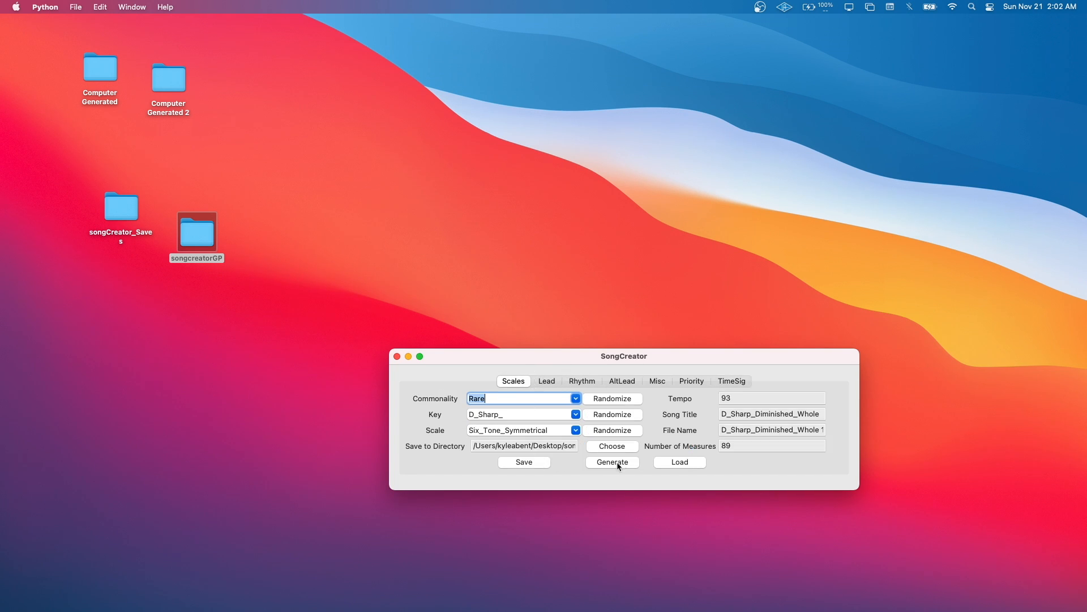
pyautogui.click(679, 462)
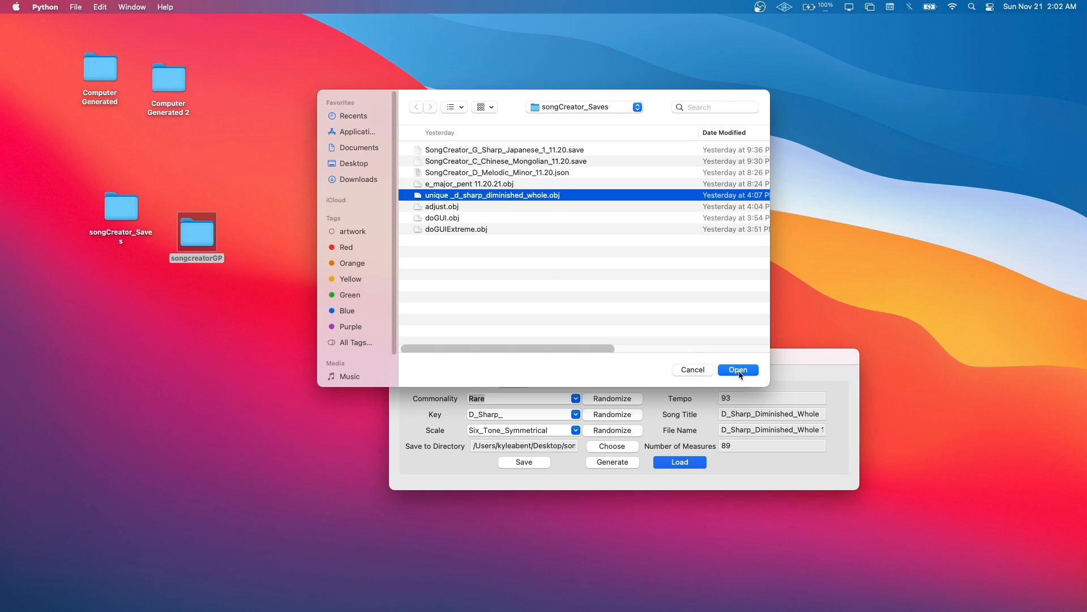
pyautogui.click(738, 370)
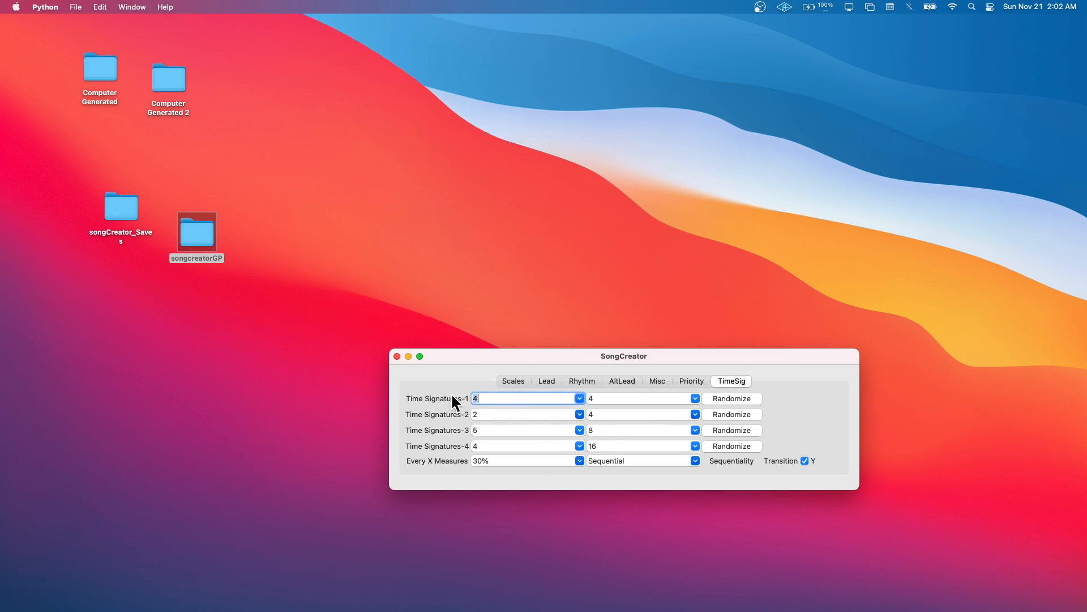
pyautogui.moveTo(162, 91)
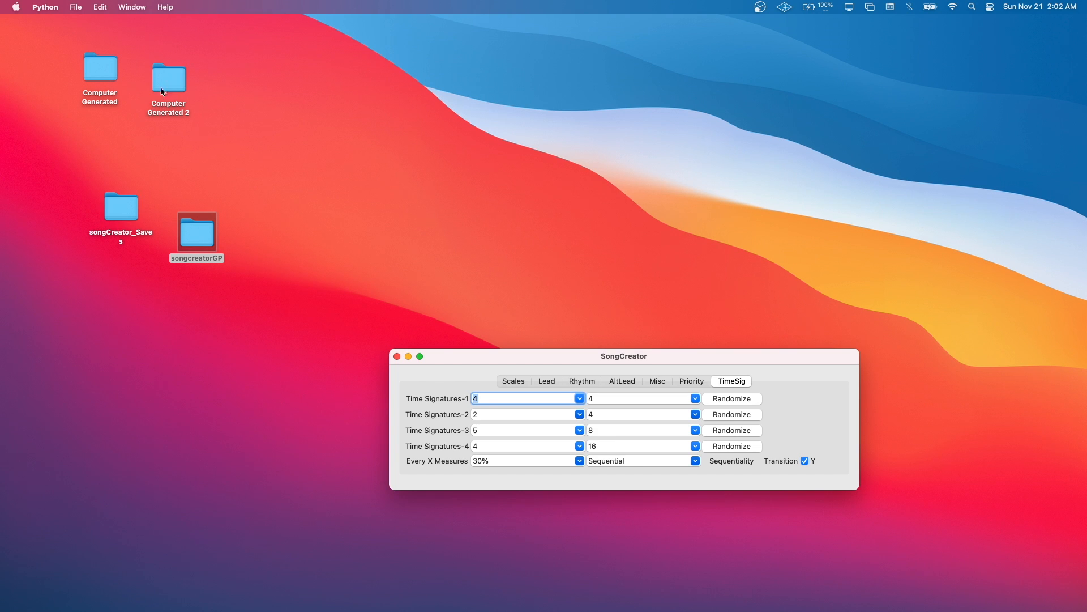
# Open the songcreatorGP folder in Finder and scroll through its files
pyautogui.doubleClick(196, 231)
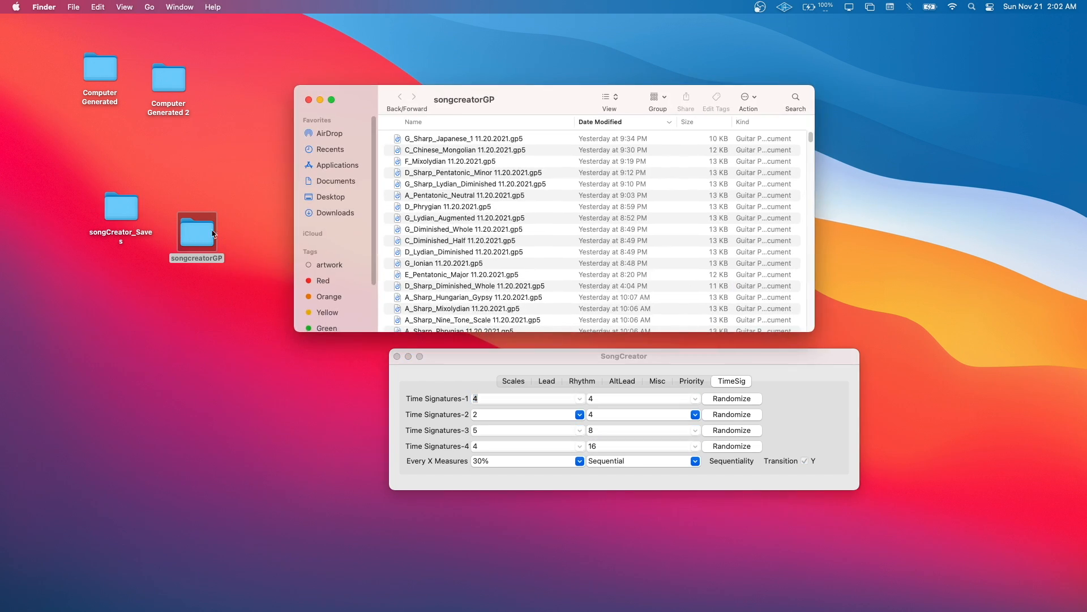
pyautogui.scroll(-3)
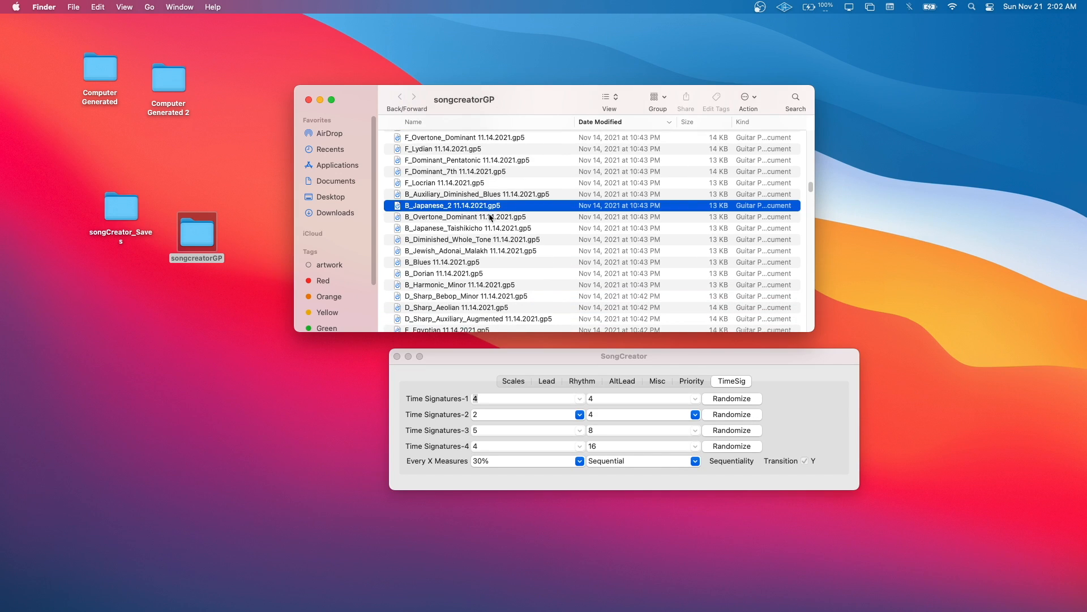
pyautogui.scroll(-3)
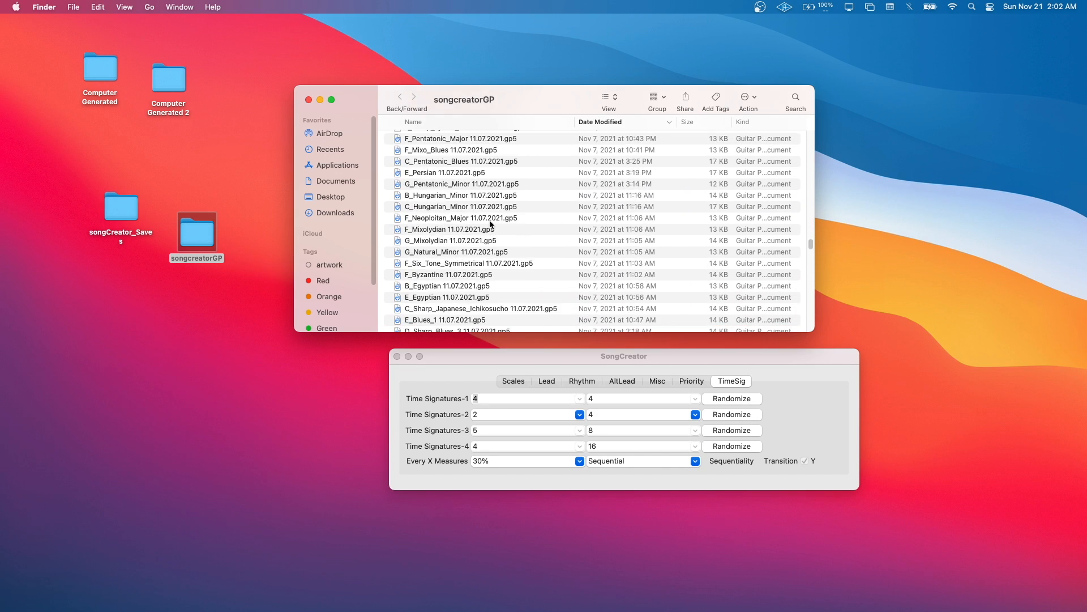
pyautogui.scroll(3)
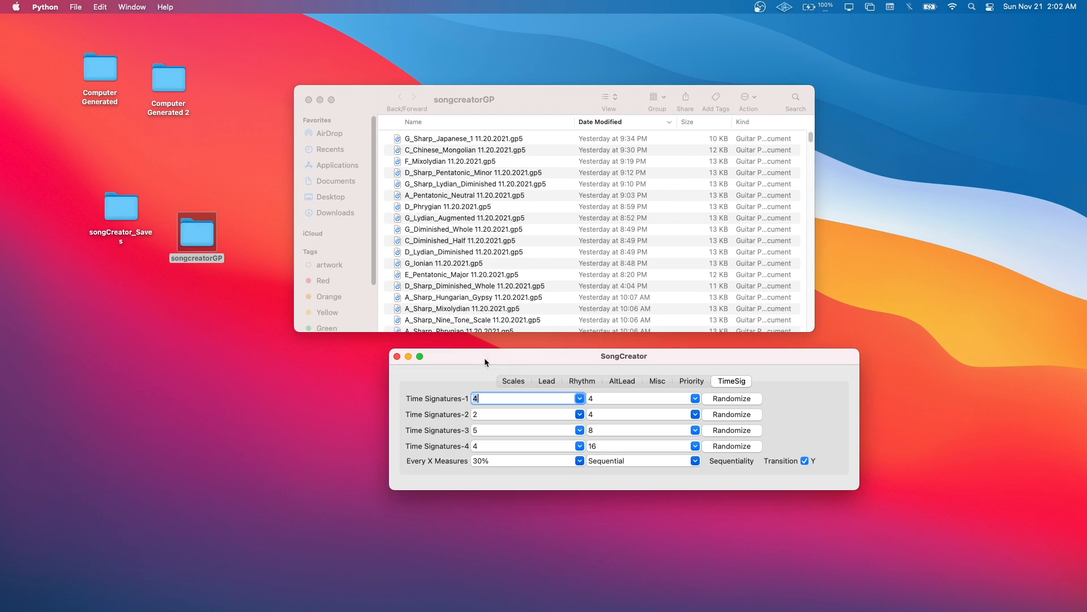
# Generate the song and open the new D_Sharp_Diminished_Whole 11.20.2021.gp5 tab
pyautogui.click(513, 380)
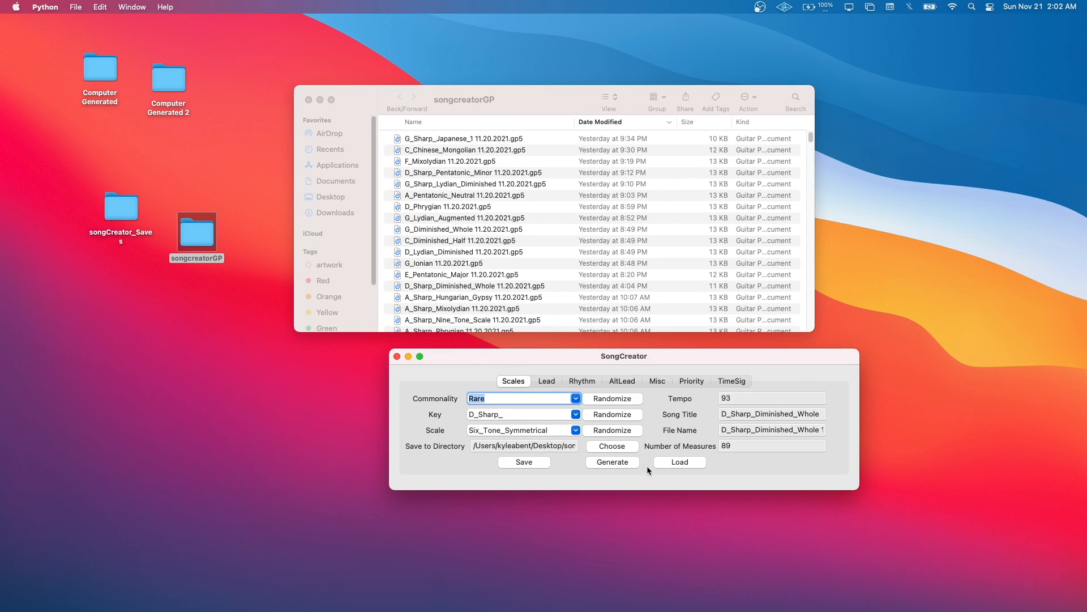
pyautogui.click(612, 462)
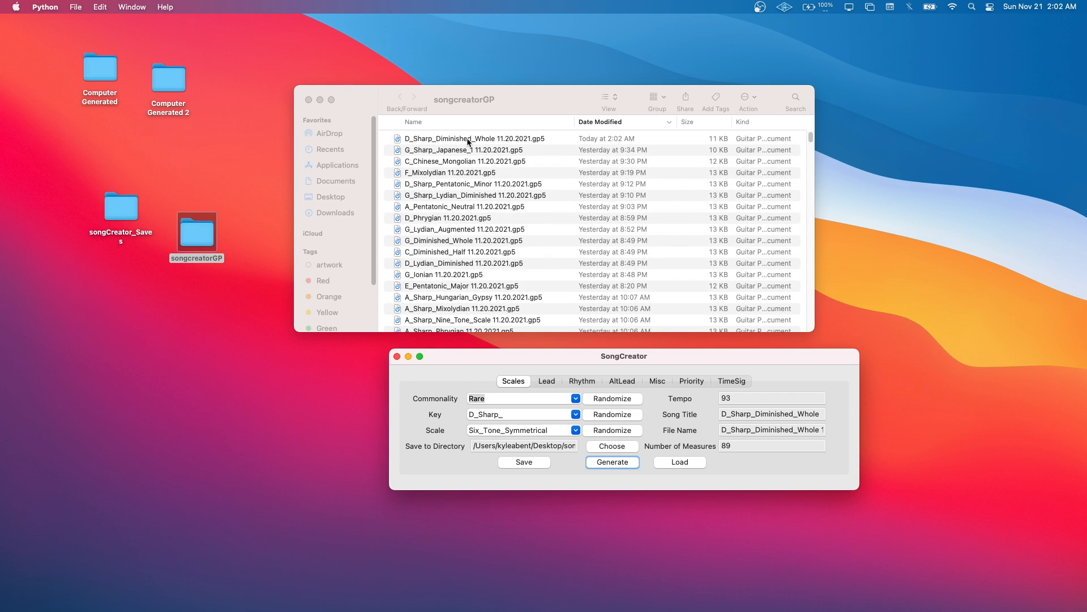
pyautogui.click(473, 138)
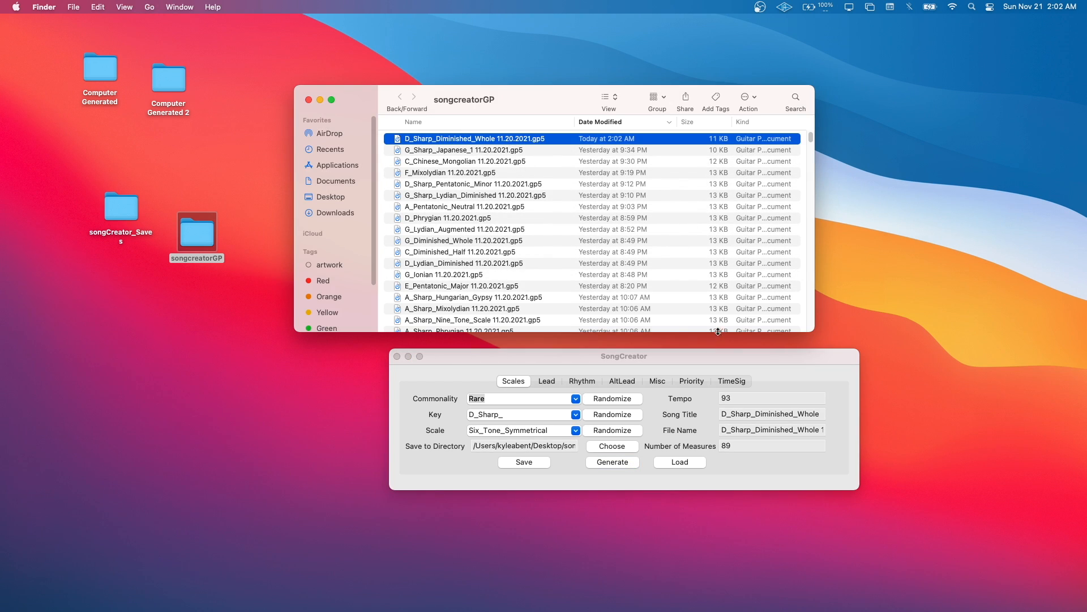
pyautogui.click(730, 381)
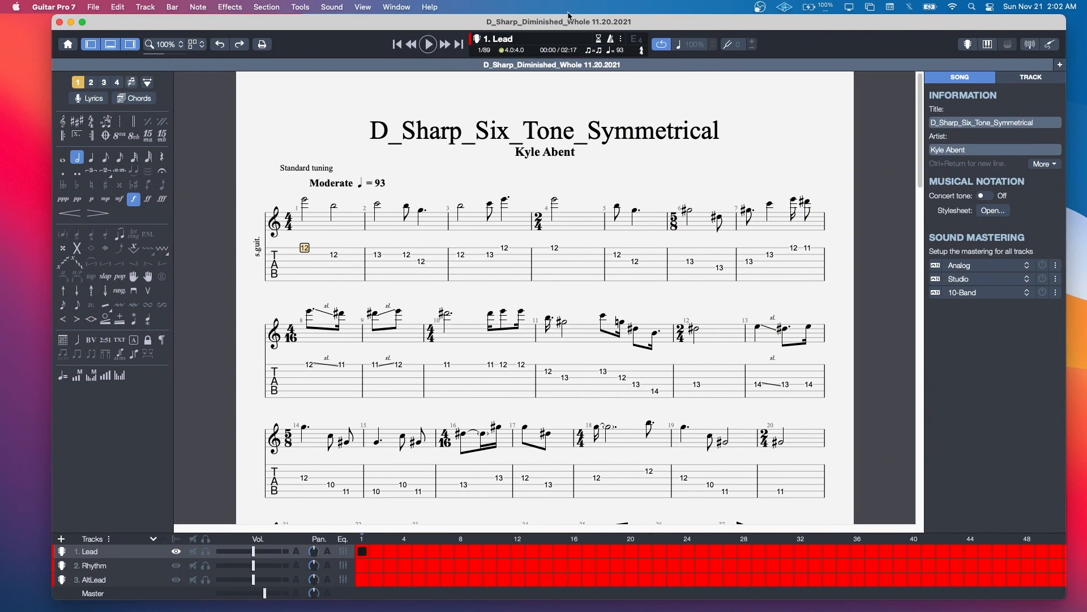
# Display all three tracks in the score and play the song through bar 27
pyautogui.click(362, 7)
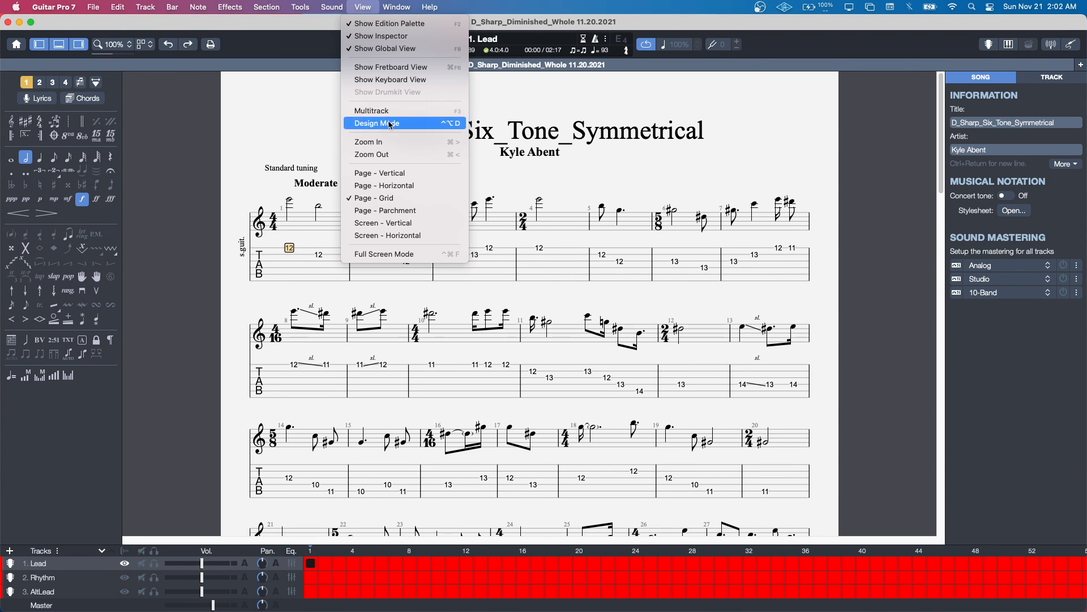
pyautogui.click(371, 110)
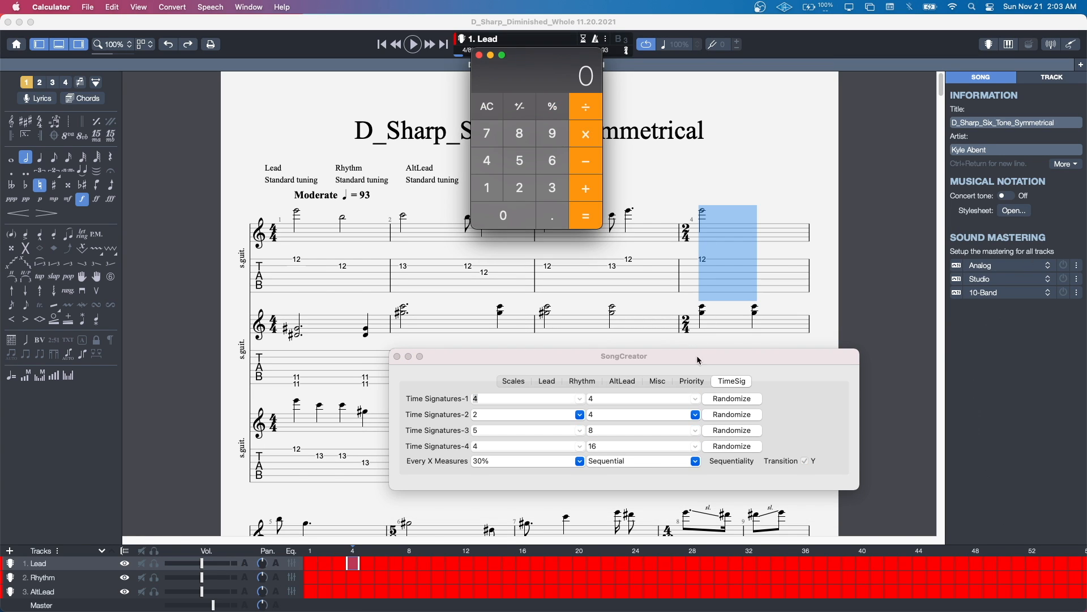
pyautogui.moveTo(557, 47)
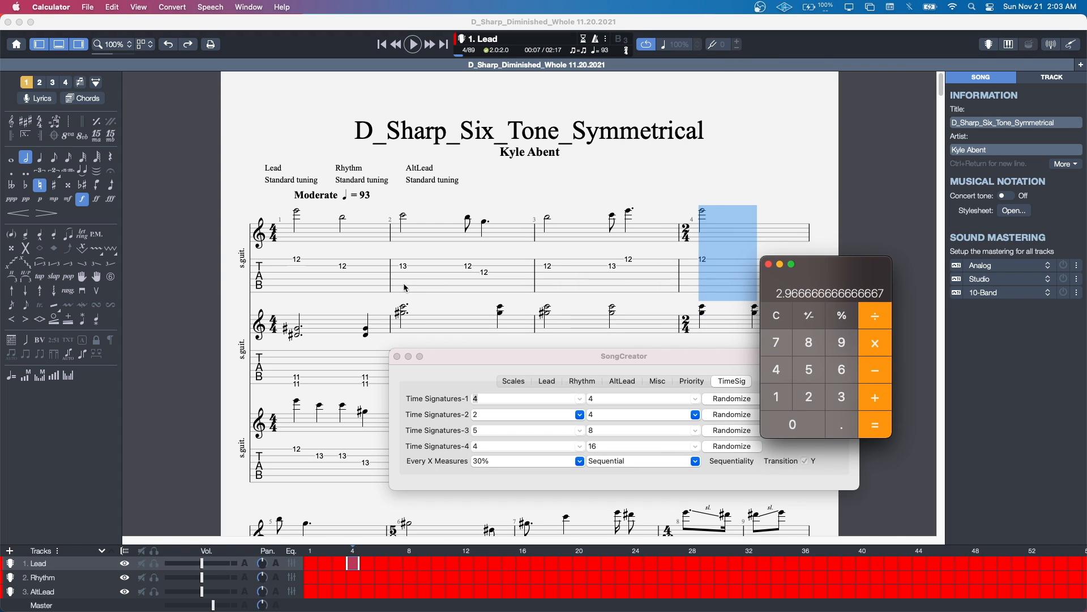
pyautogui.scroll(-3)
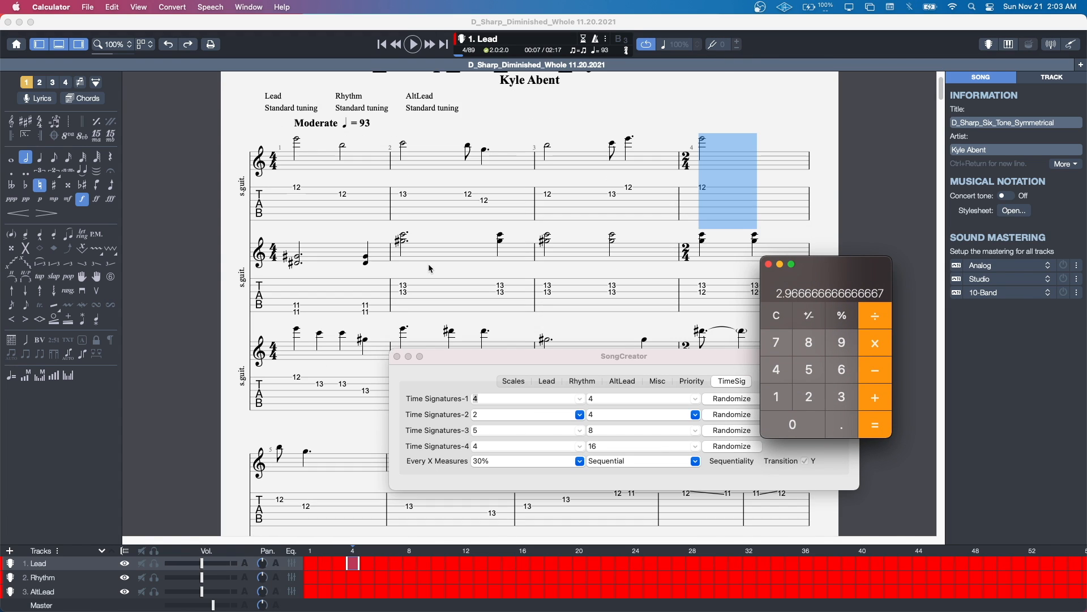
pyautogui.scroll(3)
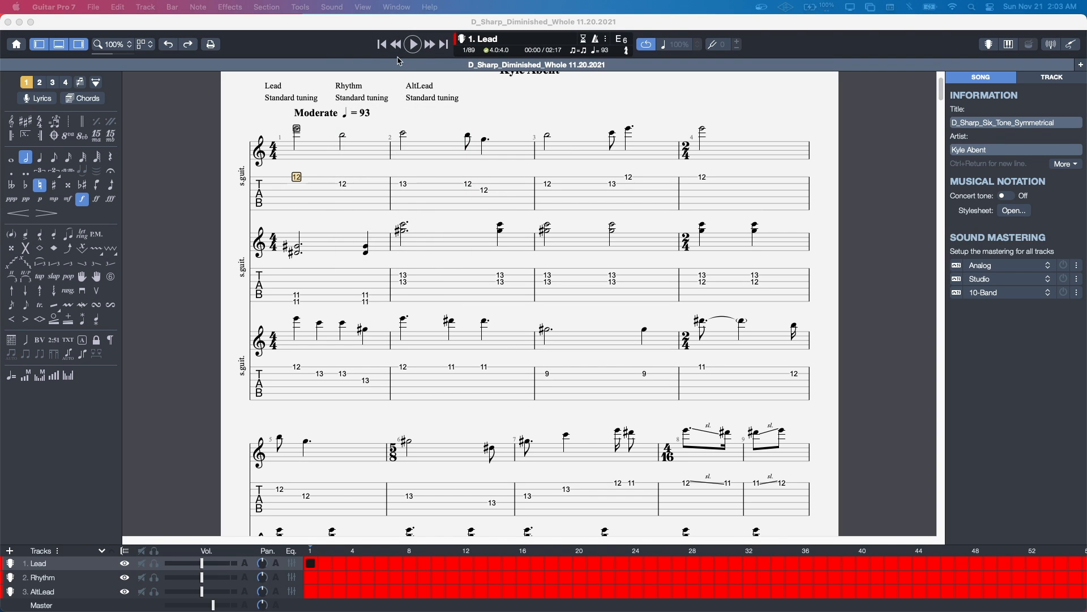
pyautogui.click(412, 43)
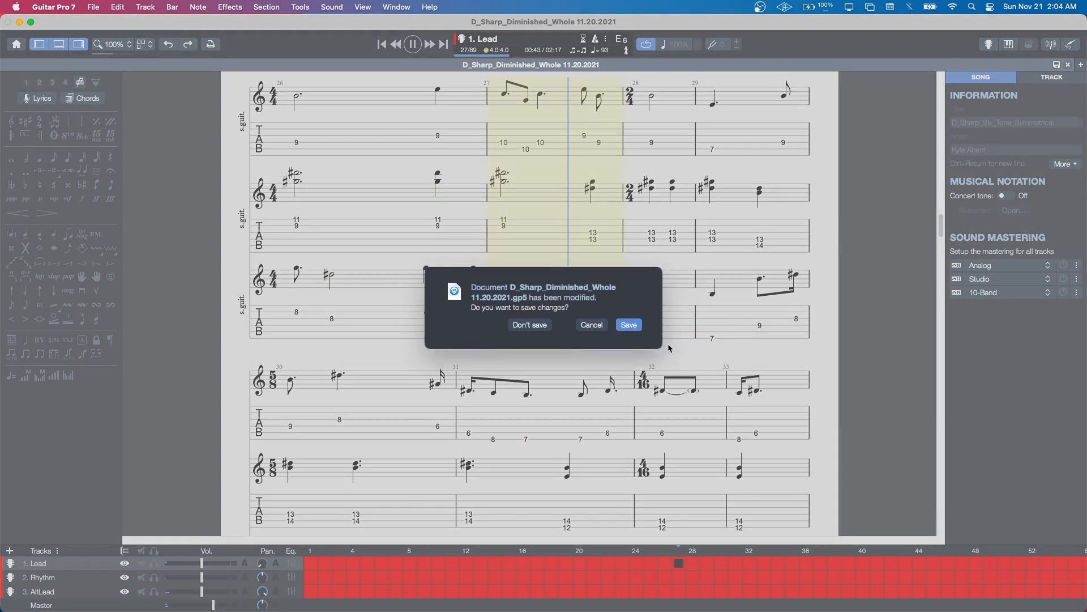
# Choose Don't save, then close the Guitar Pro start screen and SongCreator windows
pyautogui.click(529, 324)
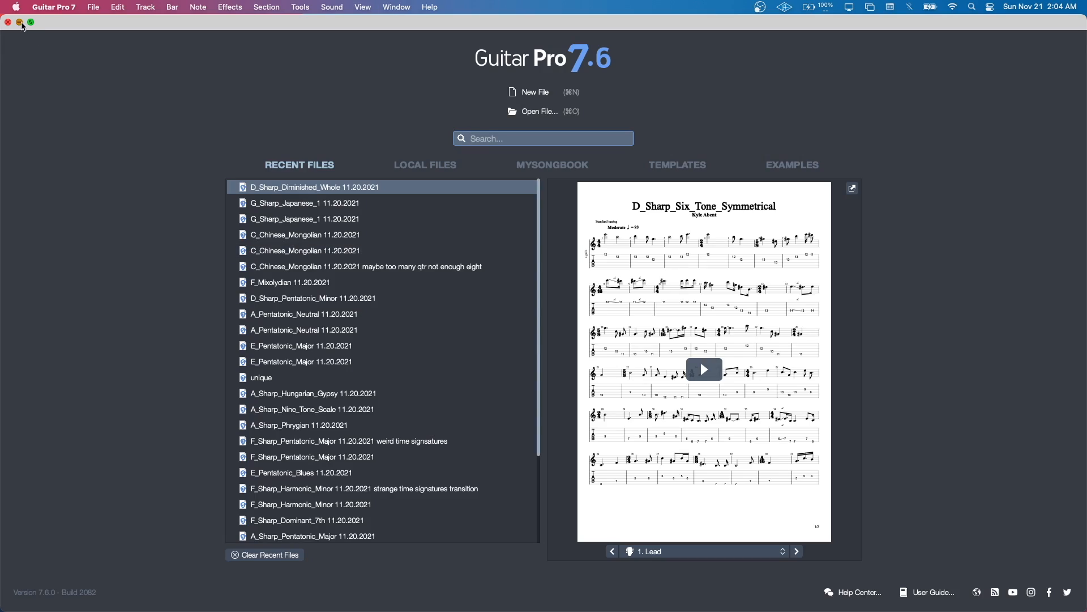
pyautogui.click(19, 23)
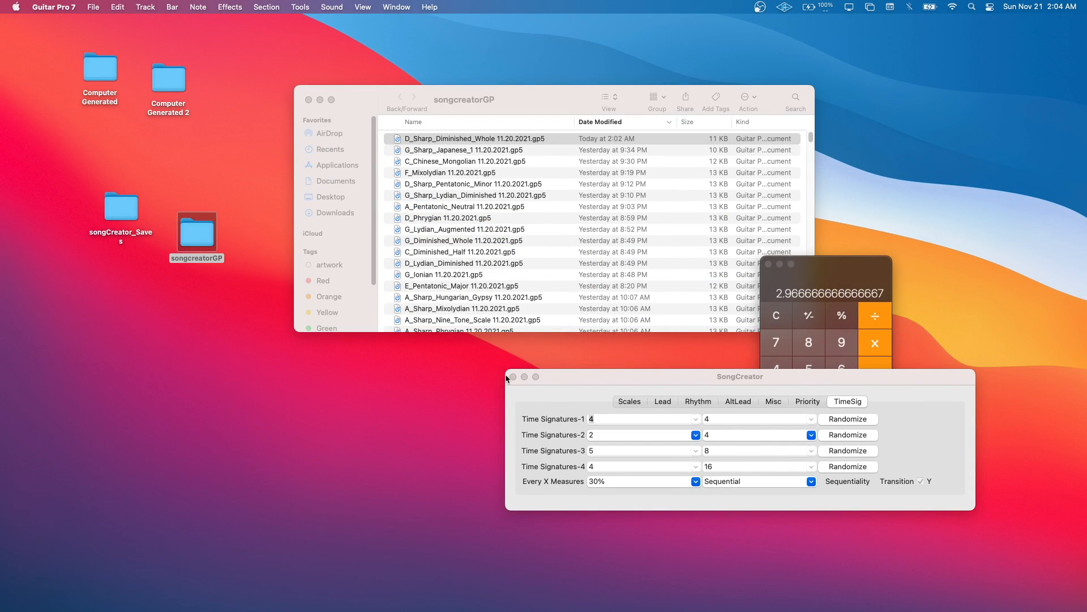
pyautogui.click(513, 377)
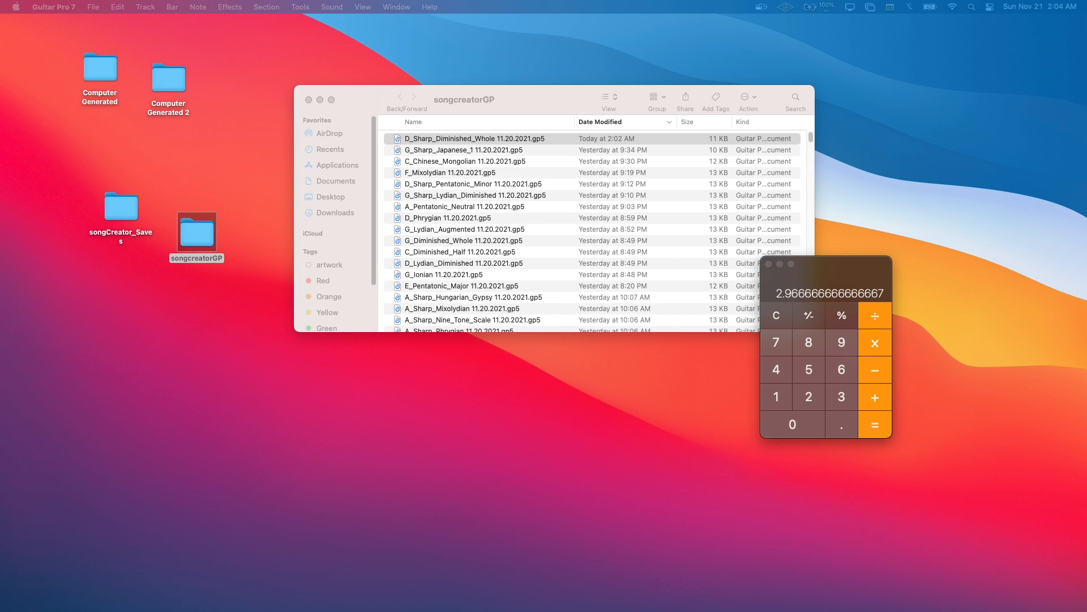
pyautogui.moveTo(628, 164)
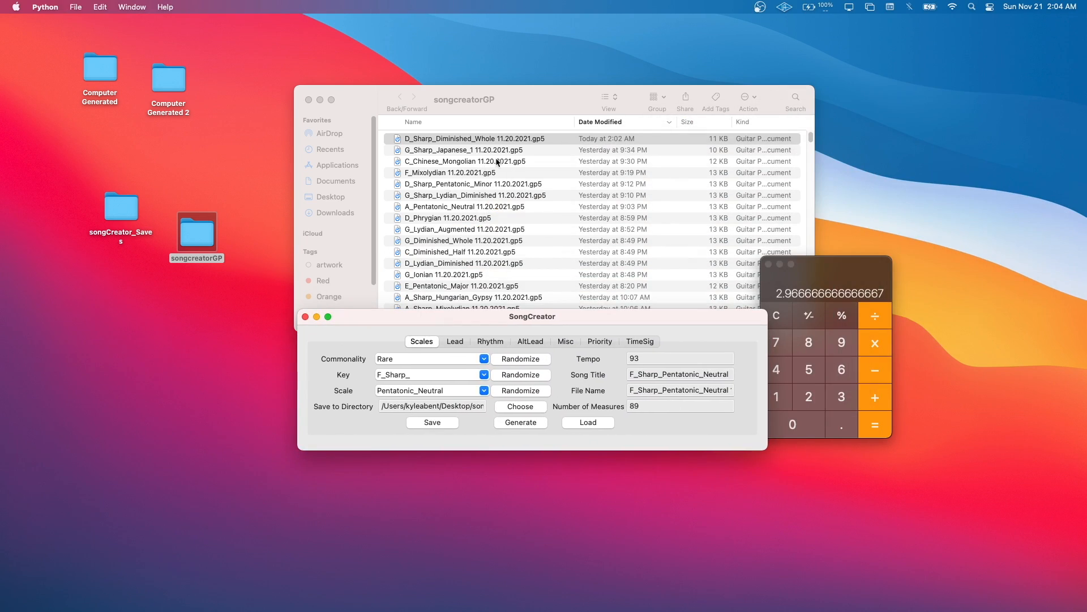
# Reload the D Sharp settings, use randomized signature order without transitions, and generate the tab
pyautogui.click(474, 138)
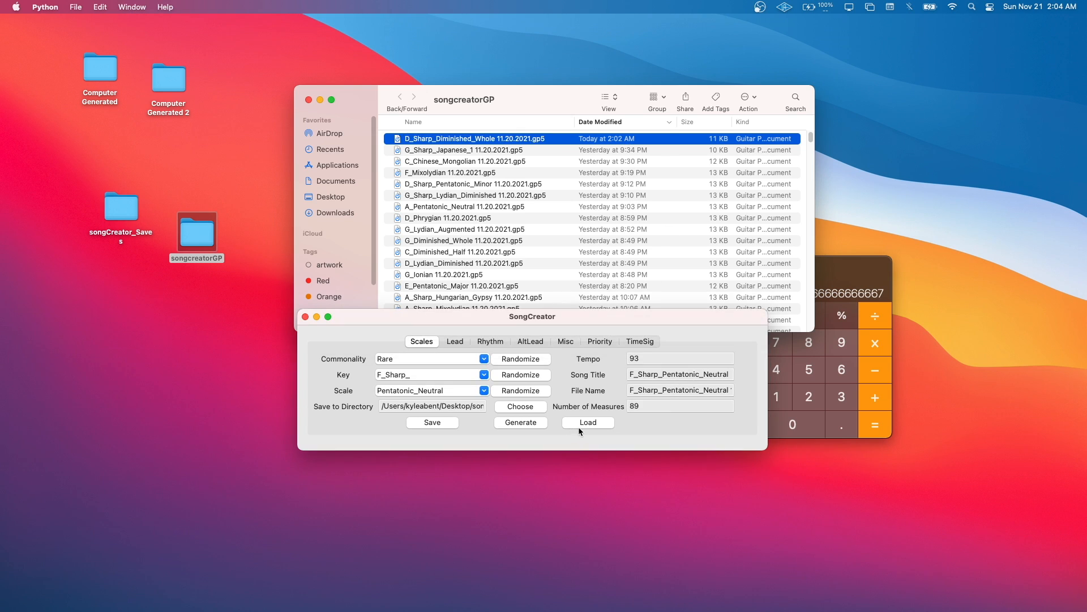
pyautogui.click(587, 422)
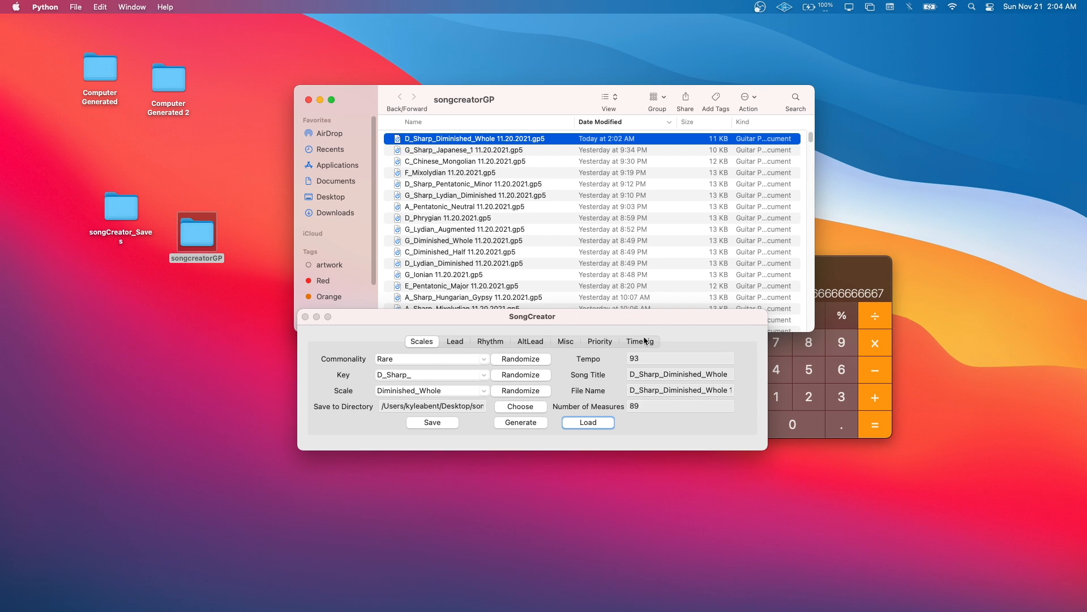
pyautogui.click(640, 341)
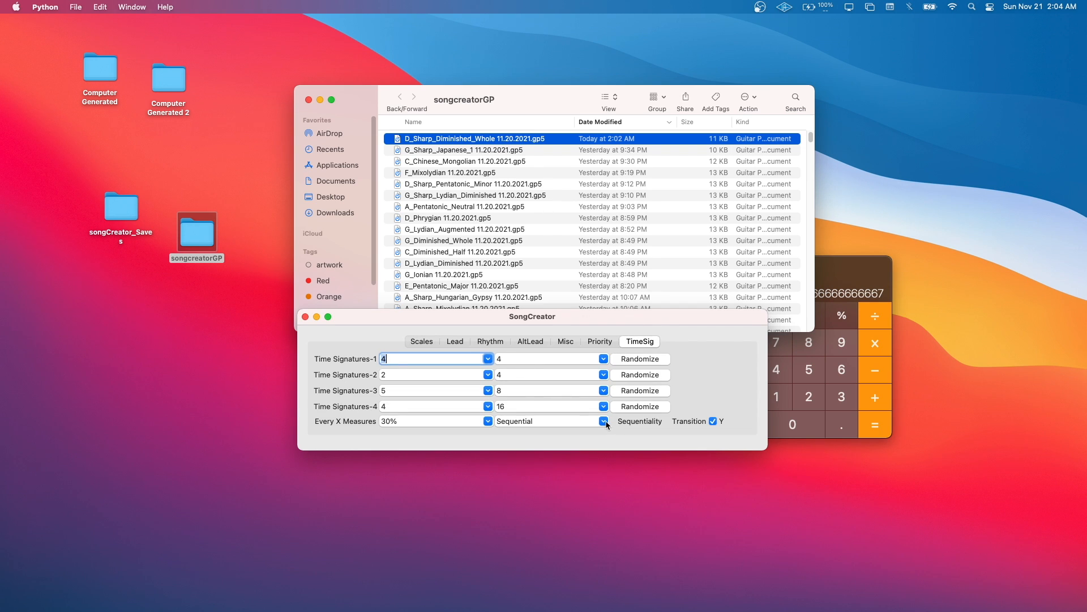
pyautogui.click(603, 421)
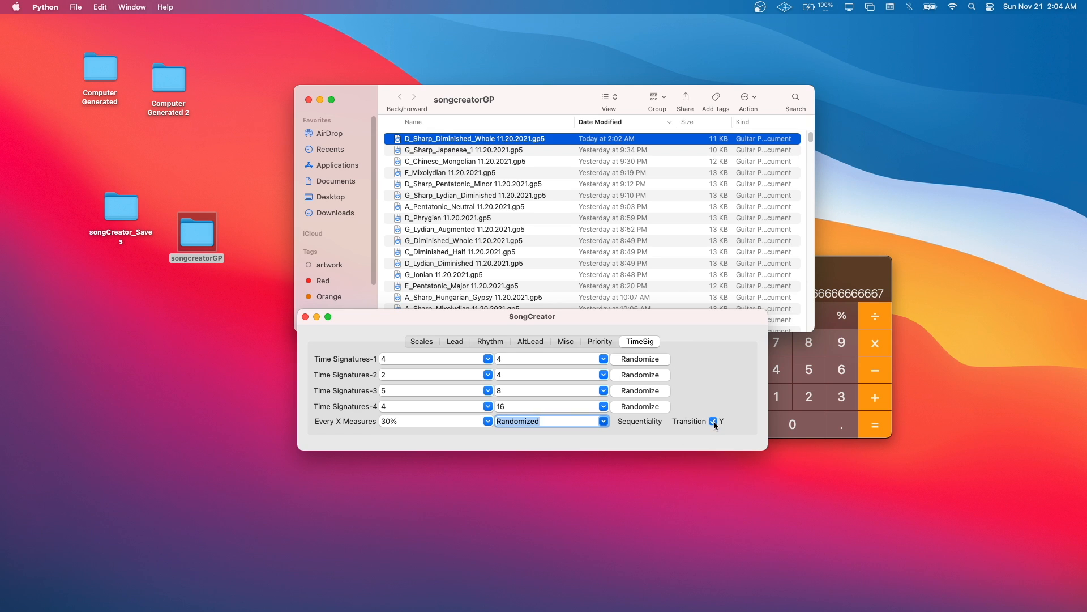
pyautogui.click(712, 420)
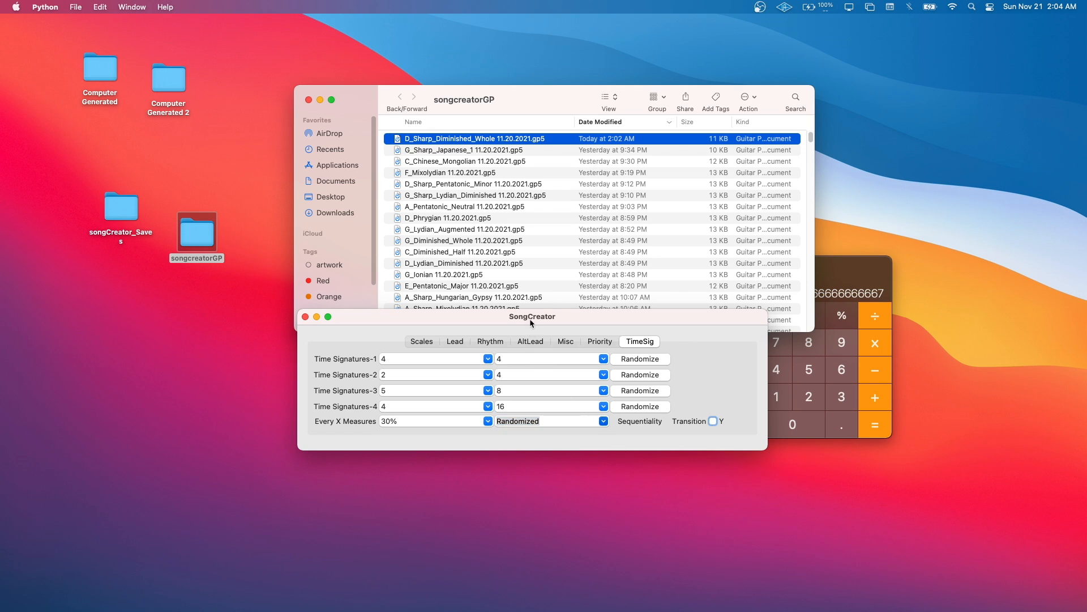
pyautogui.click(424, 423)
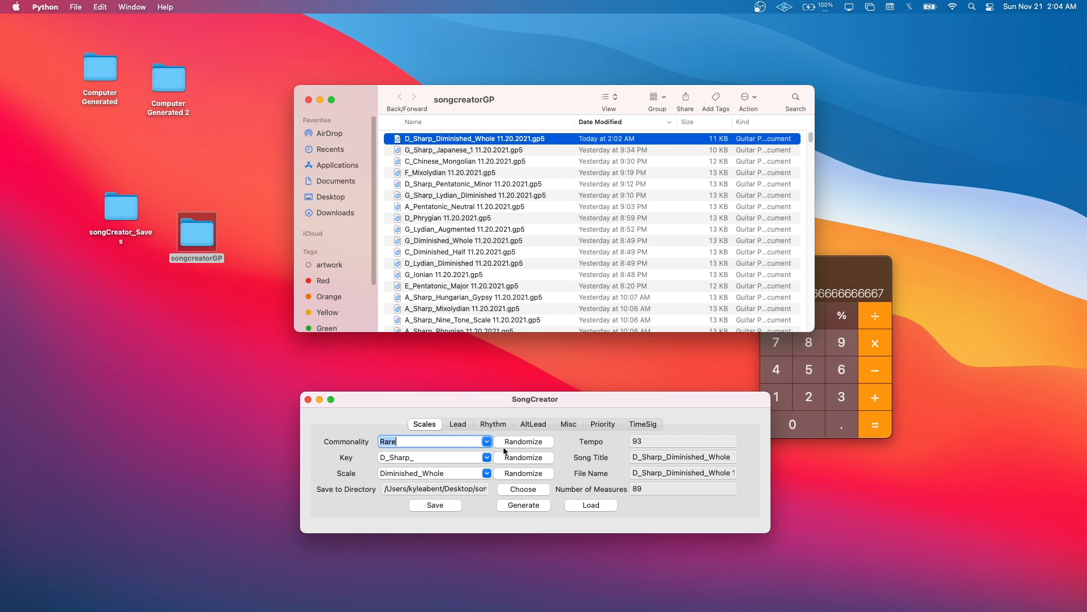
pyautogui.click(523, 504)
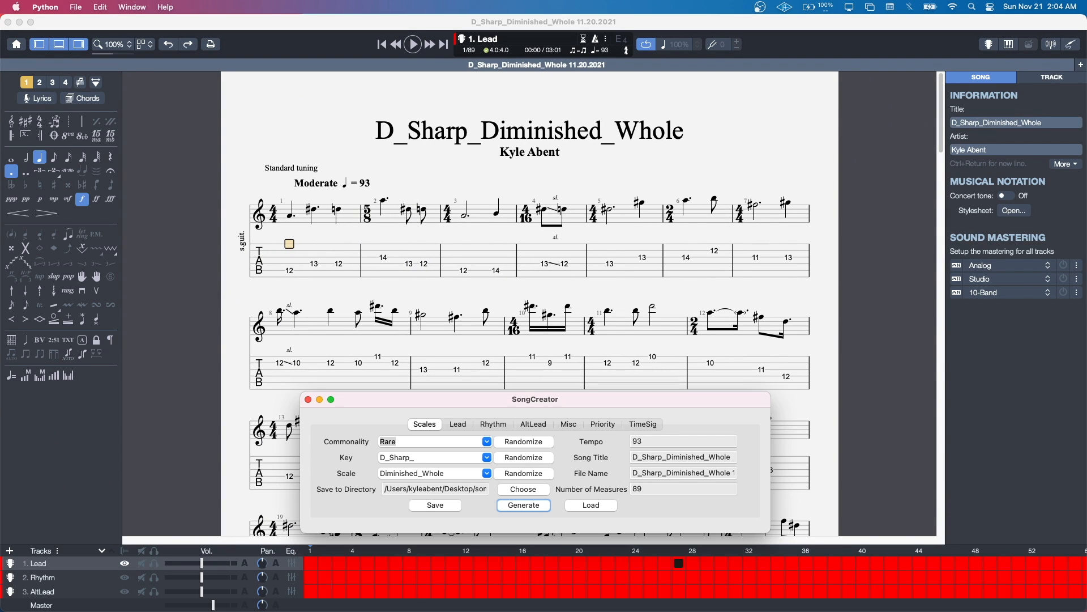
# Show all three tracks, play the D_Sharp_Diminished_Whole tab, then close it with Don't save
pyautogui.click(642, 424)
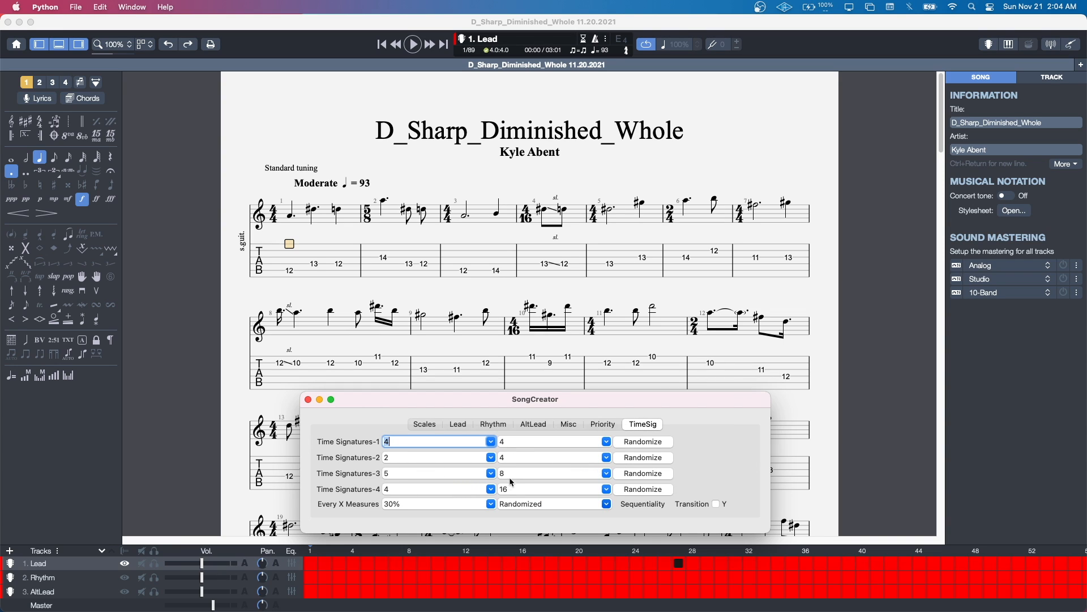
pyautogui.moveTo(674, 510)
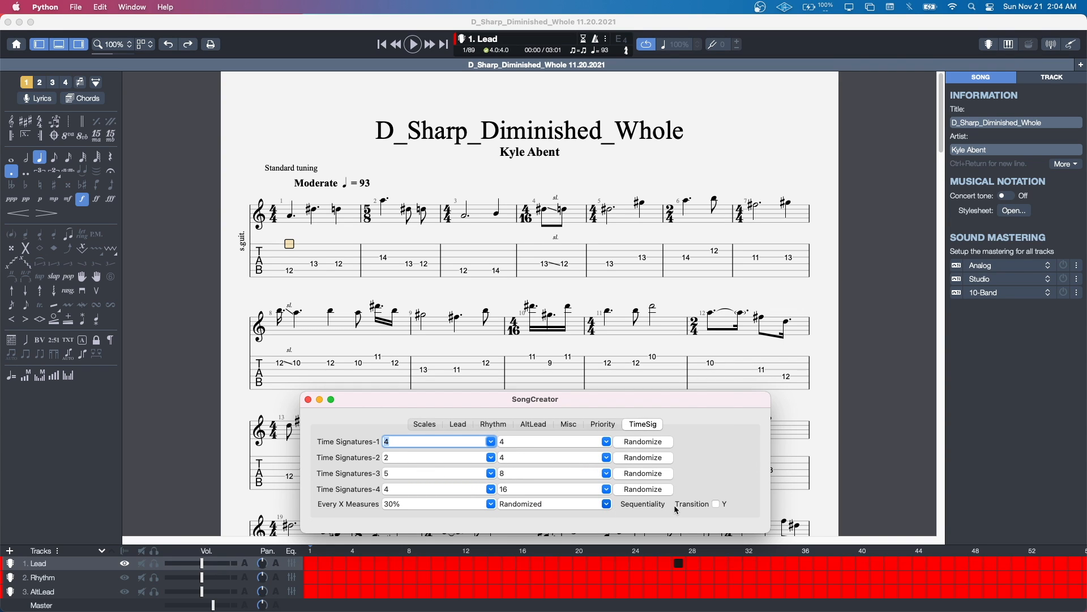
pyautogui.moveTo(295, 283)
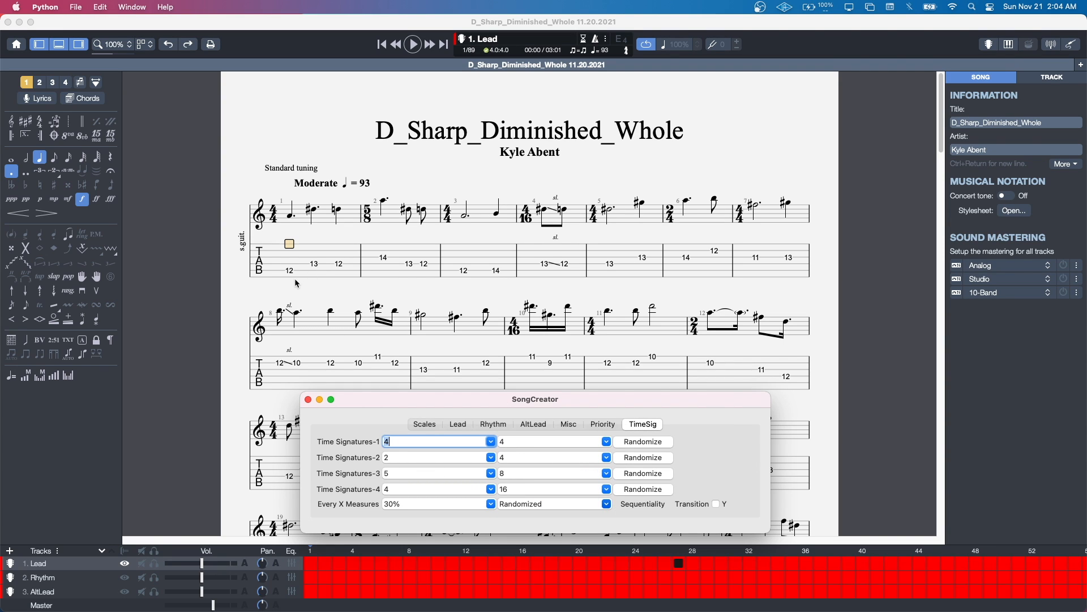
pyautogui.moveTo(536, 251)
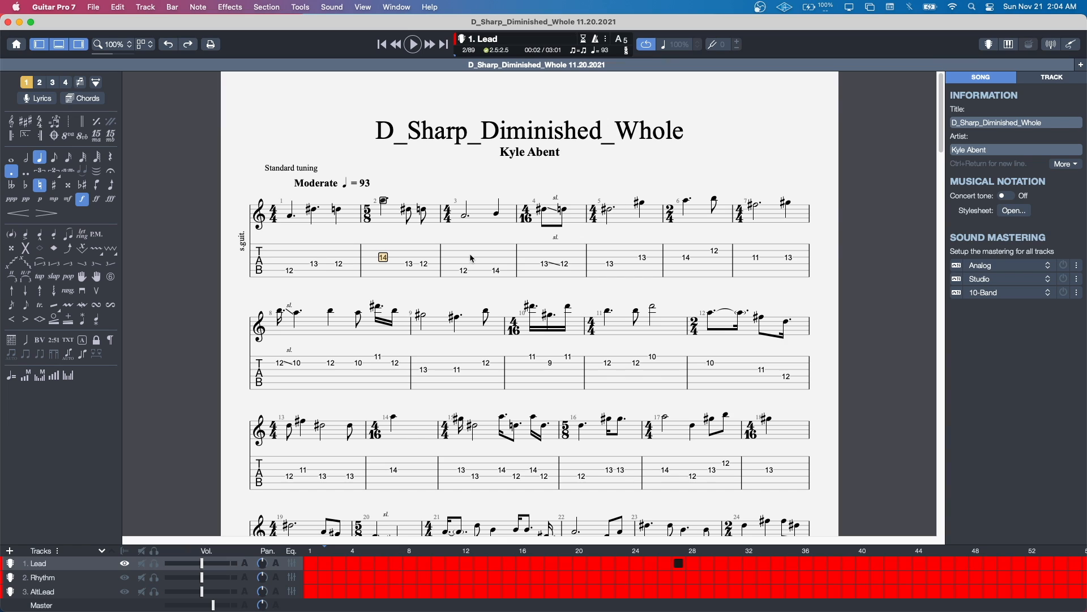
pyautogui.click(362, 7)
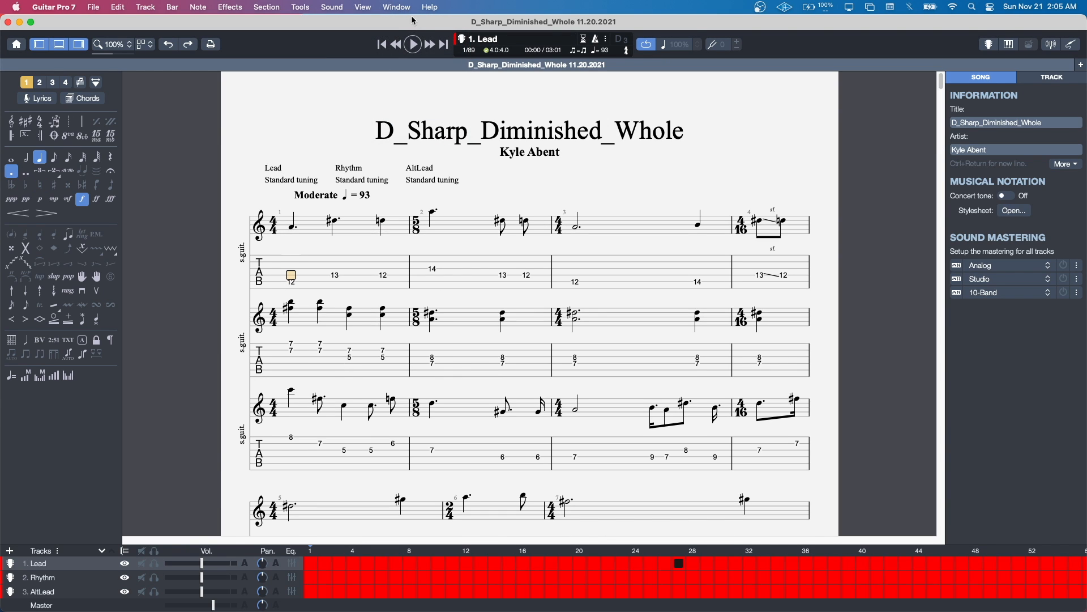
pyautogui.click(412, 44)
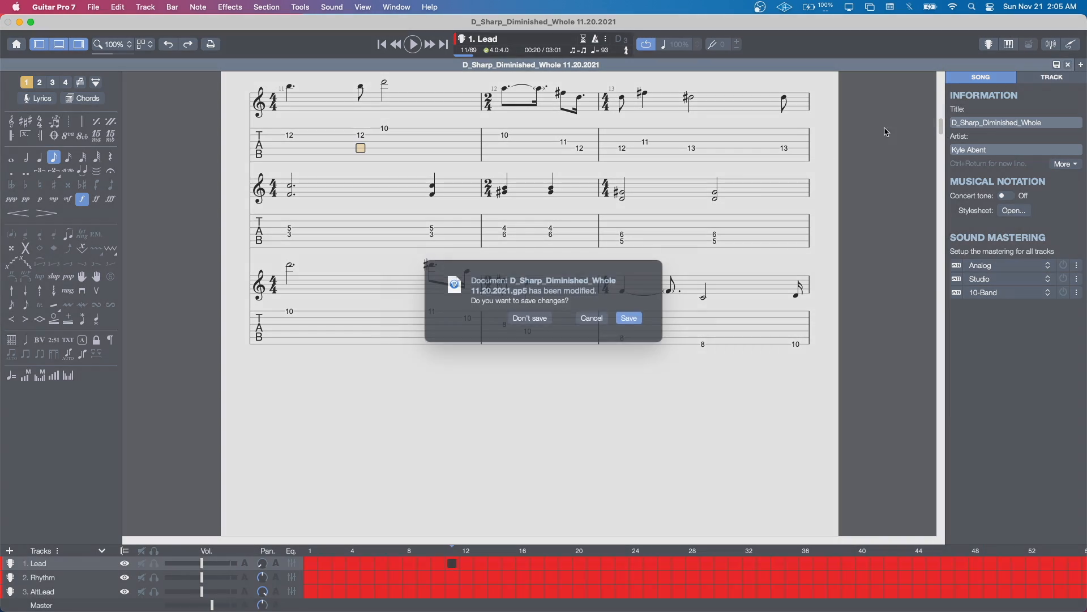
pyautogui.click(529, 318)
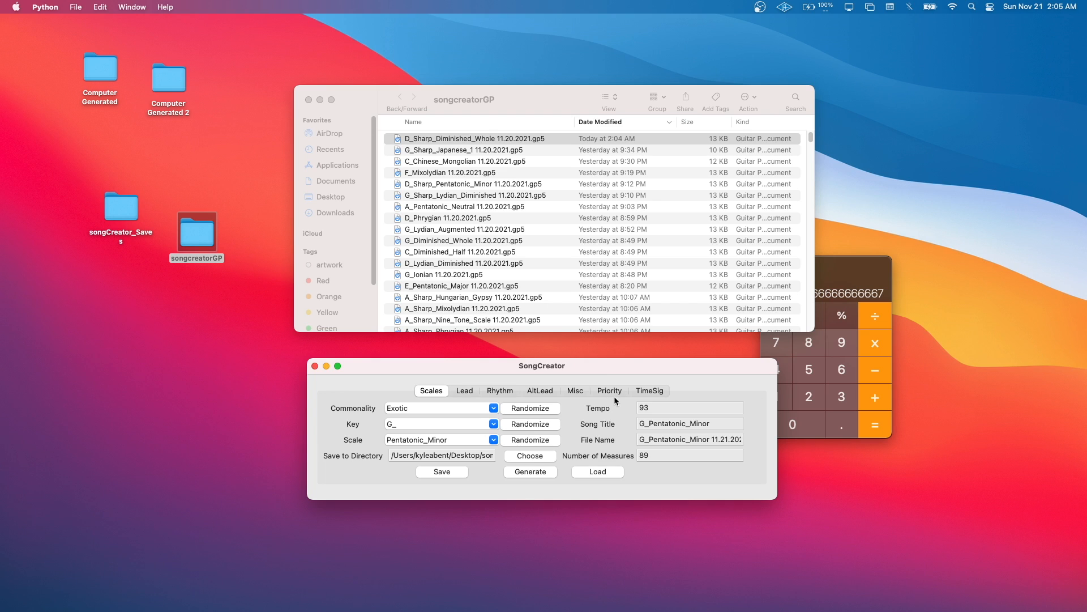
# Load SongCreator_C_Chinese_Mongolian_11.20.save (Exotic, C Pentatonic_Blues, tempo 93) and view its time signatures
pyautogui.click(609, 390)
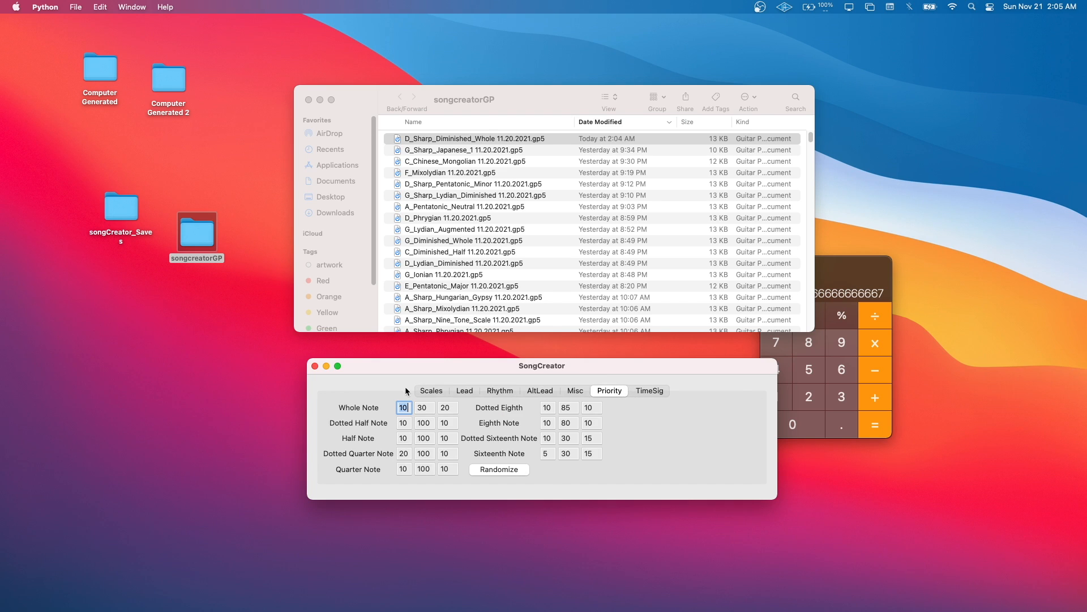
pyautogui.click(431, 390)
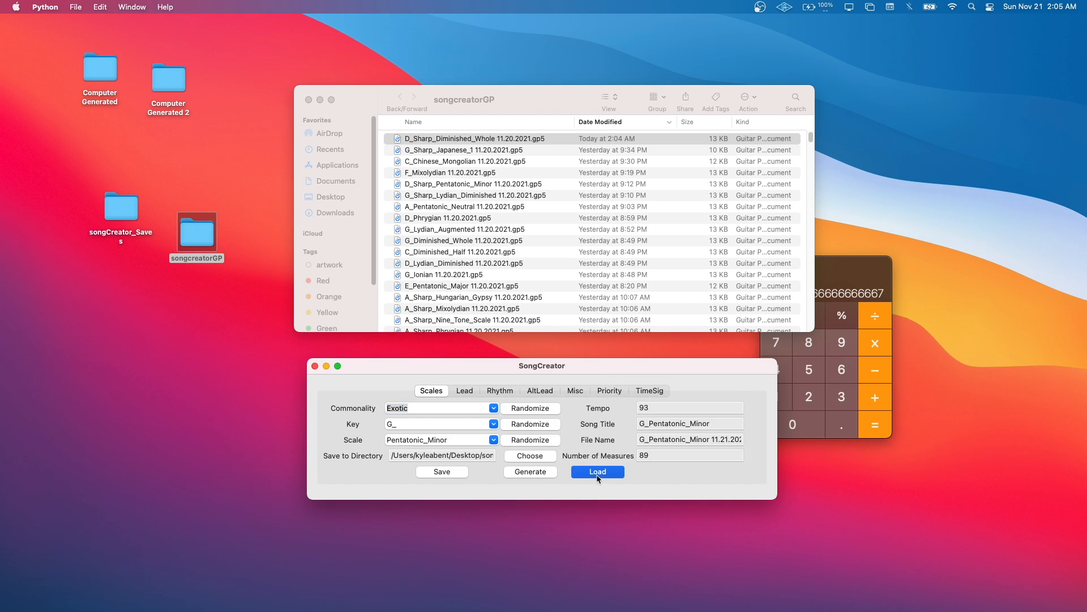
pyautogui.click(596, 471)
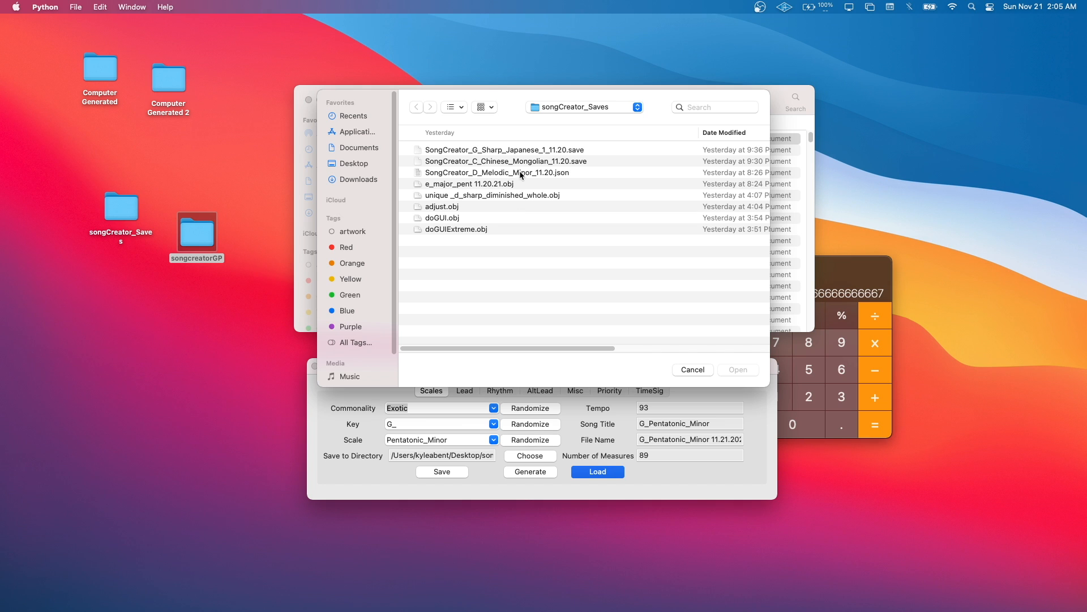
pyautogui.click(506, 161)
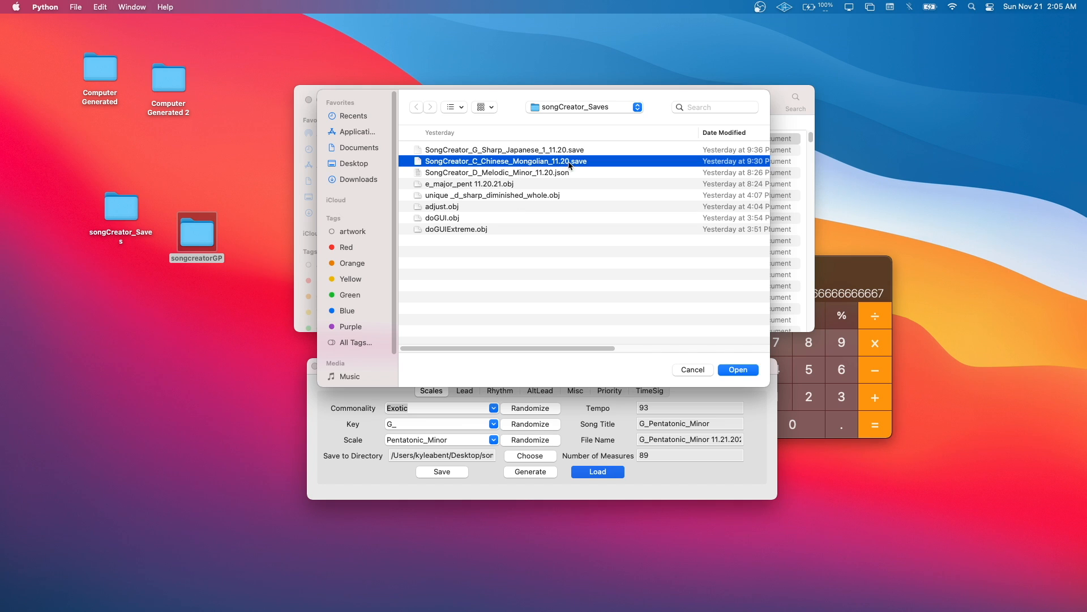
pyautogui.click(737, 368)
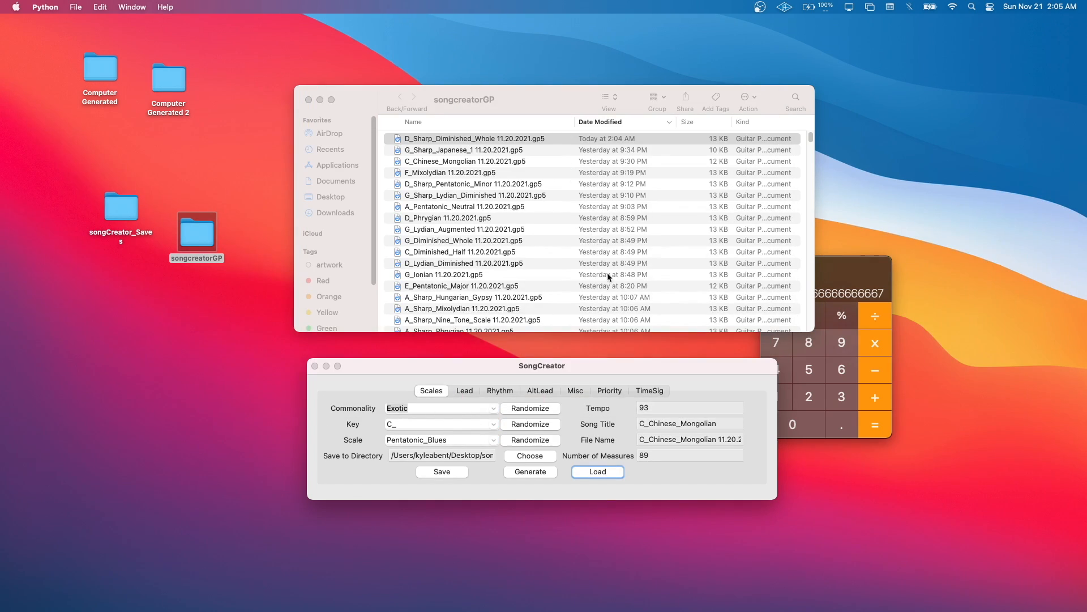
pyautogui.click(649, 391)
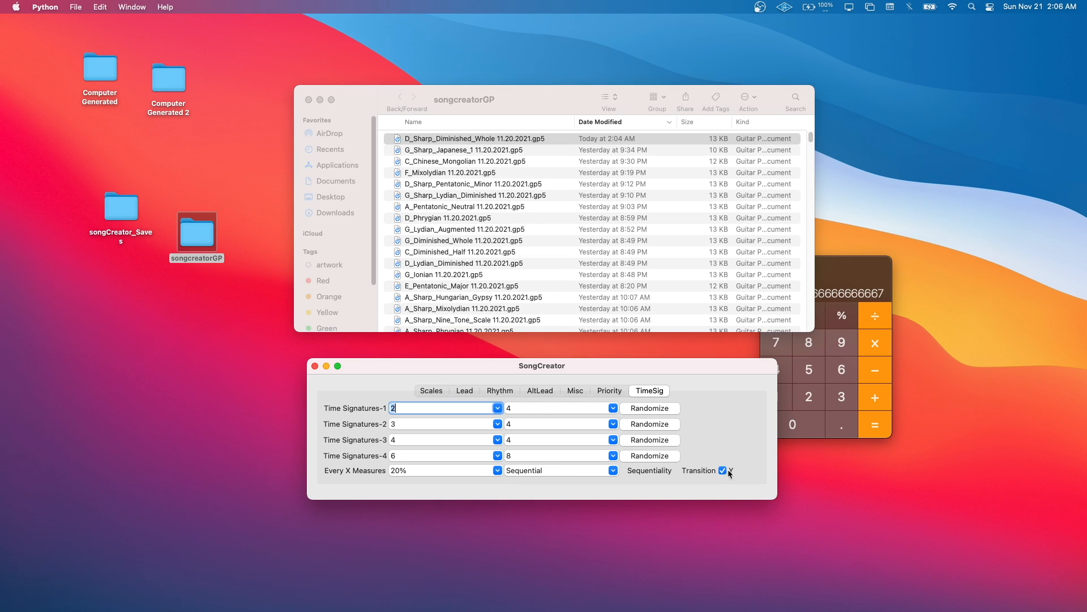
# Look over the Priority and AltLead tabs, then generate the C_Chinese_Mongolian tab
pyautogui.click(608, 390)
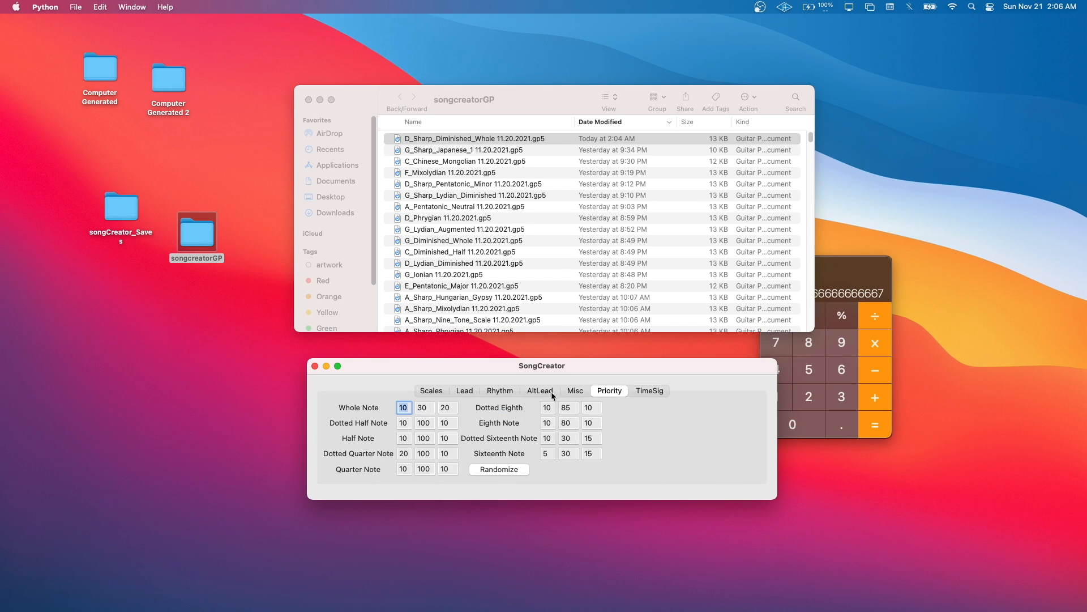
pyautogui.click(540, 390)
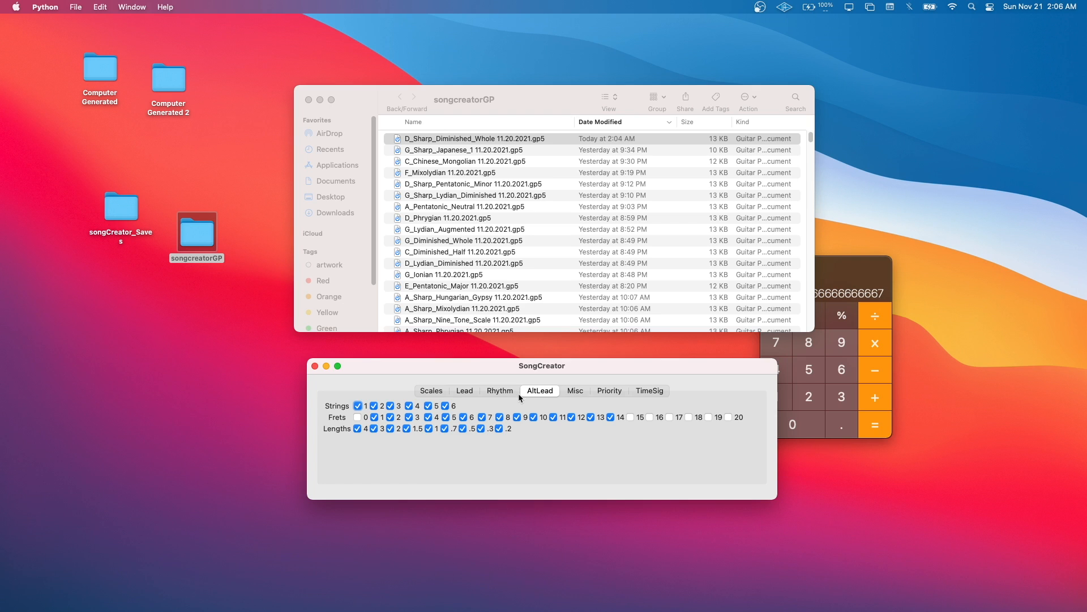
pyautogui.click(431, 390)
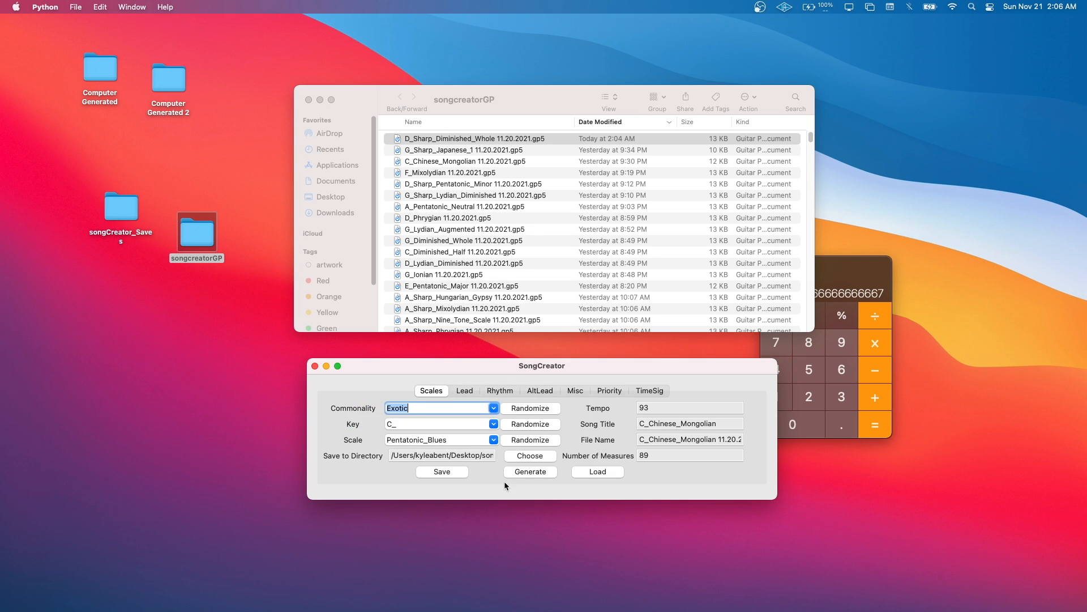
pyautogui.click(530, 471)
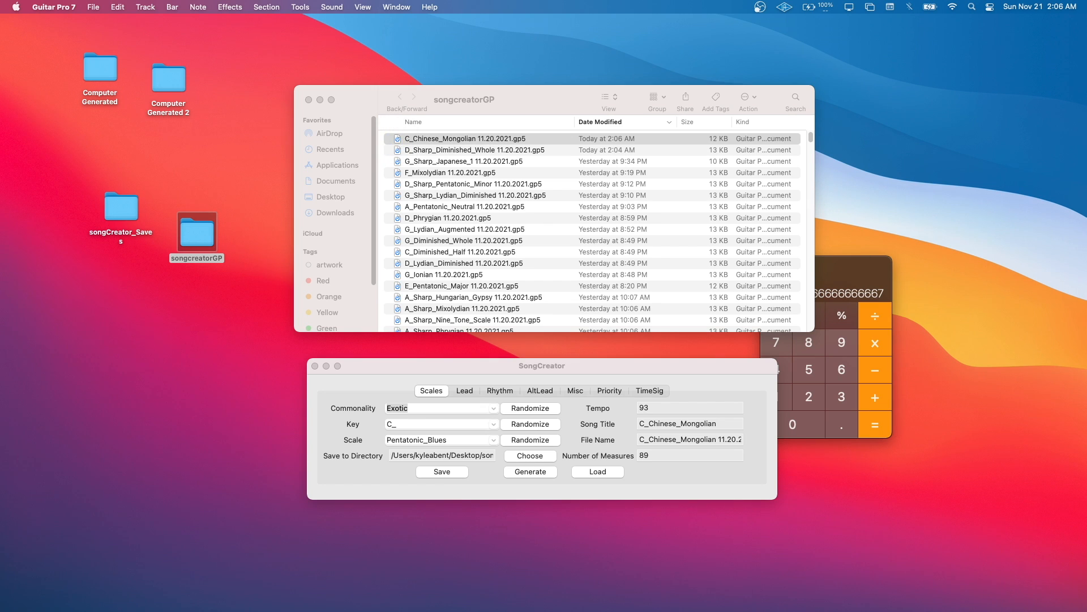
pyautogui.click(362, 7)
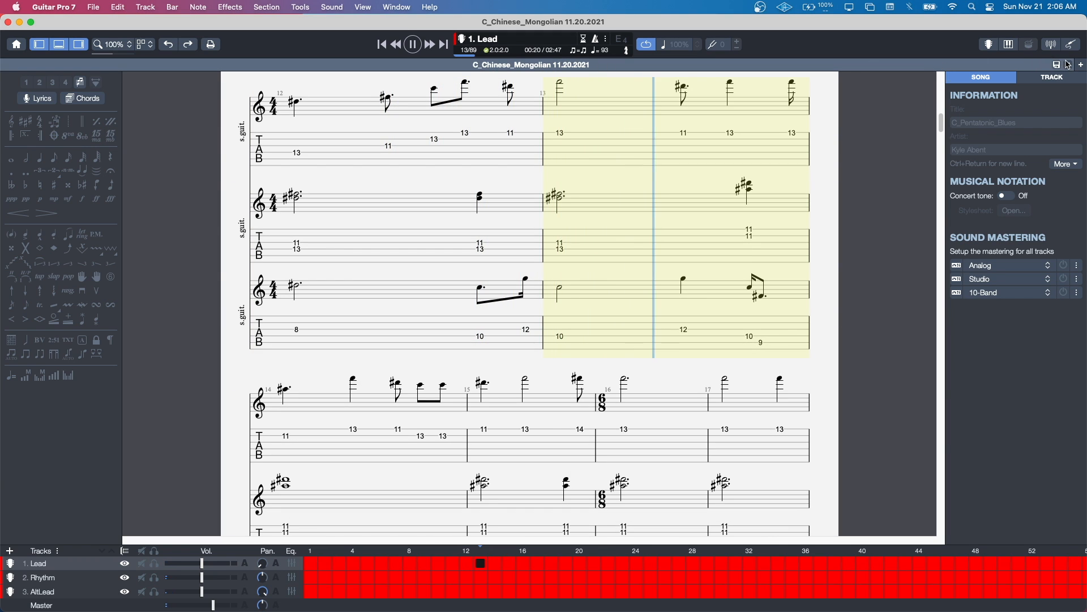
# Close the C_Chinese_Mongolian tab after listening to its playback
pyautogui.click(7, 21)
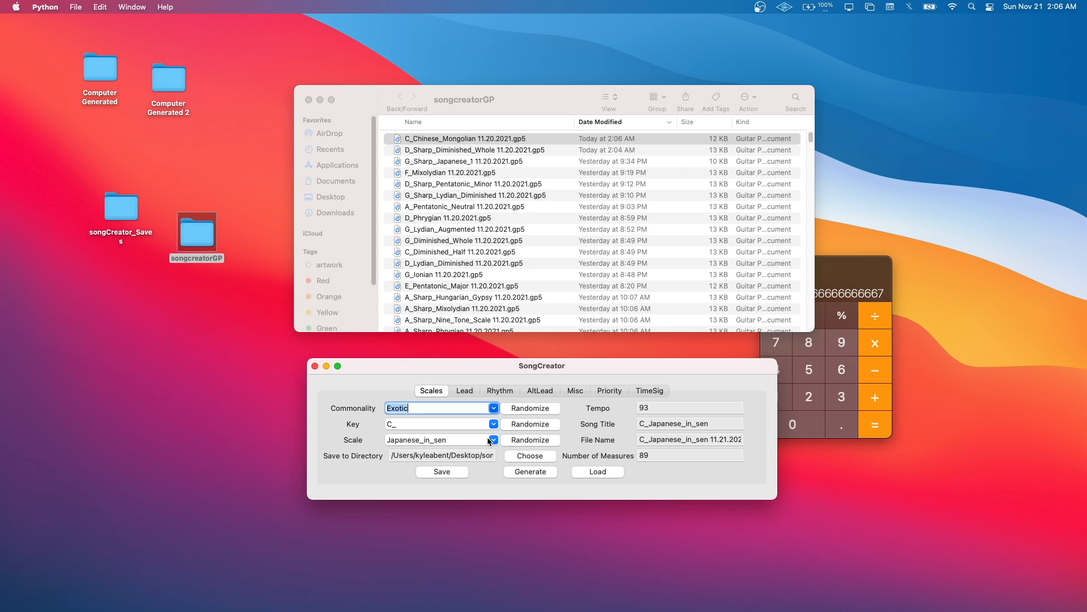
# Browse the scale list, load the saved C_Chinese_Mongolian settings, and regenerate the tab
pyautogui.click(493, 439)
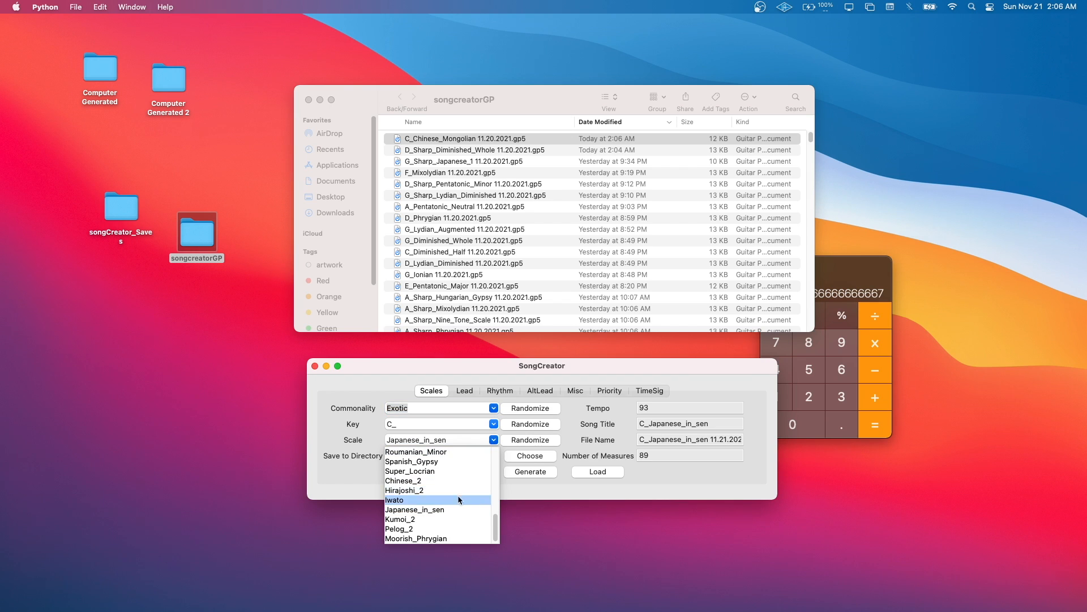
pyautogui.scroll(3)
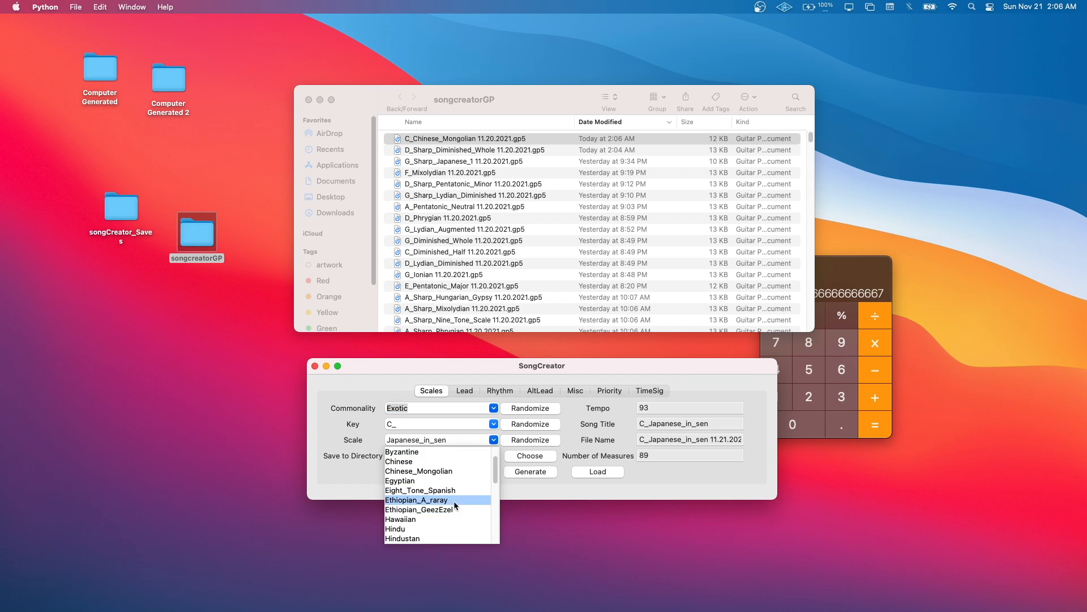
pyautogui.scroll(3)
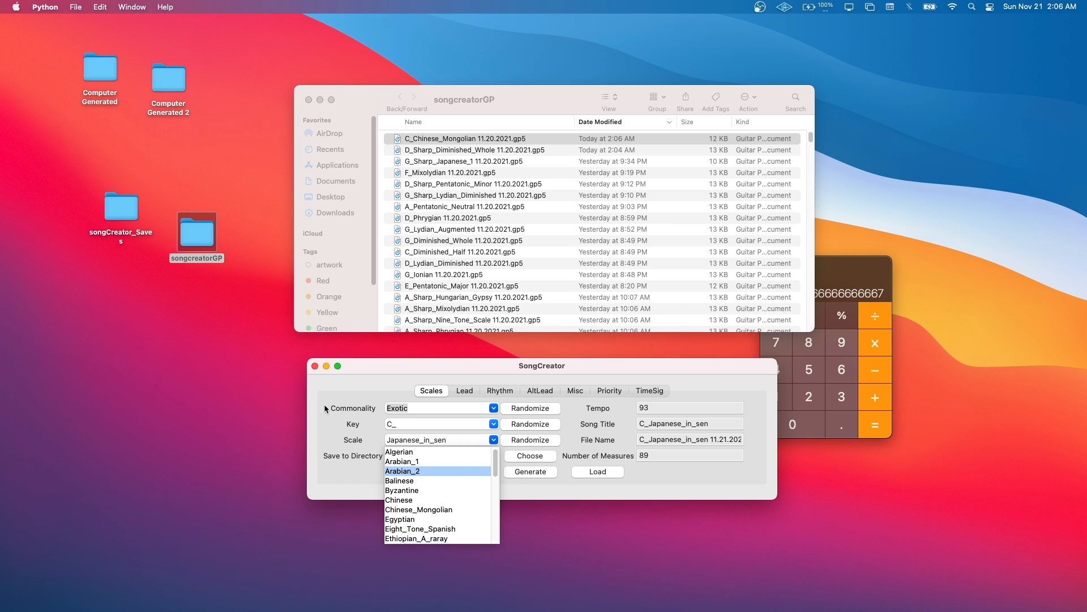
pyautogui.moveTo(434, 480)
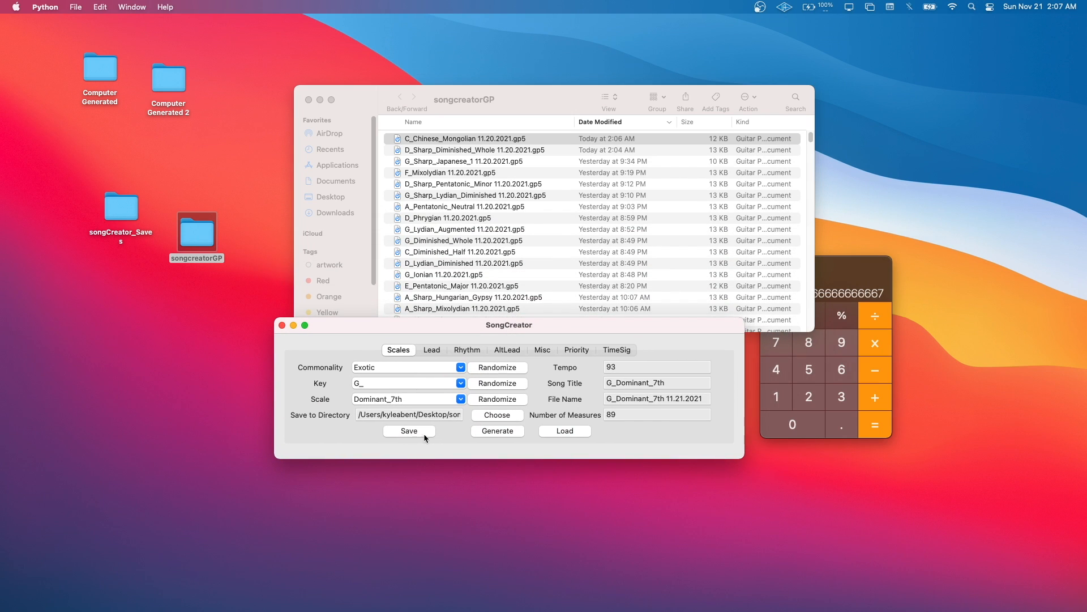
pyautogui.click(564, 431)
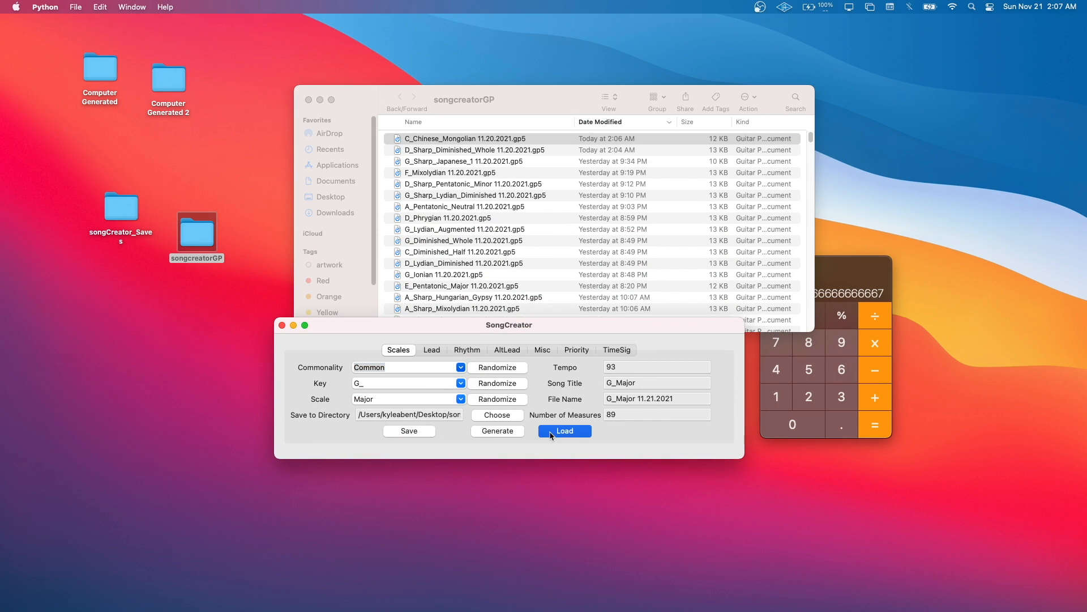
pyautogui.click(564, 431)
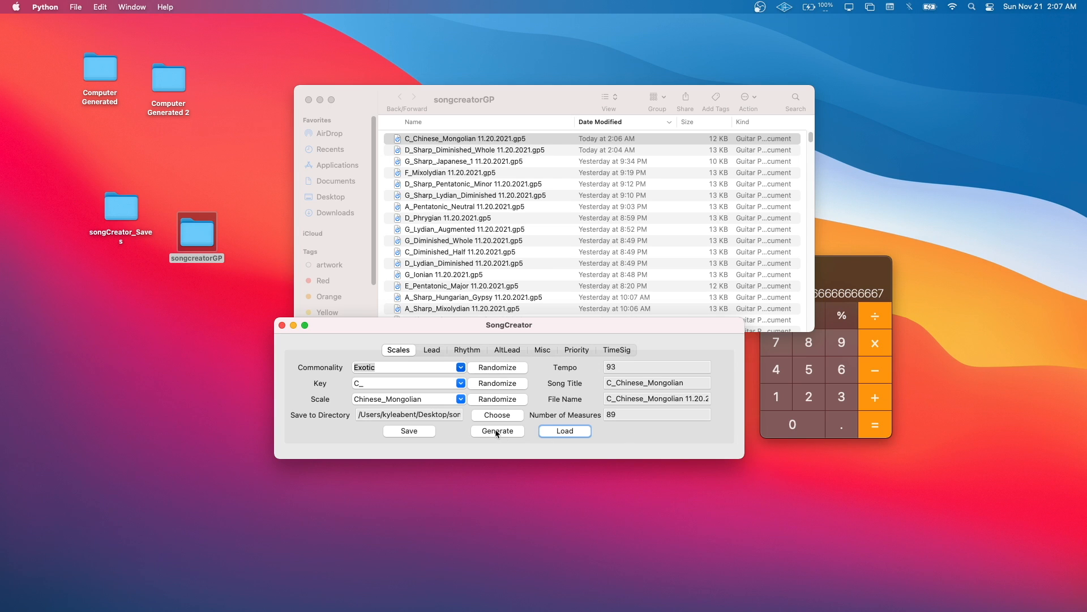
pyautogui.click(497, 430)
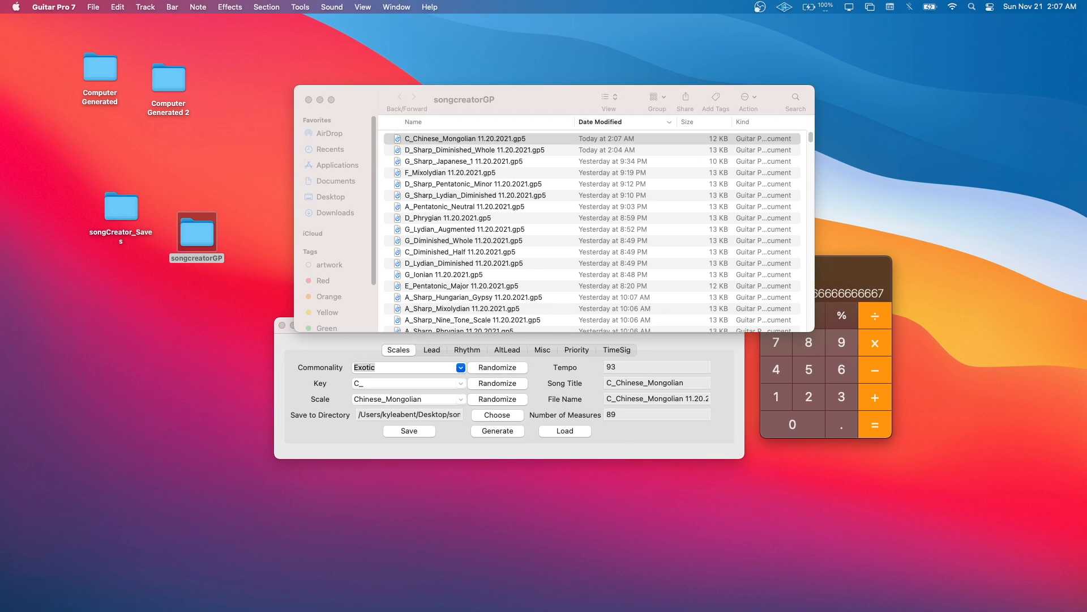
pyautogui.moveTo(511, 365)
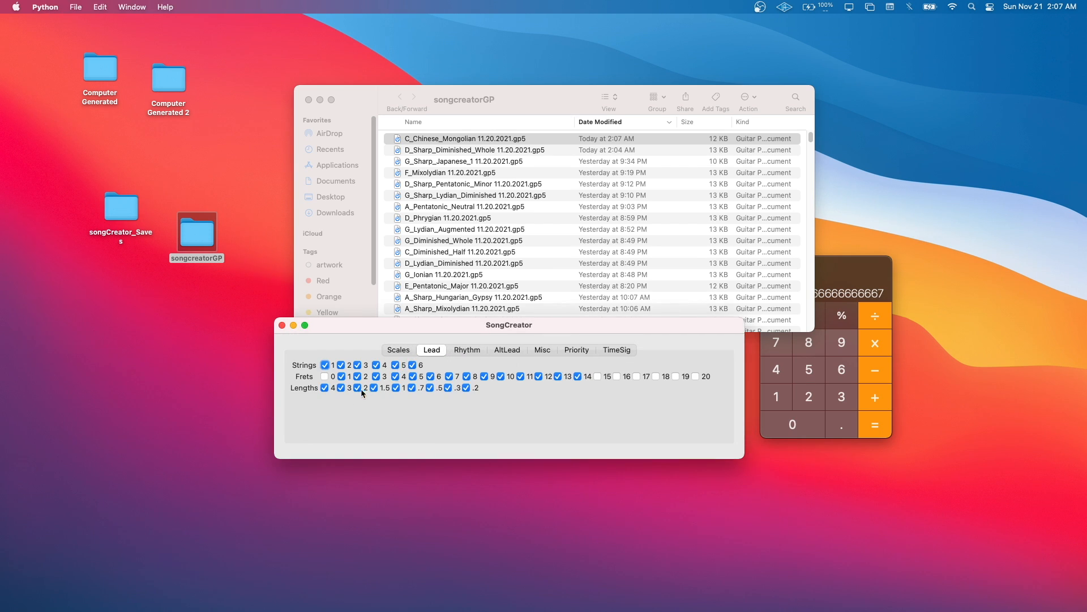
# Open C_Chinese_Mongolian.gp5 in Guitar Pro 7 and play it through to bar 36
pyautogui.click(398, 349)
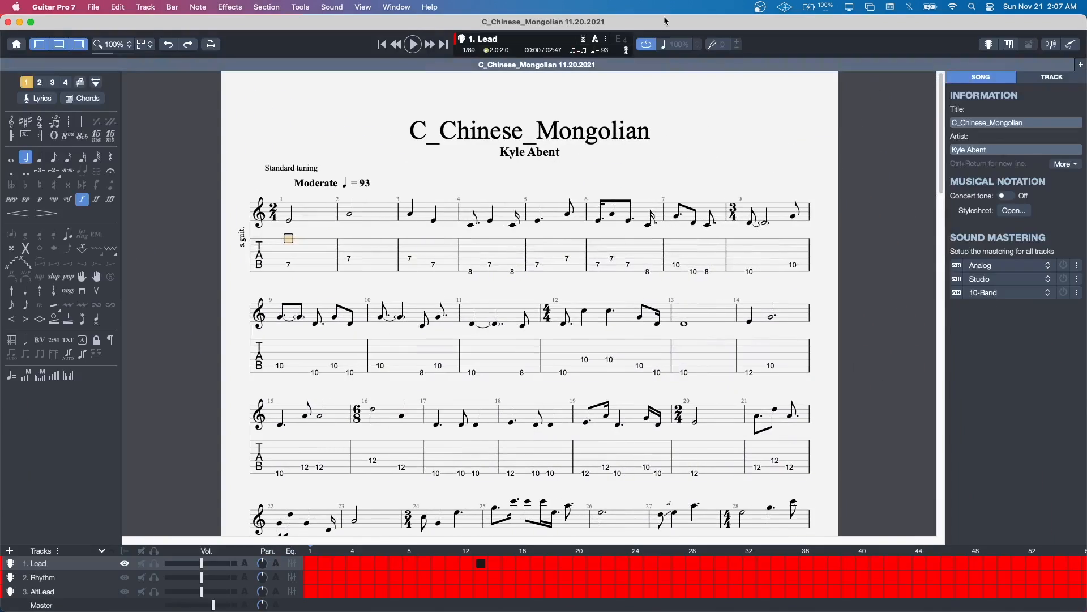
pyautogui.click(362, 7)
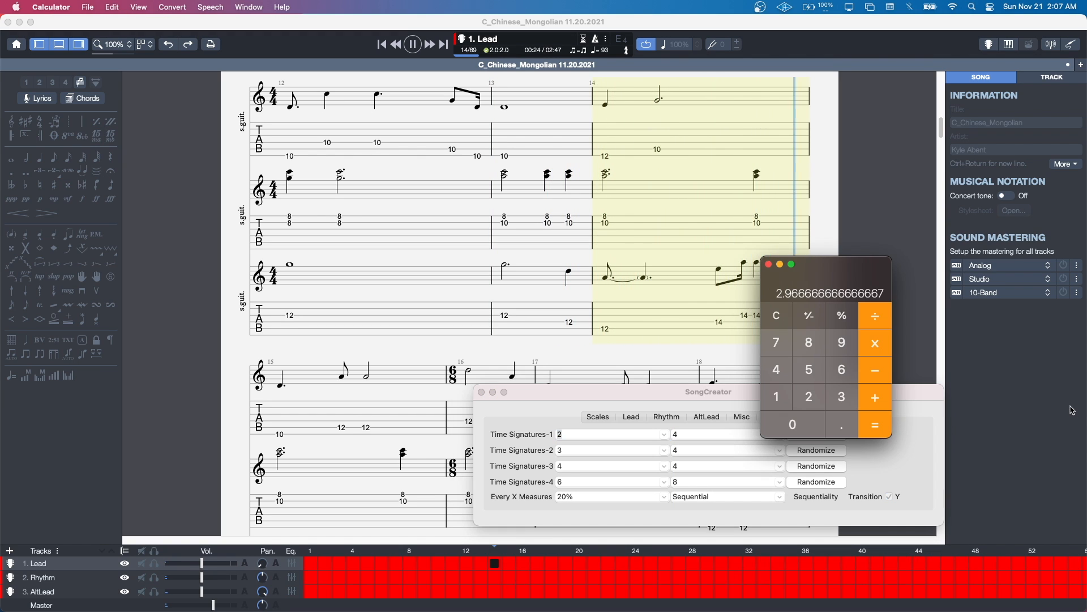
pyautogui.click(776, 316)
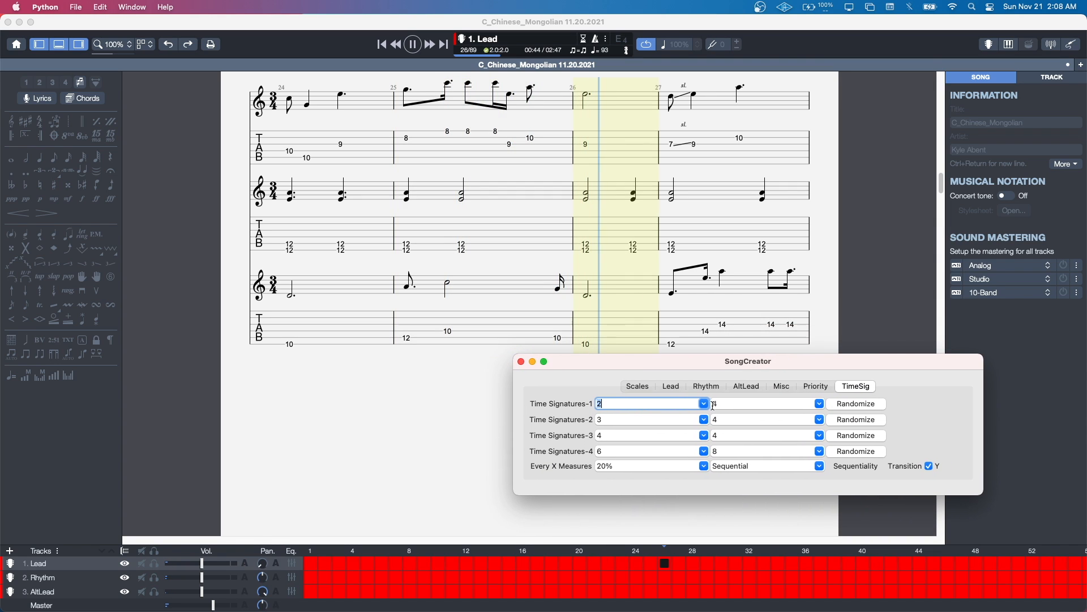
# Bring up bar 36's time signature settings, showing 2/4
pyautogui.click(670, 386)
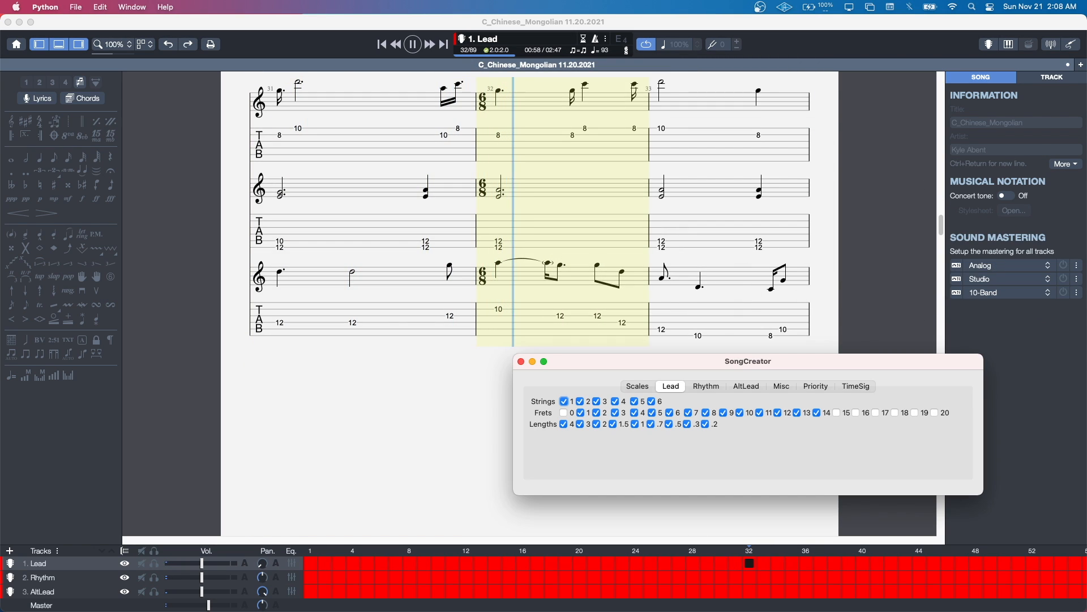
pyautogui.click(856, 386)
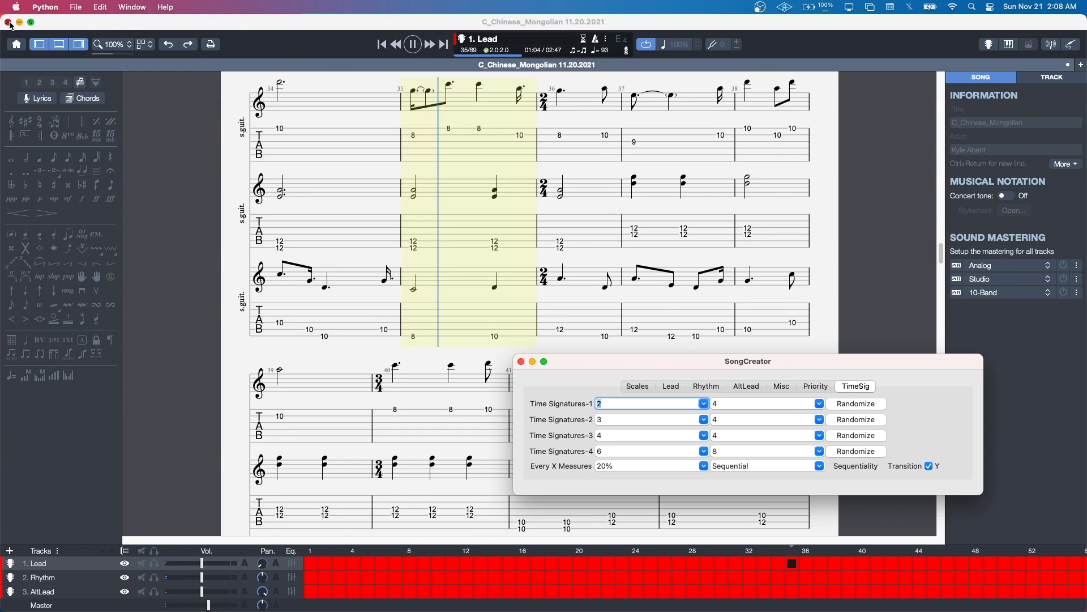
pyautogui.click(412, 44)
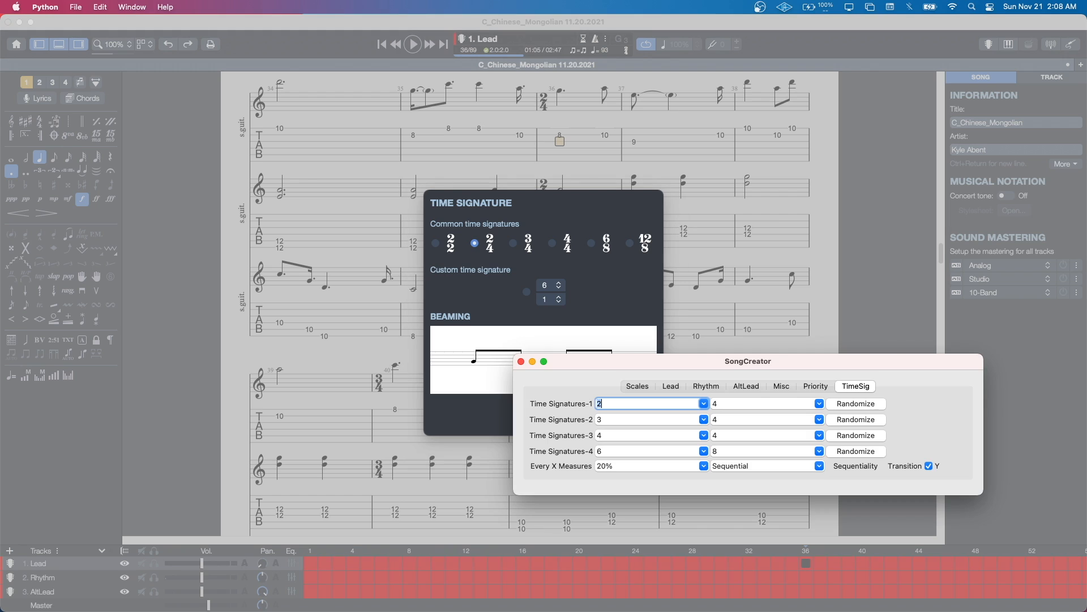
pyautogui.moveTo(637, 355)
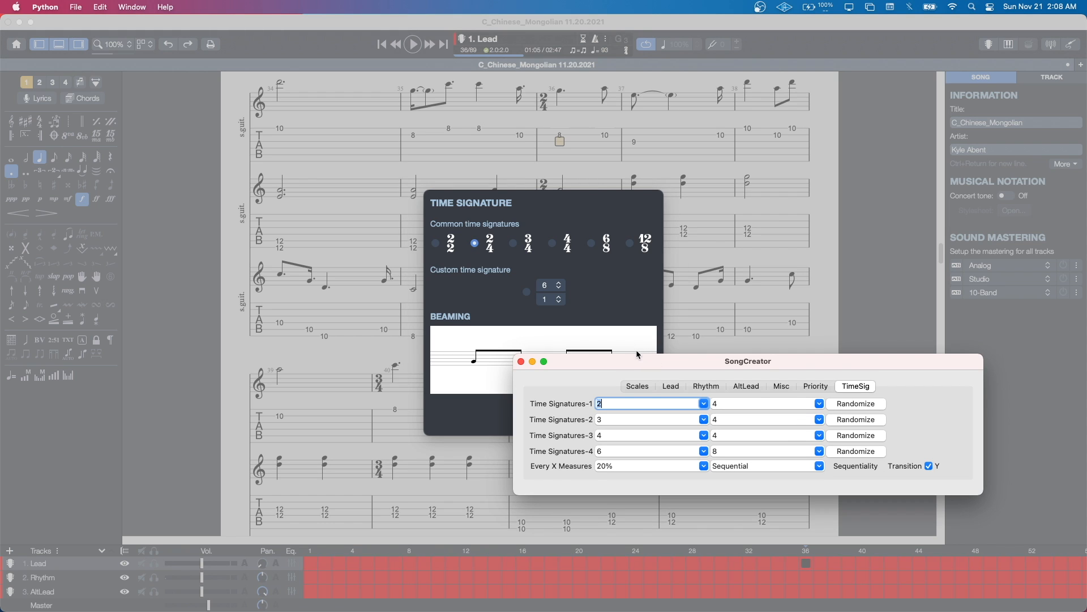
# Change bar 36's time signature to 6/8
pyautogui.click(818, 402)
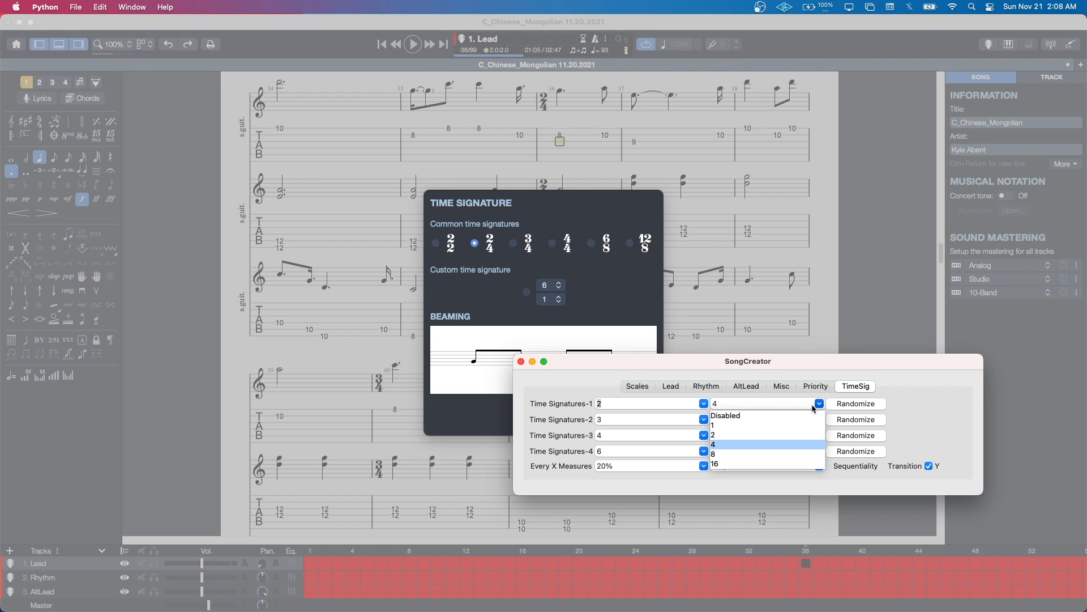
pyautogui.moveTo(761, 435)
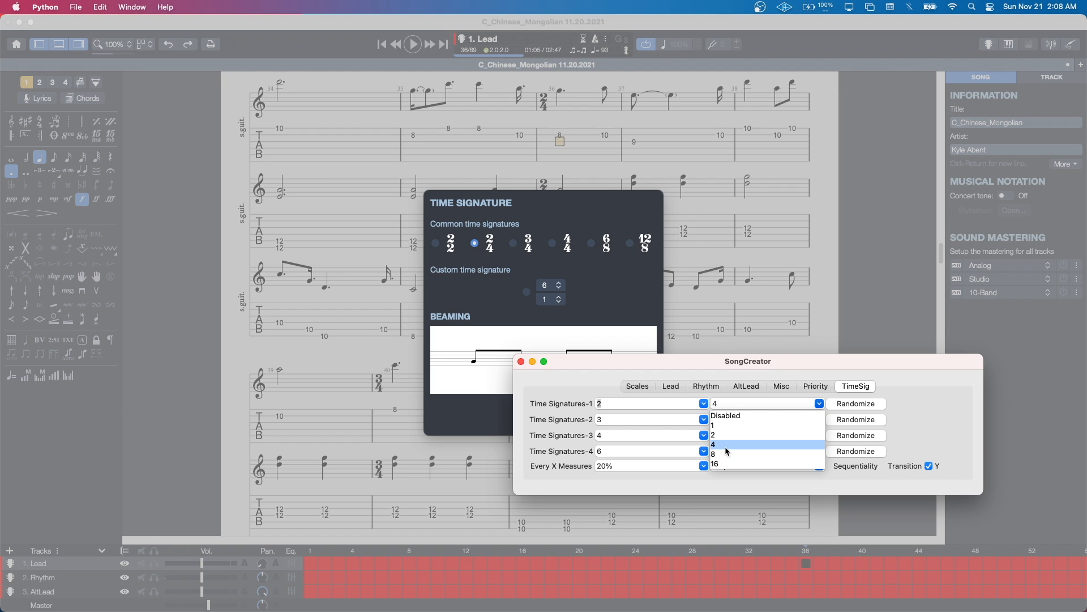
pyautogui.click(714, 444)
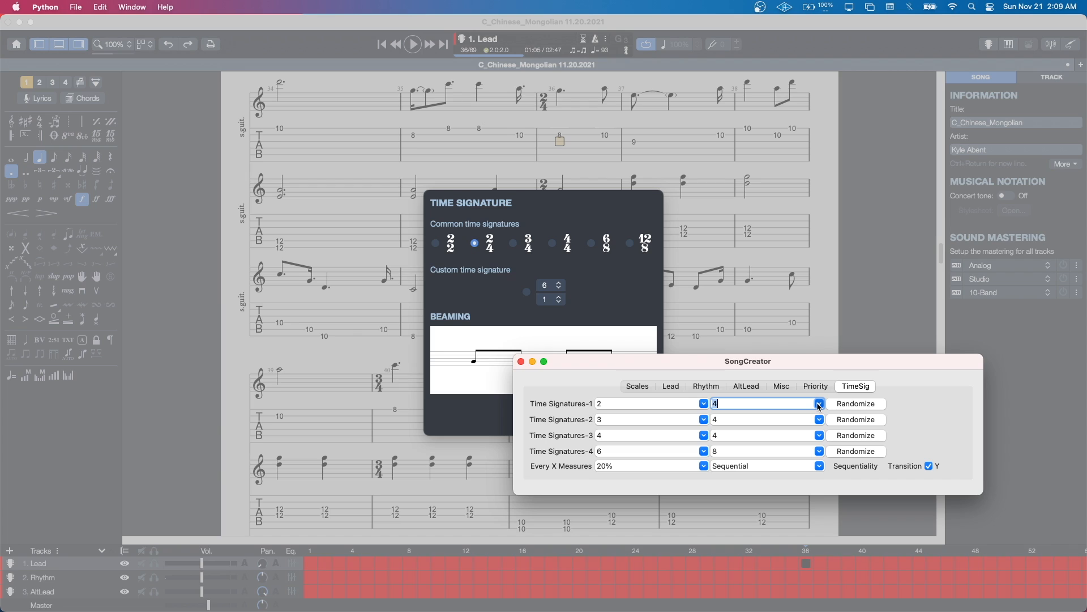
pyautogui.click(703, 402)
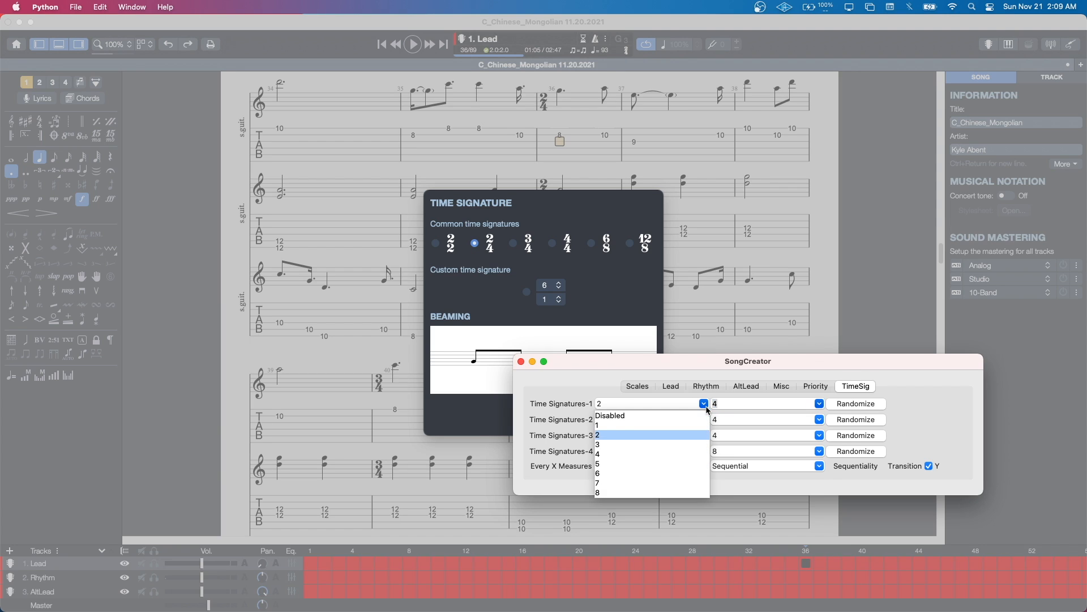
pyautogui.click(617, 445)
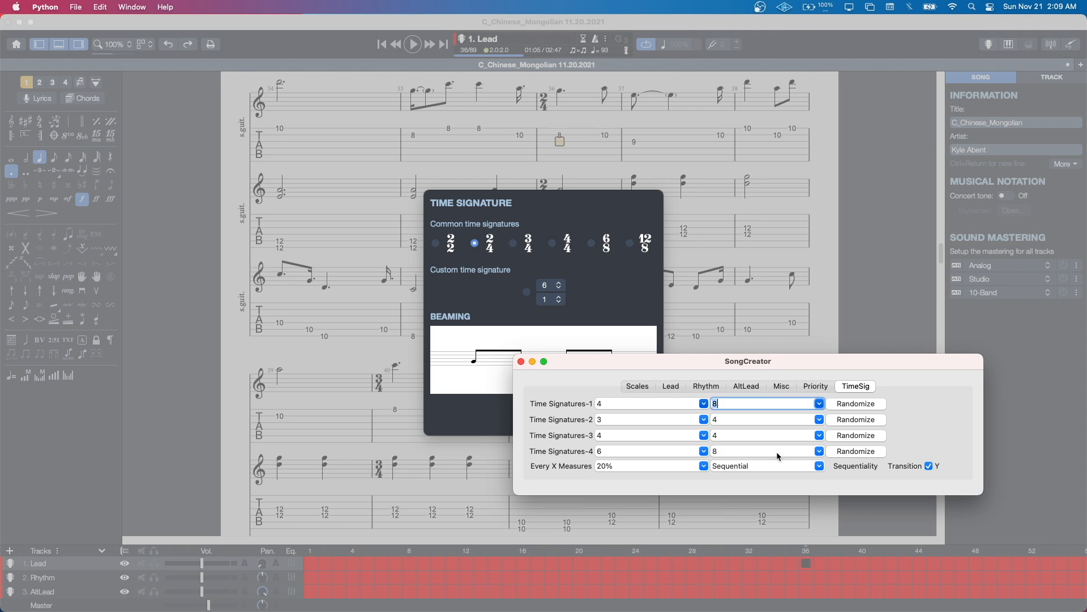
pyautogui.moveTo(720, 401)
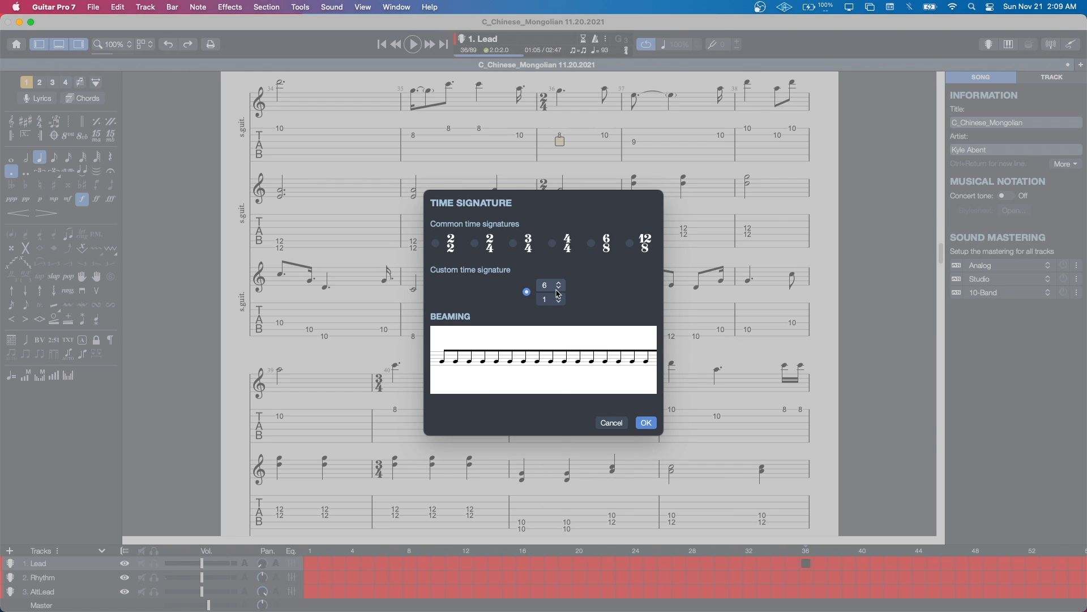
pyautogui.click(545, 300)
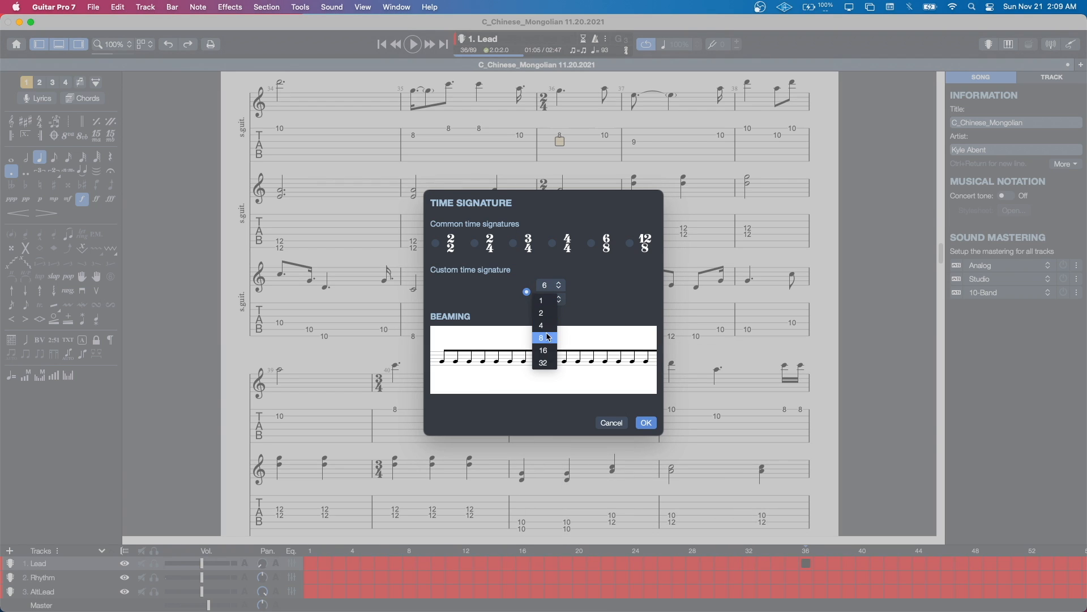
pyautogui.click(545, 300)
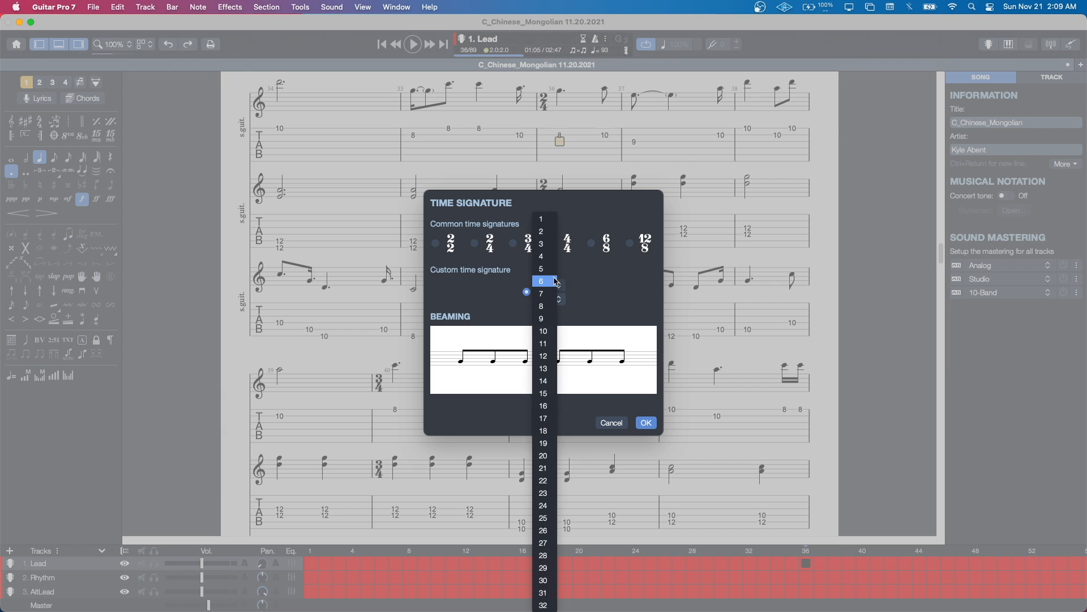
pyautogui.click(644, 422)
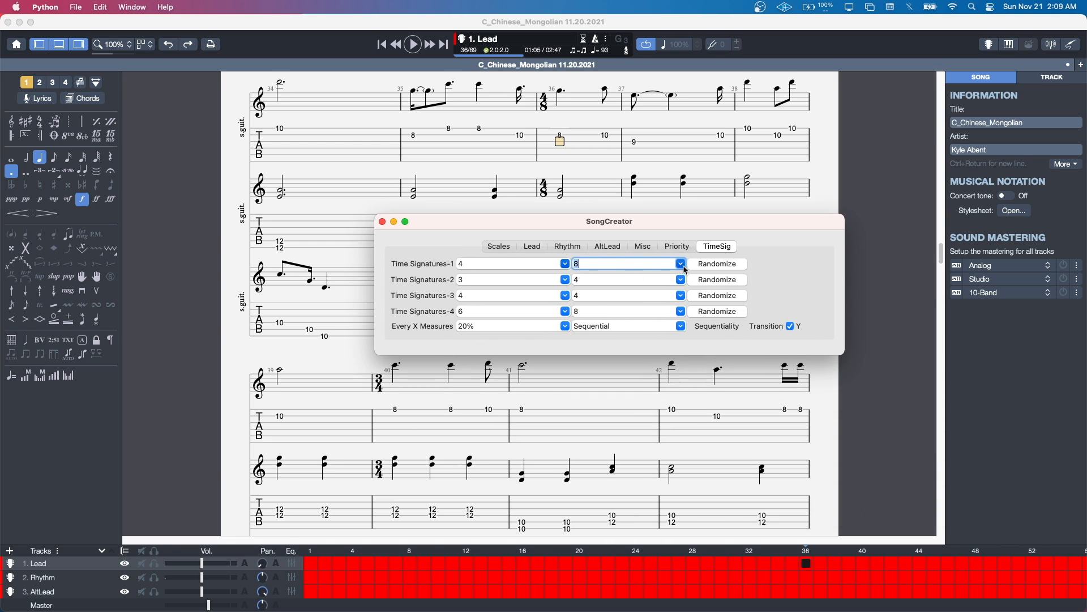
# Give bar 2 a custom 16/2 time signature
pyautogui.click(680, 264)
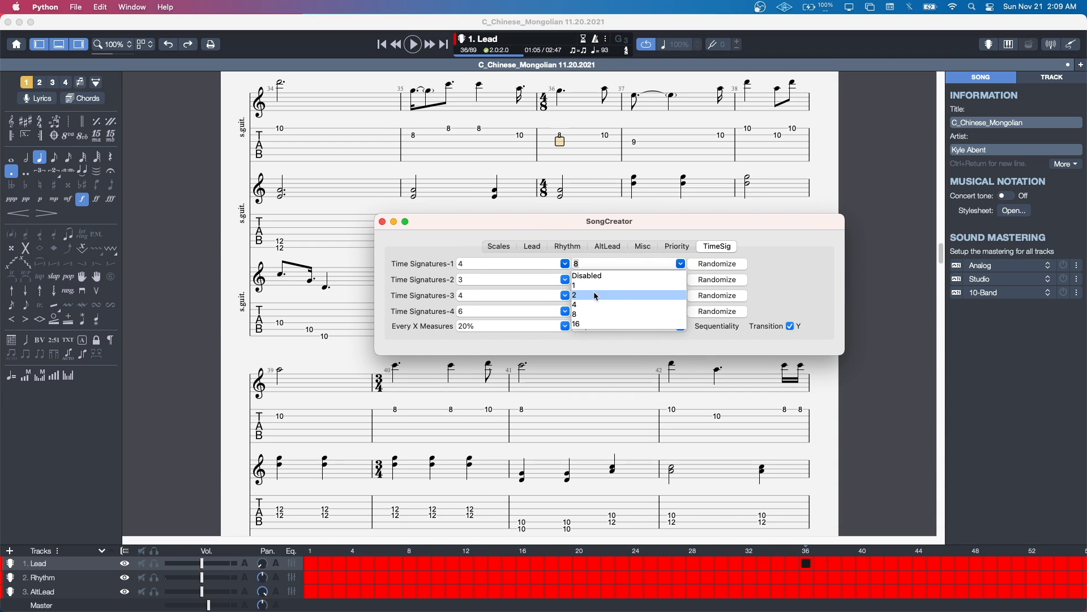
pyautogui.click(574, 304)
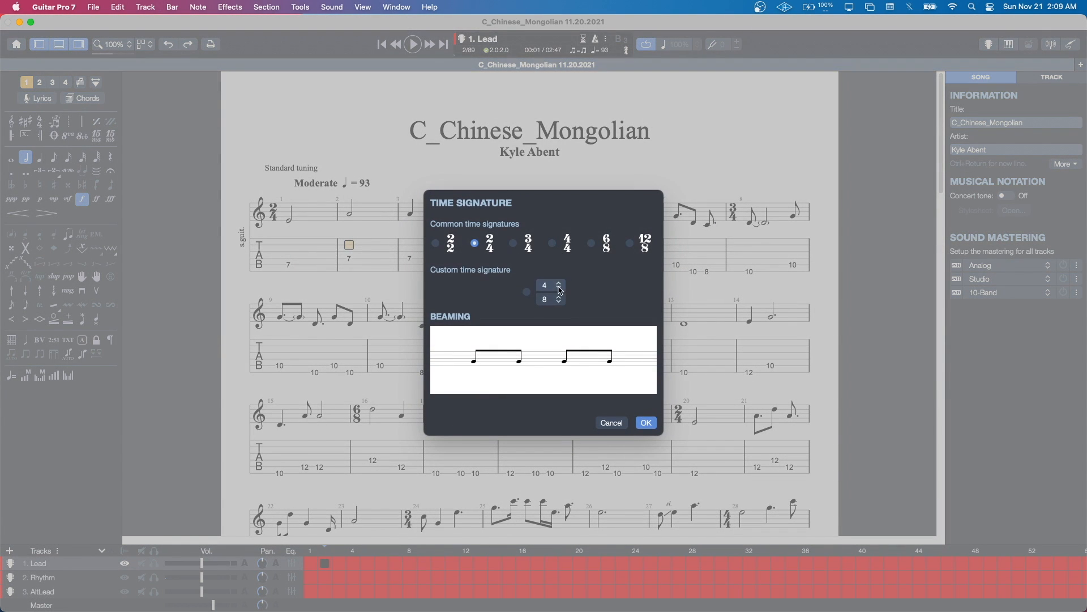
pyautogui.click(544, 299)
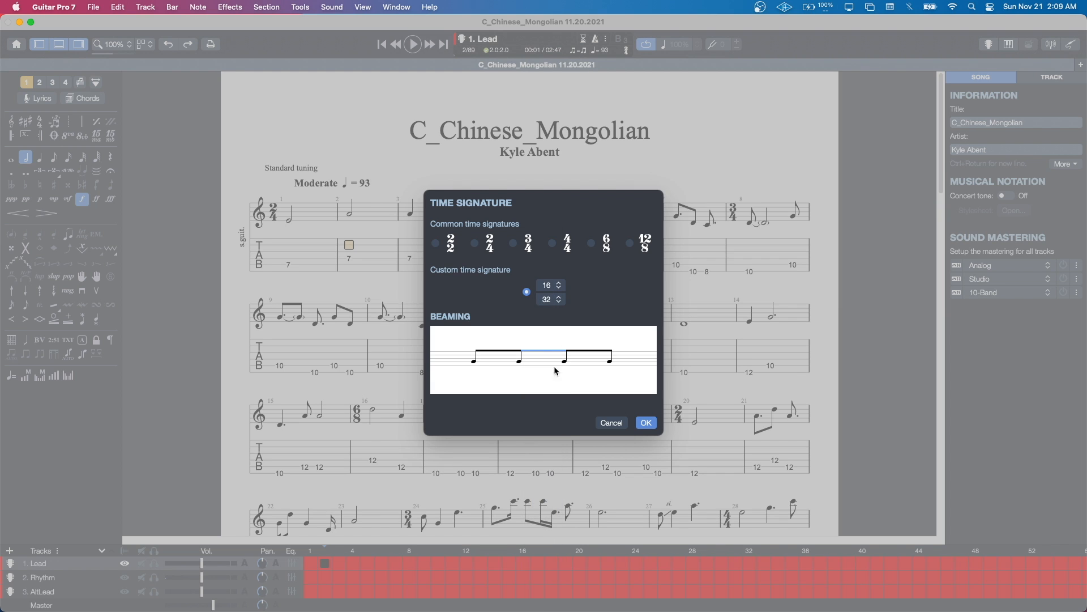
pyautogui.click(559, 302)
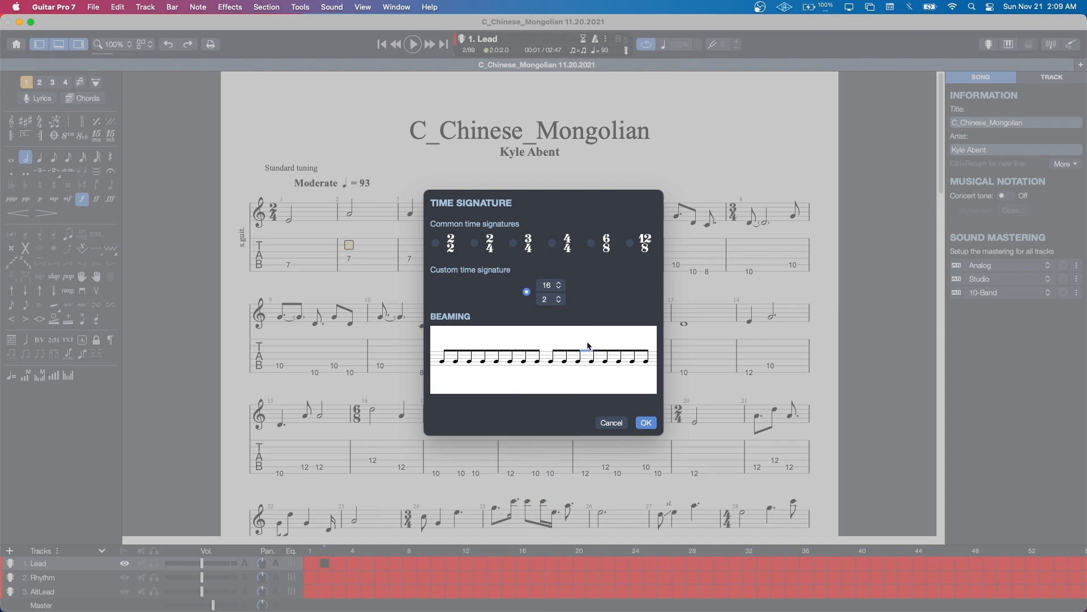
pyautogui.click(645, 422)
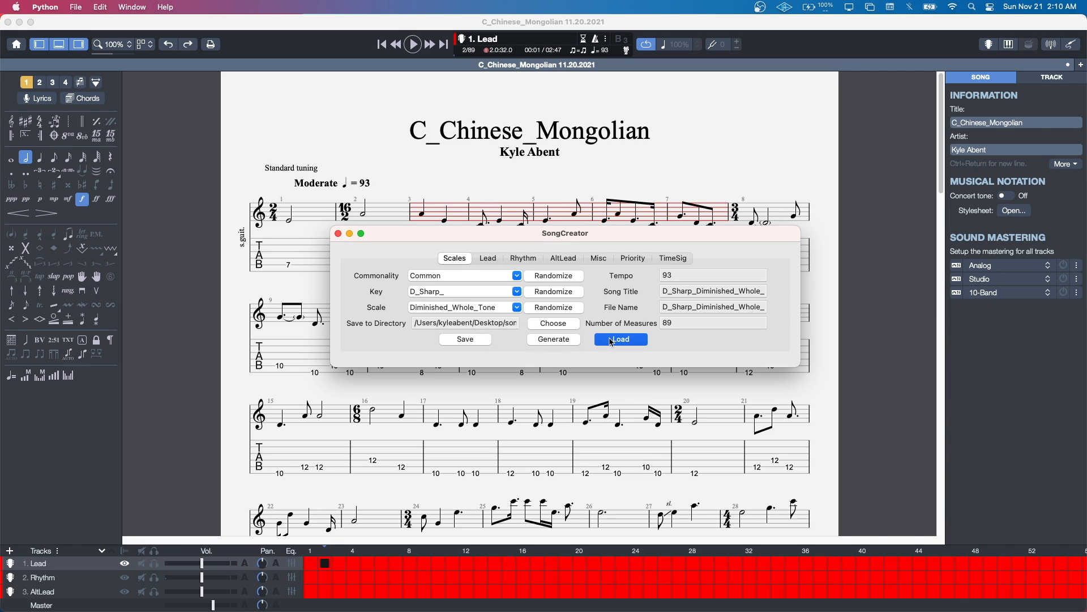
# Reload the C_Chinese_Mongolian settings, then set bar 2 to 3/2 and bar 3 to 7/8
pyautogui.click(619, 339)
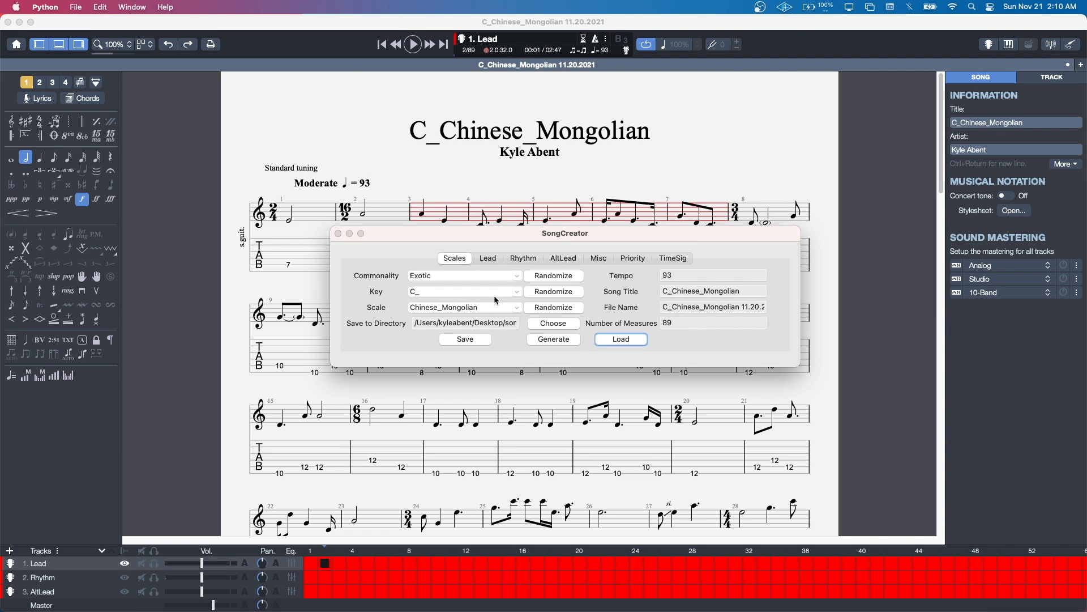
pyautogui.click(671, 258)
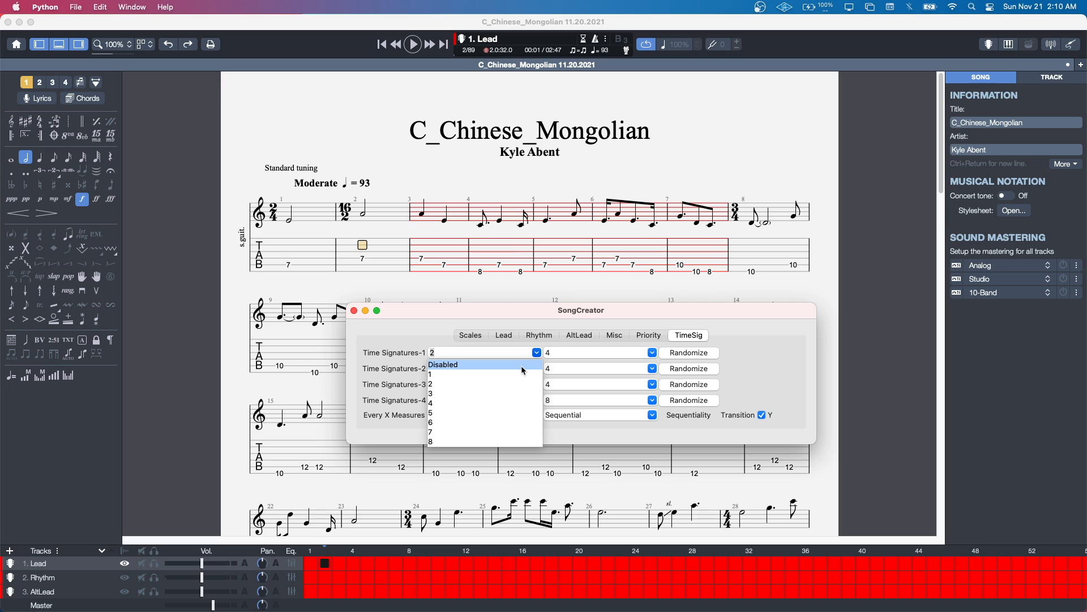
pyautogui.moveTo(519, 422)
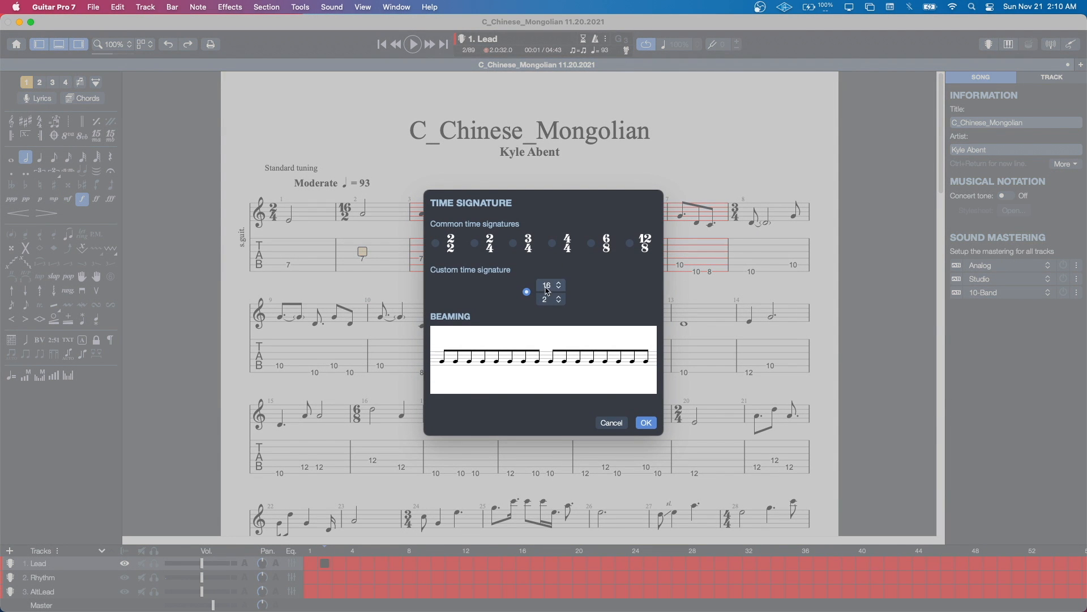
pyautogui.click(547, 285)
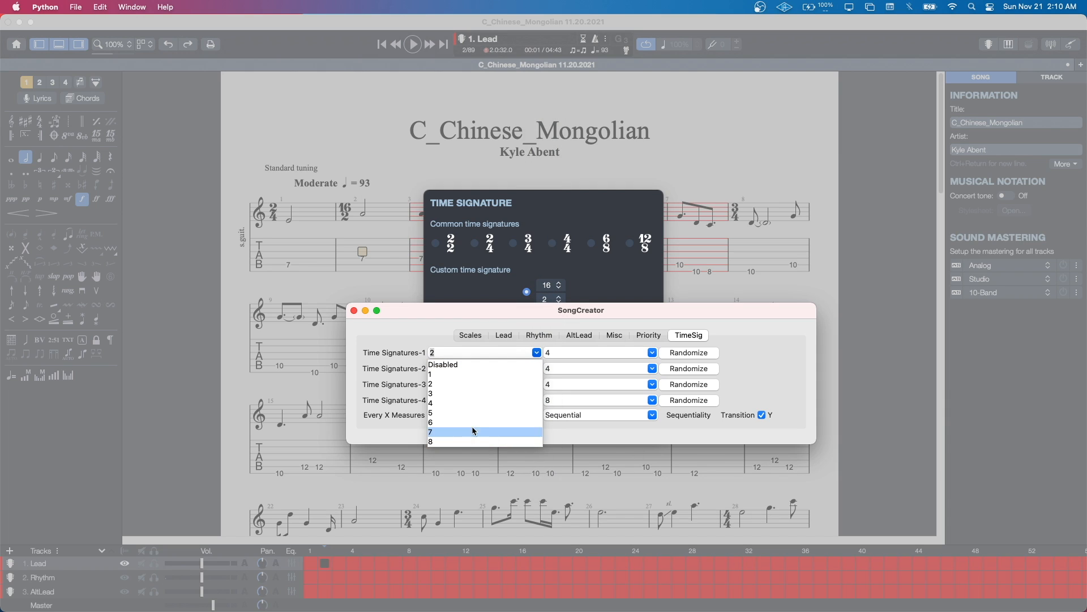
pyautogui.moveTo(525, 384)
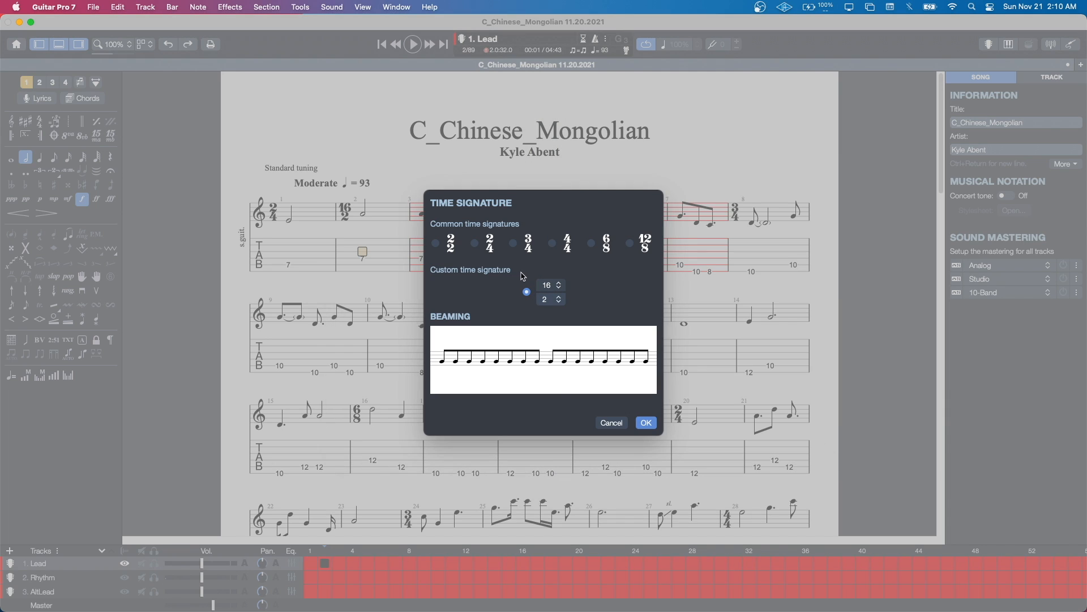
pyautogui.click(546, 285)
pyautogui.write('3')
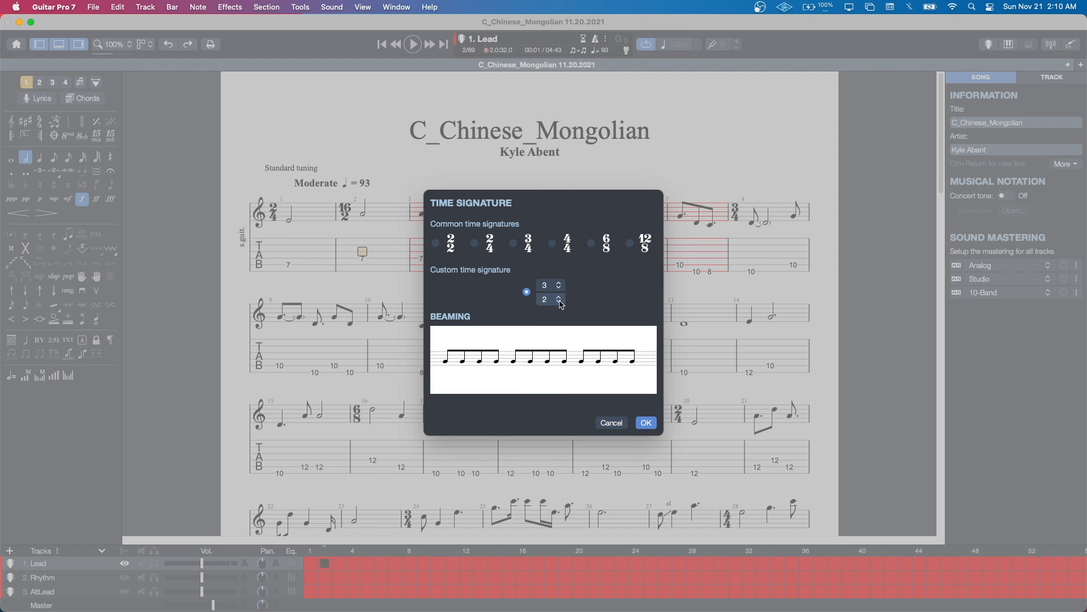
pyautogui.click(645, 423)
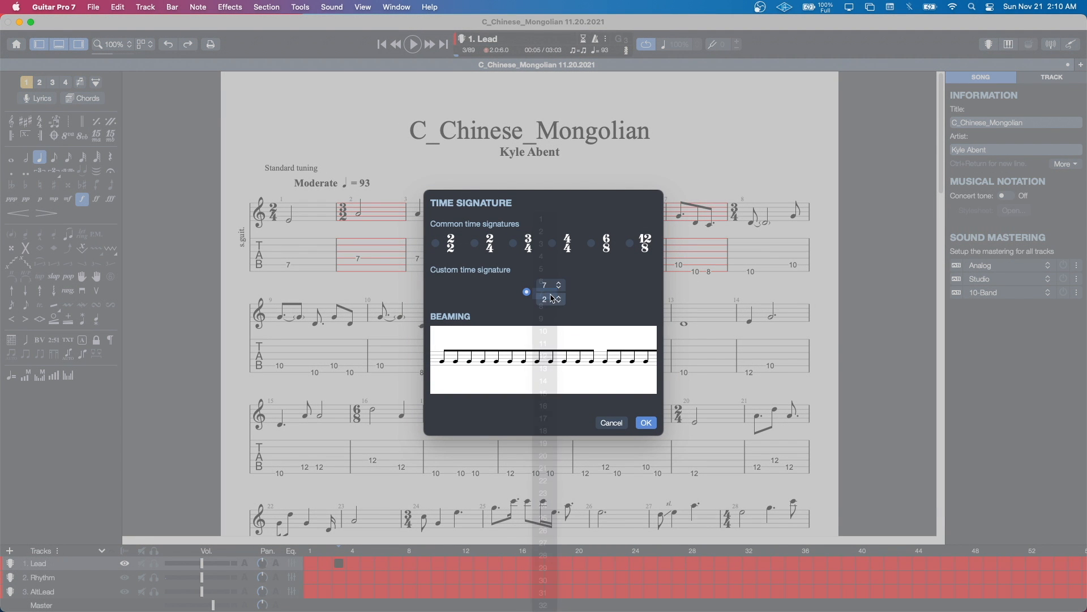
pyautogui.click(558, 296)
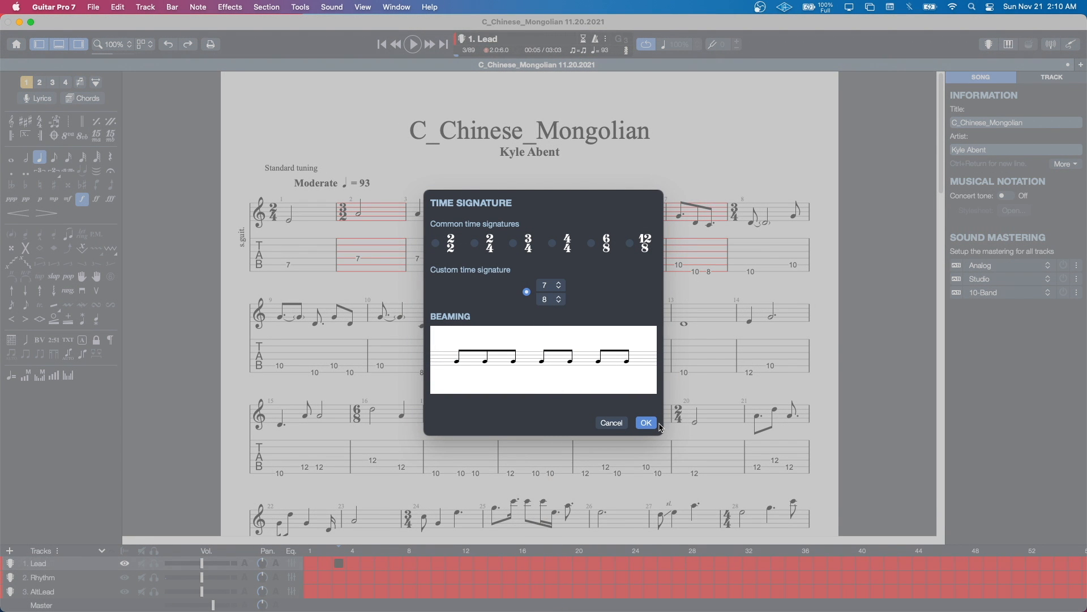
pyautogui.click(645, 422)
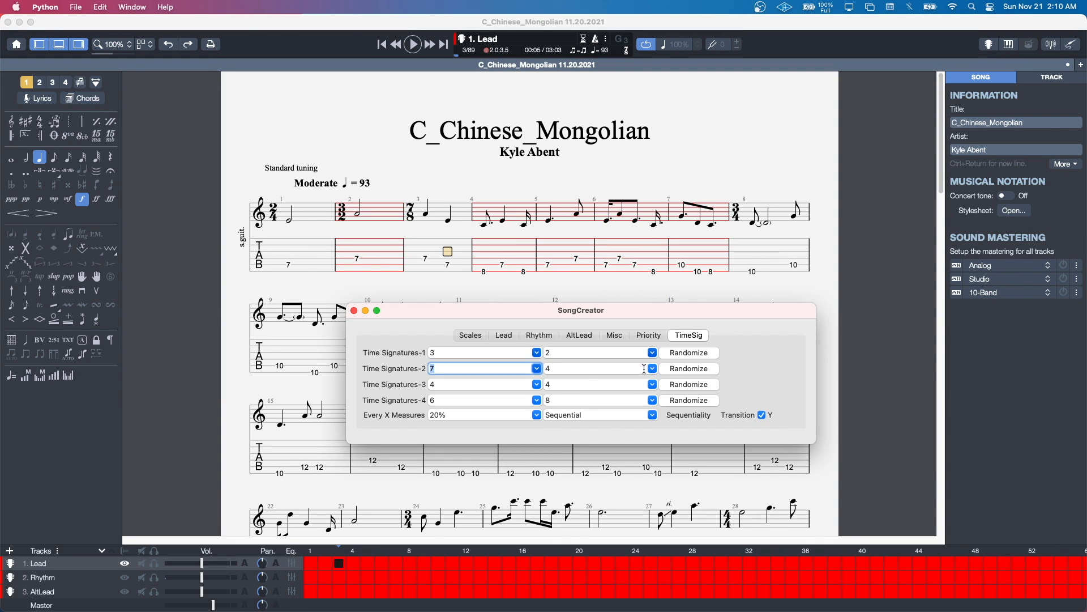
# Set SongCreator's Time Signatures 1–4 to 3/2, 7/8, 4/2 and 8/2
pyautogui.click(612, 335)
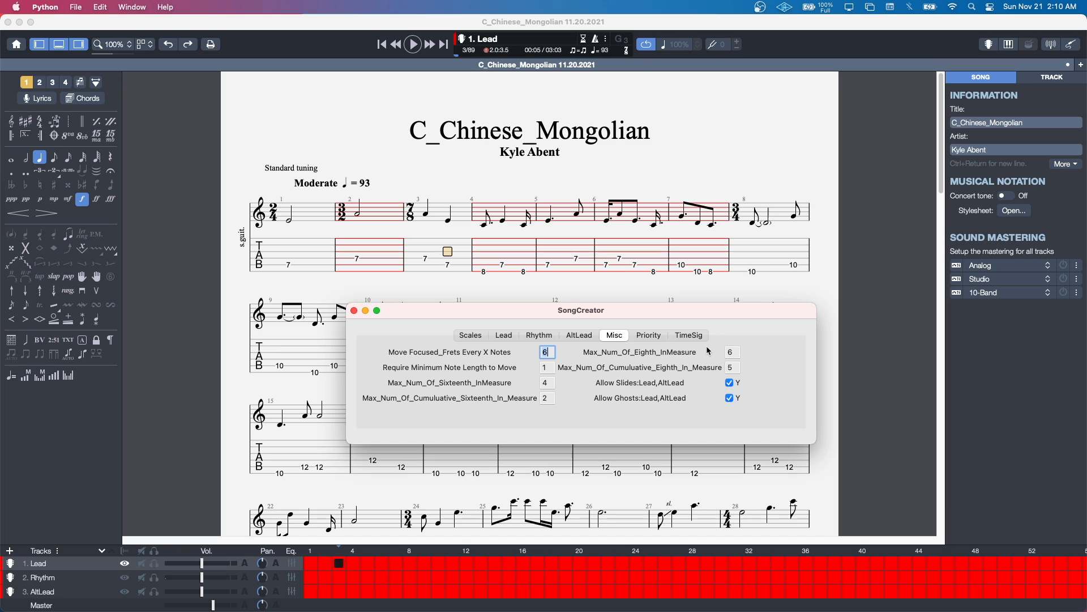
pyautogui.click(687, 335)
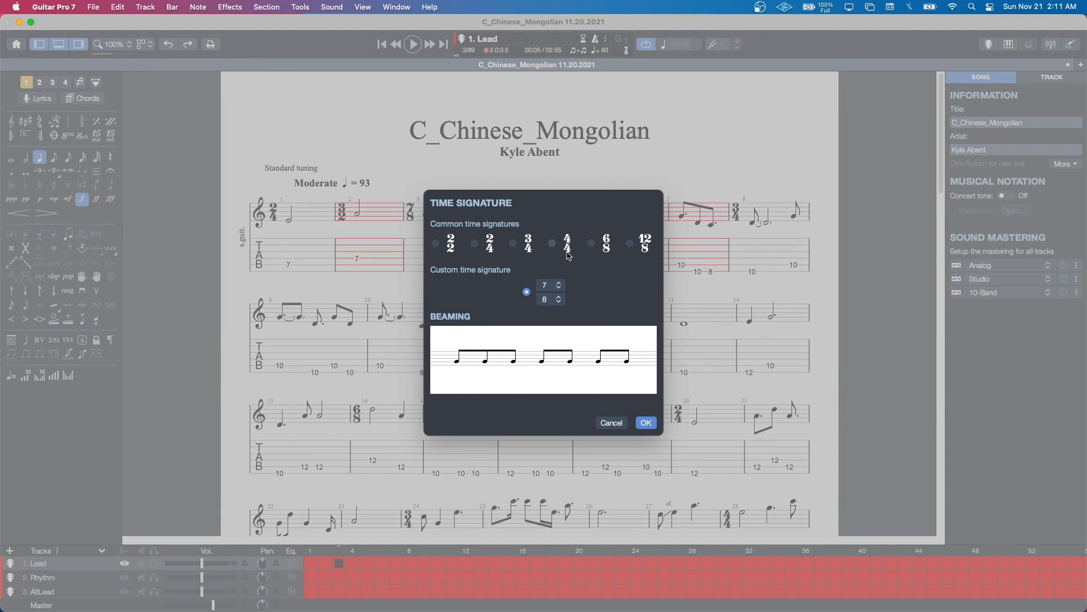
pyautogui.click(546, 285)
pyautogui.write('4')
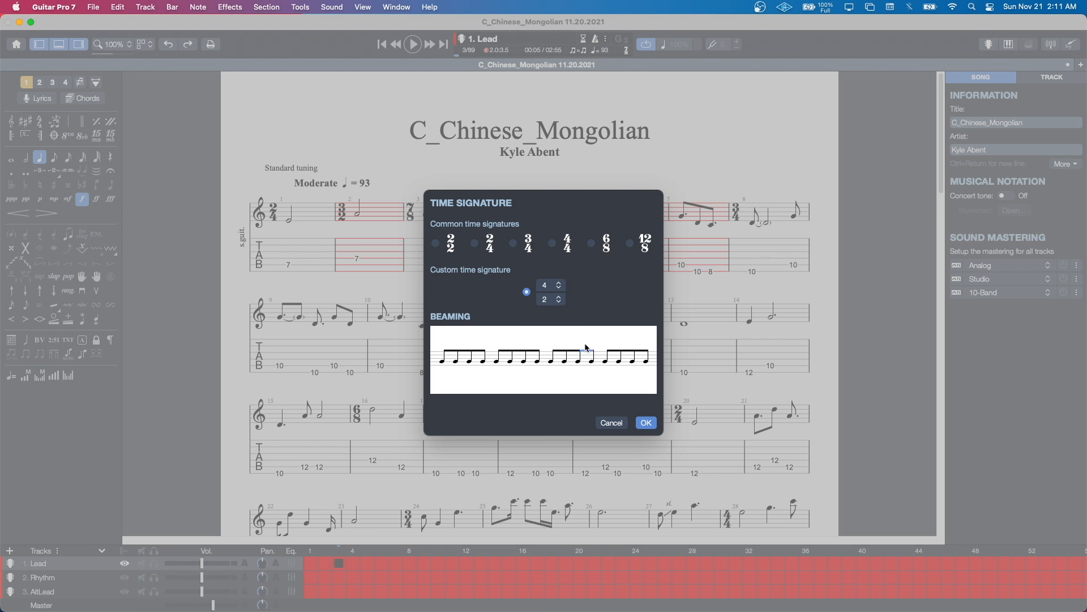
pyautogui.click(645, 422)
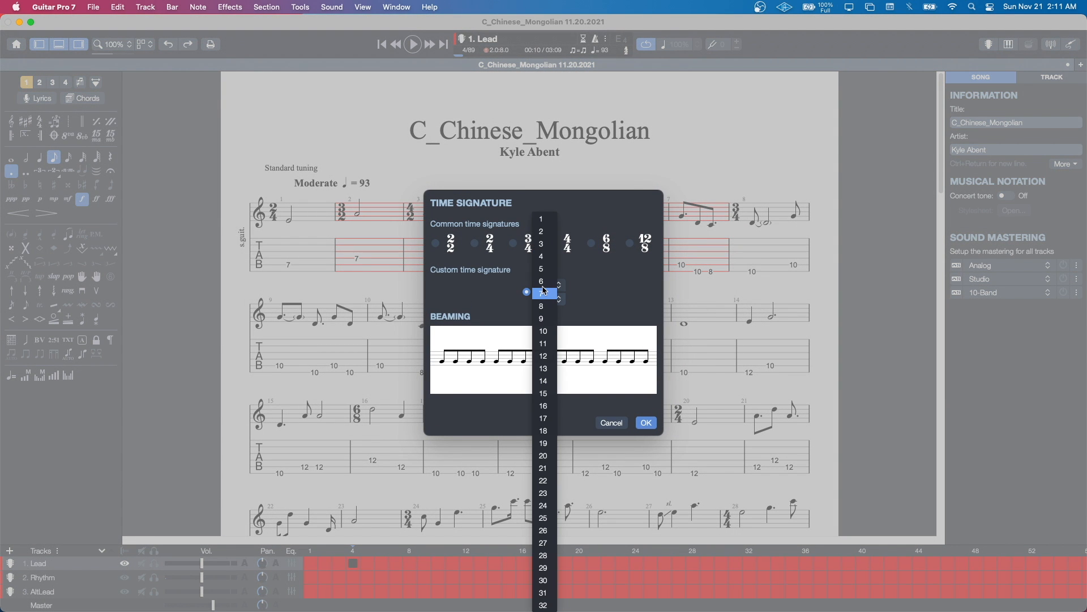
pyautogui.click(545, 291)
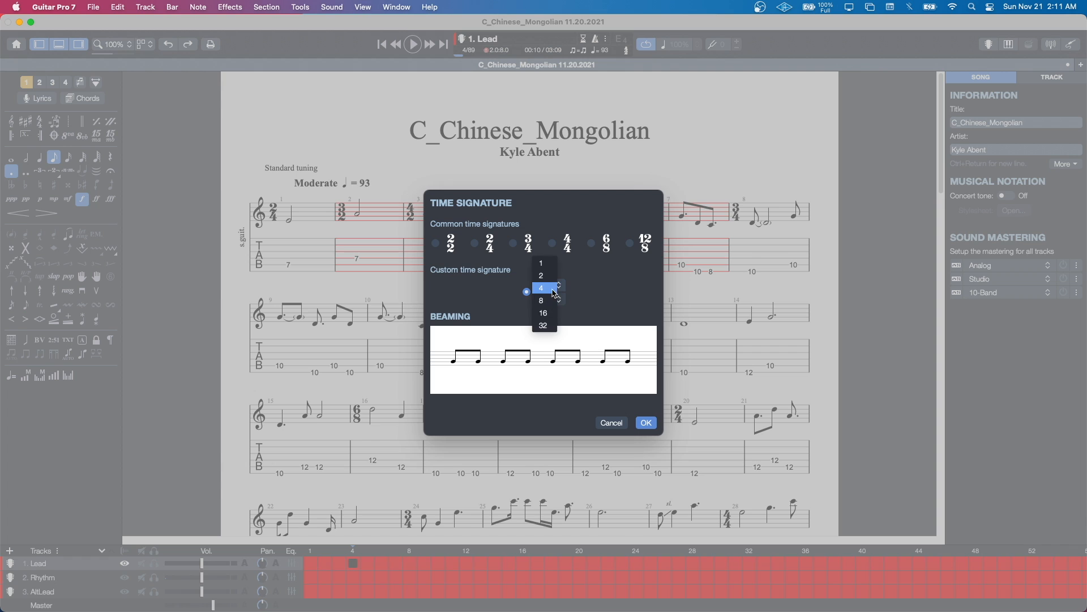
pyautogui.click(645, 422)
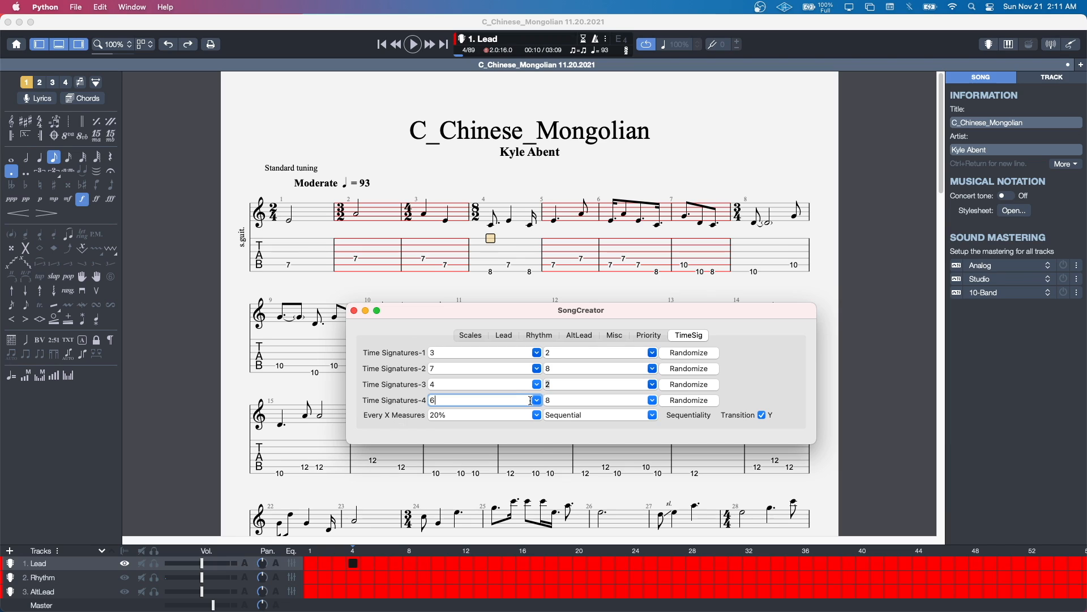
pyautogui.write('8')
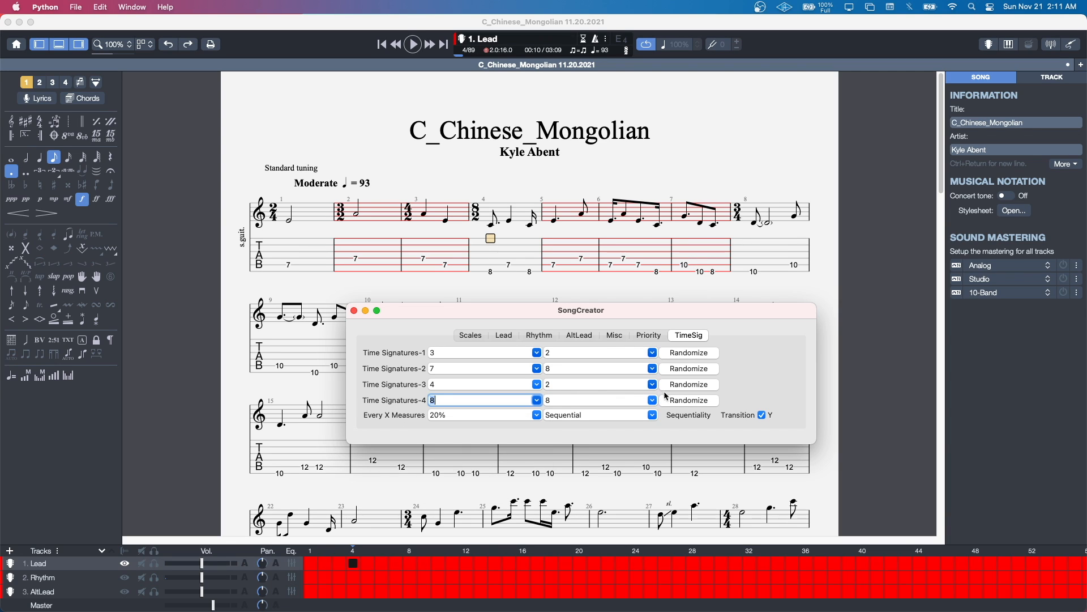
pyautogui.click(593, 400)
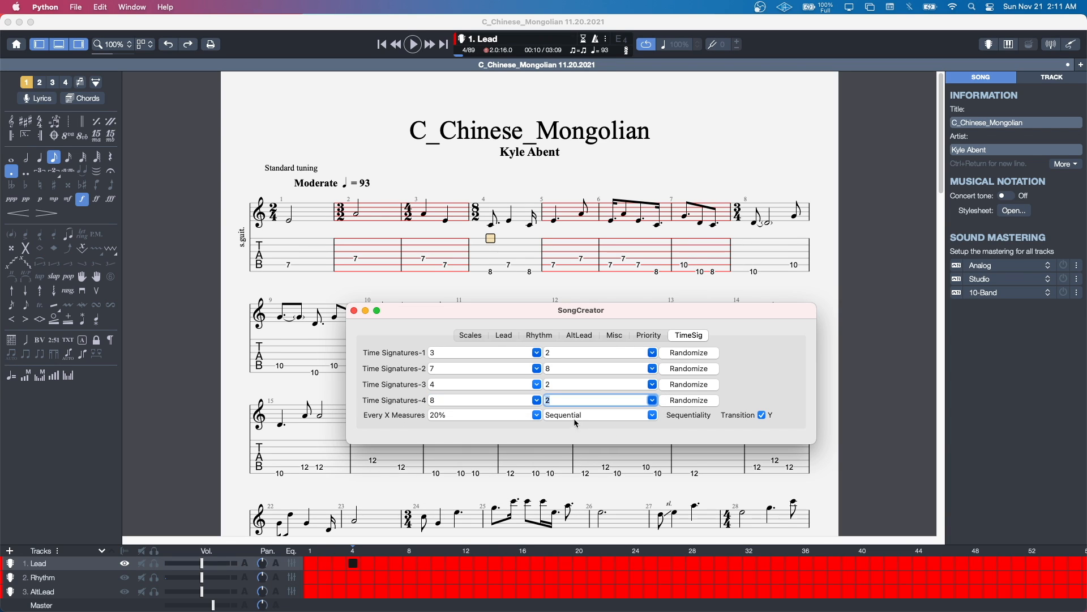
pyautogui.click(469, 334)
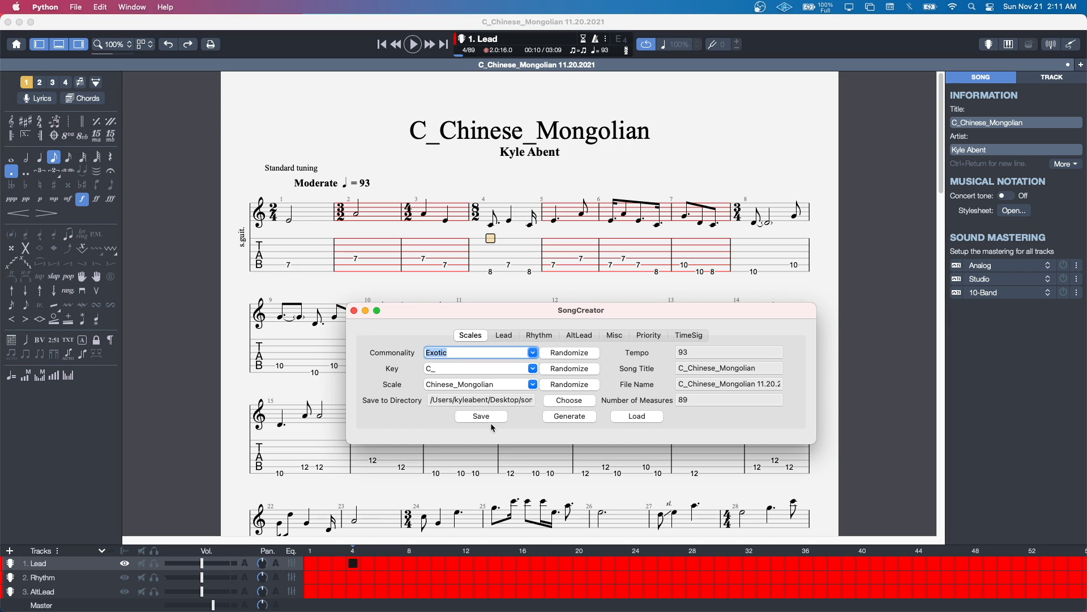
# Save the generator settings as 'wacky time signature test.save'
pyautogui.click(480, 416)
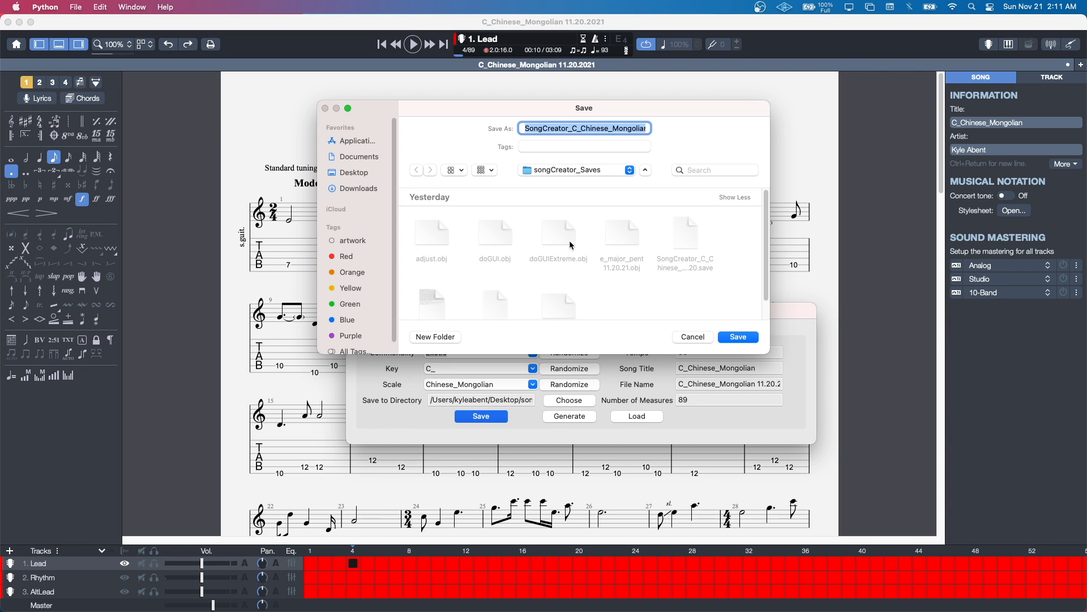
pyautogui.write('wacky time sig.save')
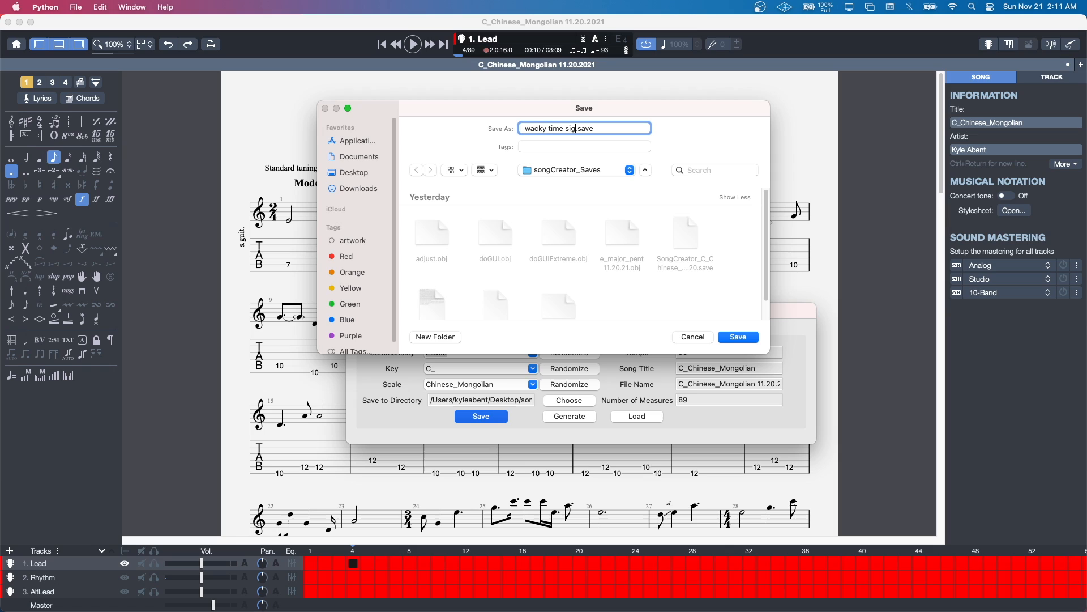
pyautogui.write('nature test')
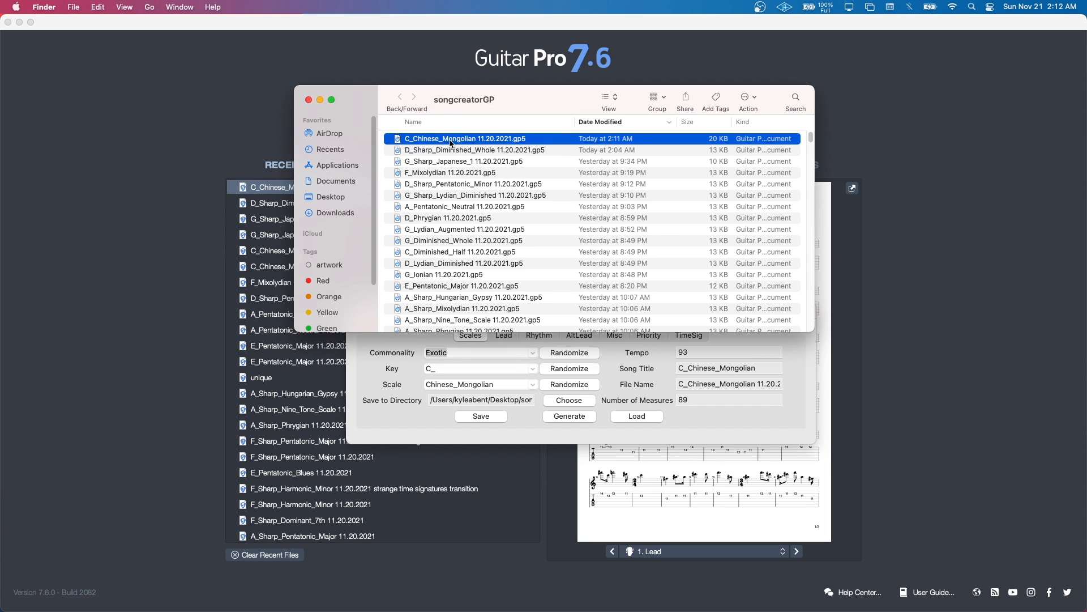
# Open C_Chinese_Mongolian 11.20.2021.gp5 in Guitar Pro 7 and play it back
pyautogui.doubleClick(464, 138)
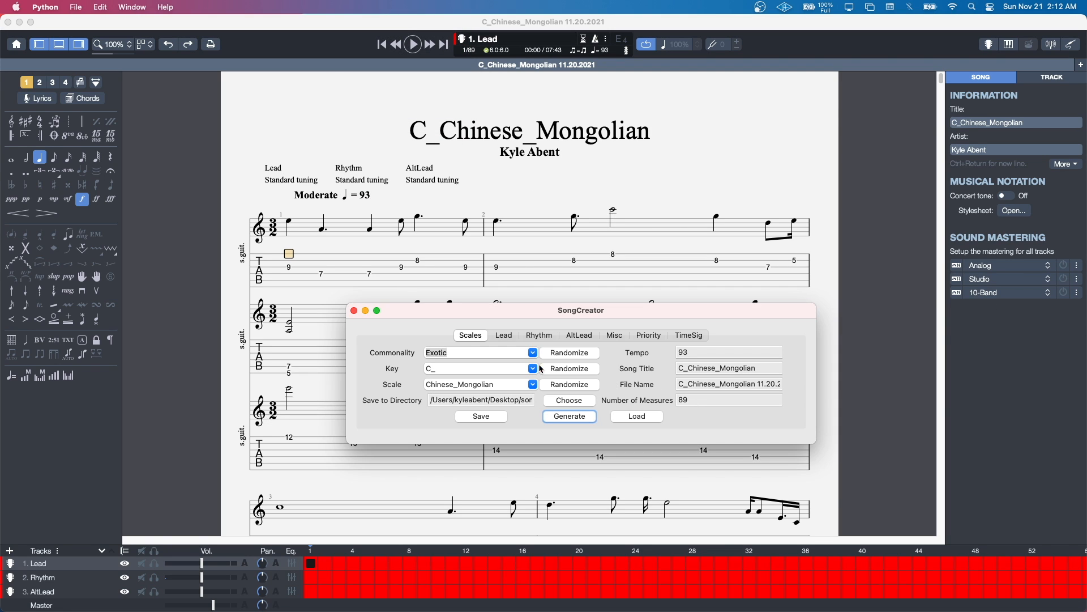
pyautogui.click(688, 335)
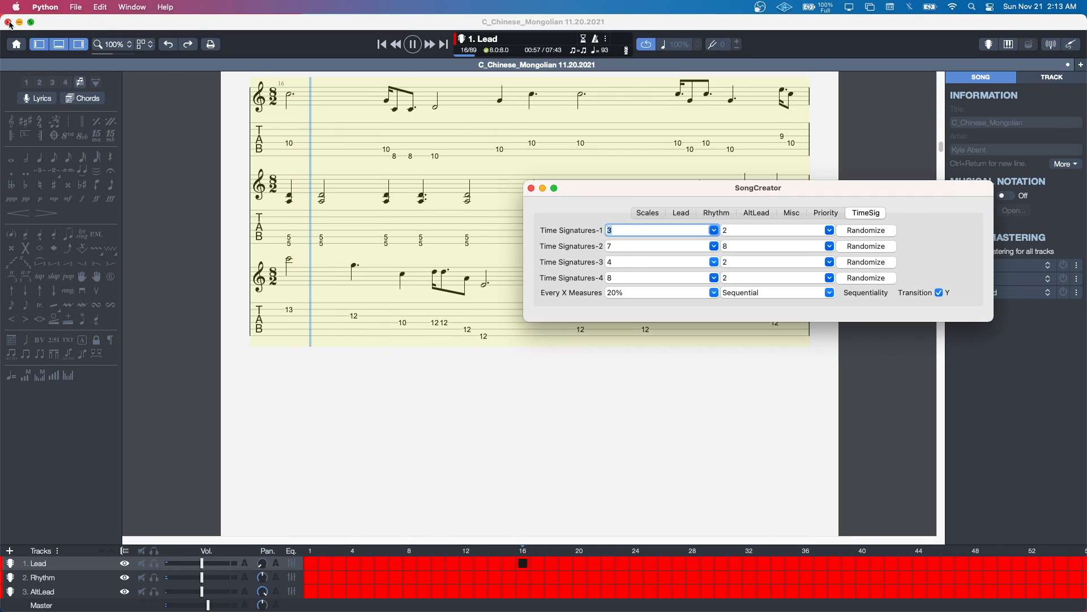
# Close the regenerated C_Chinese_Mongolian score, choosing Don't save
pyautogui.click(532, 187)
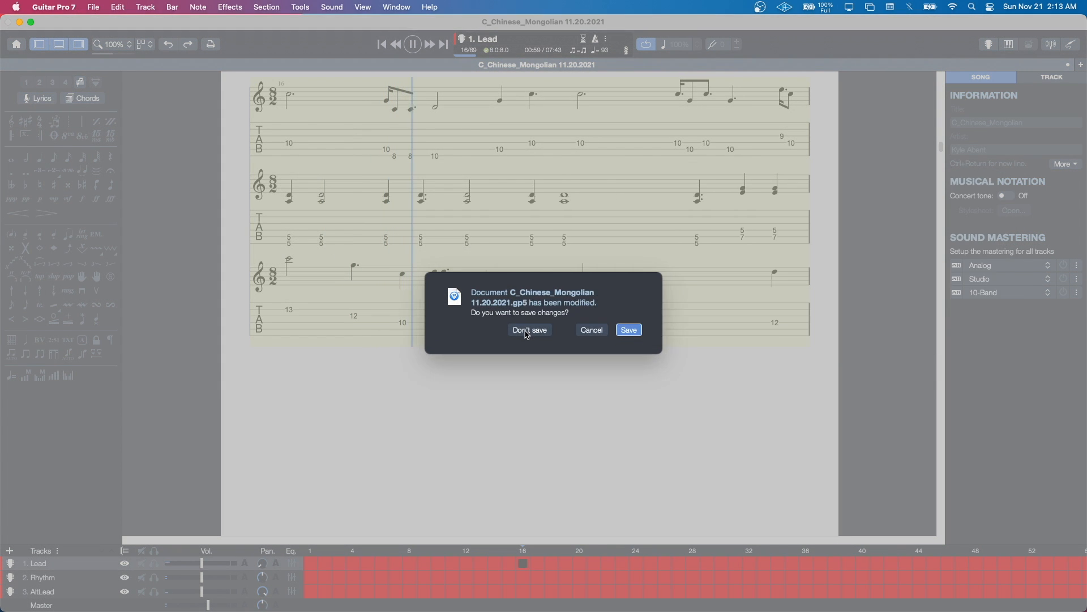
pyautogui.click(531, 330)
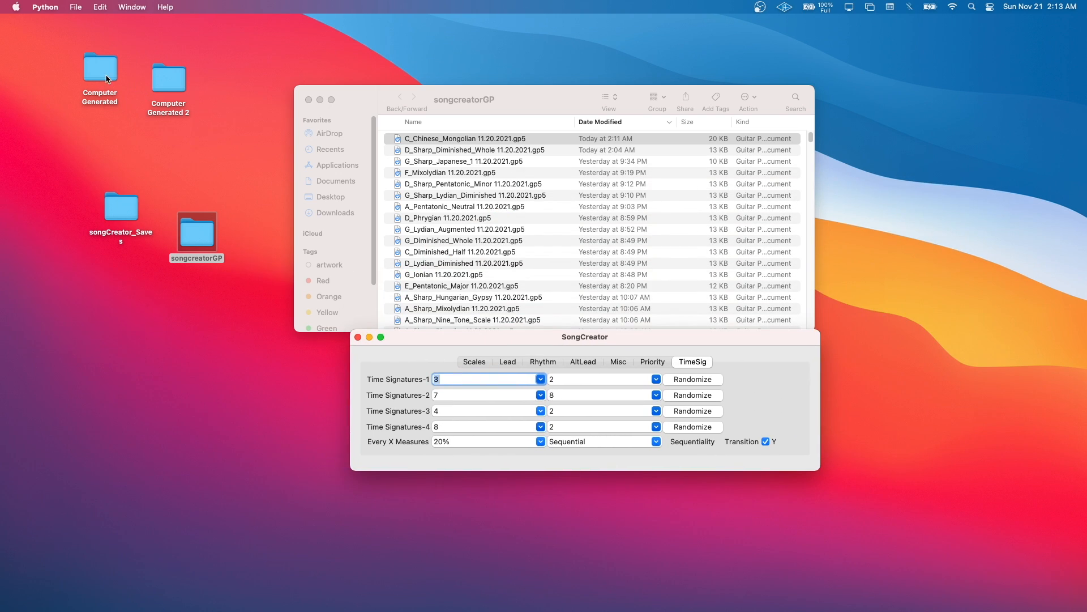
pyautogui.click(99, 66)
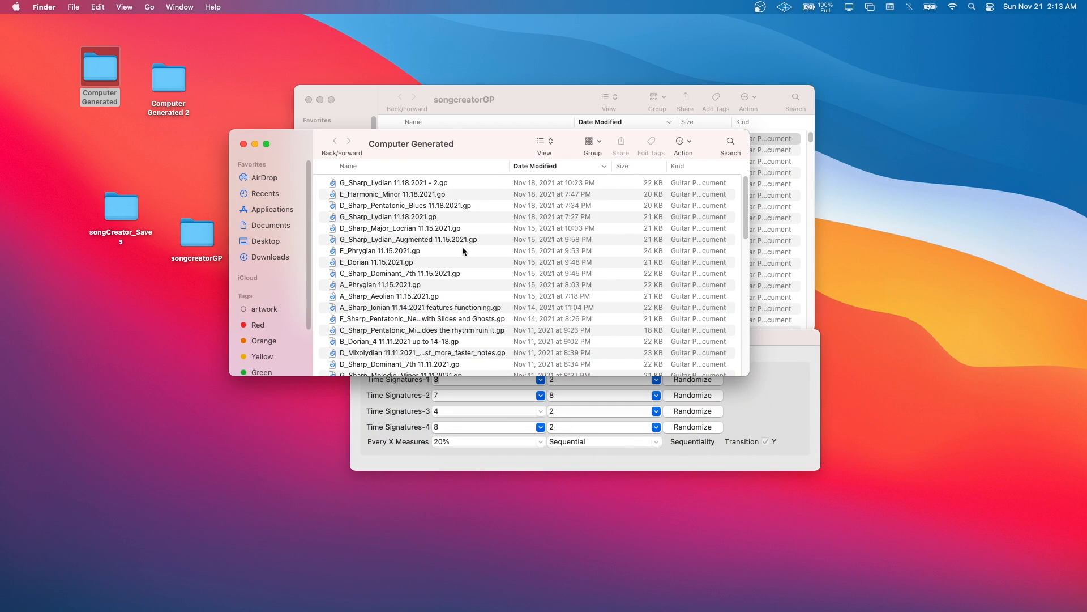
pyautogui.scroll(-3)
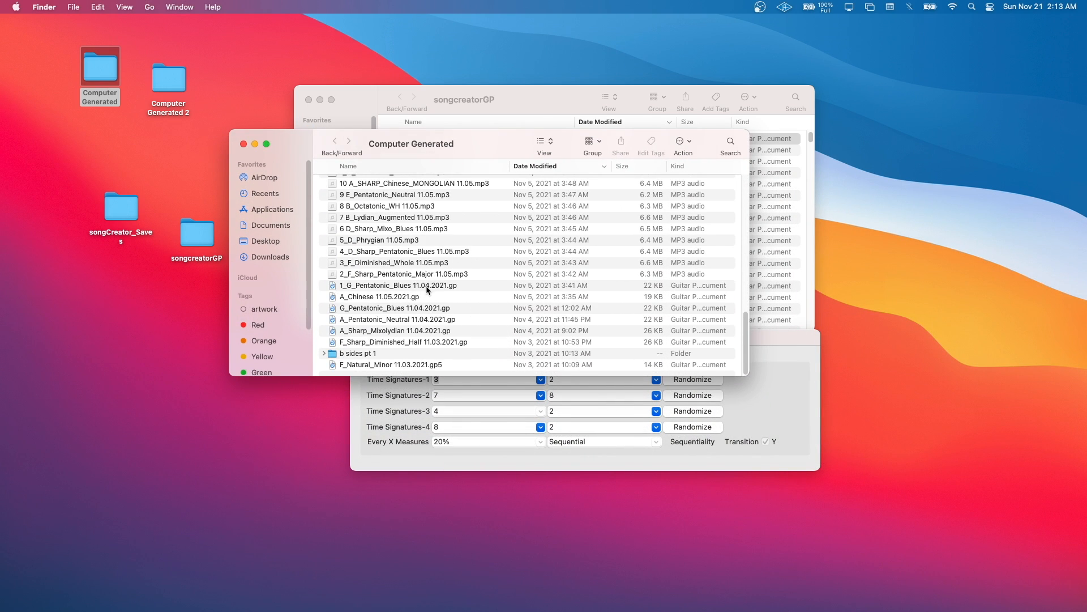
pyautogui.scroll(3)
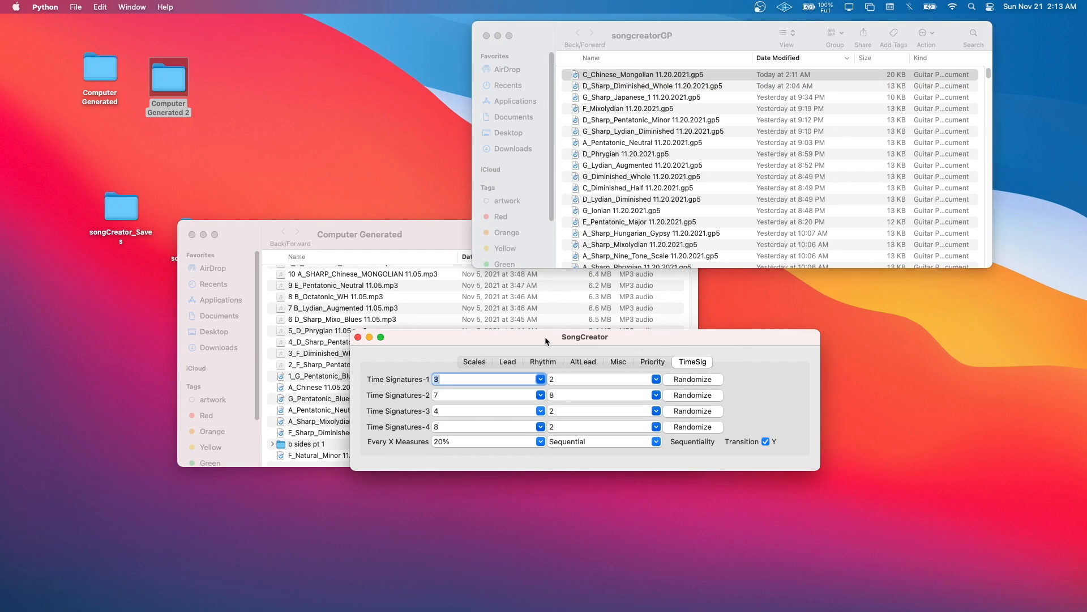
pyautogui.moveTo(481, 366)
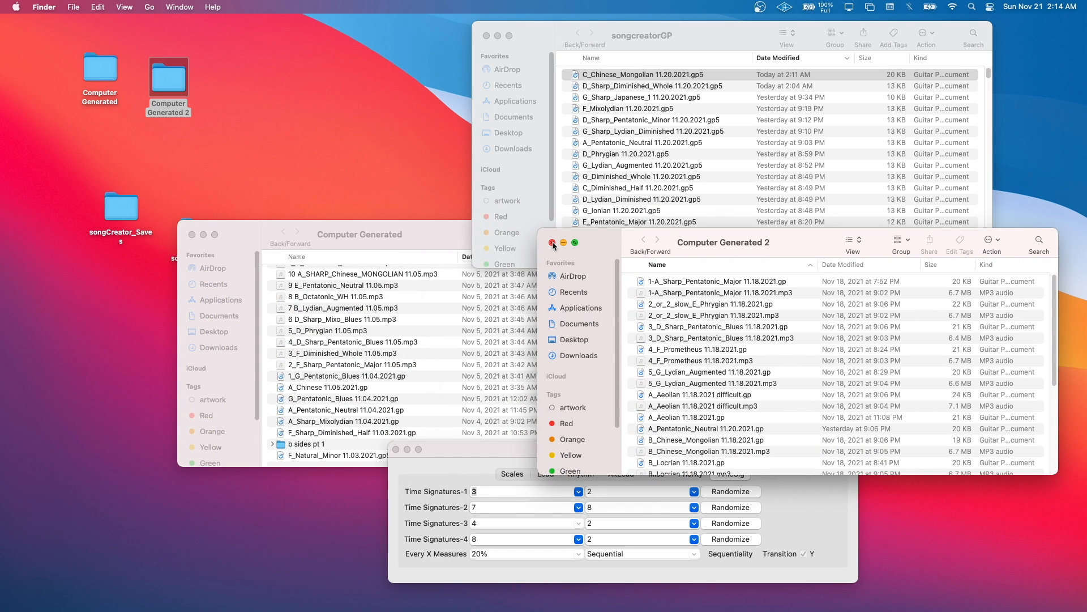
pyautogui.click(553, 244)
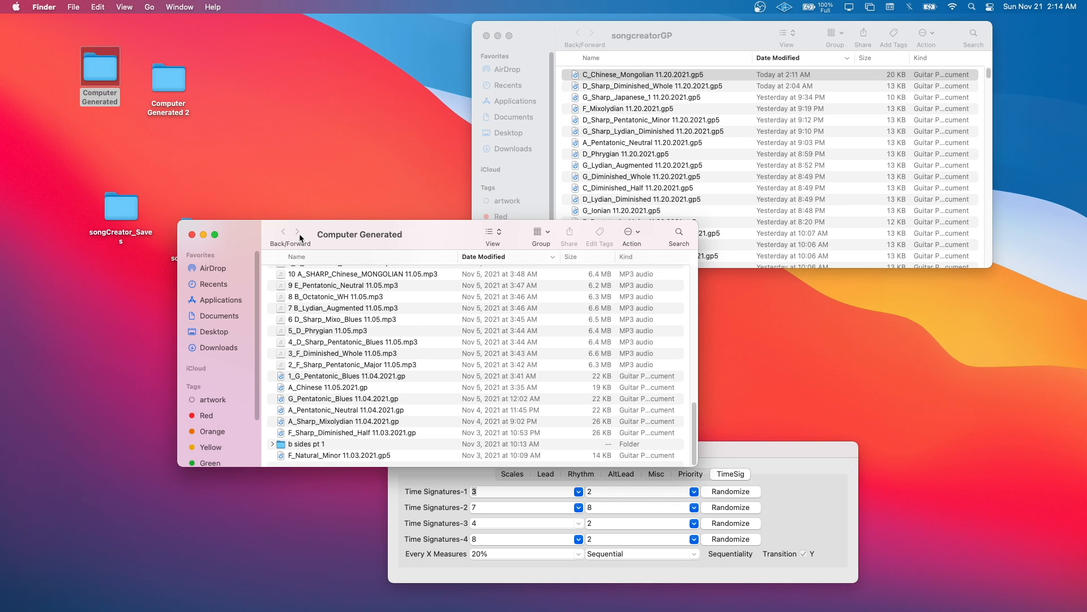
pyautogui.moveTo(229, 239)
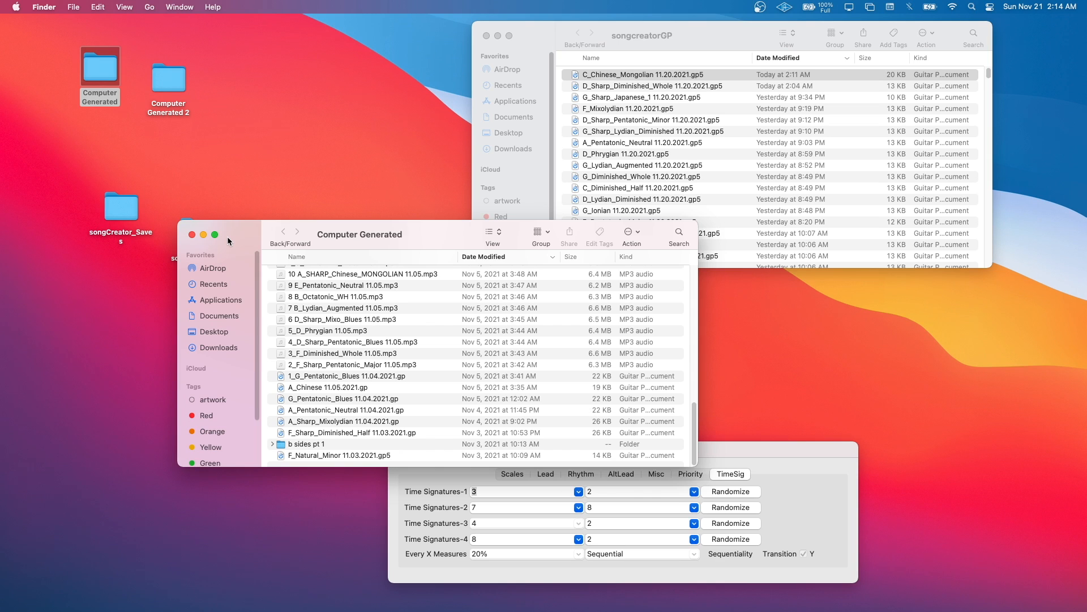
pyautogui.moveTo(192, 236)
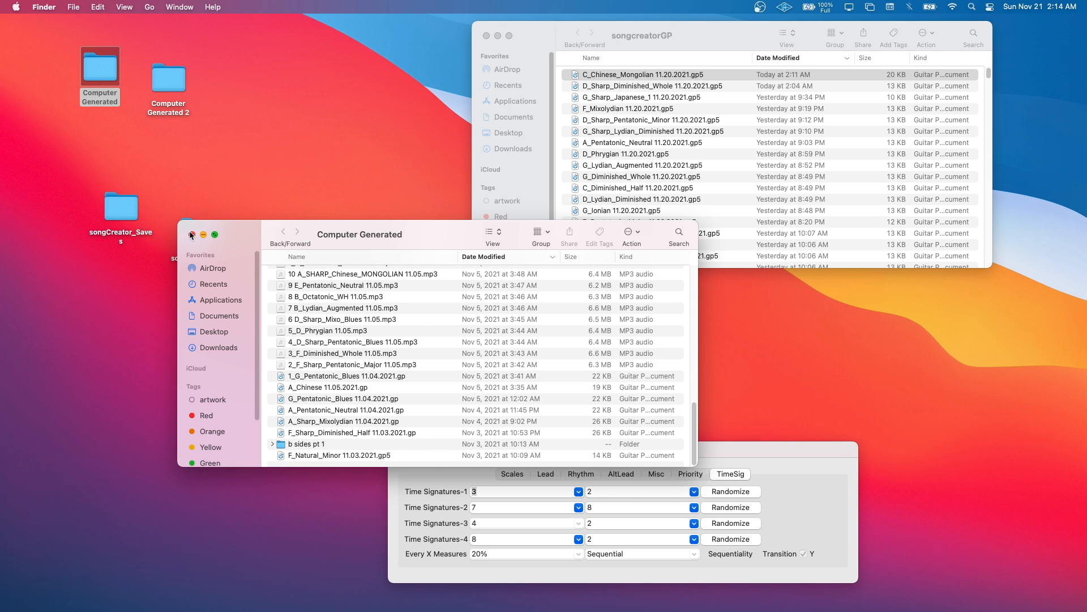
pyautogui.click(192, 235)
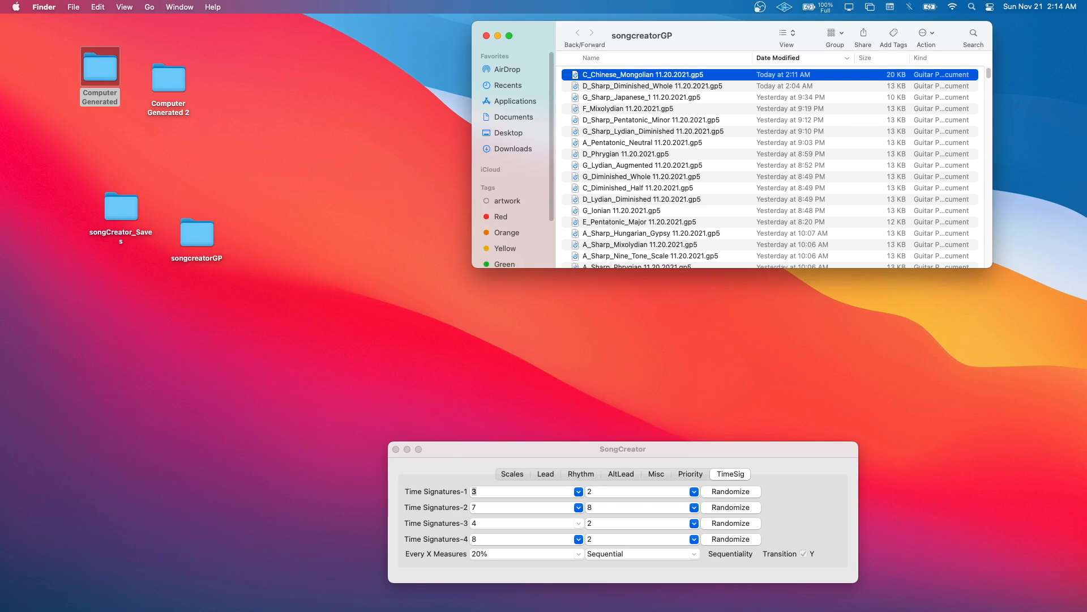